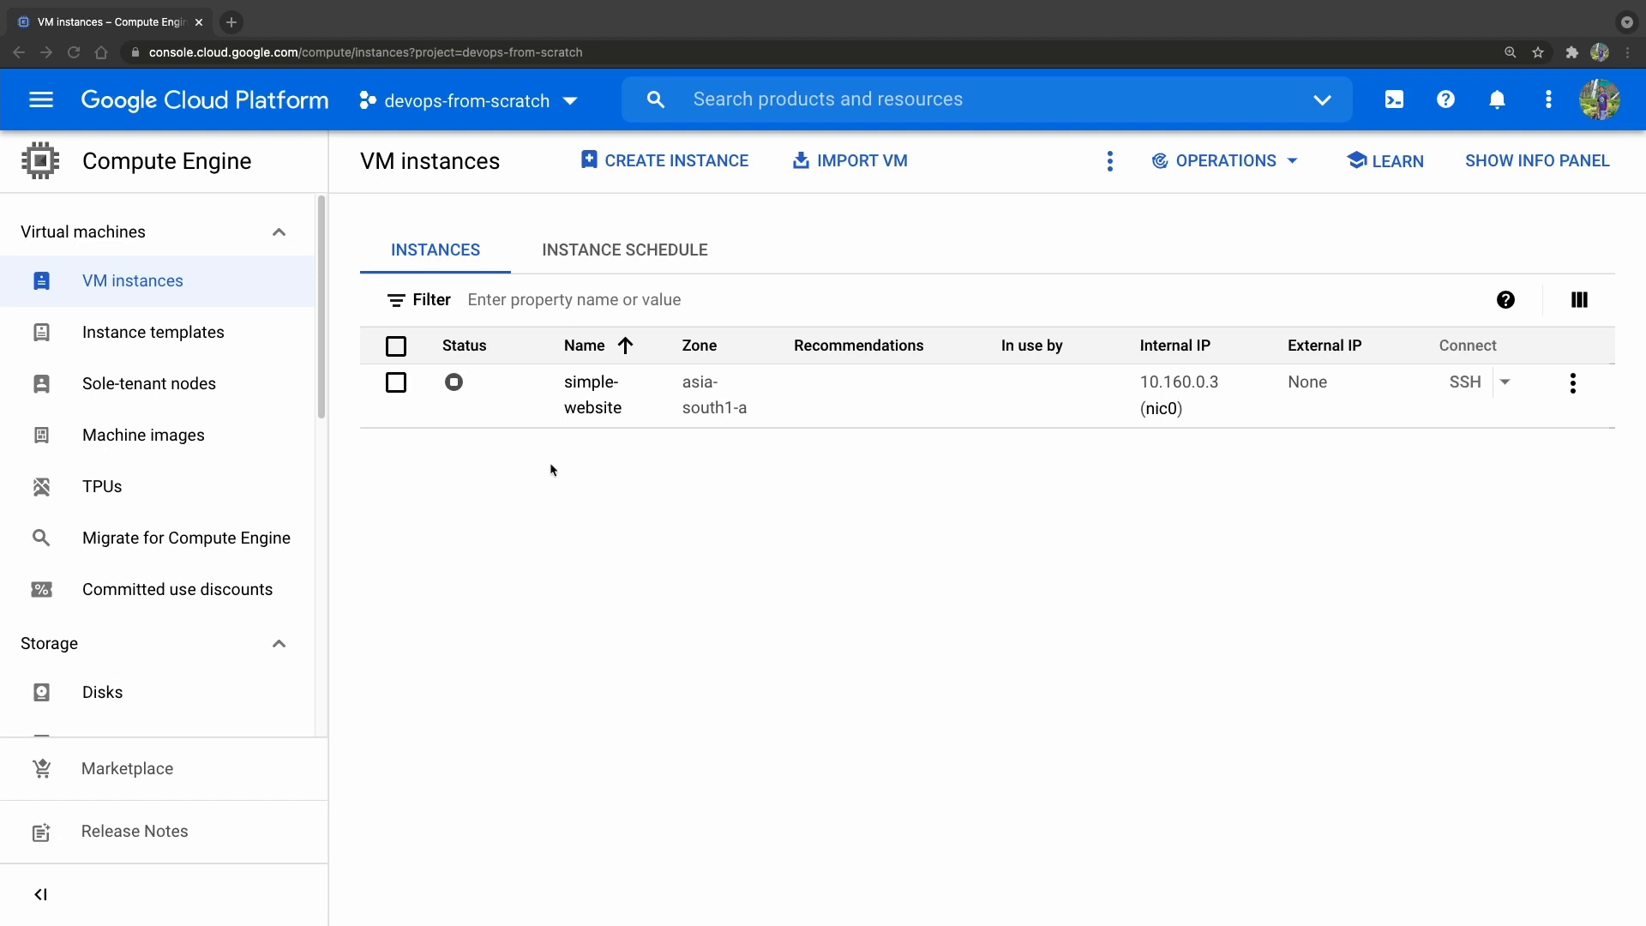
pyautogui.moveTo(458, 475)
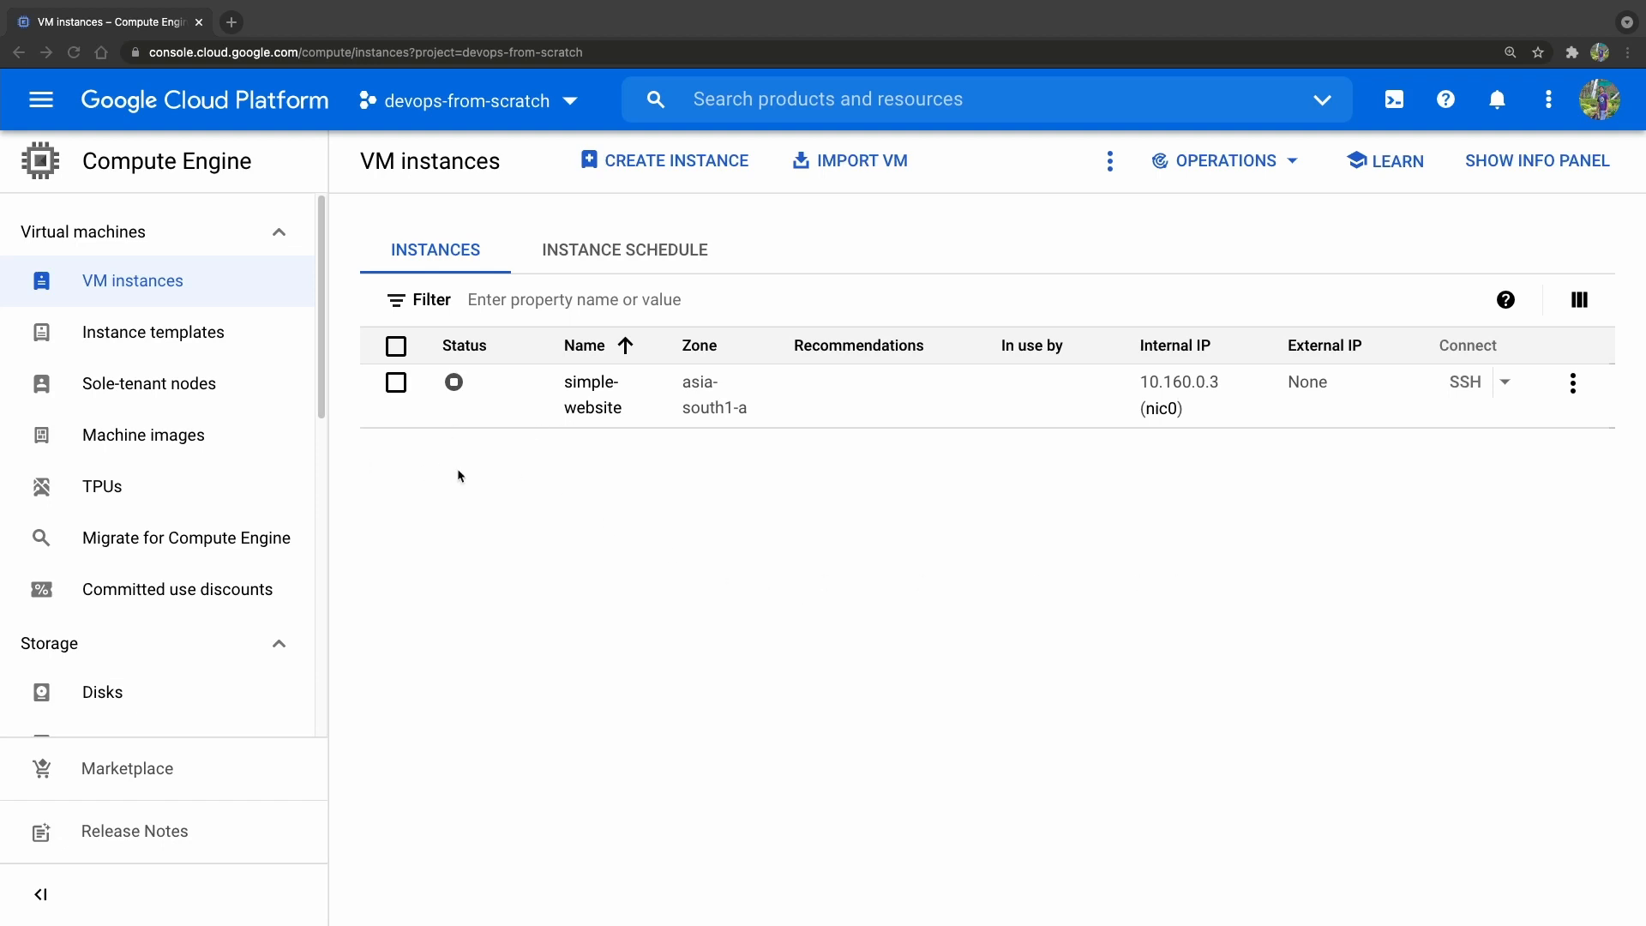
pyautogui.moveTo(543, 428)
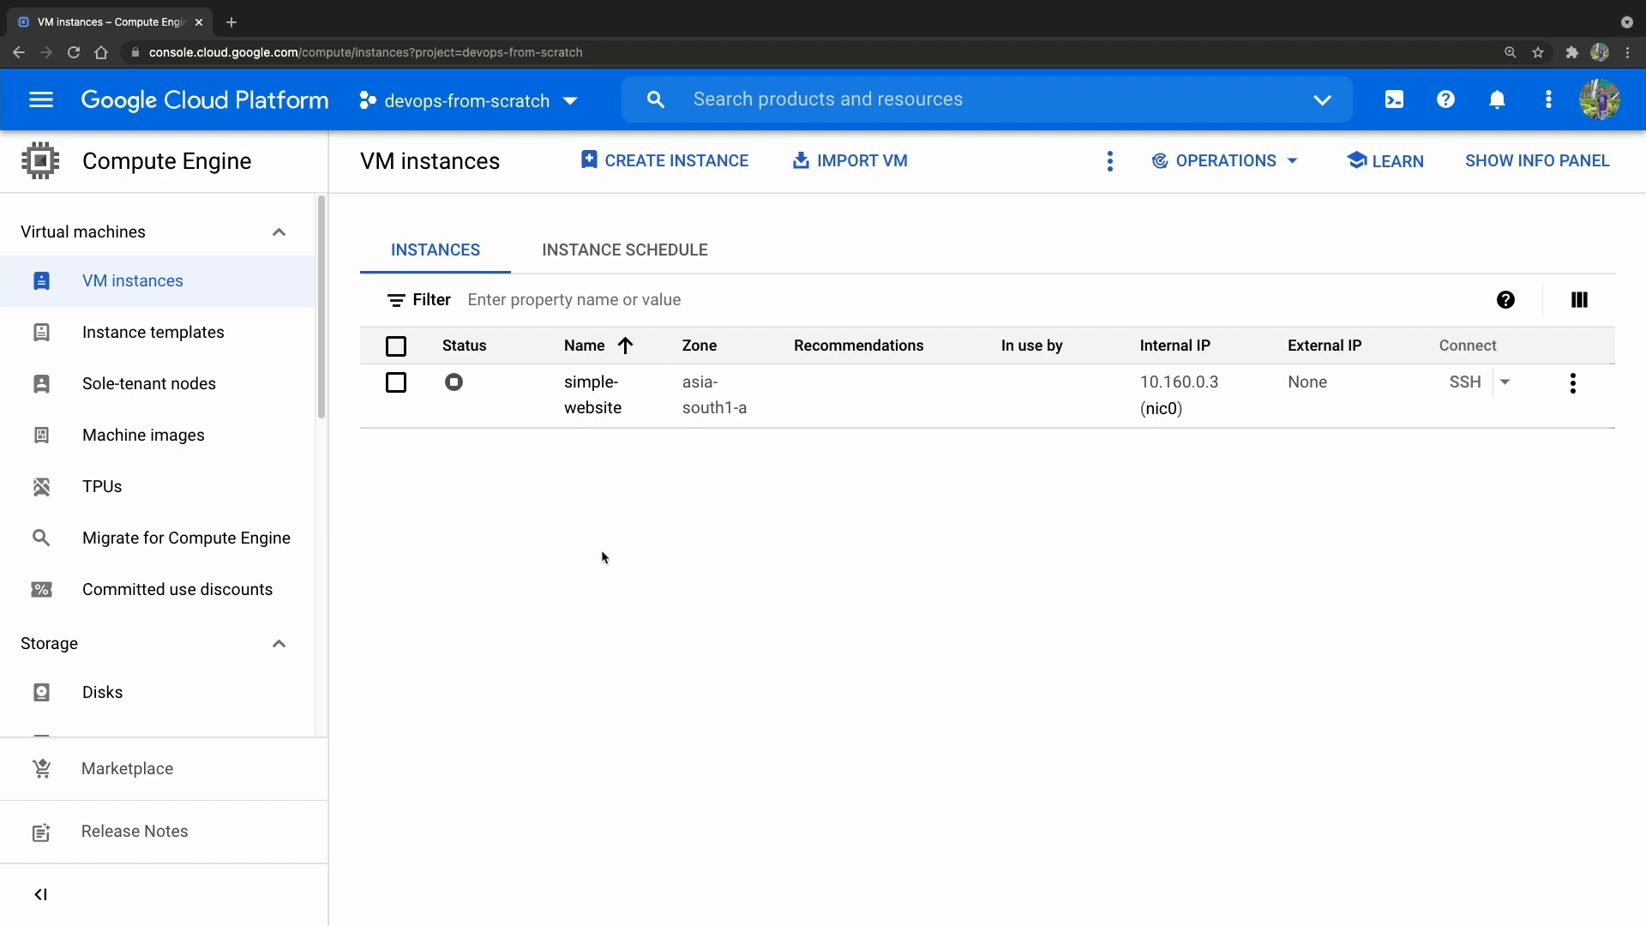
# Step: Look through the Create VM instance form in Compute Engine
pyautogui.click(676, 161)
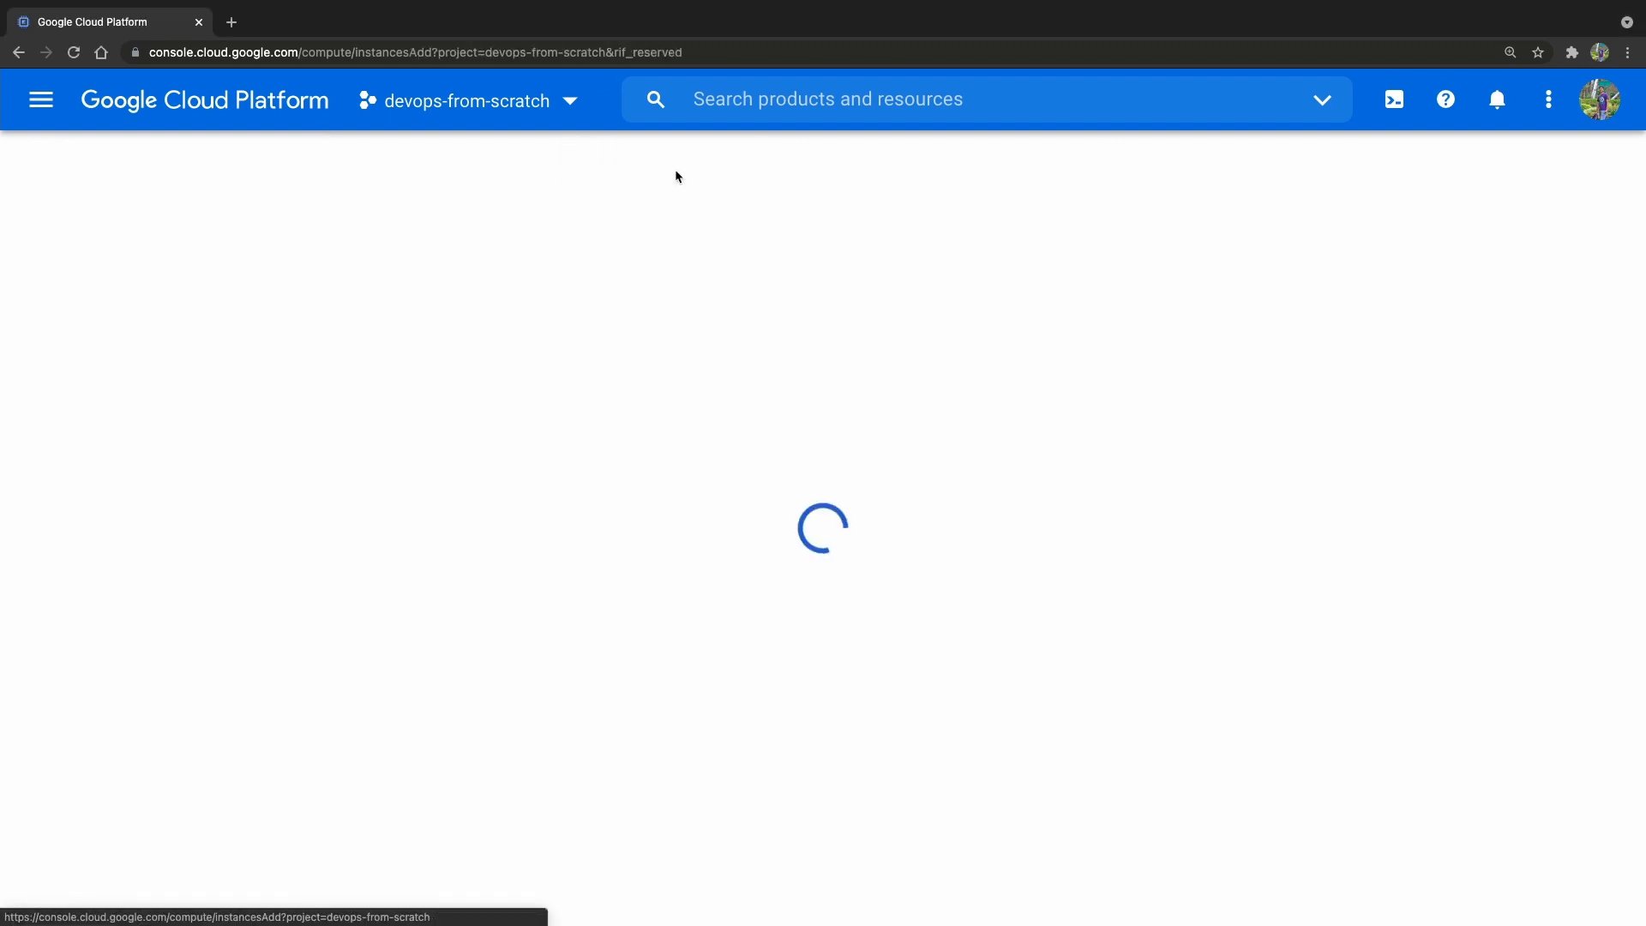
pyautogui.moveTo(934, 439)
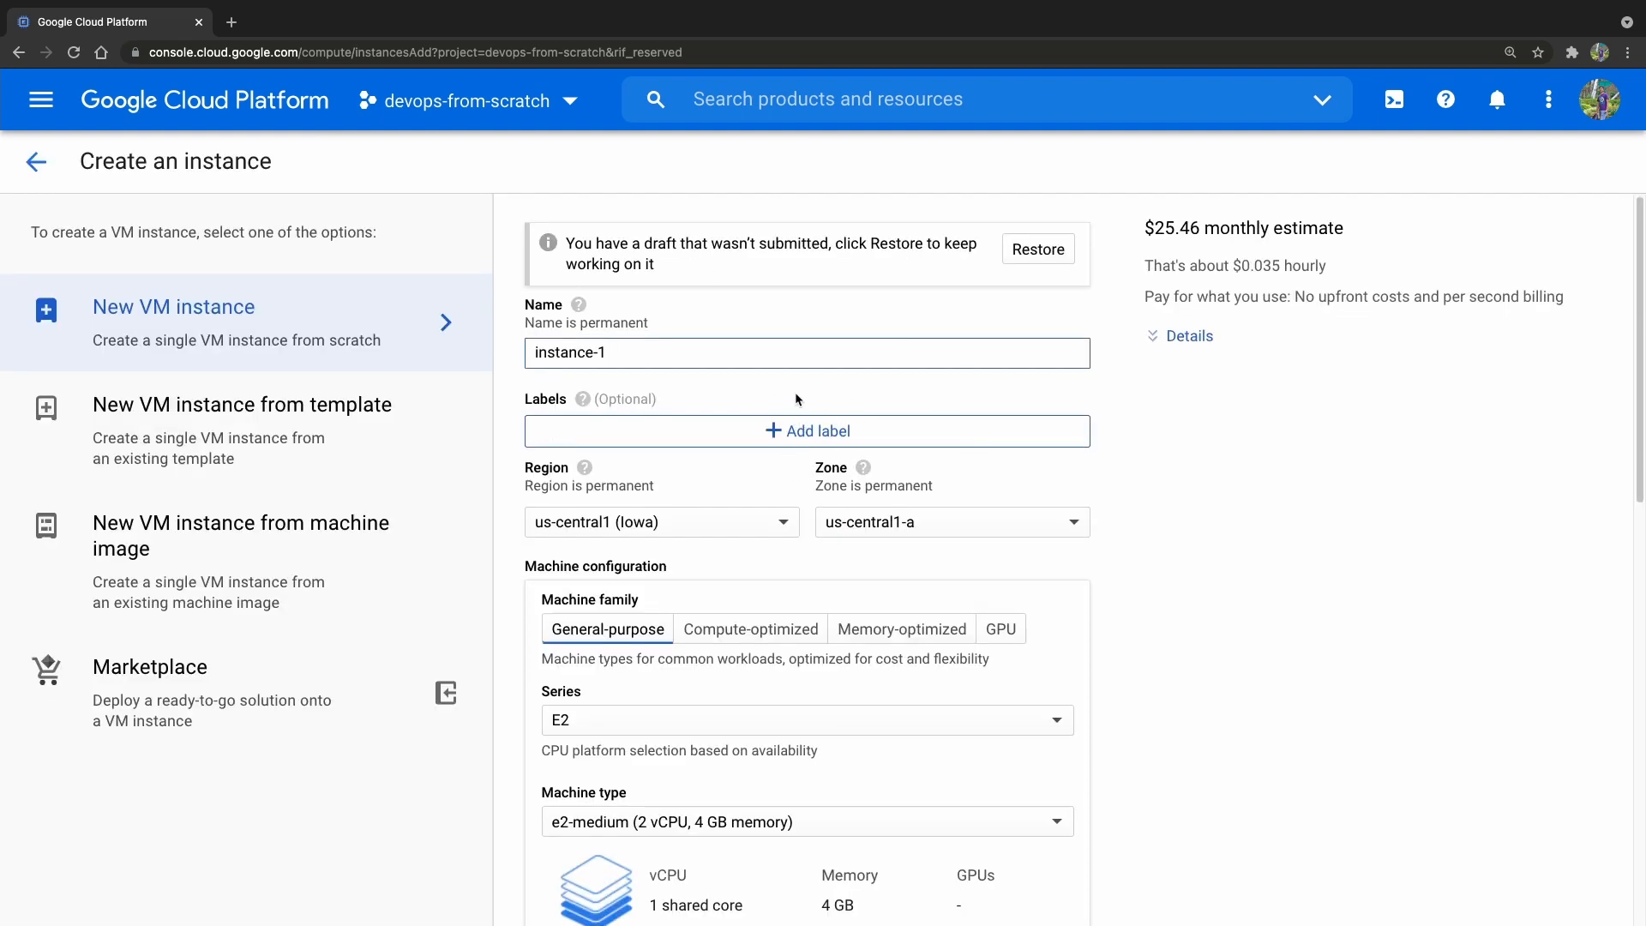
pyautogui.scroll(-3)
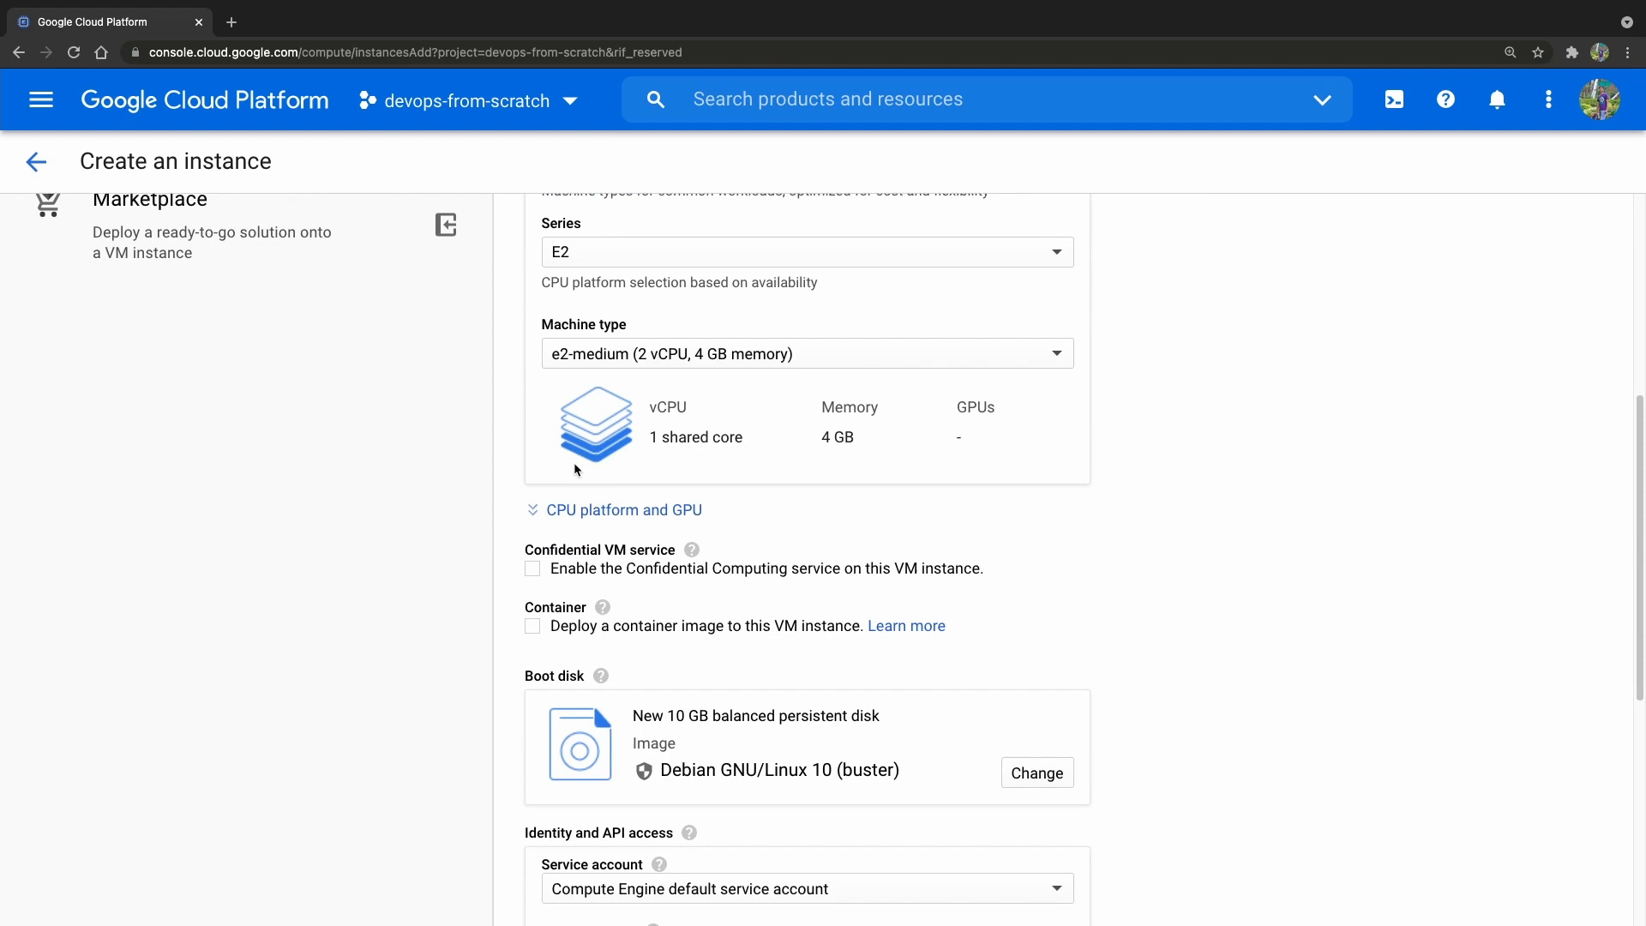
pyautogui.scroll(-3)
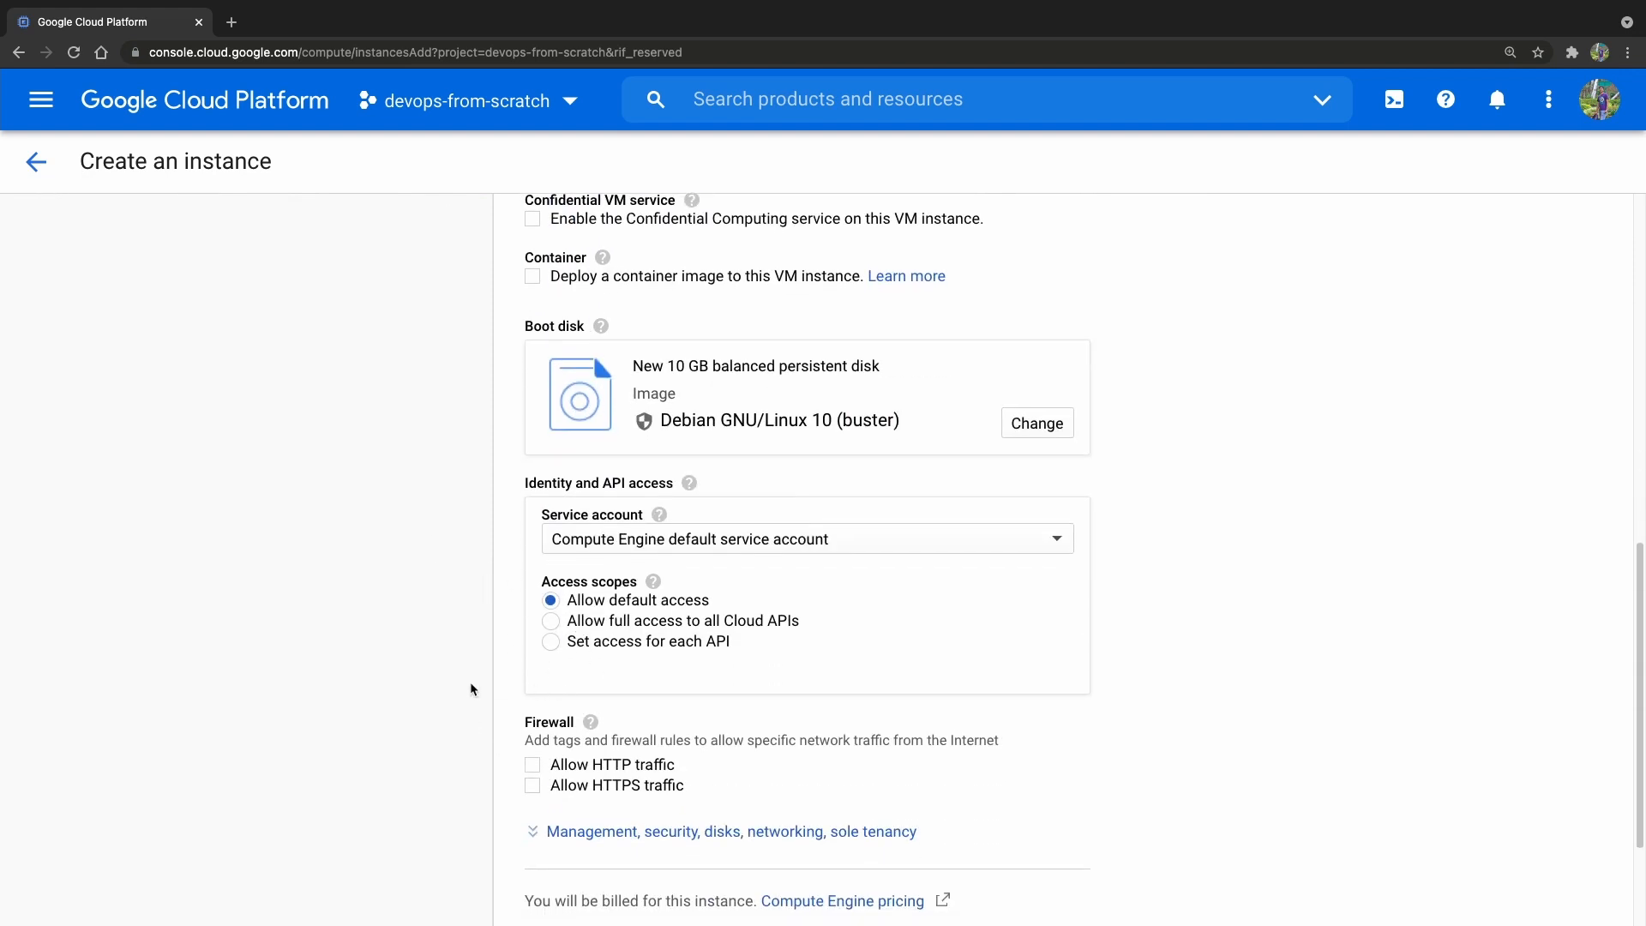
pyautogui.scroll(-3)
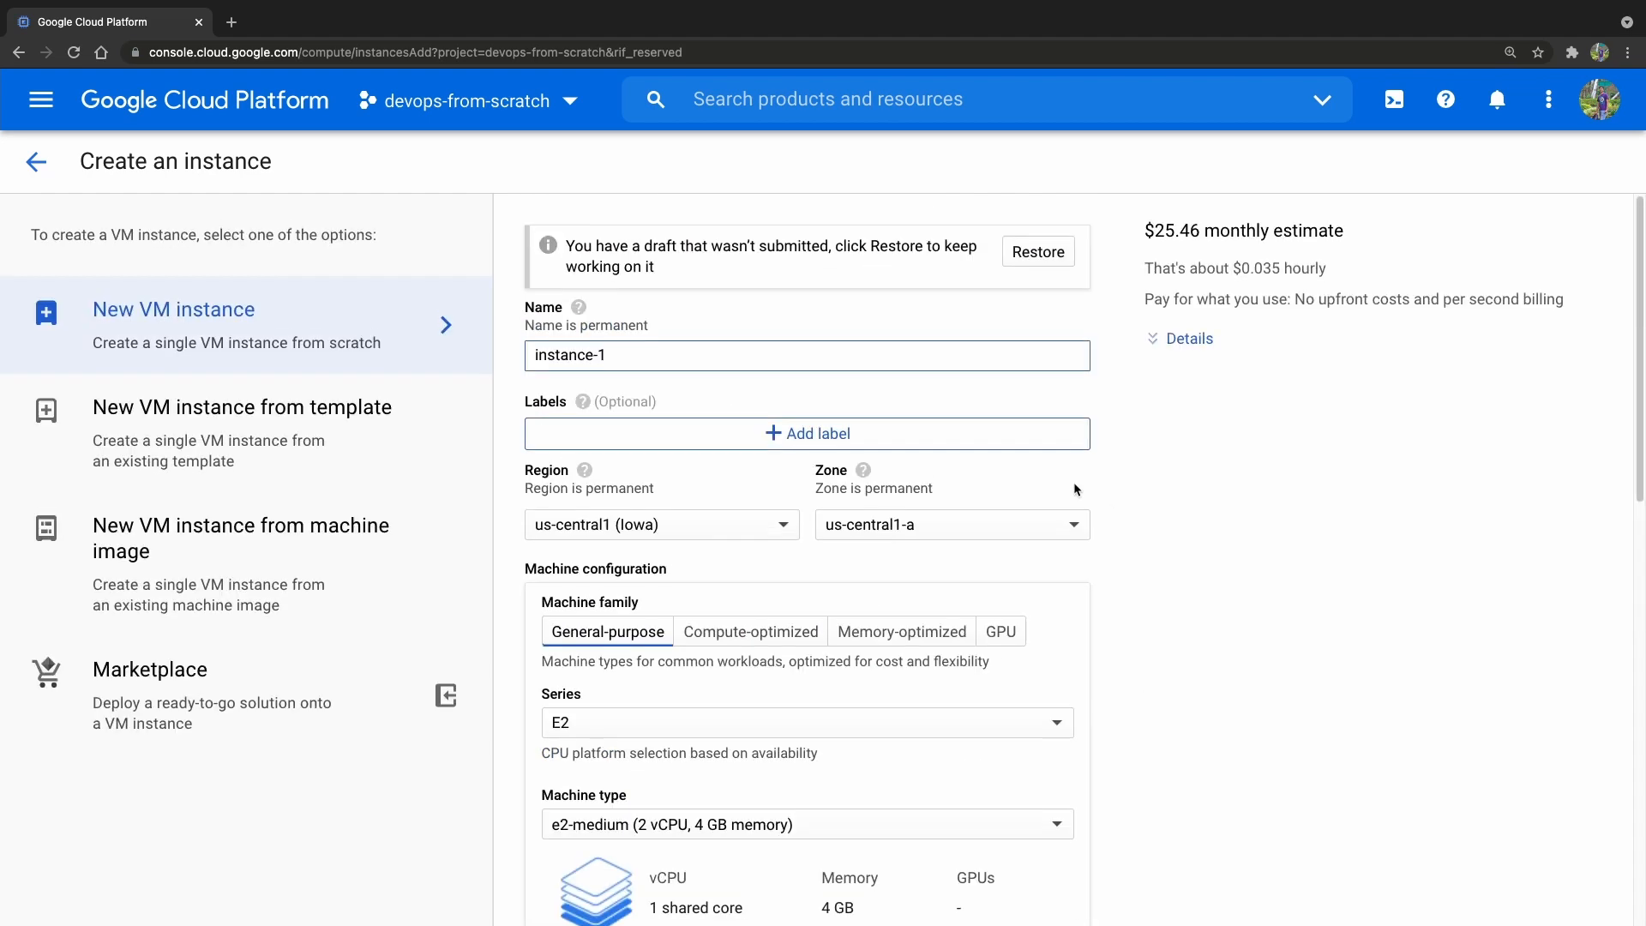
pyautogui.moveTo(223, 381)
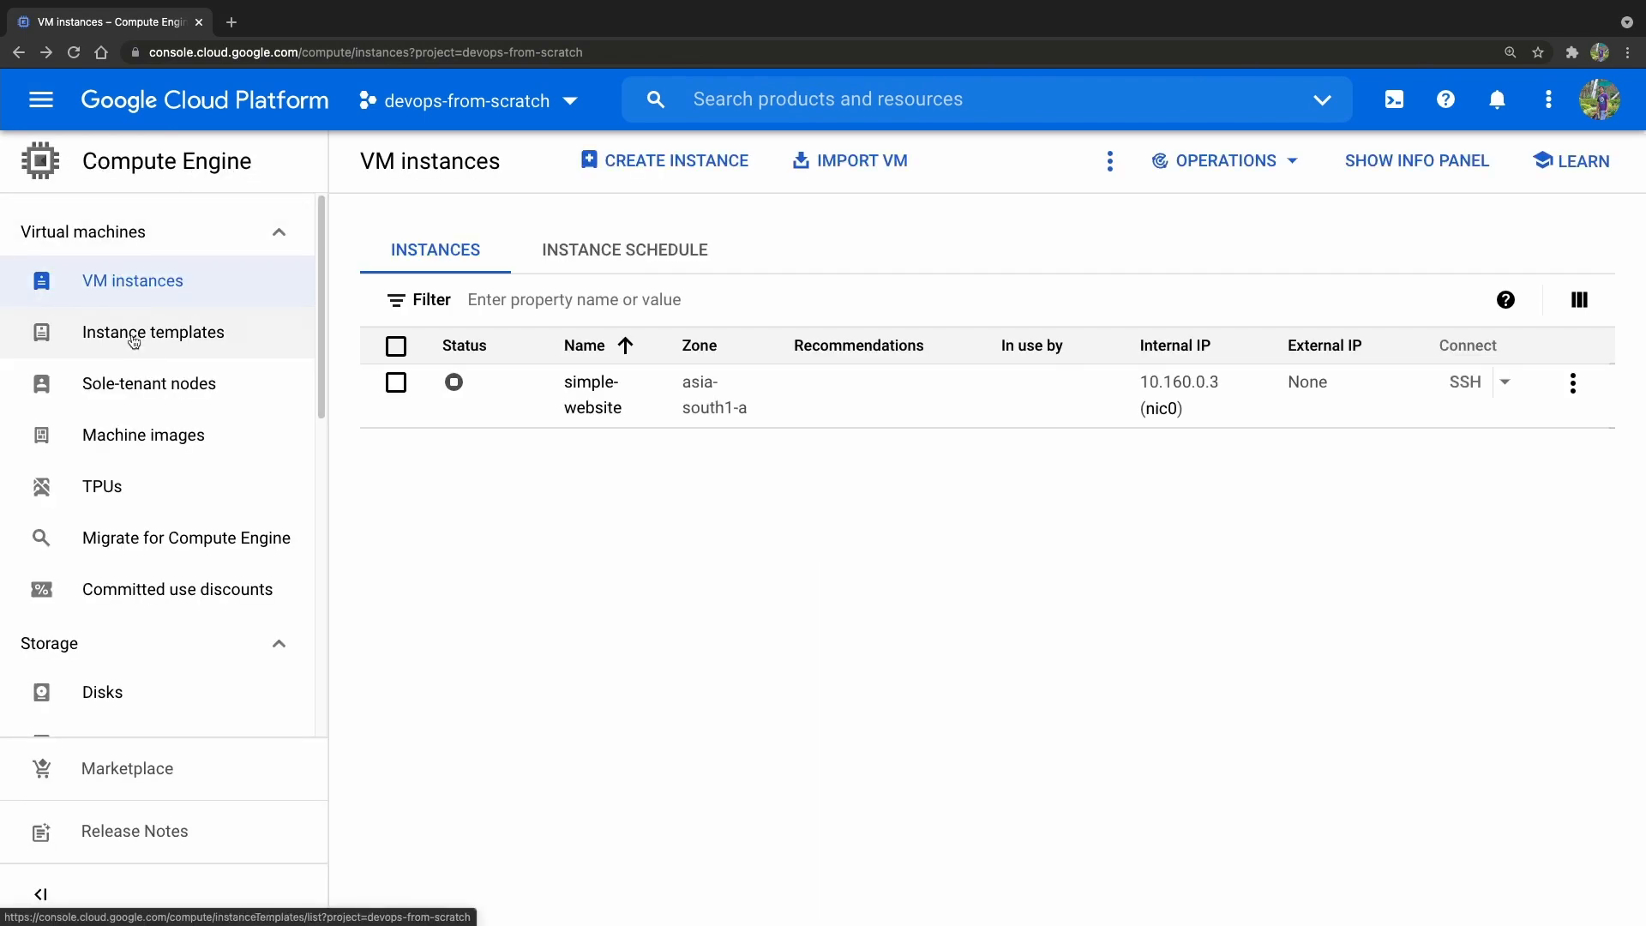
# Step: Start a new instance template with the e2-micro machine type and edit its name
pyautogui.click(153, 331)
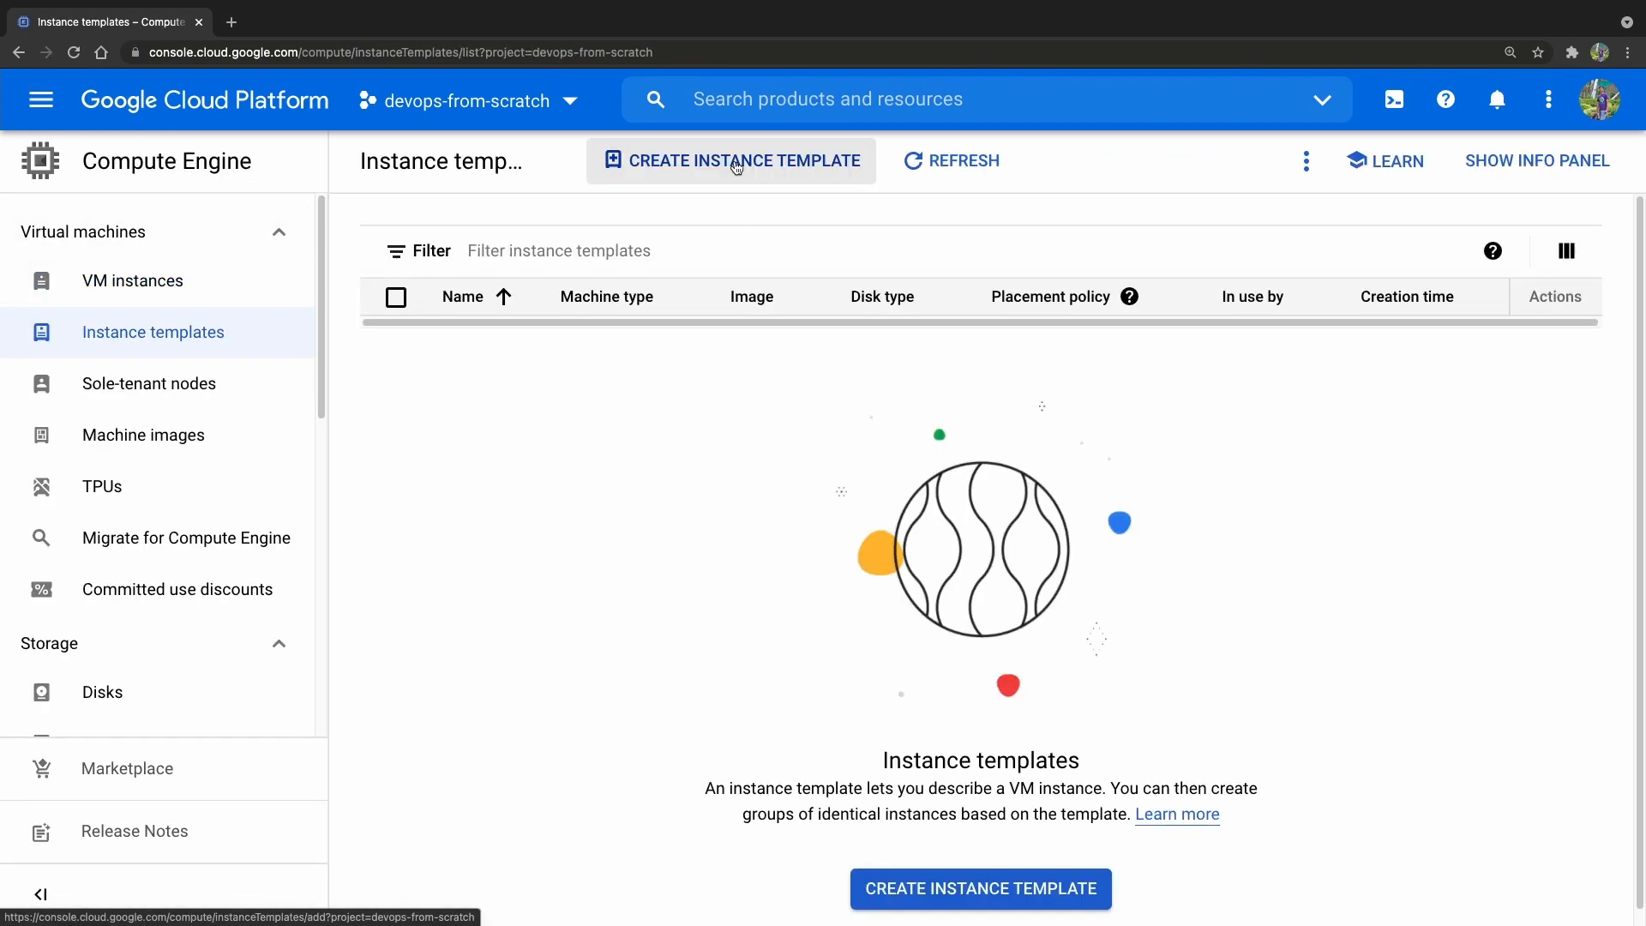
pyautogui.click(730, 161)
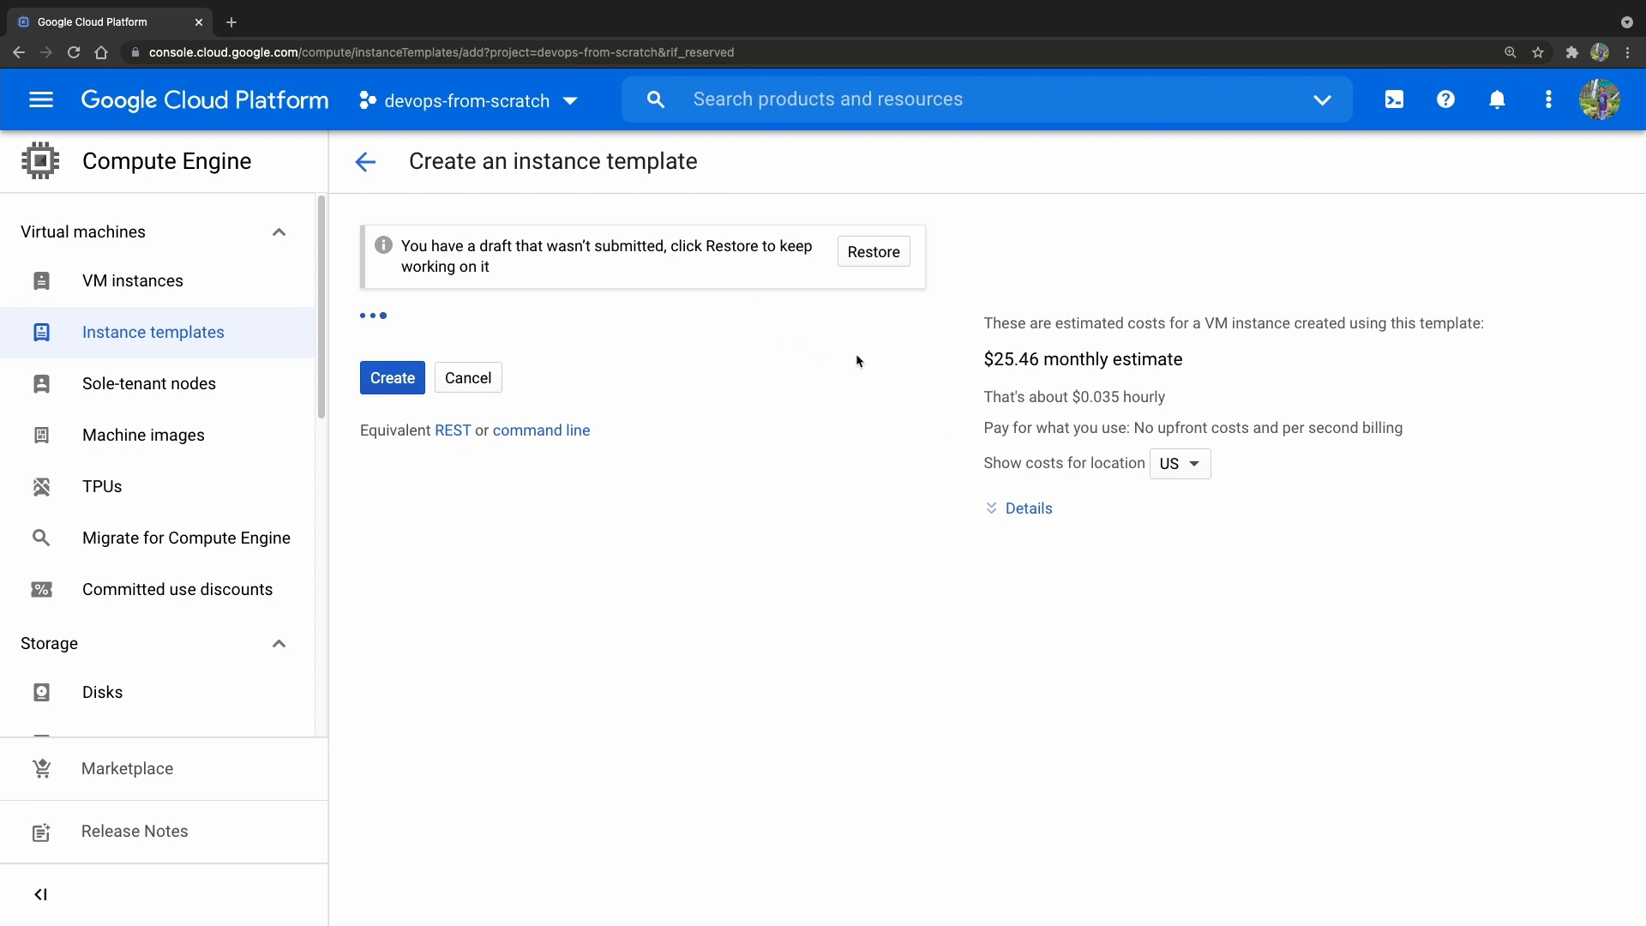
pyautogui.write('e2-micro-test')
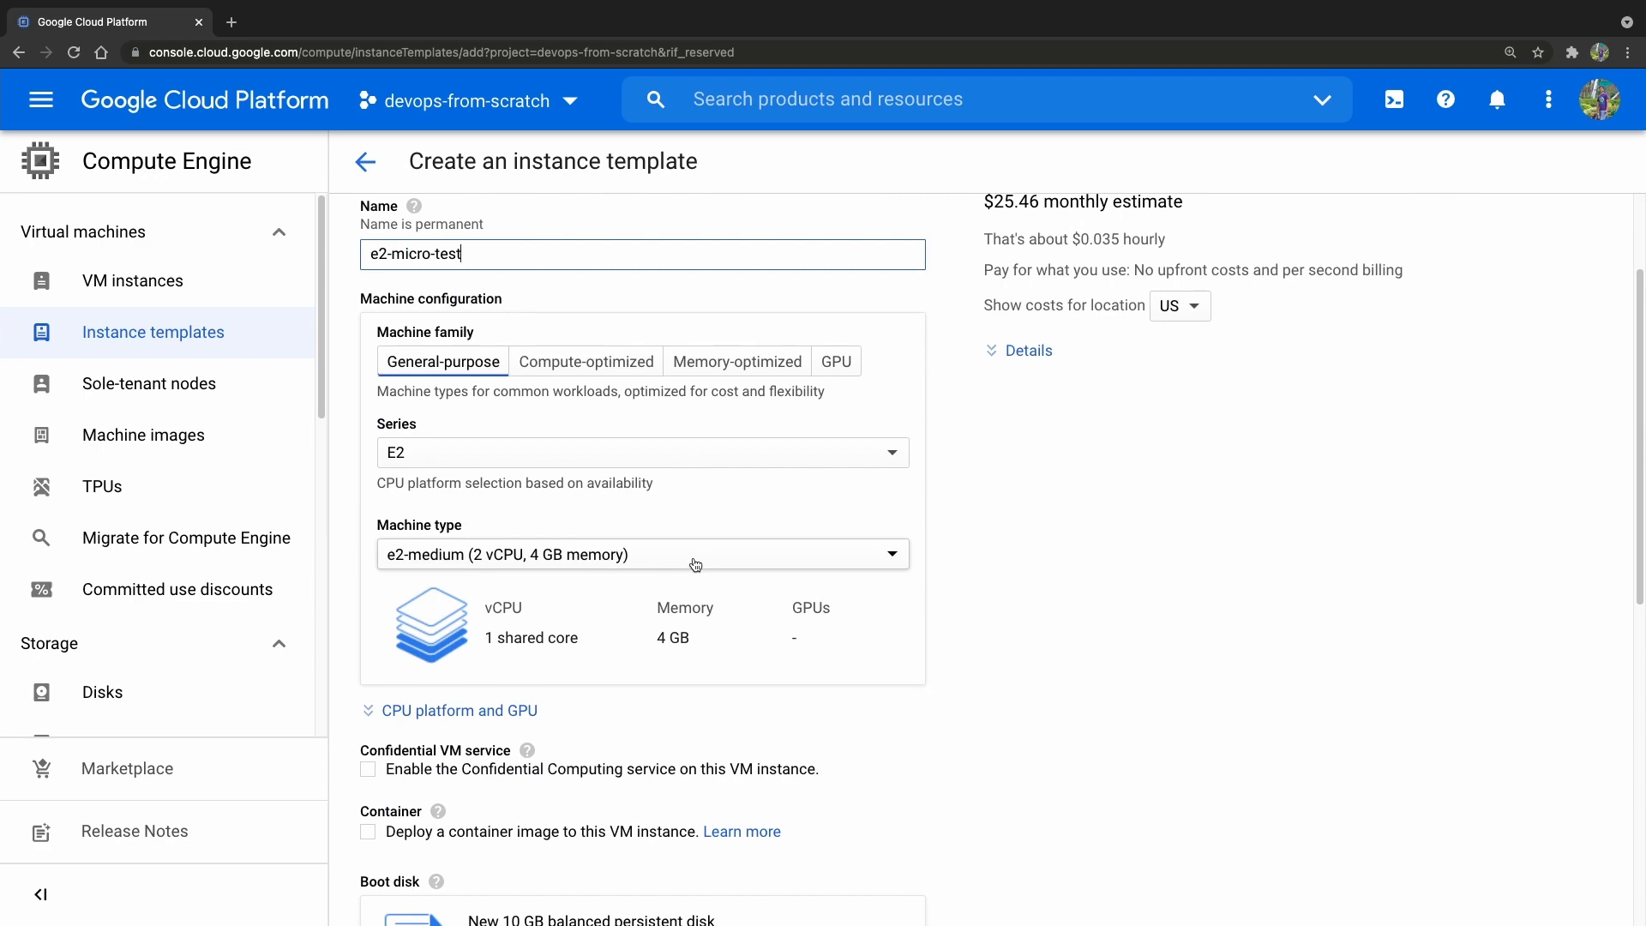
pyautogui.click(641, 554)
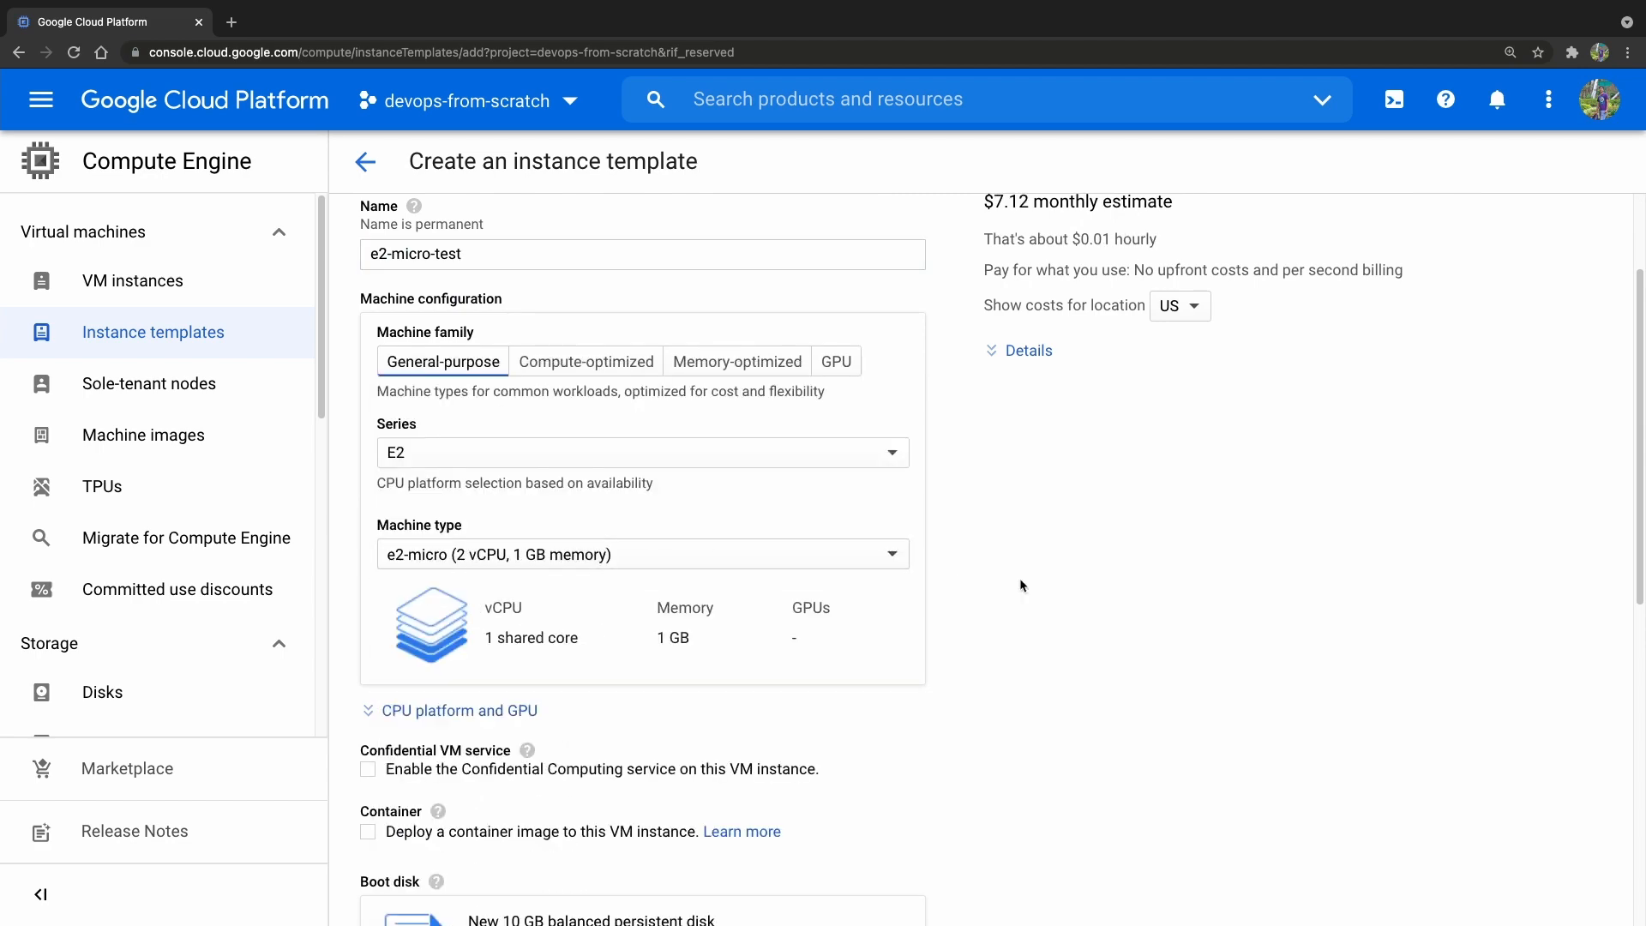
pyautogui.doubleClick(445, 411)
pyautogui.write('sd')
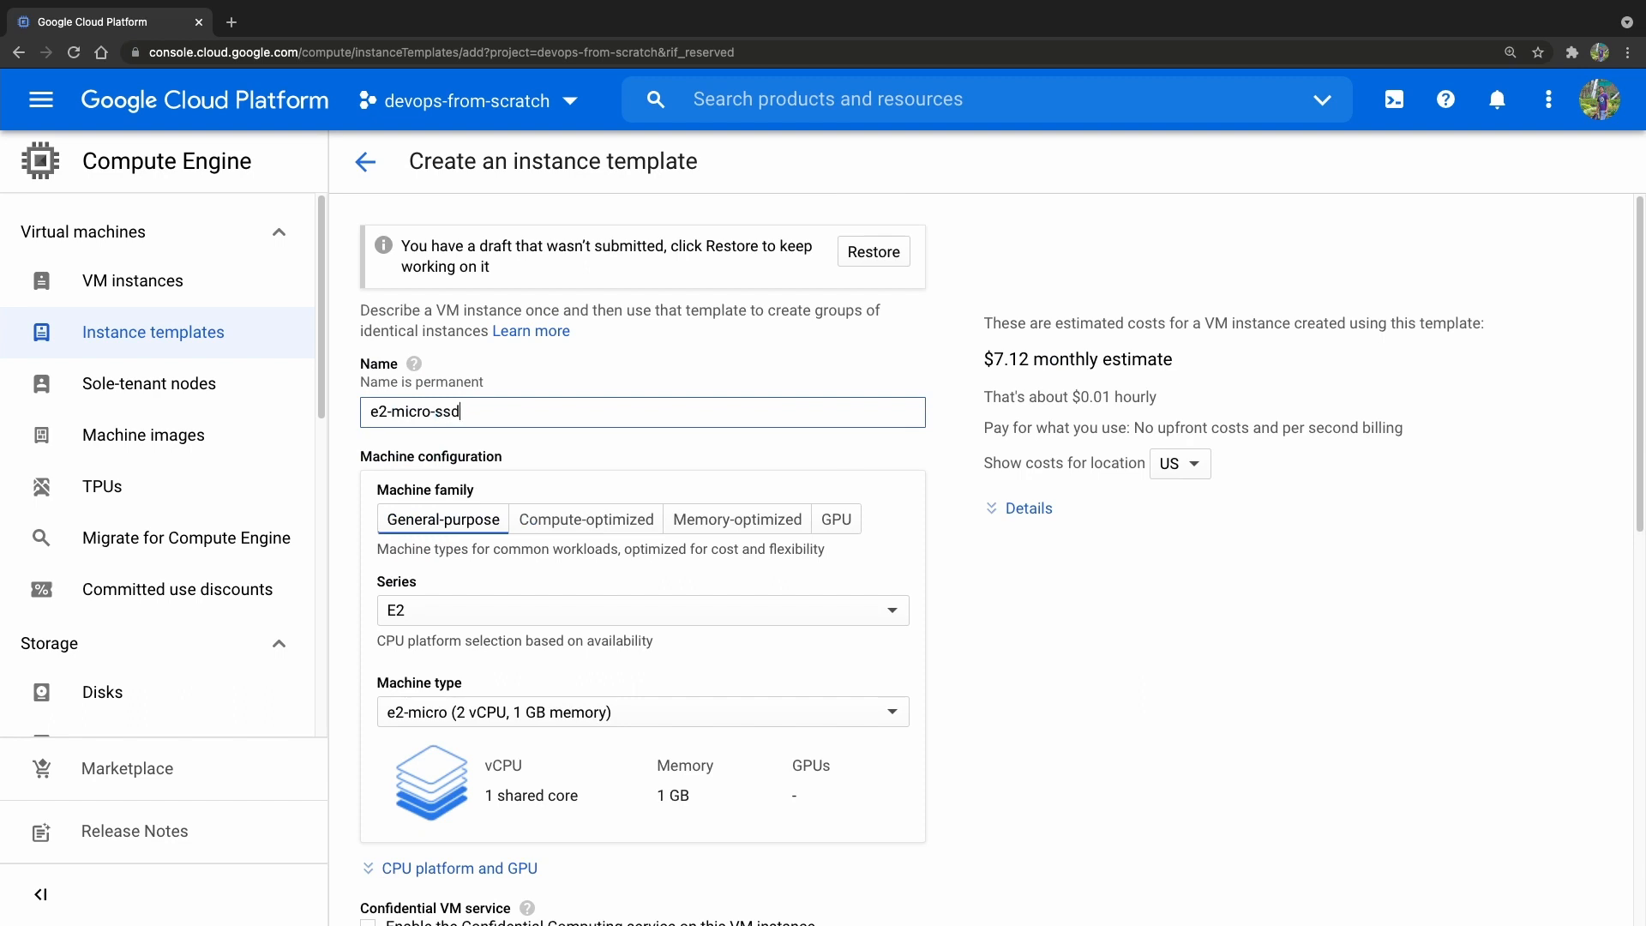
# Step: Choose SSD persistent disk as the template's boot disk type
pyautogui.scroll(-3)
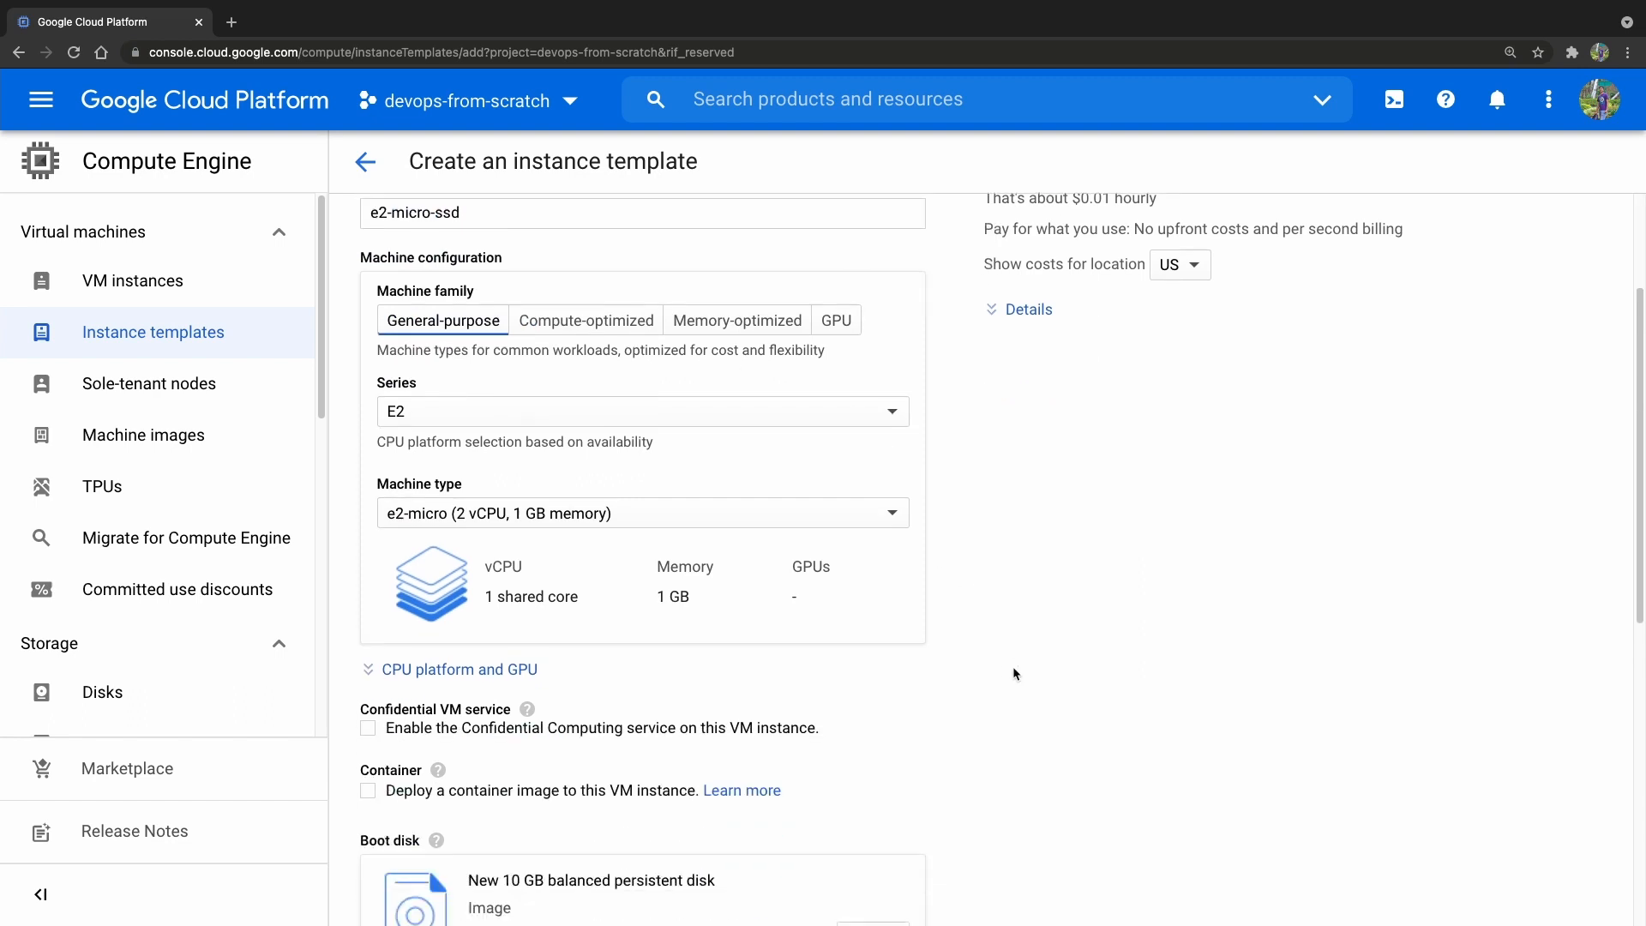
pyautogui.scroll(-3)
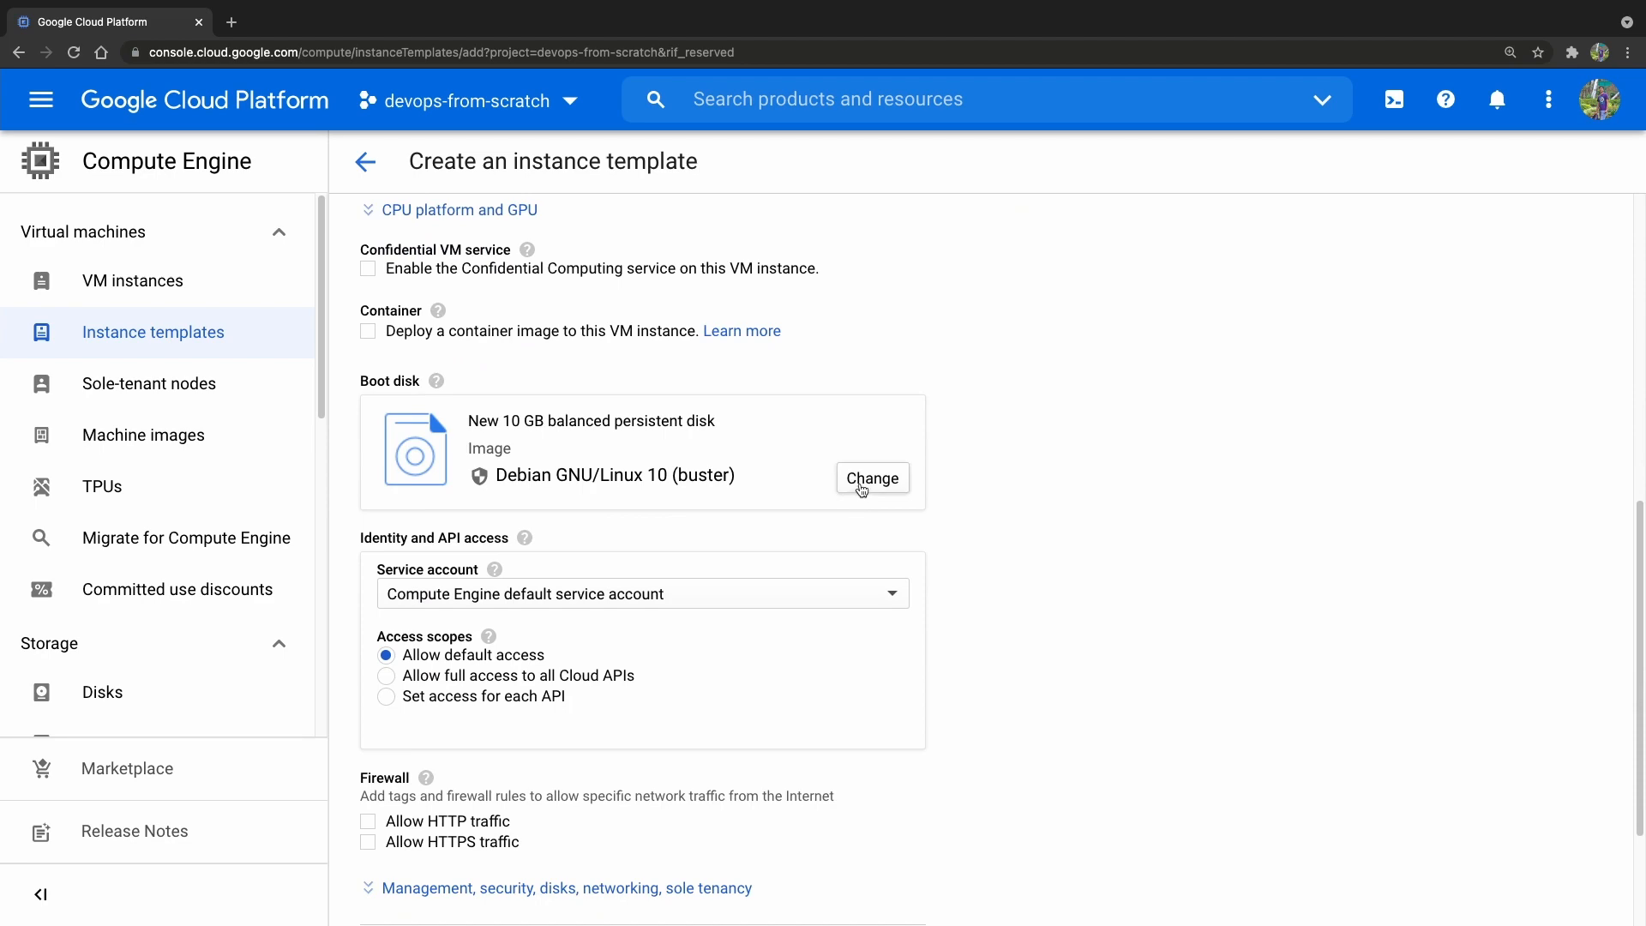
pyautogui.click(871, 478)
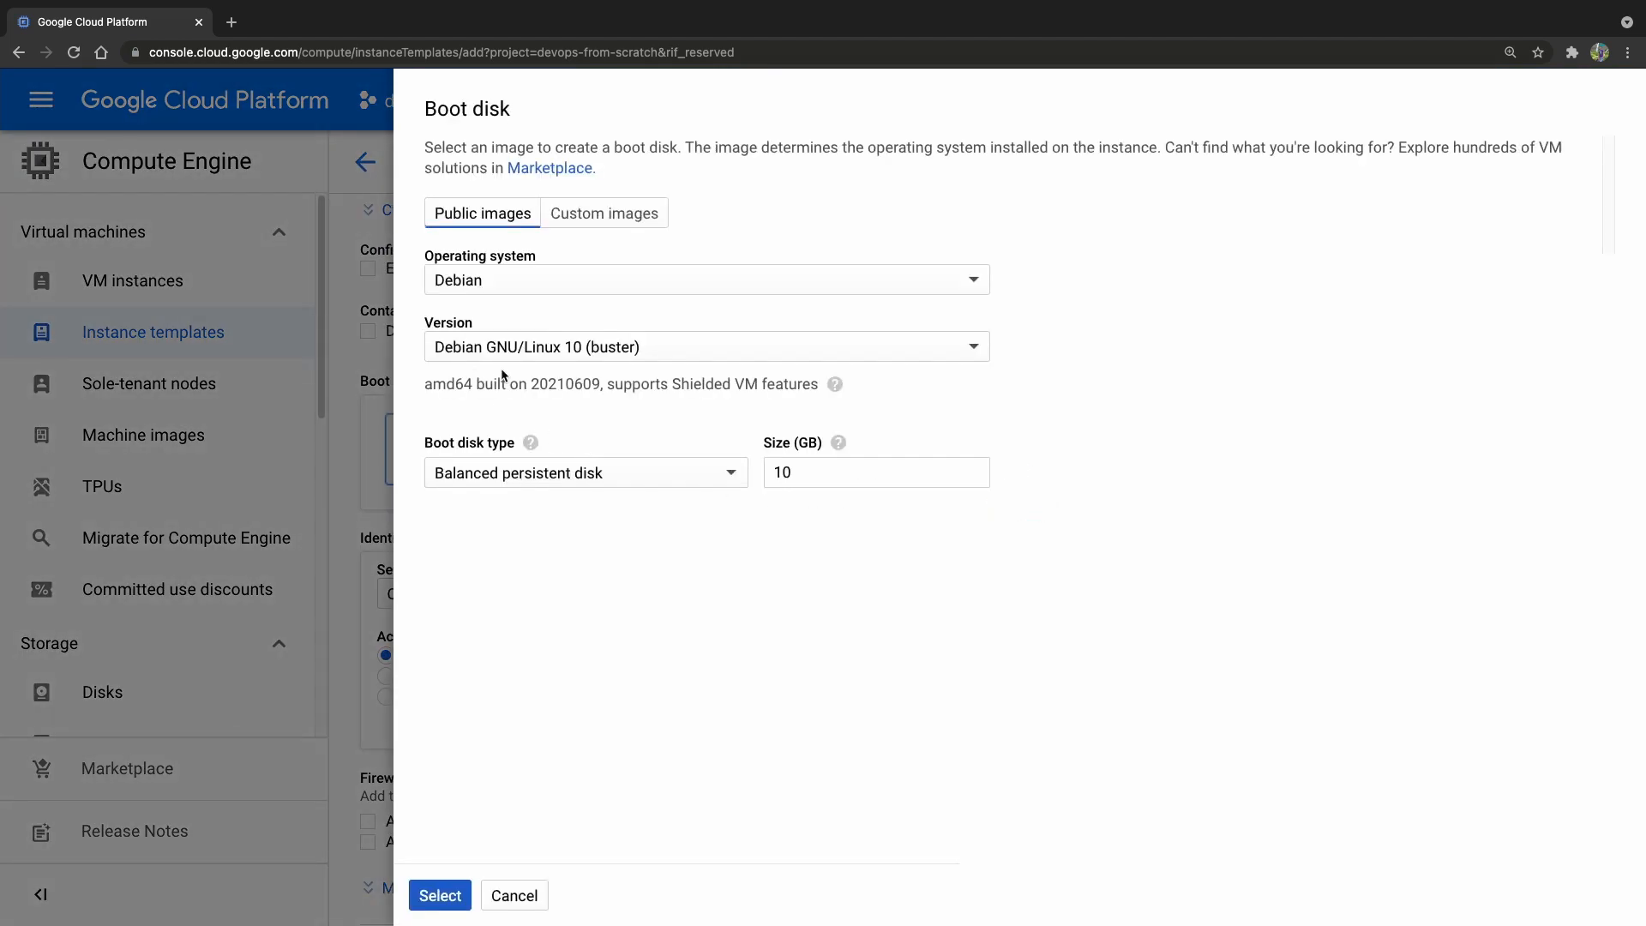
pyautogui.click(583, 471)
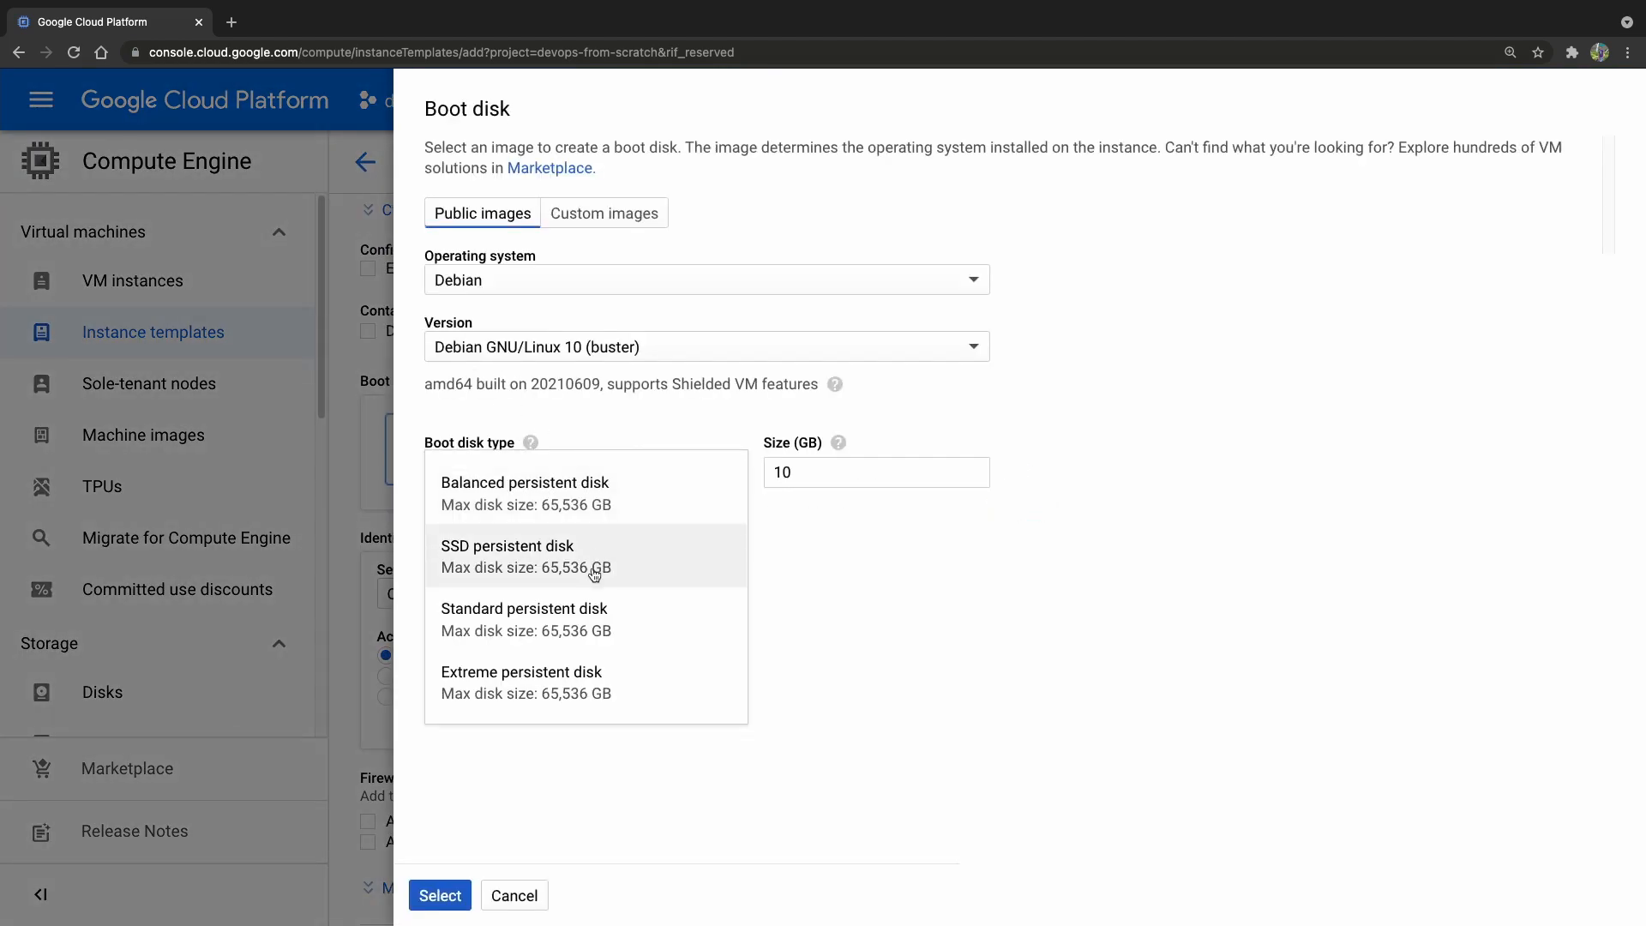
pyautogui.click(508, 556)
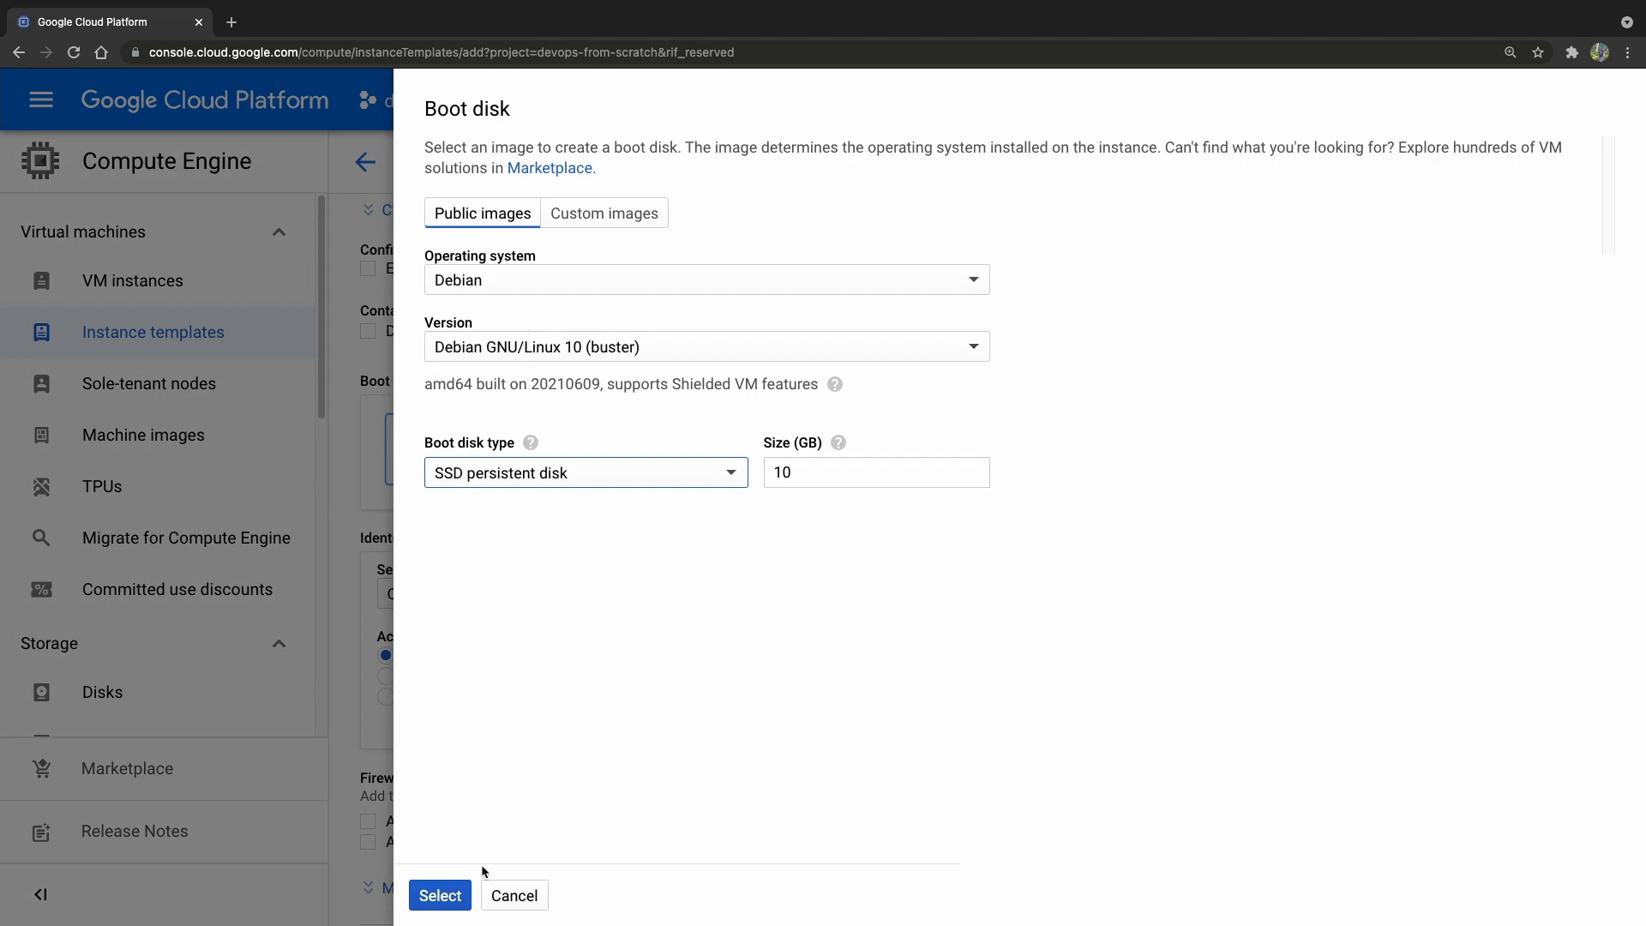
# Step: Confirm the SSD boot disk, allow HTTP traffic and append -http to the template name
pyautogui.click(439, 894)
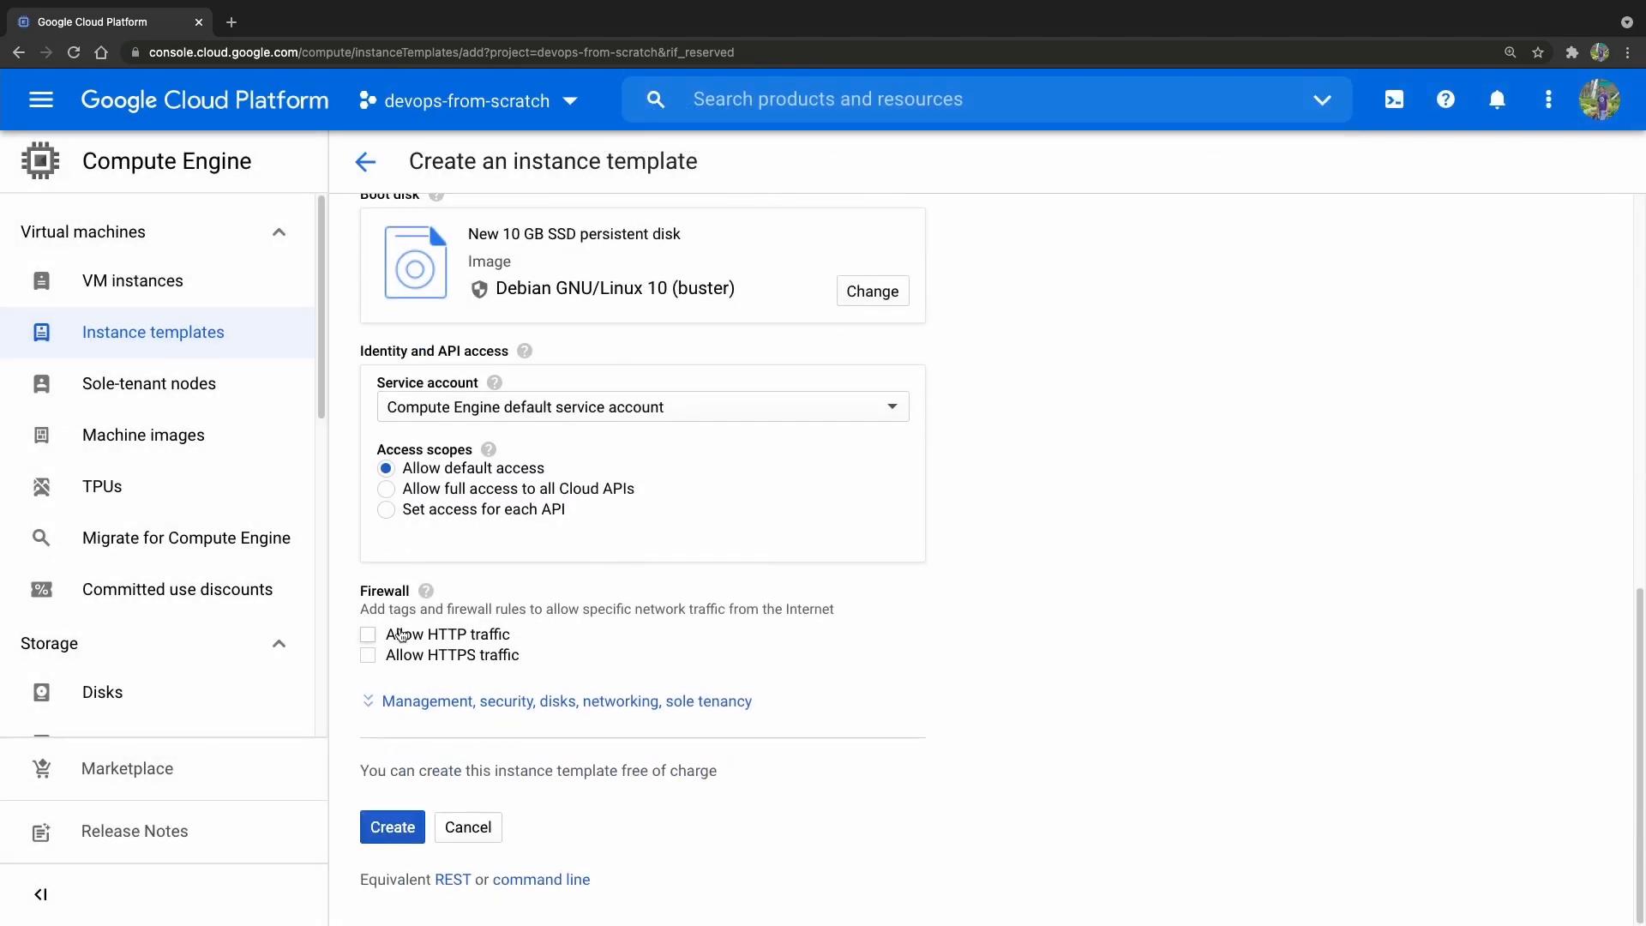
pyautogui.click(368, 634)
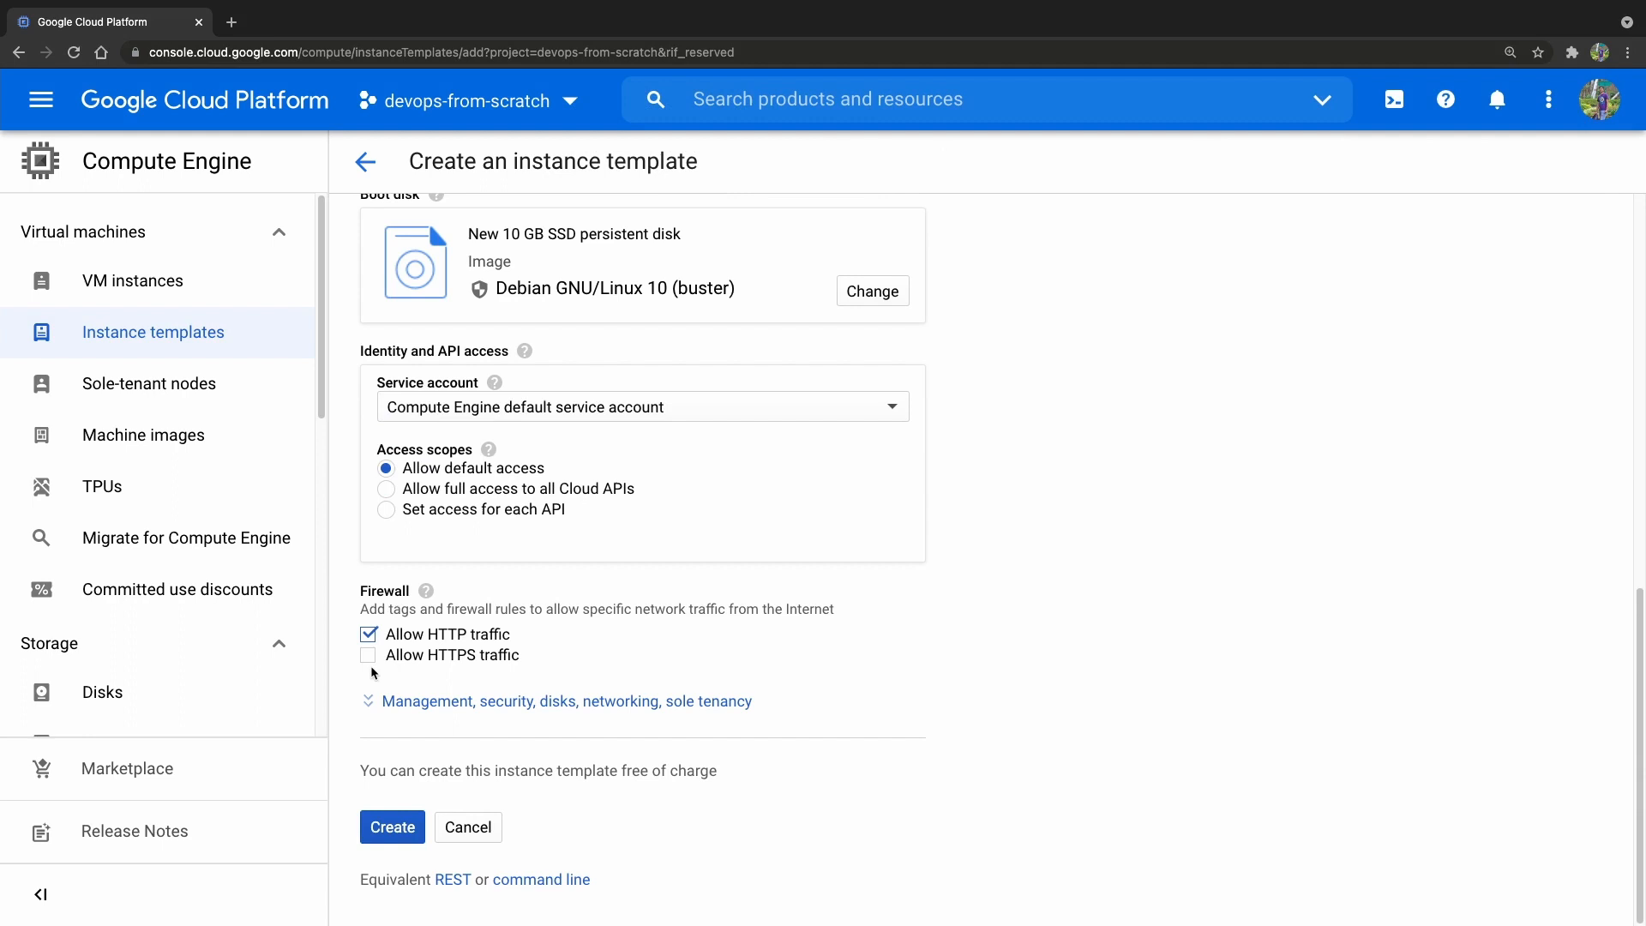
pyautogui.click(369, 653)
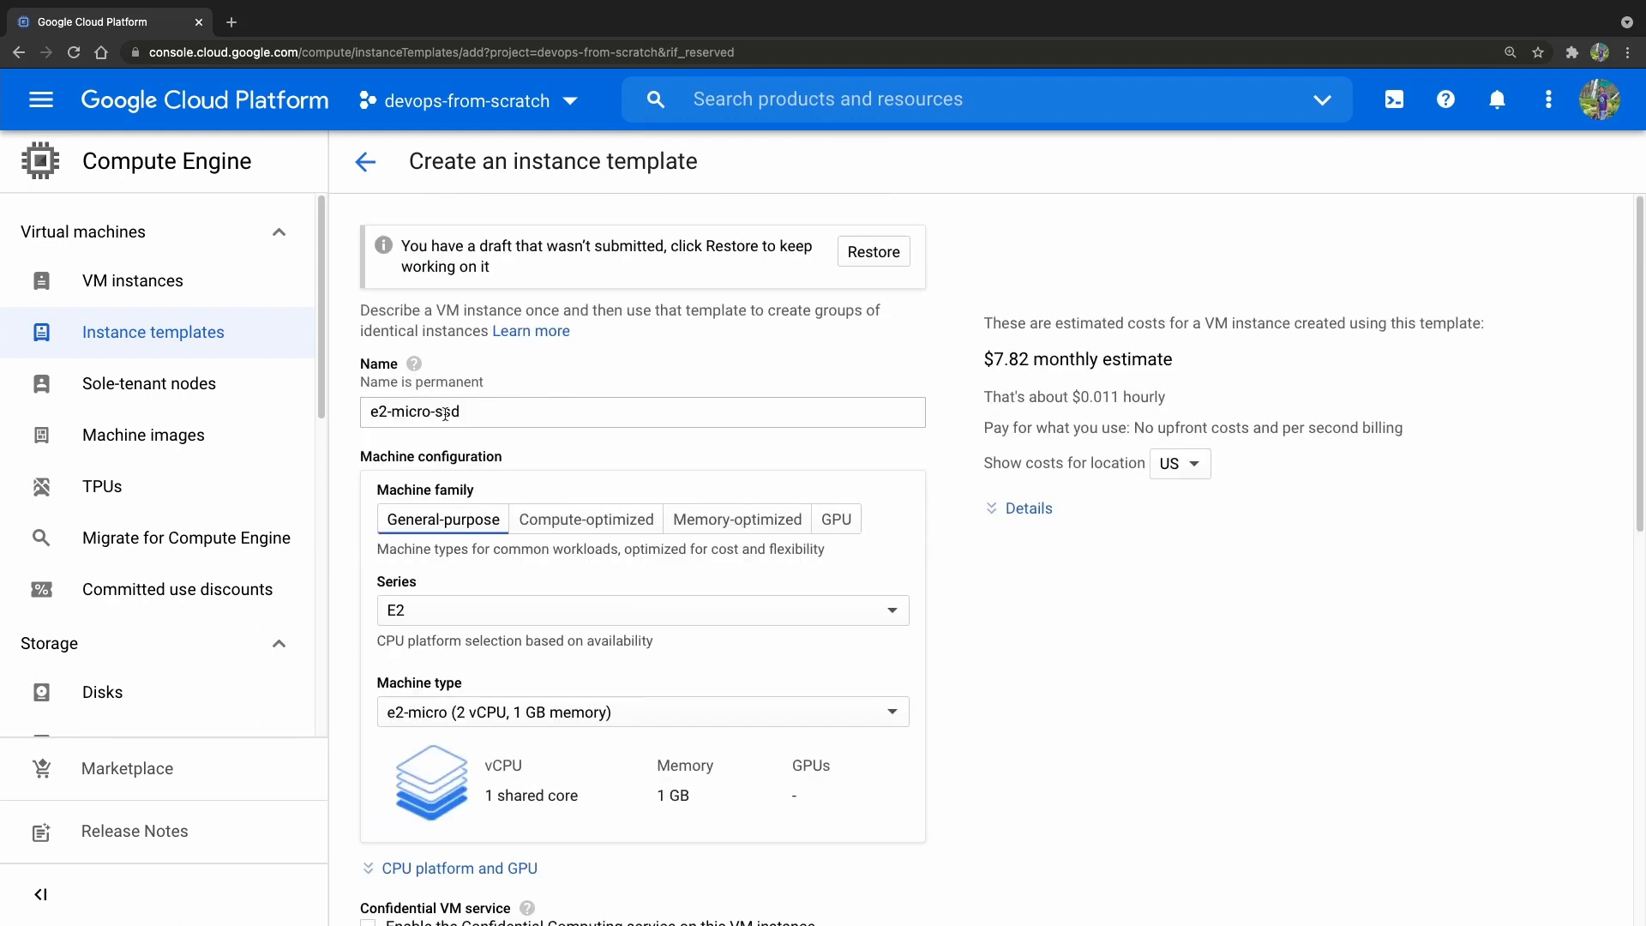
pyautogui.write('-http')
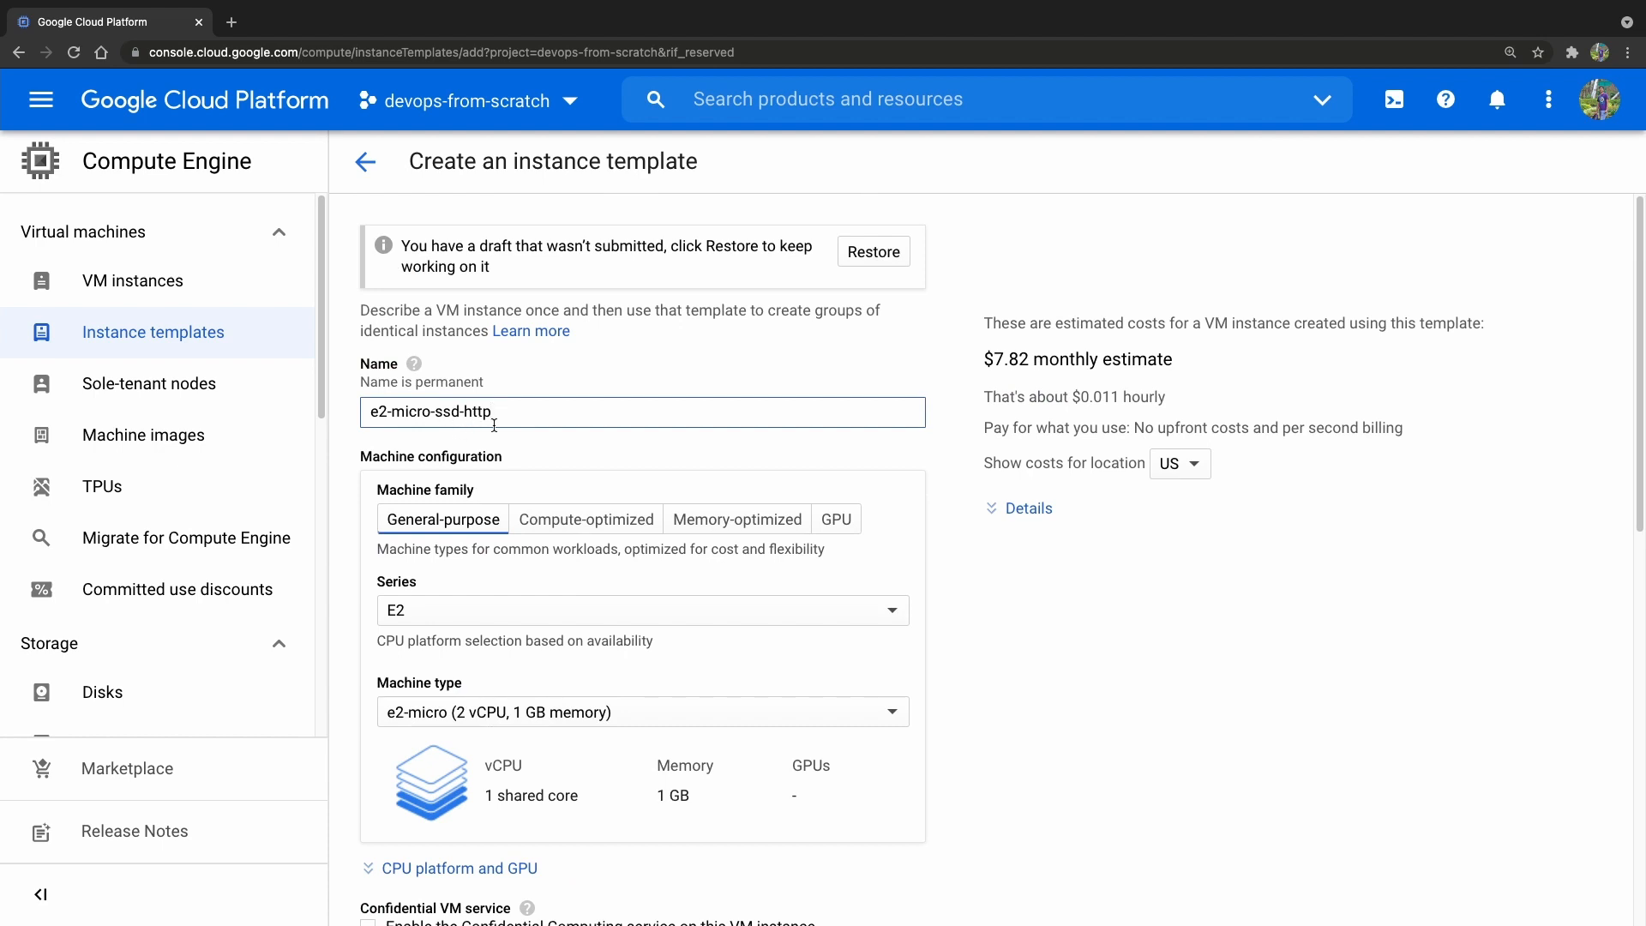
pyautogui.scroll(-3)
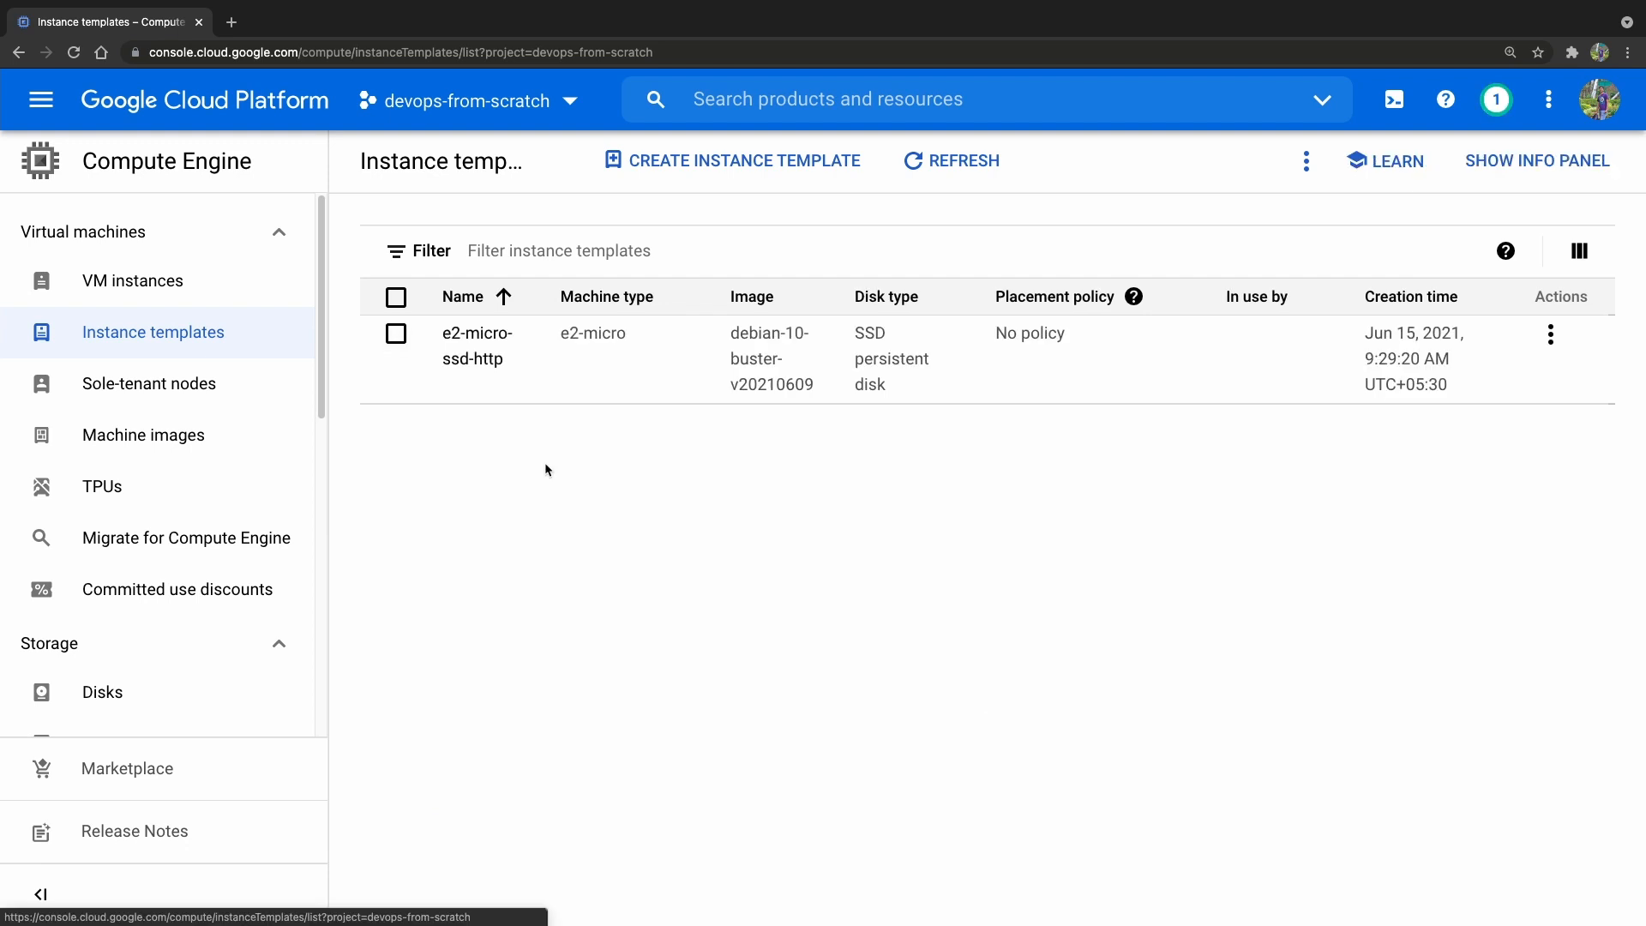
pyautogui.moveTo(804, 394)
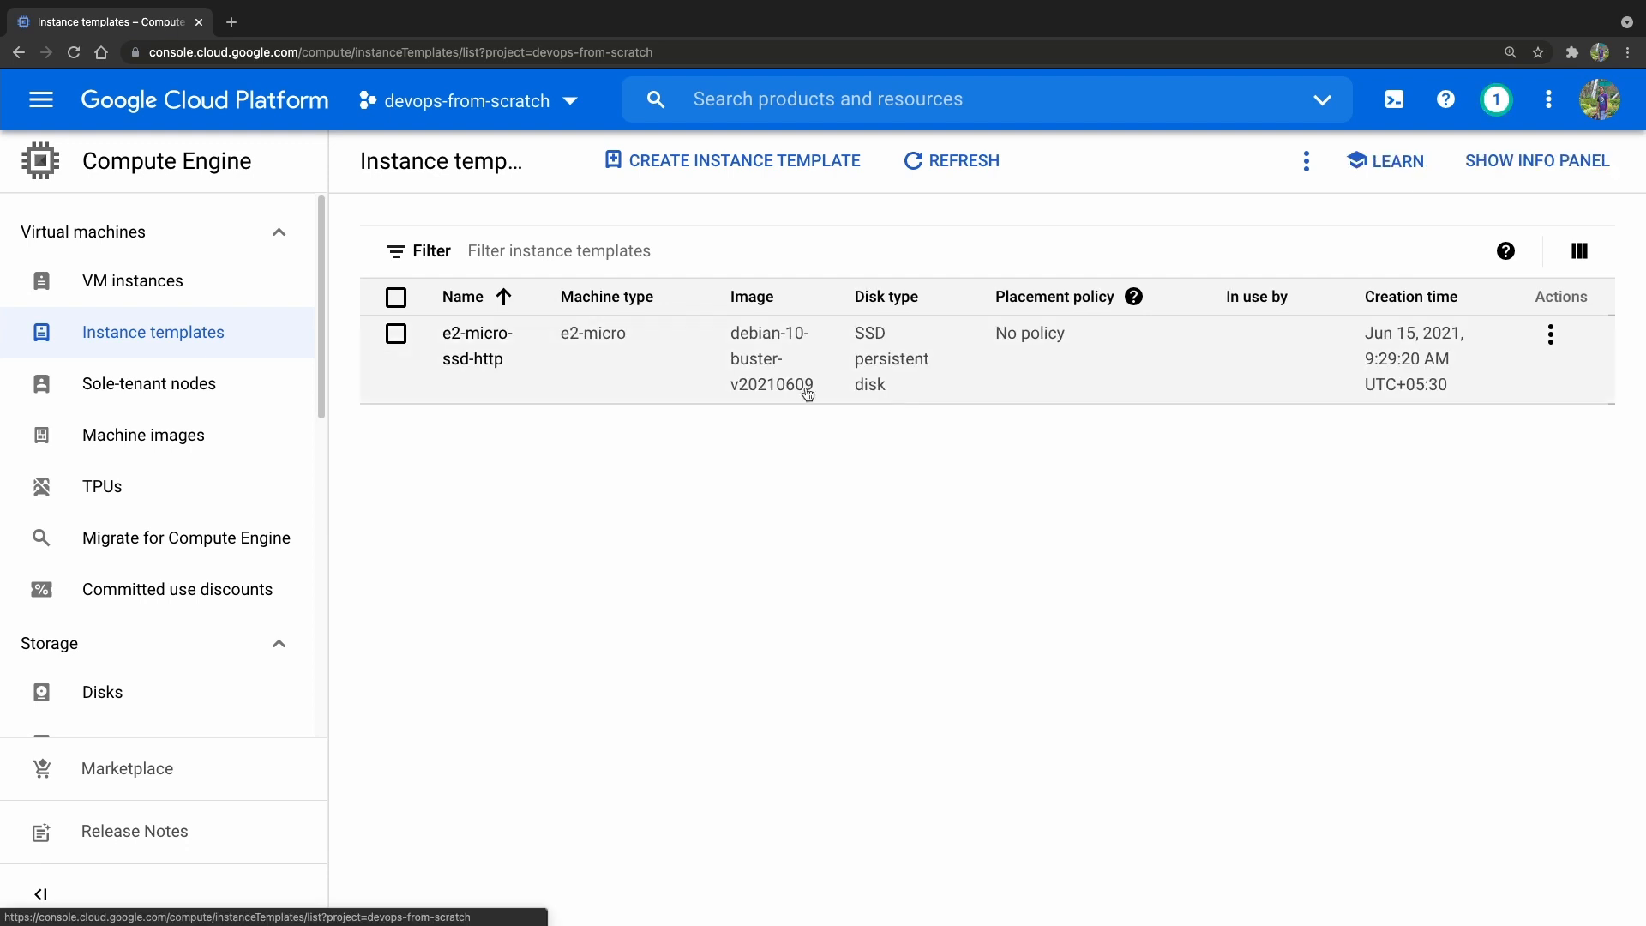
pyautogui.moveTo(681, 401)
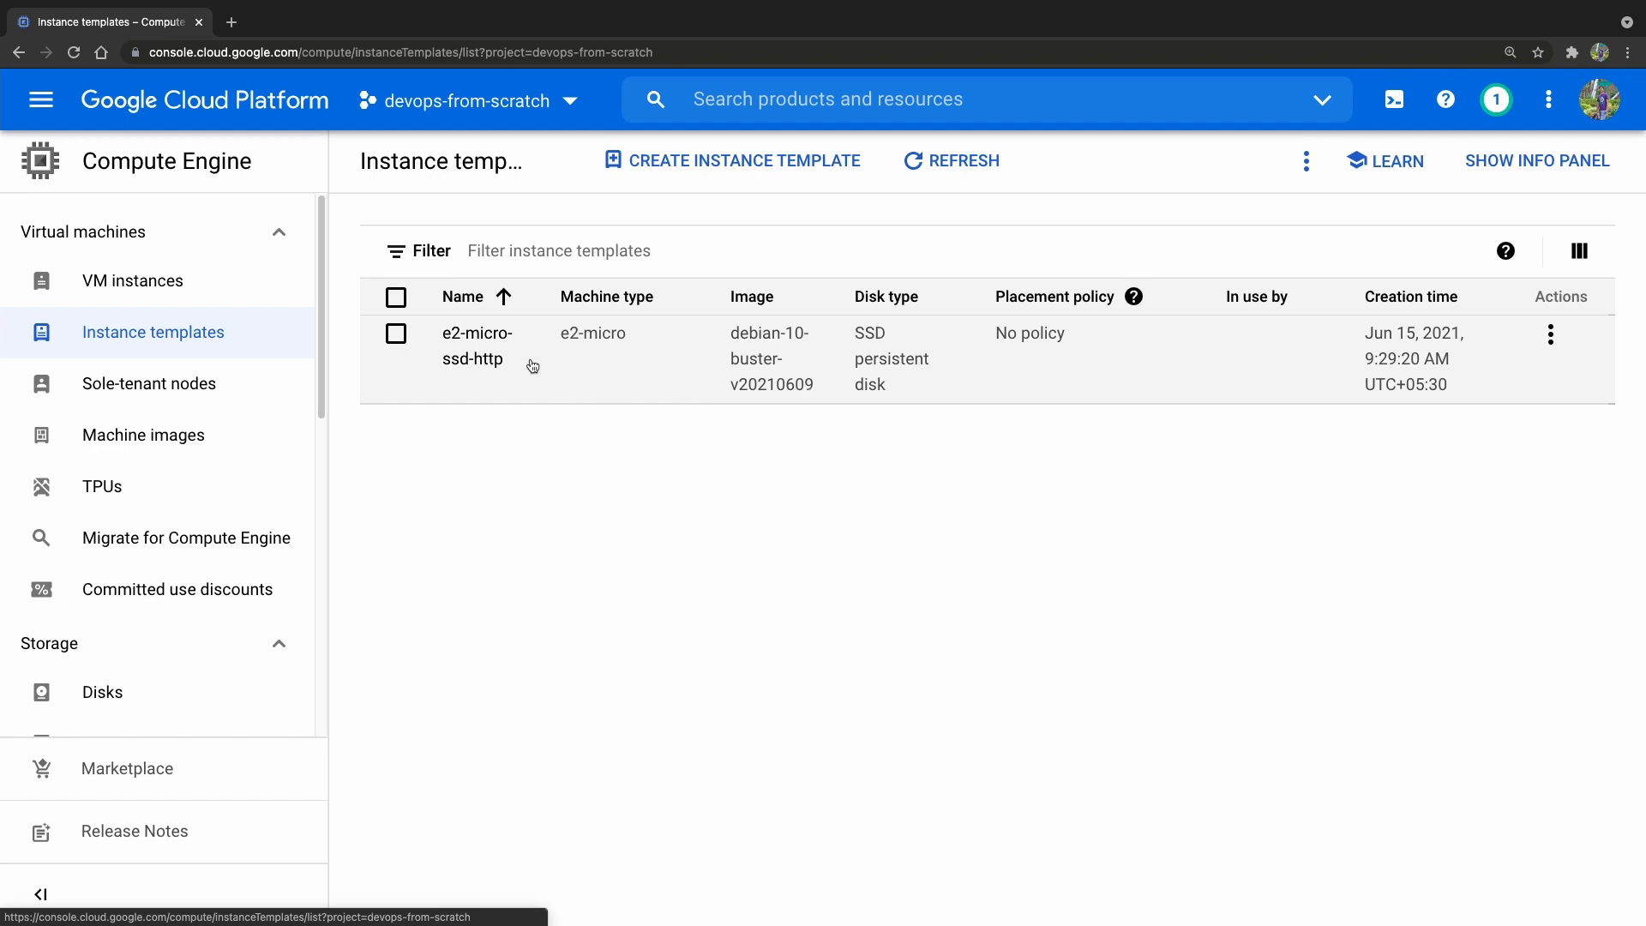
# Step: Show the actions menu for the e2-micro-ssd-http template
pyautogui.click(1550, 334)
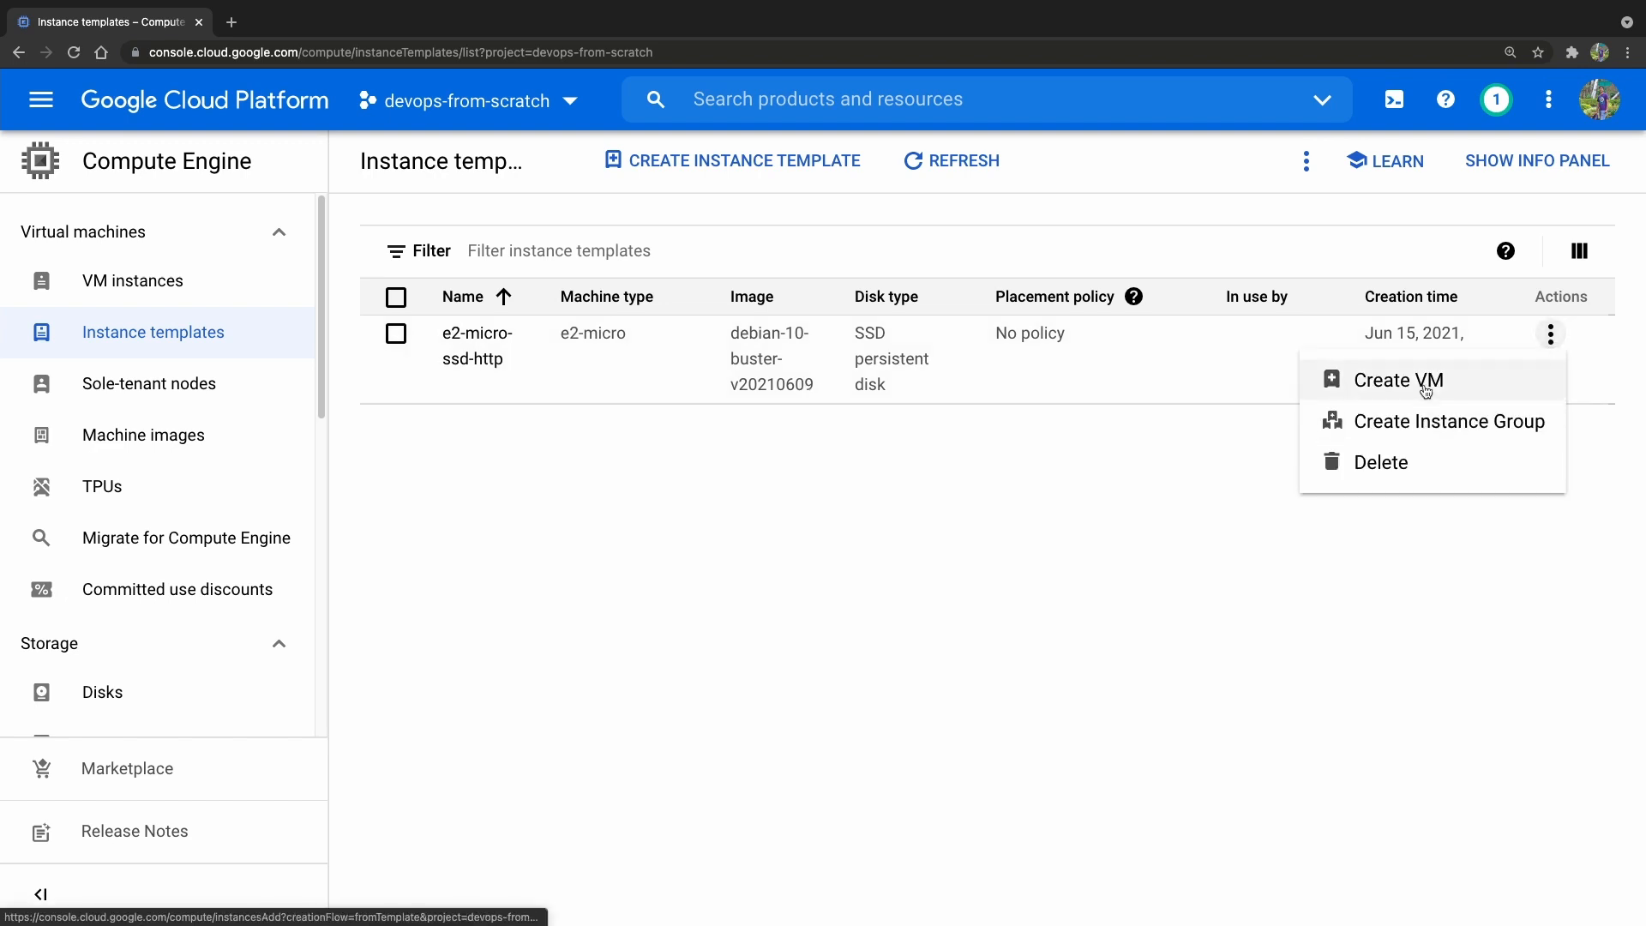
pyautogui.moveTo(1378, 462)
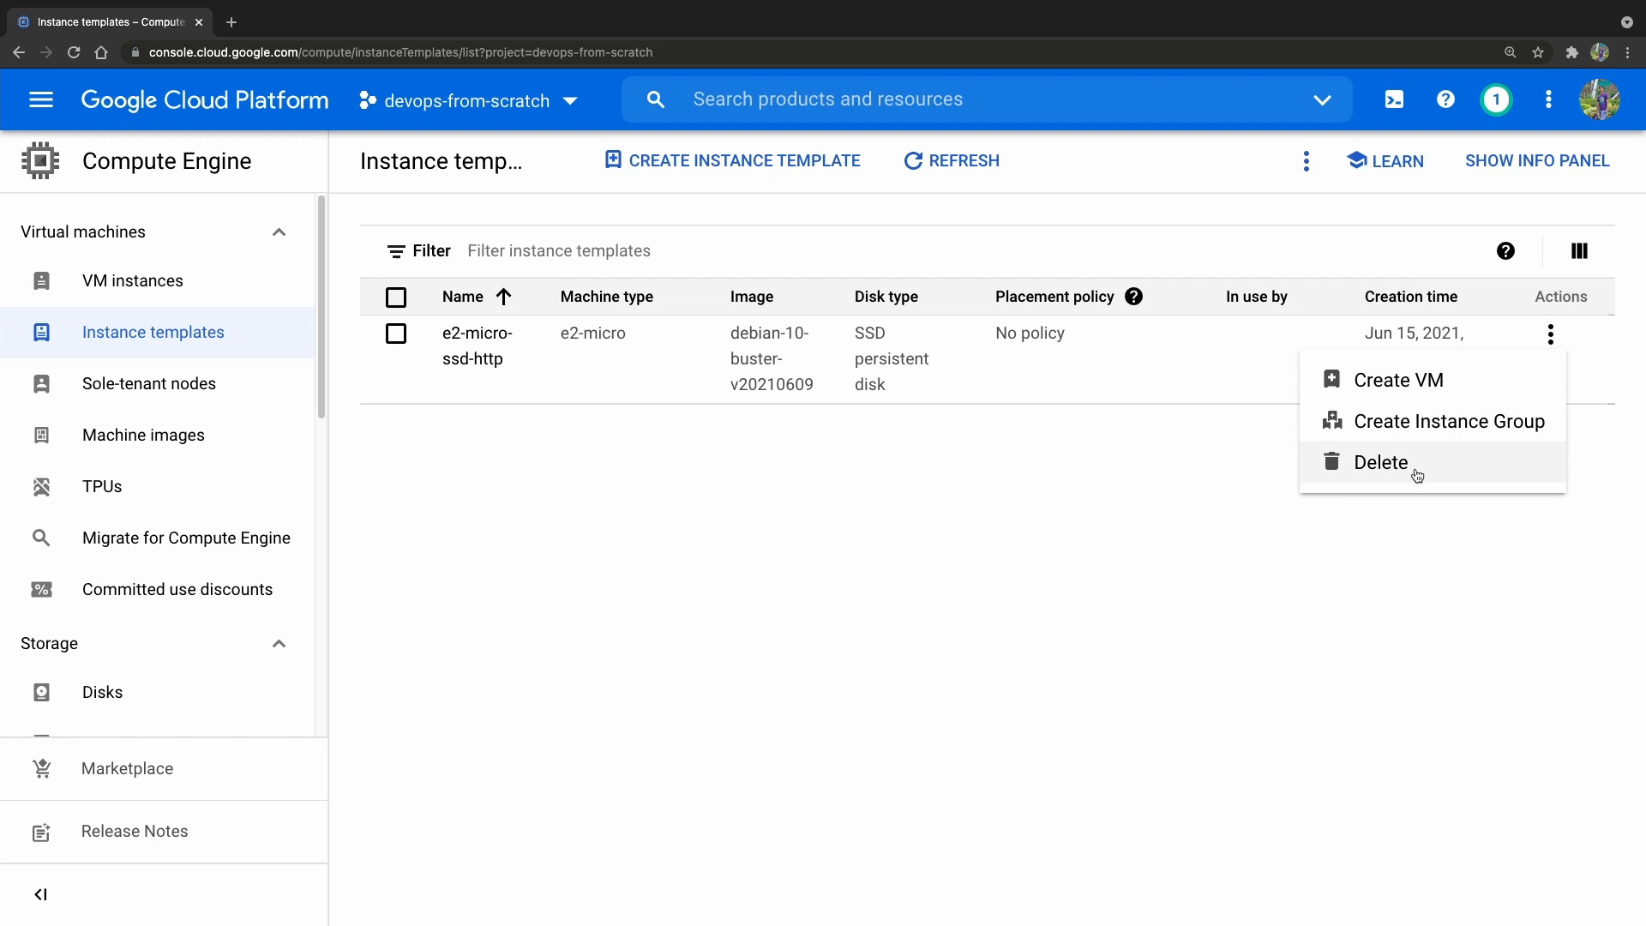
pyautogui.moveTo(1095, 517)
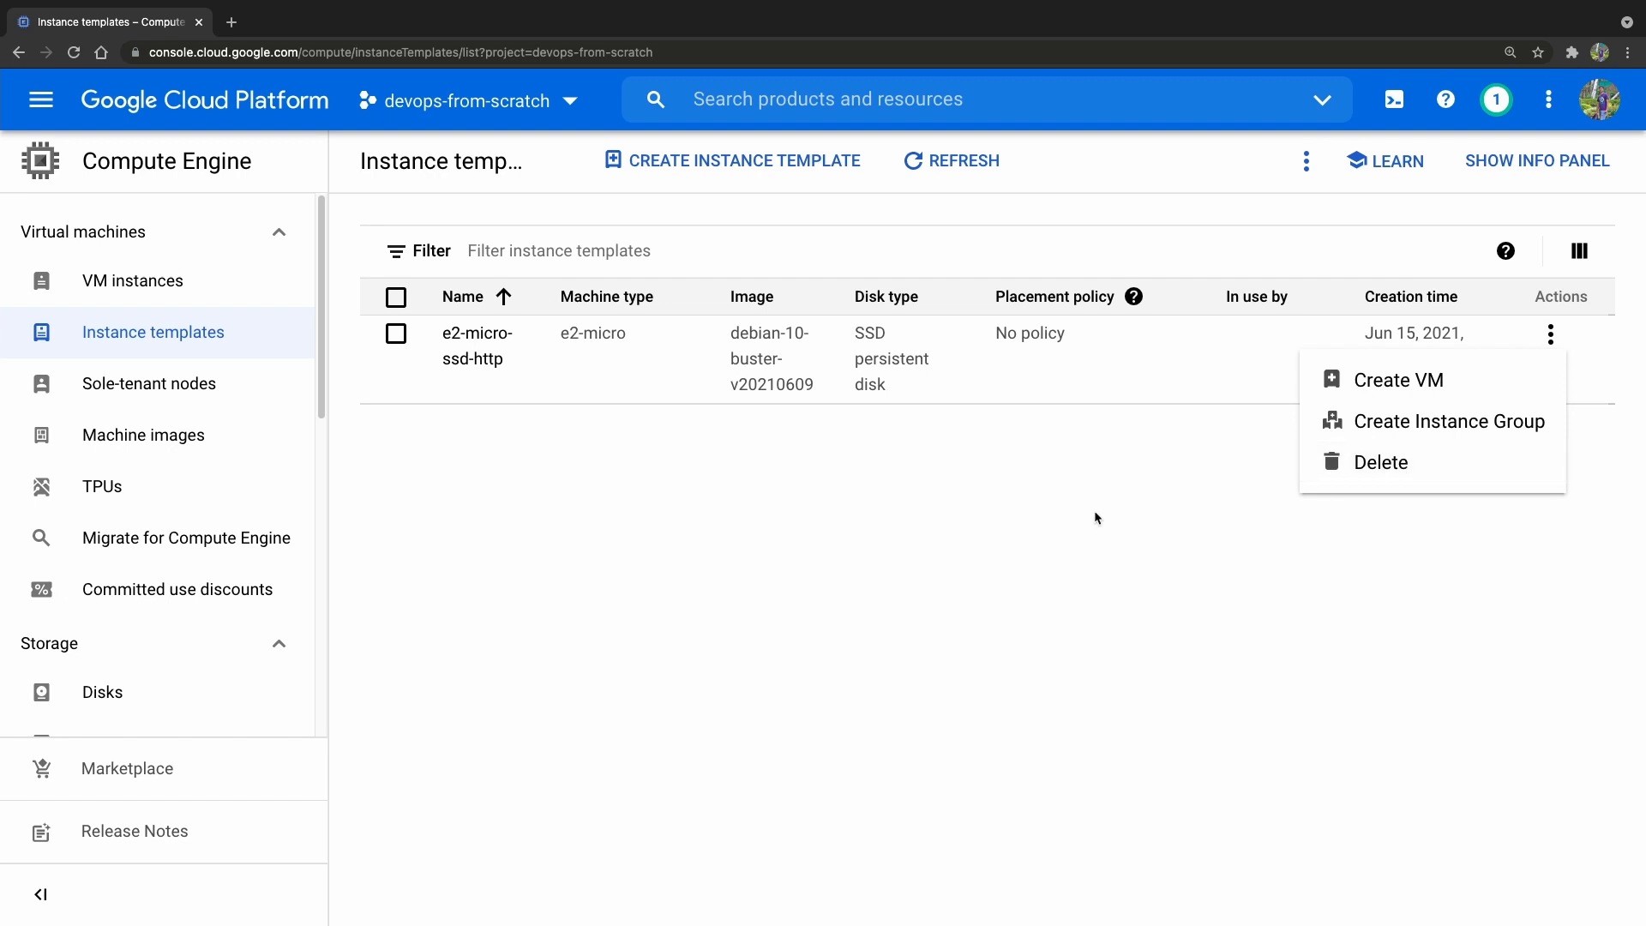
pyautogui.moveTo(1018, 554)
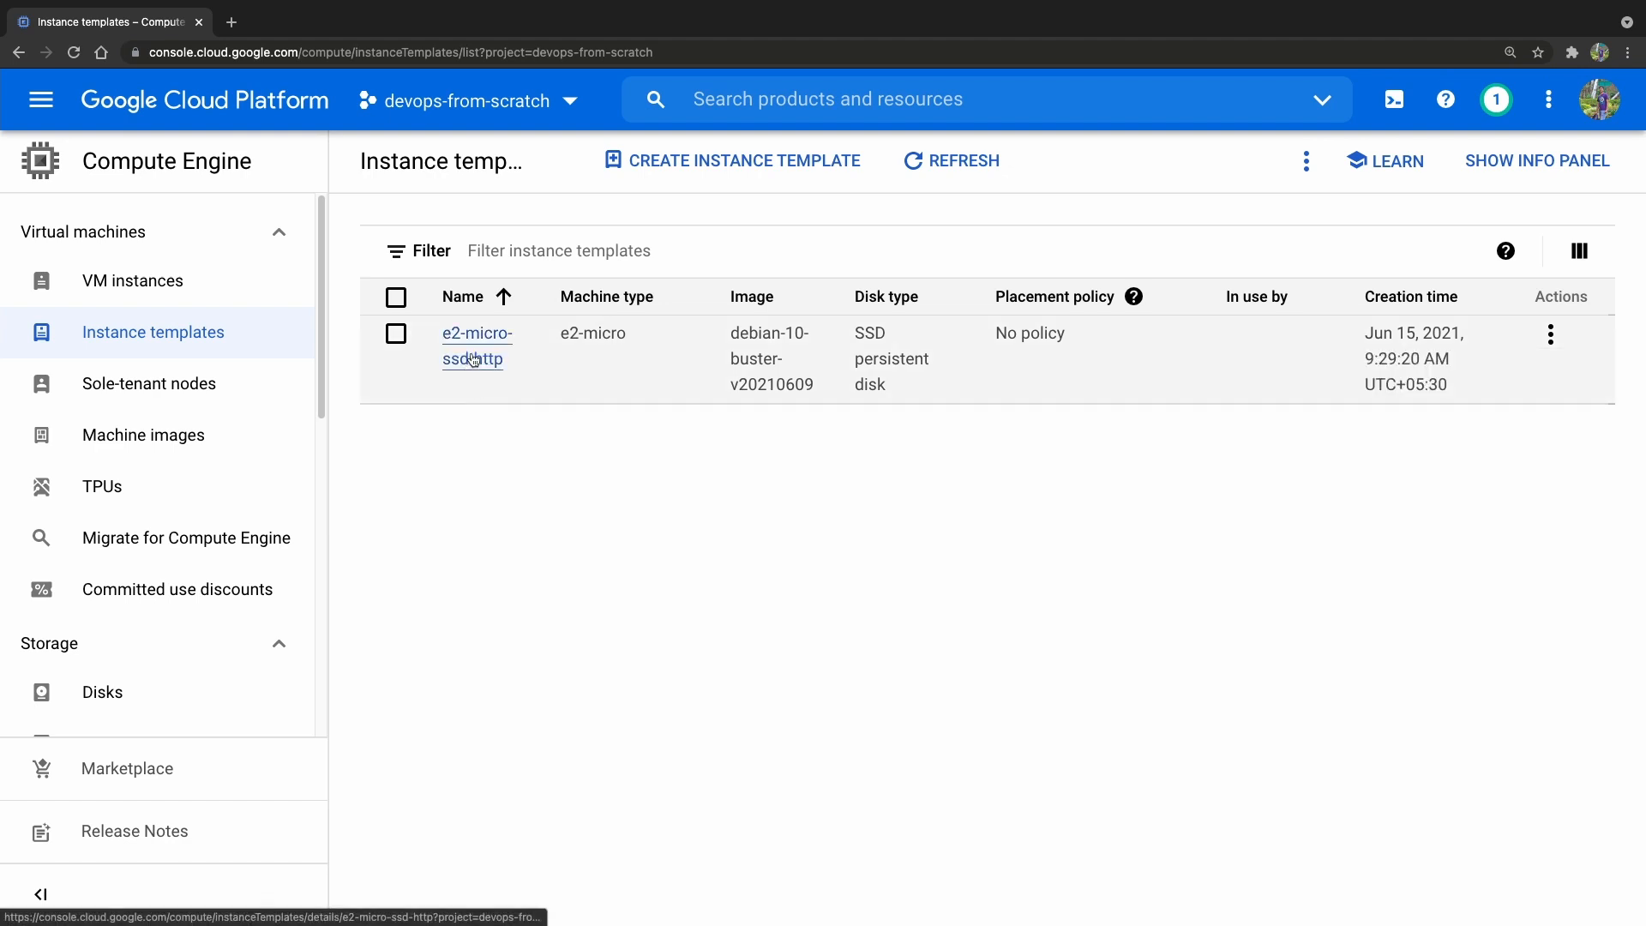
pyautogui.moveTo(132, 280)
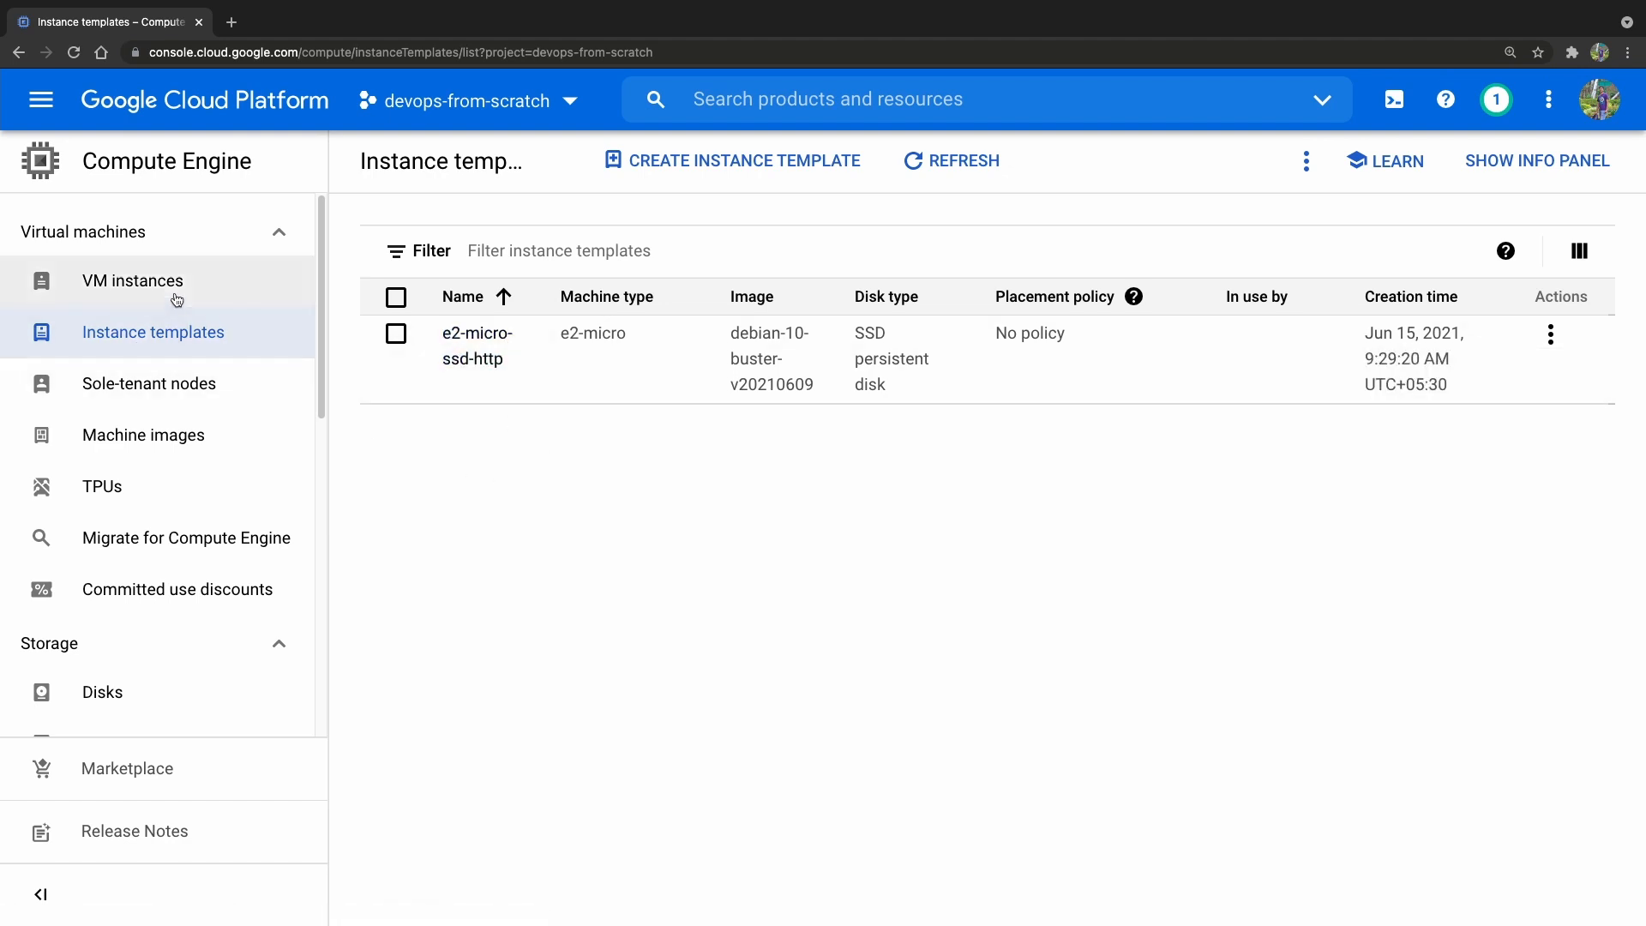
# Step: Start a VM from the e2-micro-ssd-http template named template-demo
pyautogui.click(475, 346)
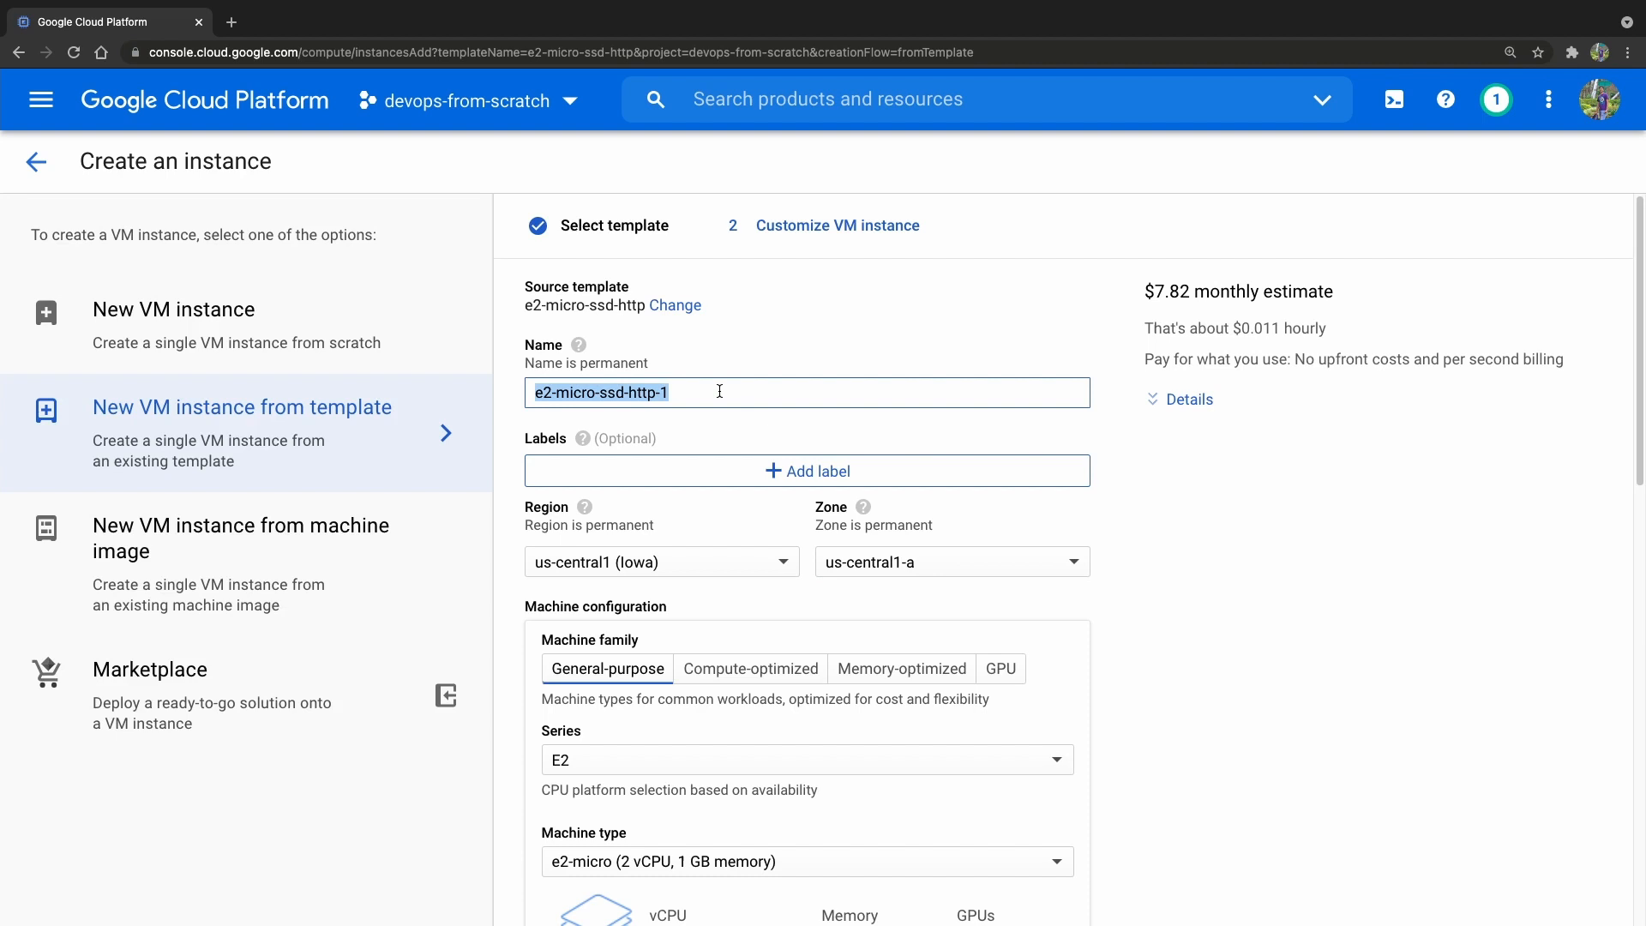
pyautogui.write('template-demo')
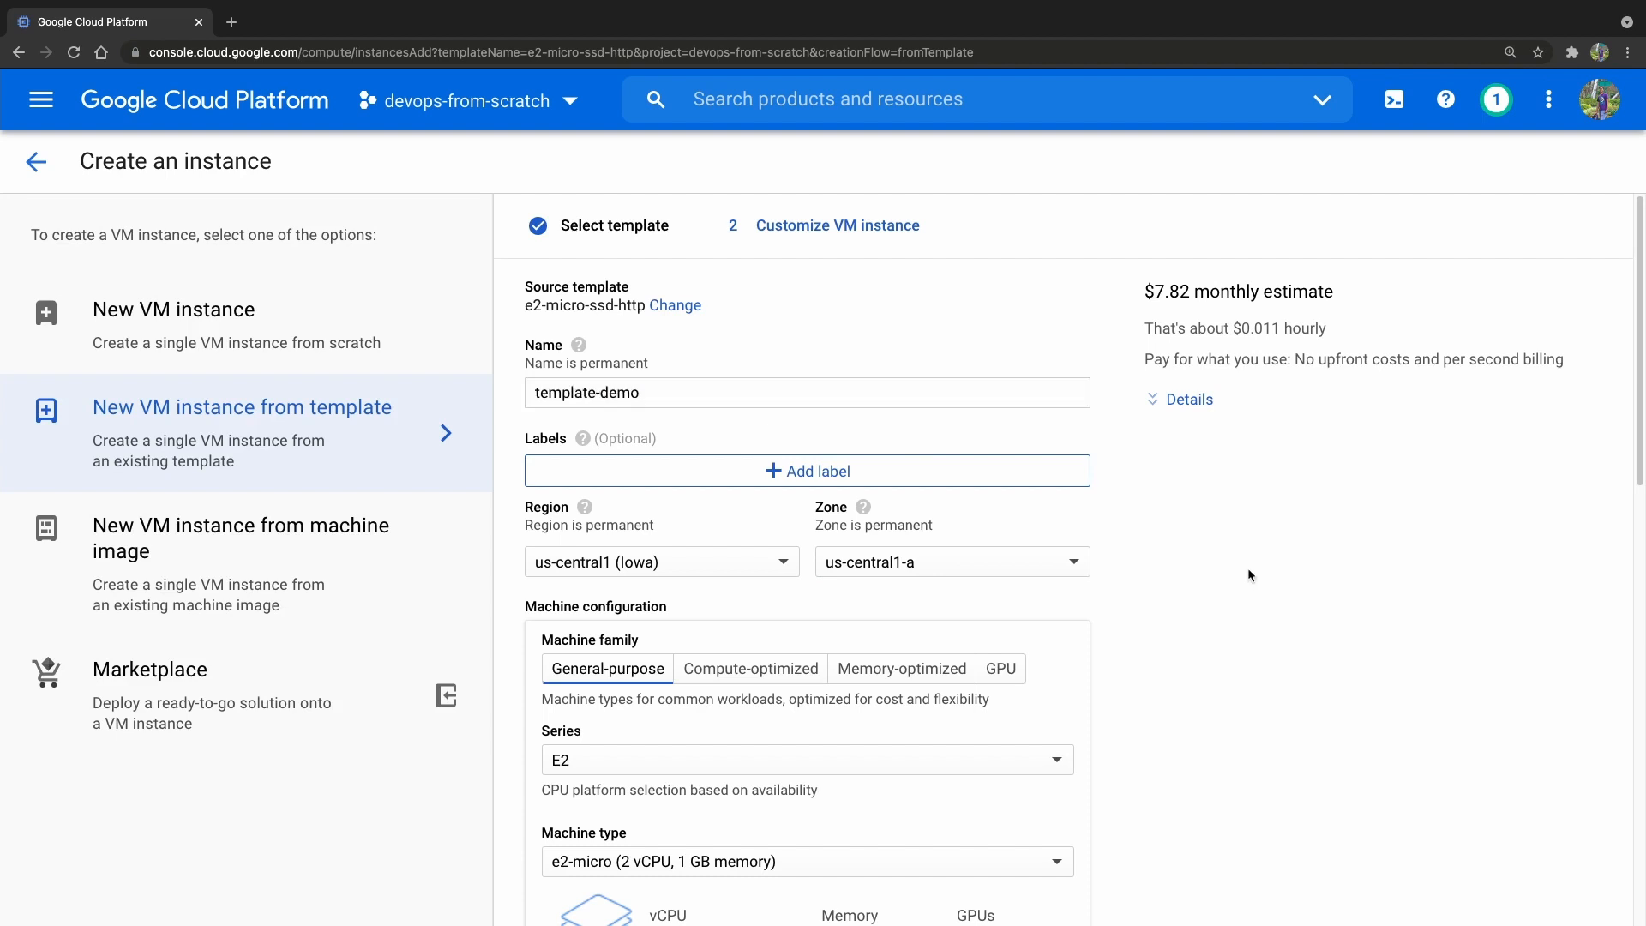
pyautogui.scroll(-3)
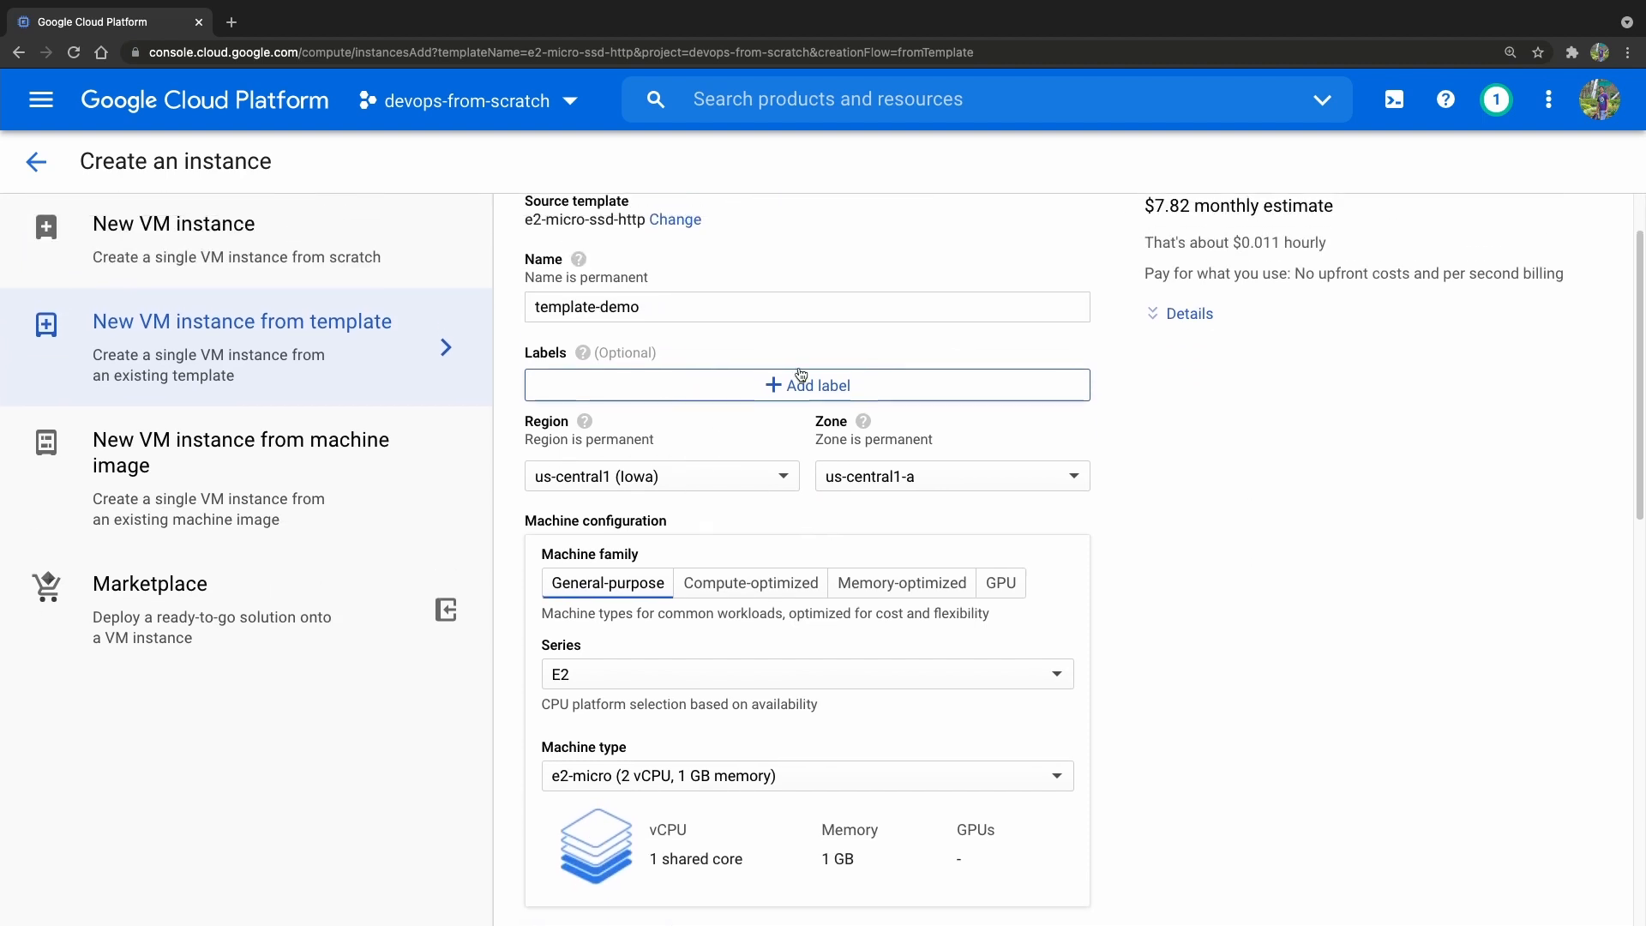
pyautogui.moveTo(653, 420)
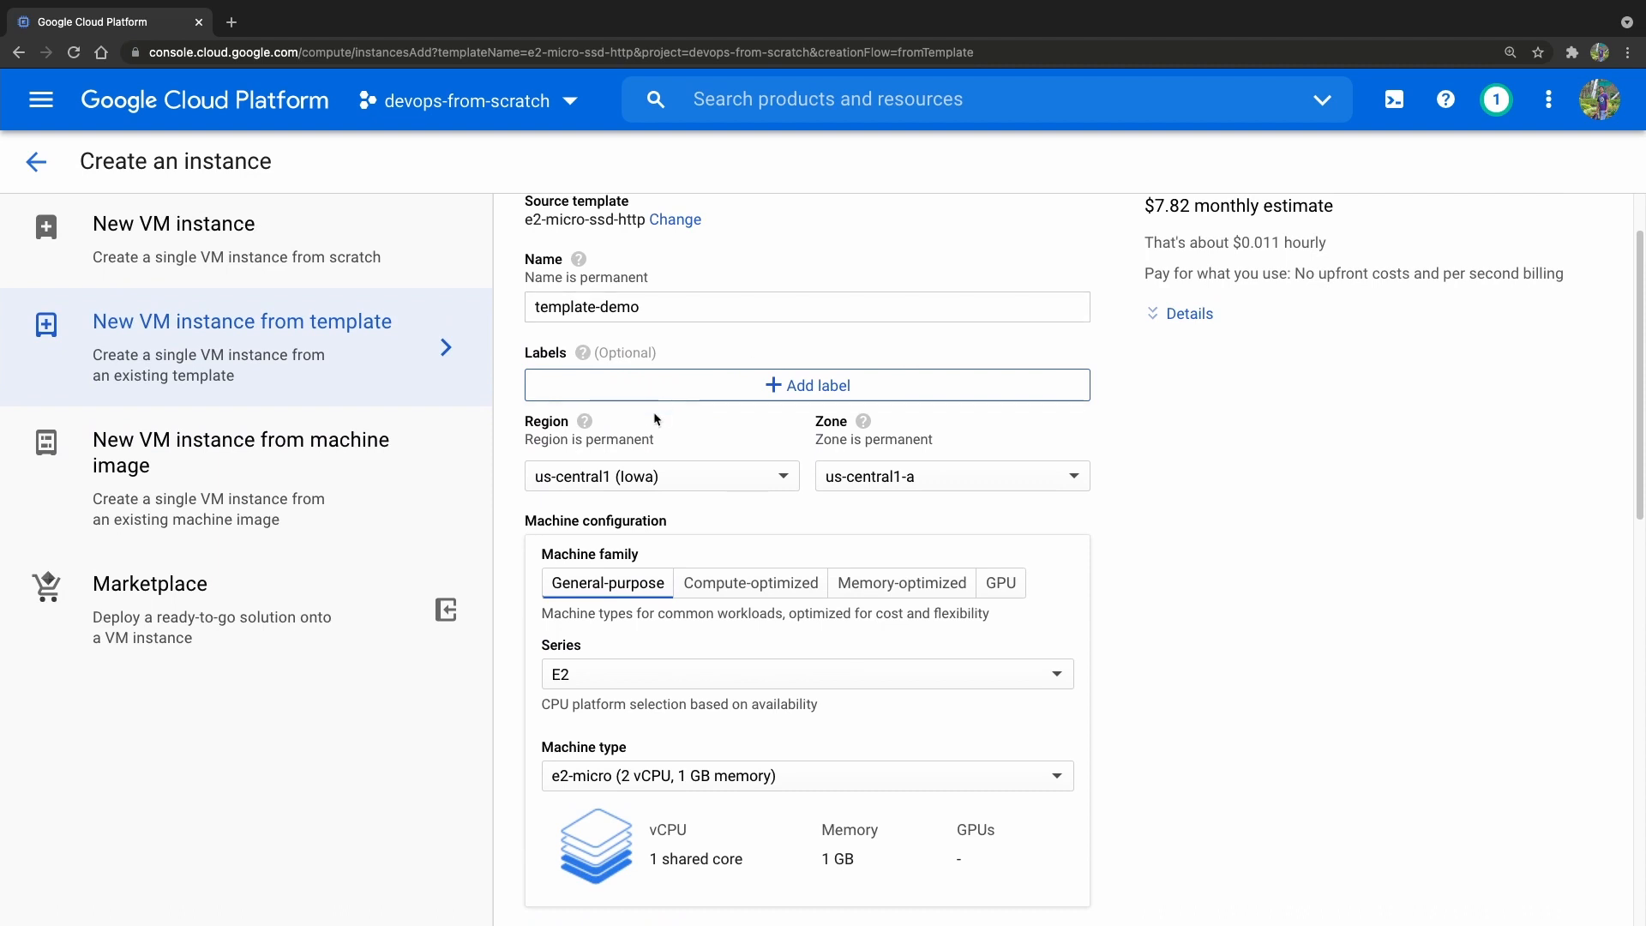
pyautogui.moveTo(689, 420)
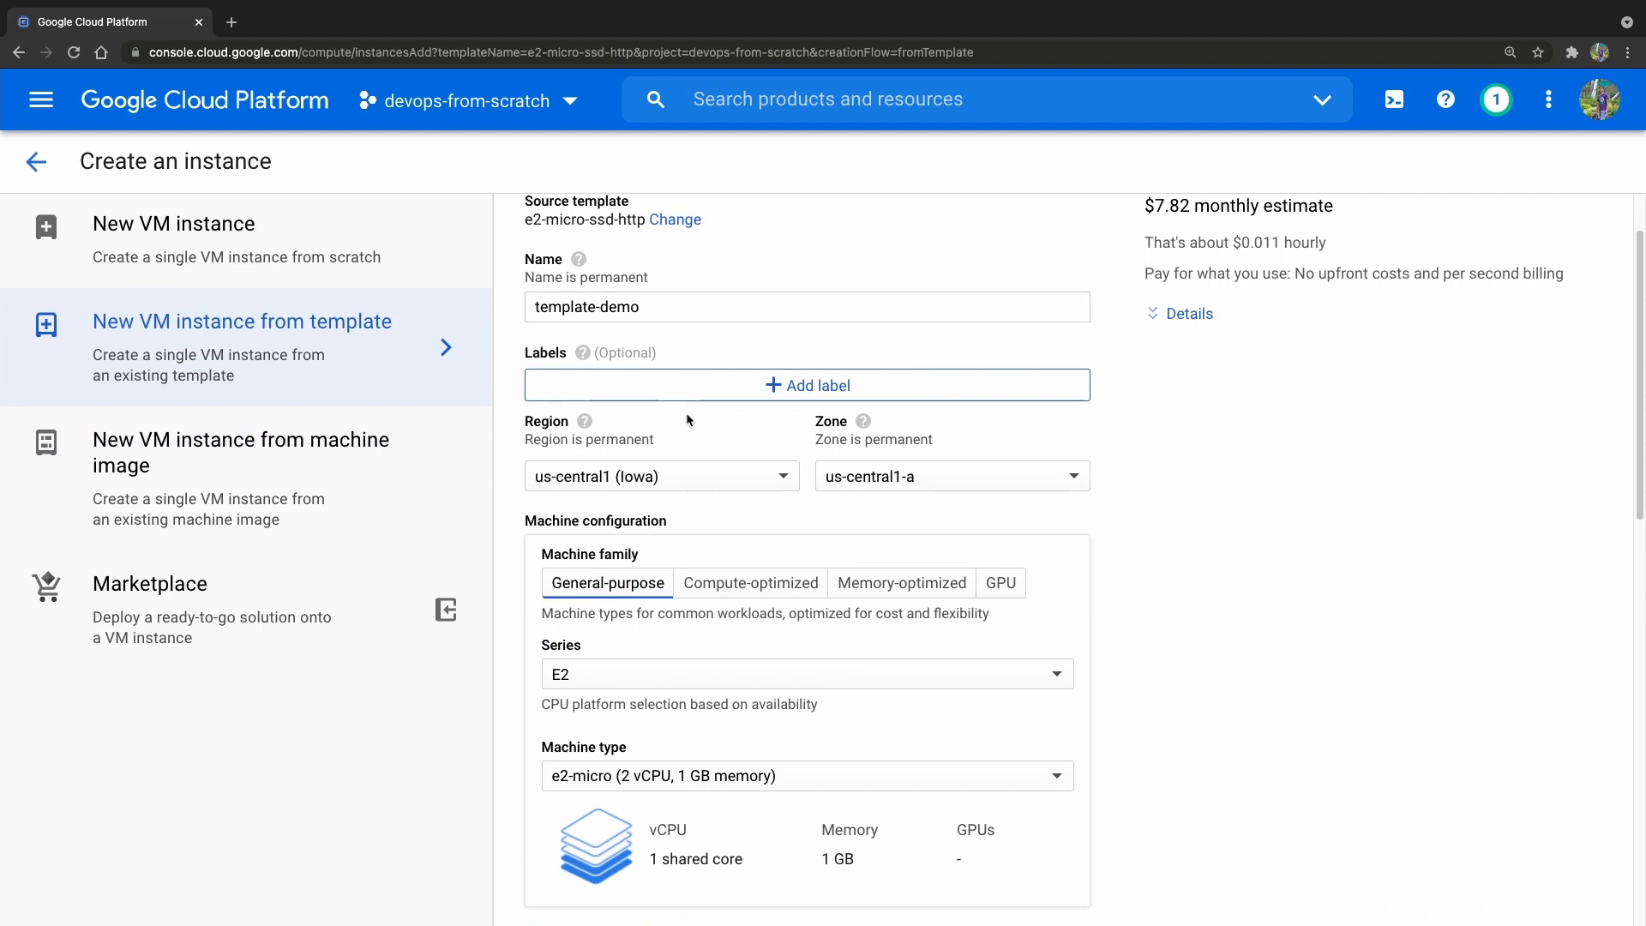
# Step: Place the VM in region asia-south1 (Mumbai) and create it
pyautogui.click(662, 475)
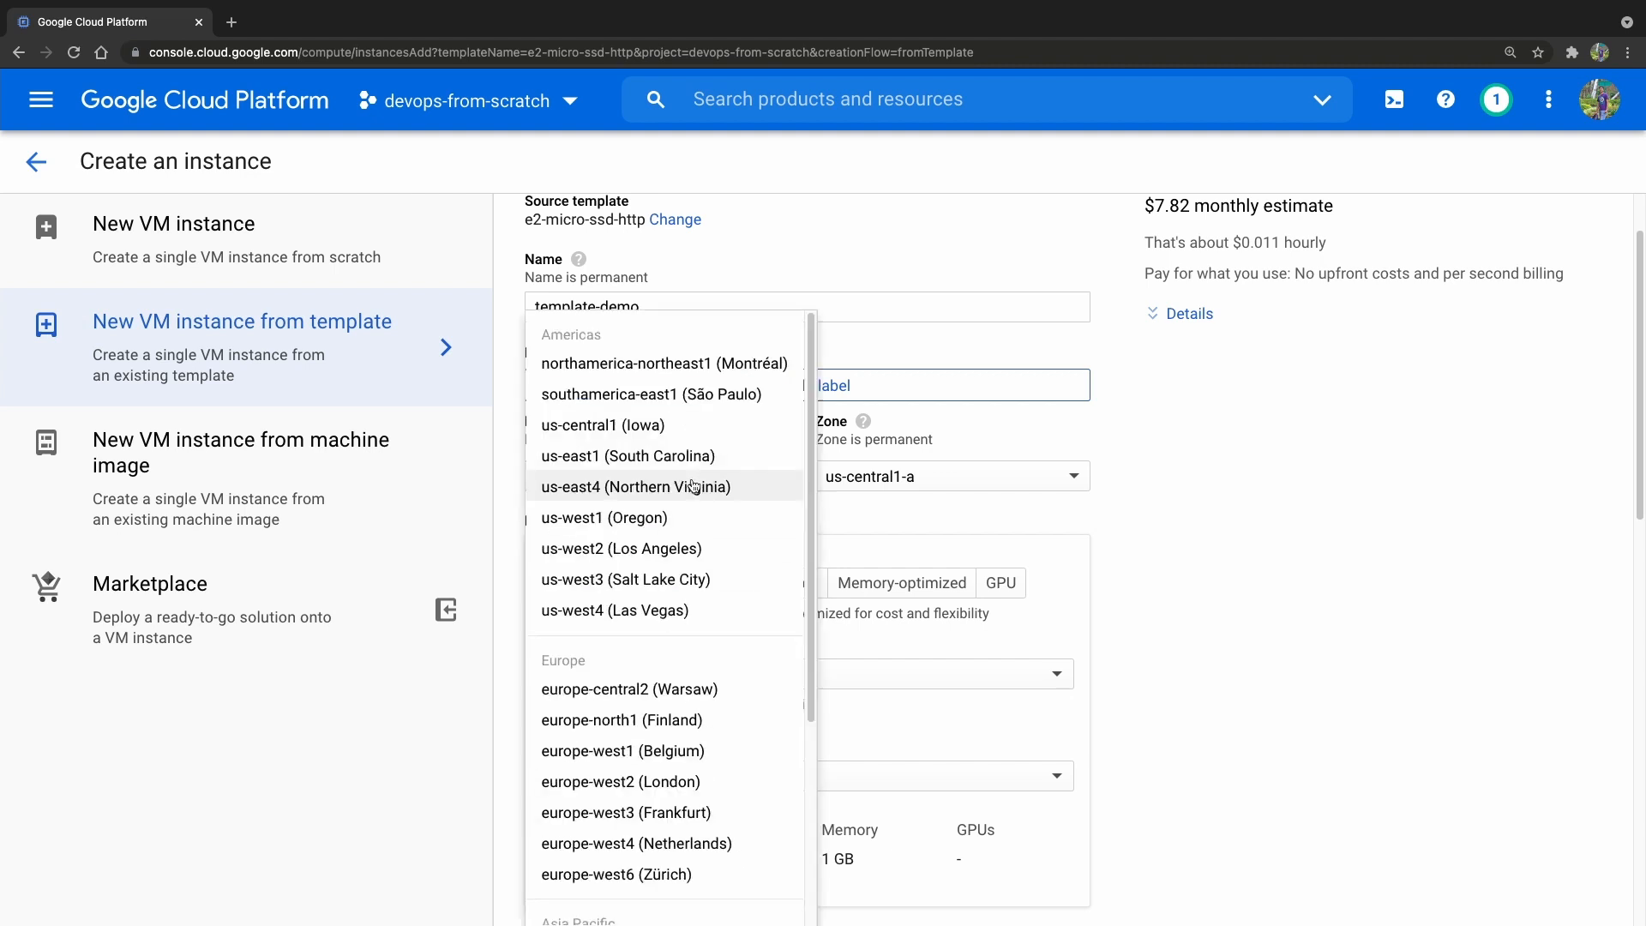
pyautogui.scroll(-3)
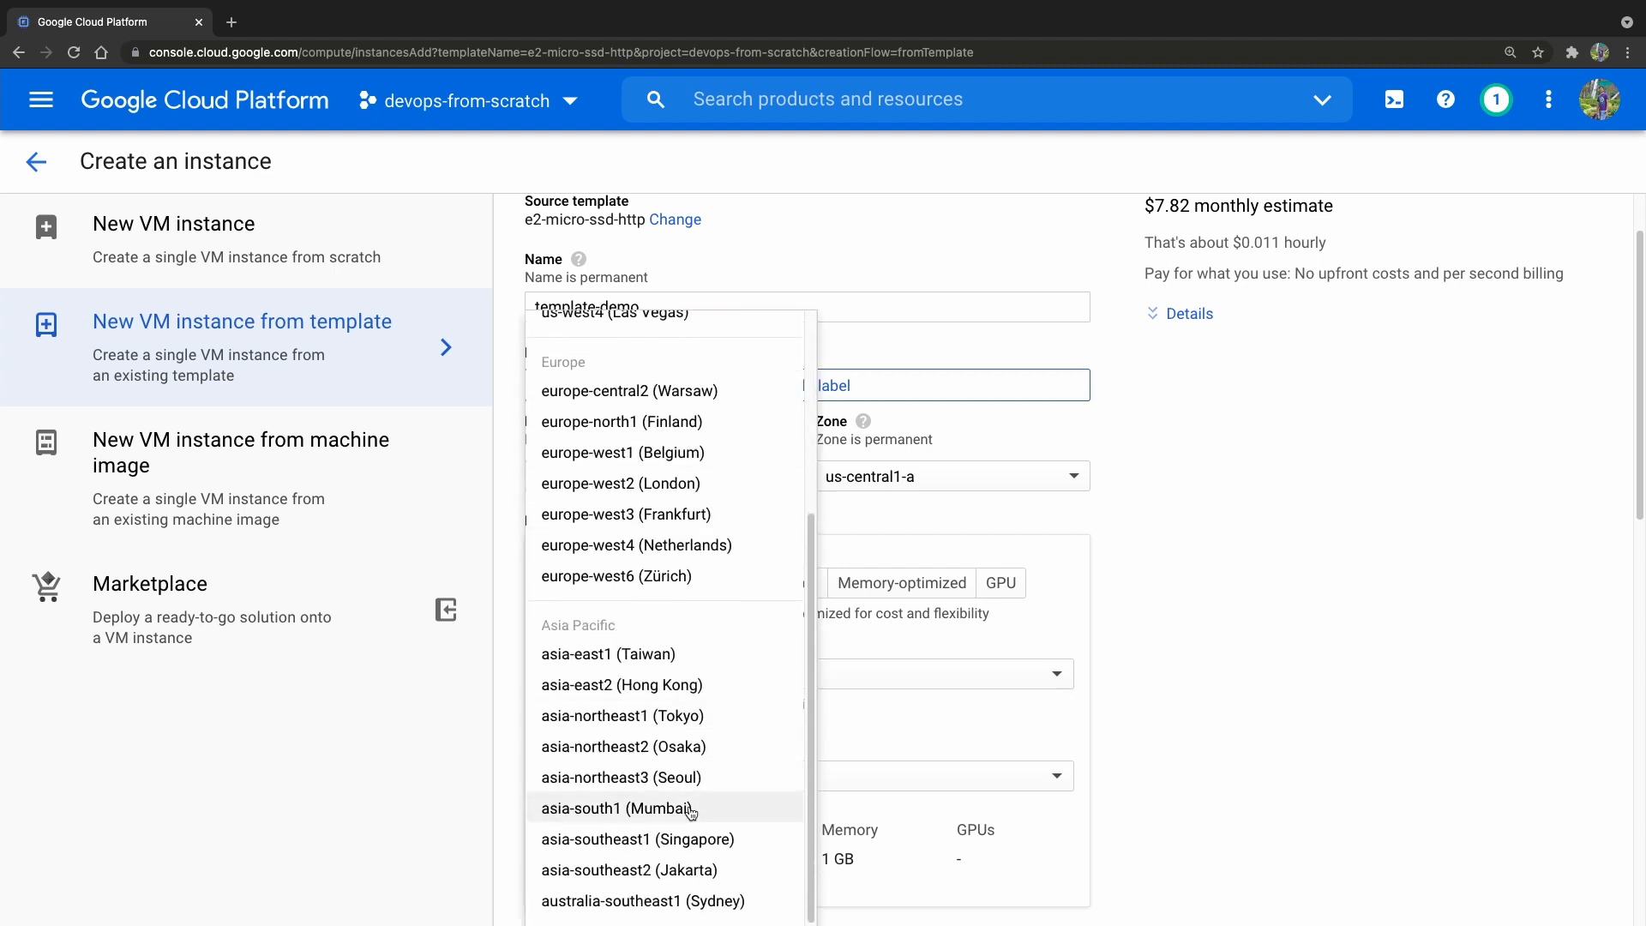
pyautogui.click(617, 807)
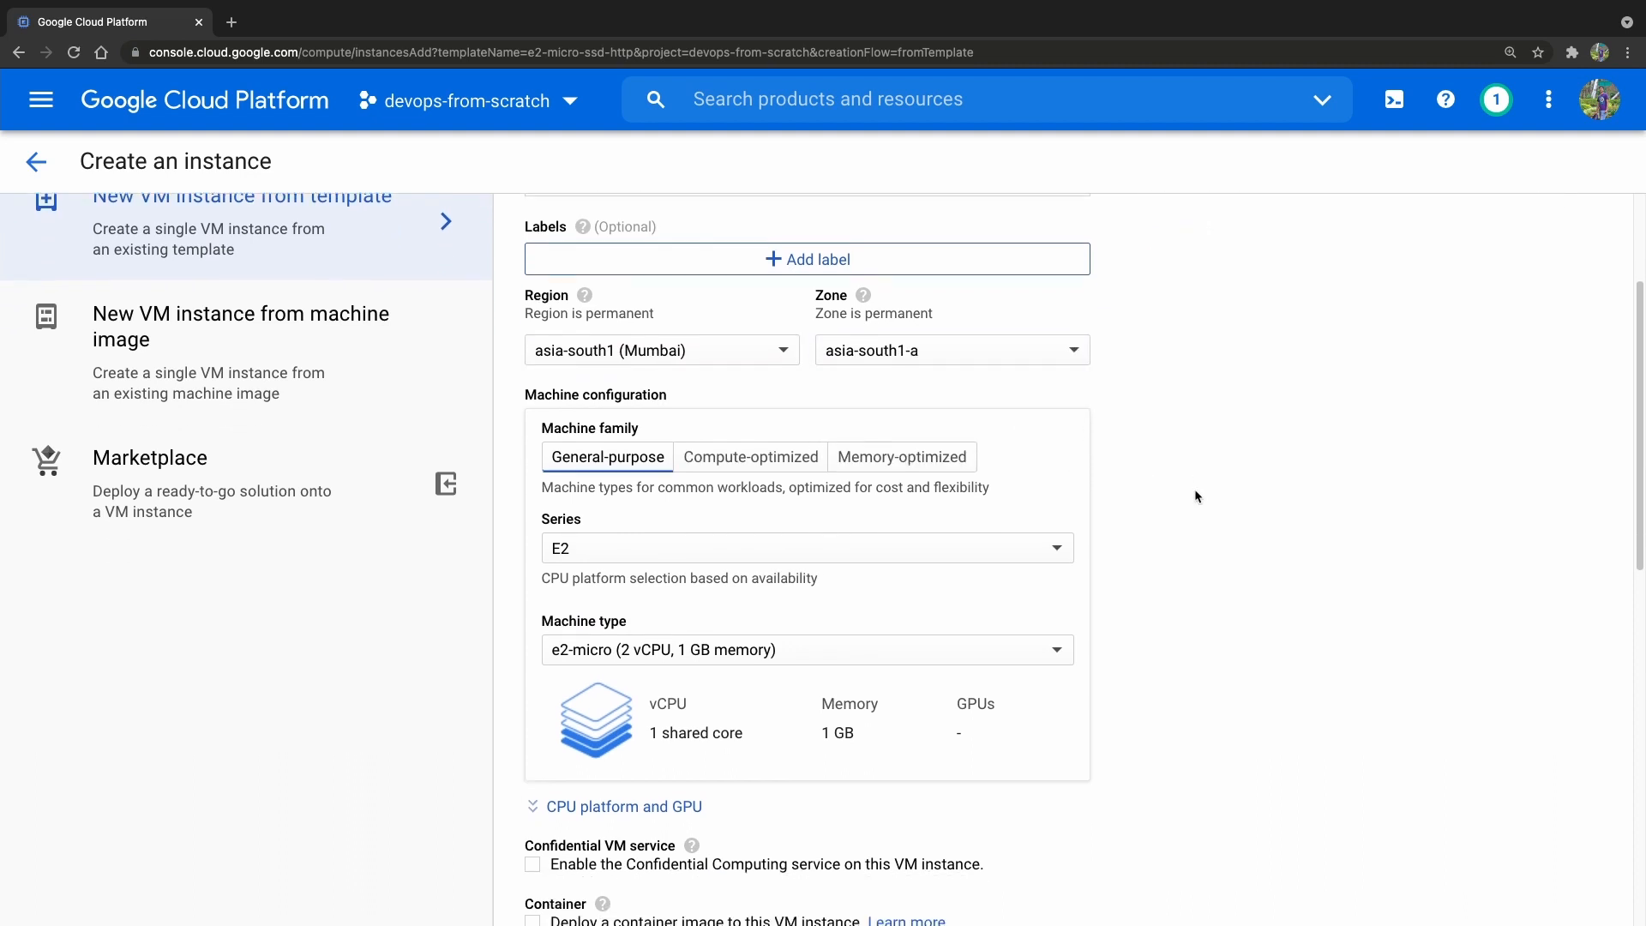
pyautogui.scroll(-3)
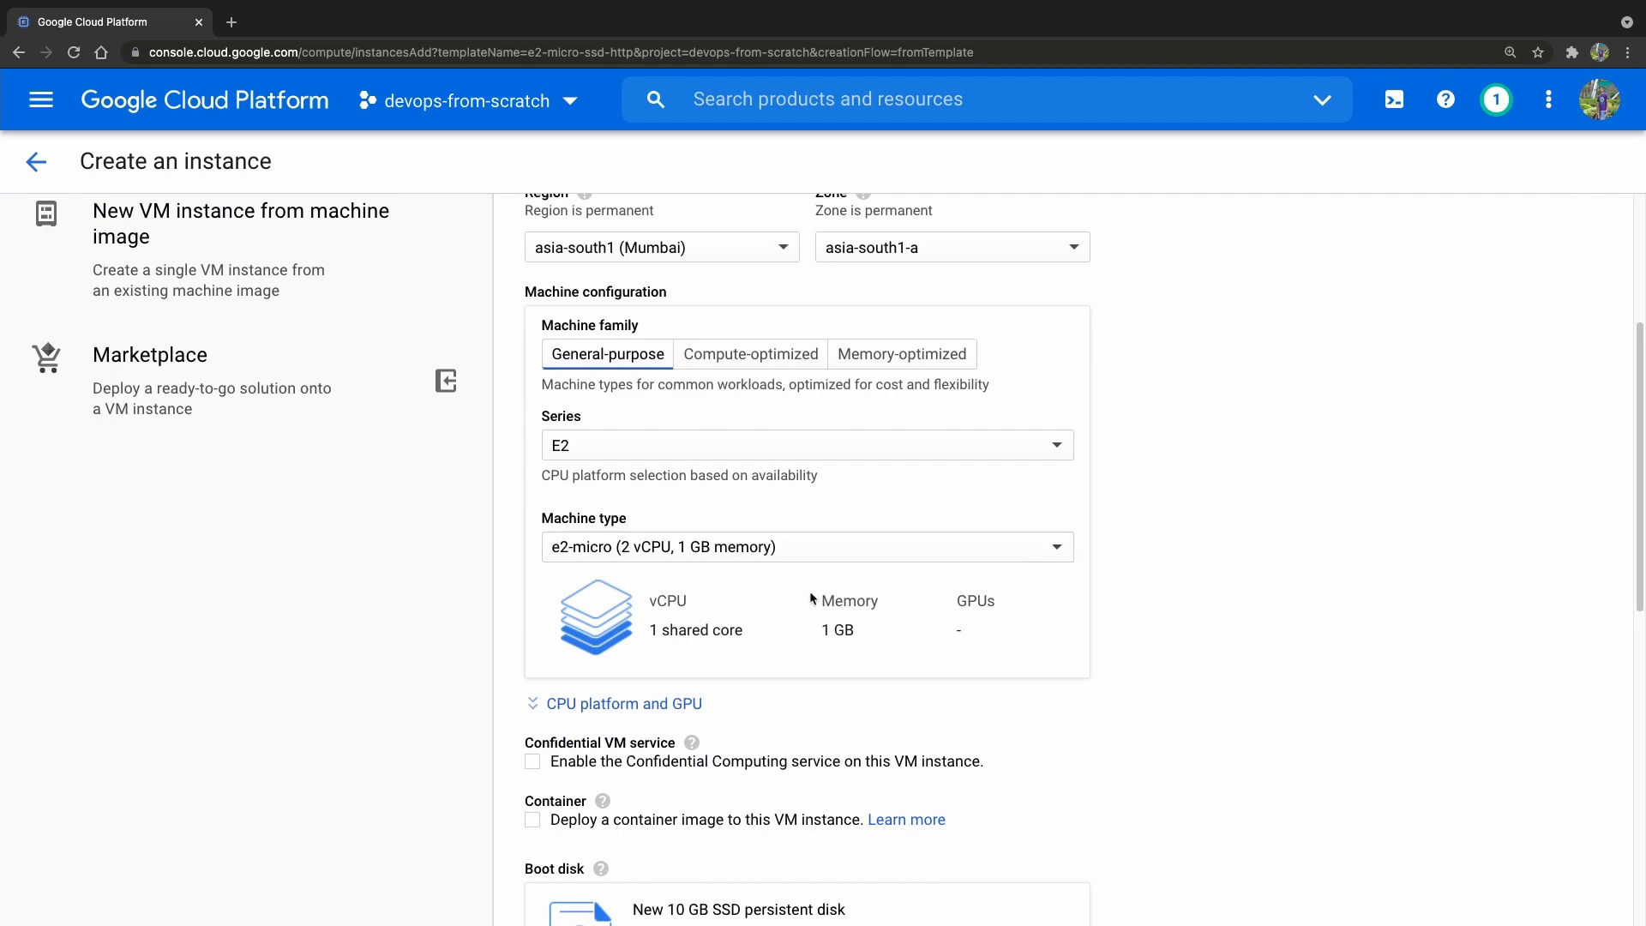
pyautogui.scroll(-3)
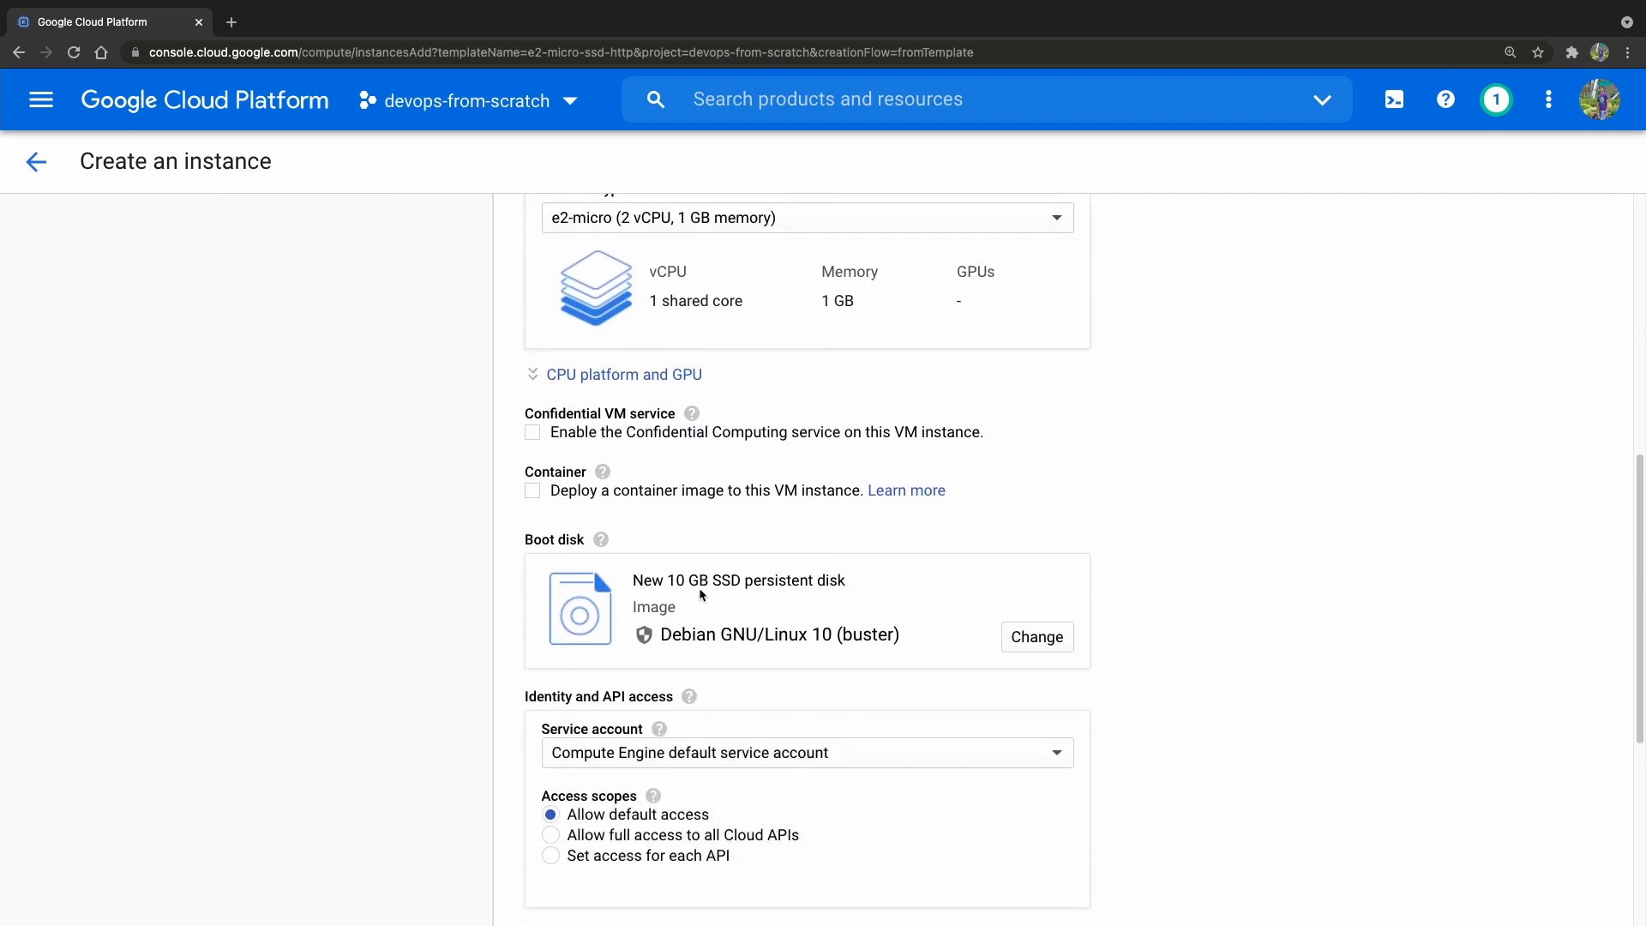
pyautogui.scroll(-3)
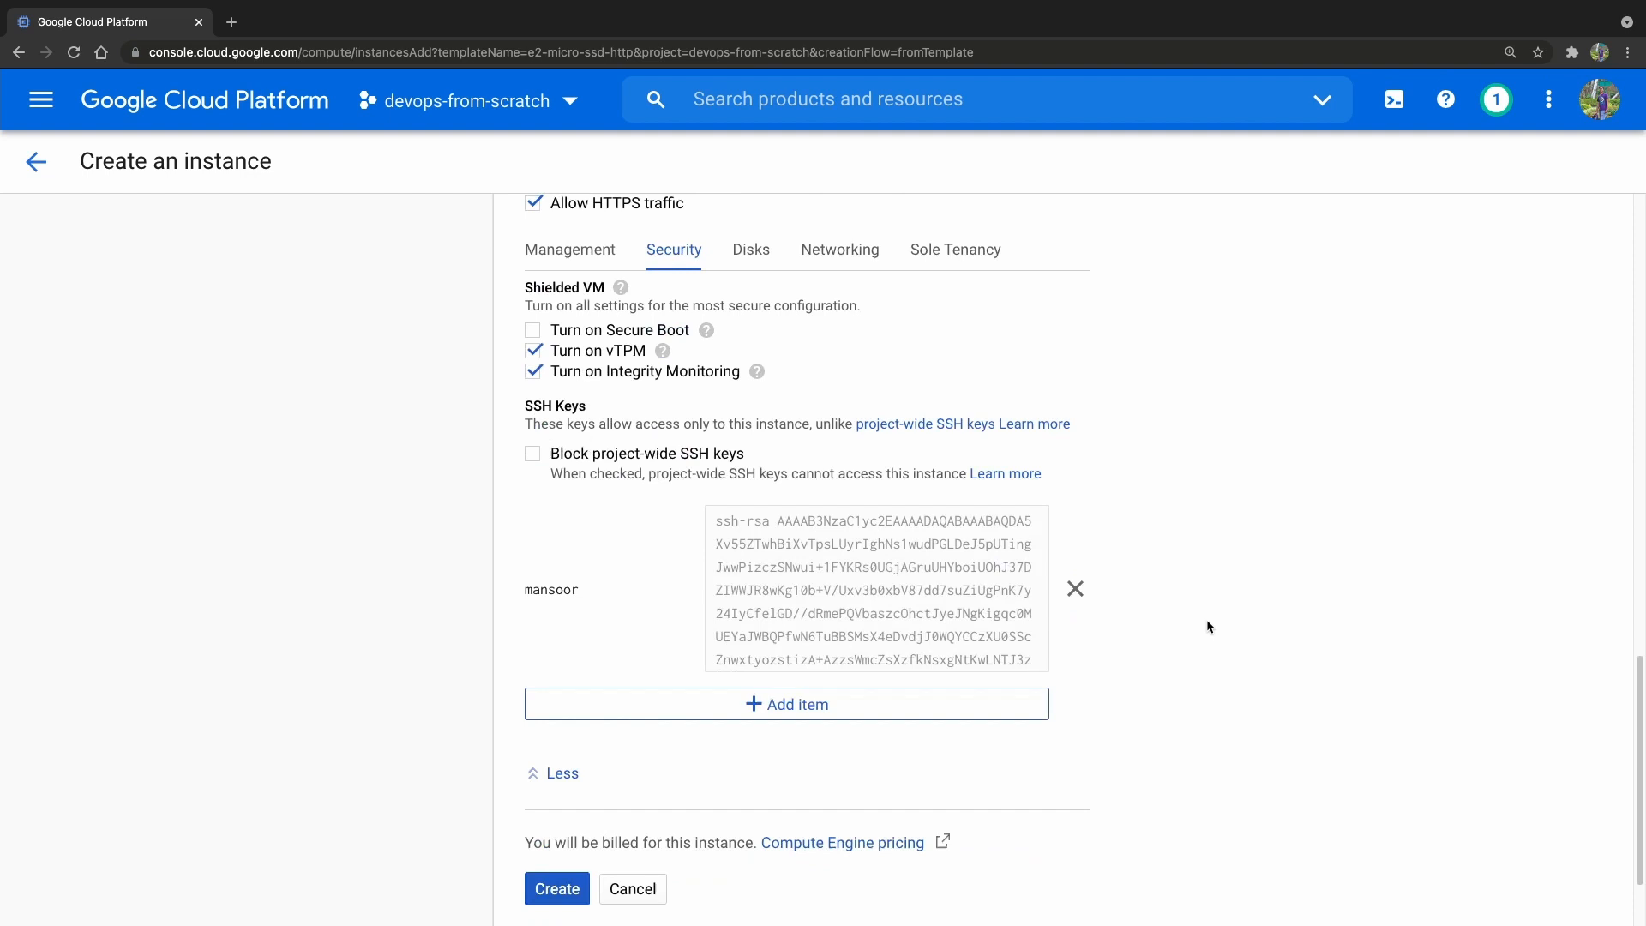
pyautogui.click(556, 888)
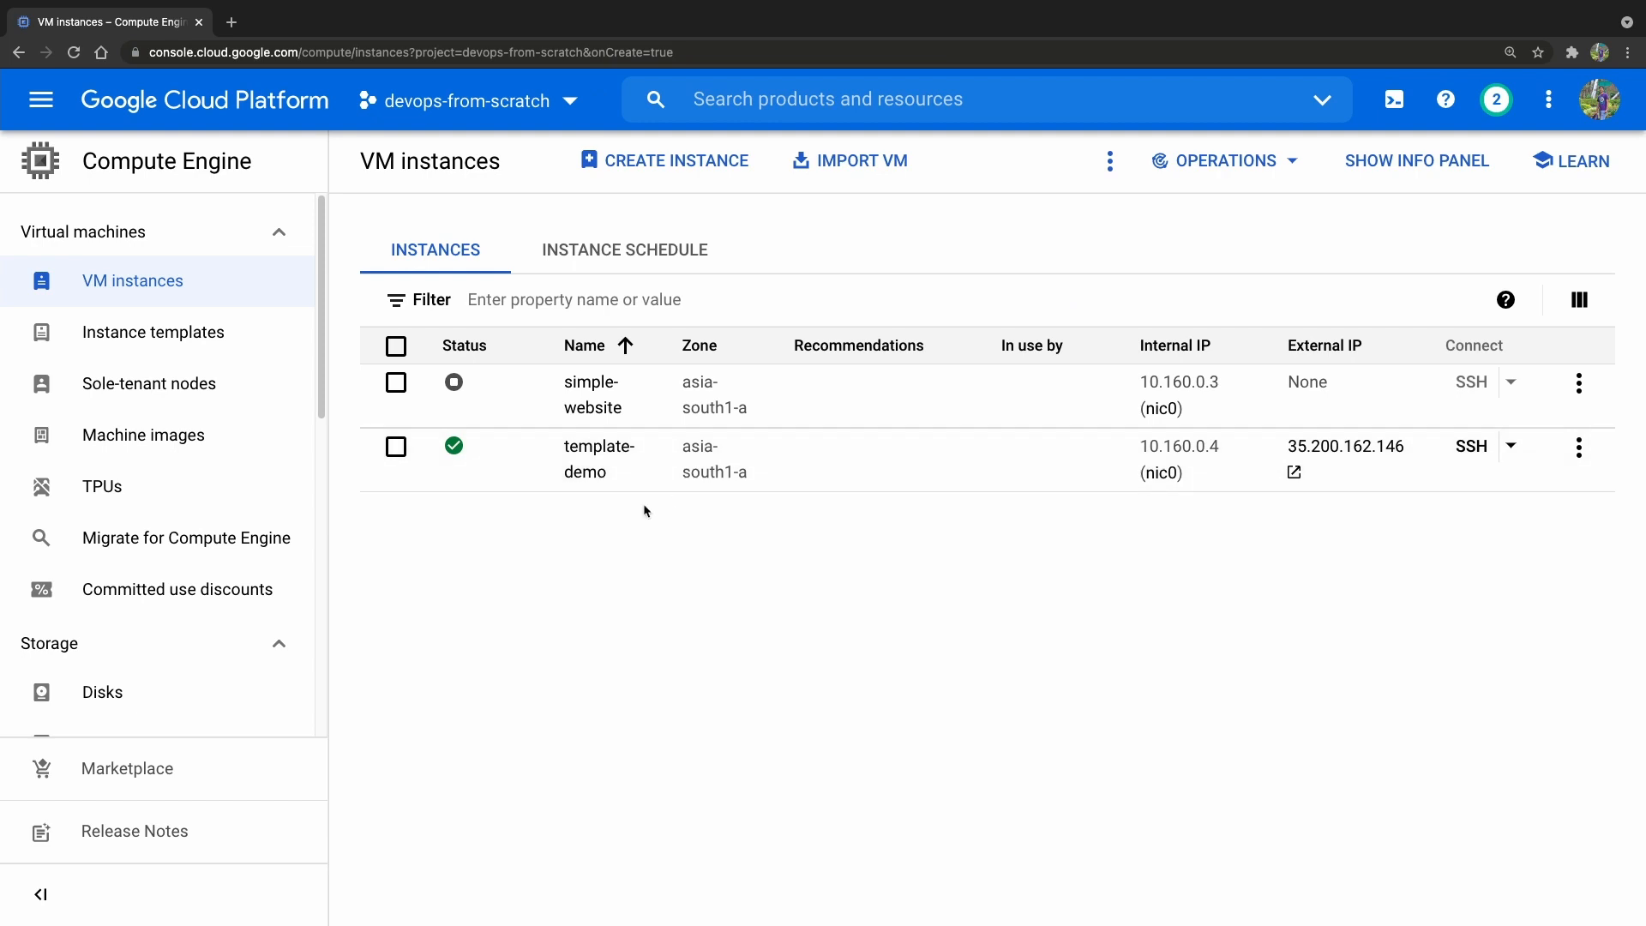
pyautogui.moveTo(615, 474)
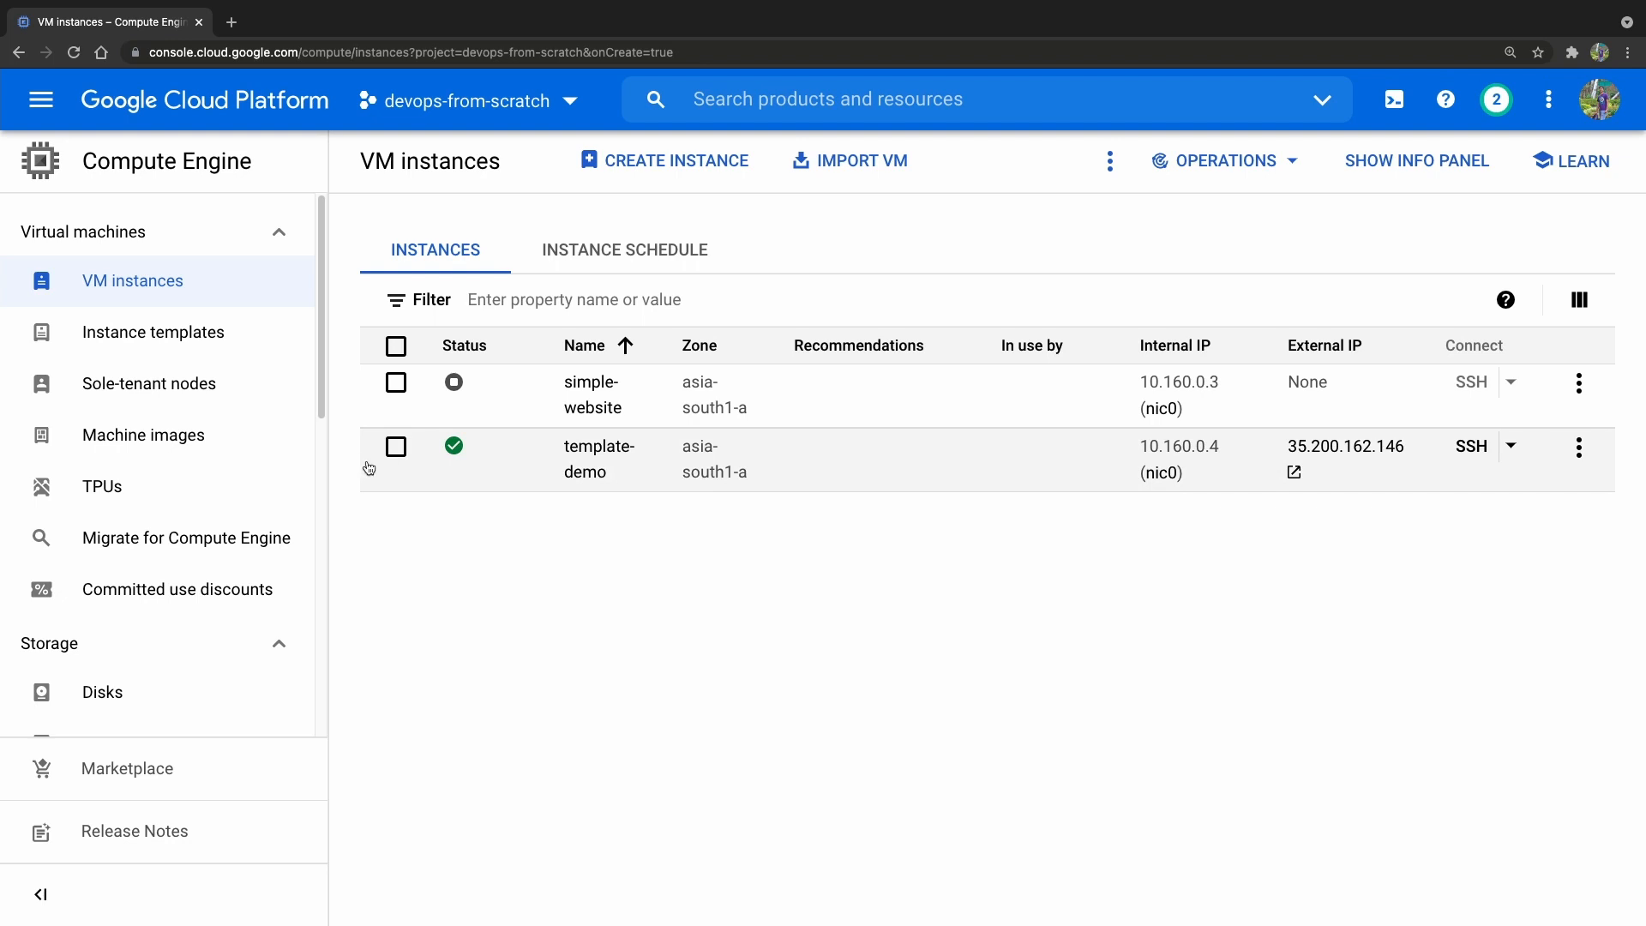
# Step: Delete the template-demo VM instance and confirm the deletion
pyautogui.click(396, 446)
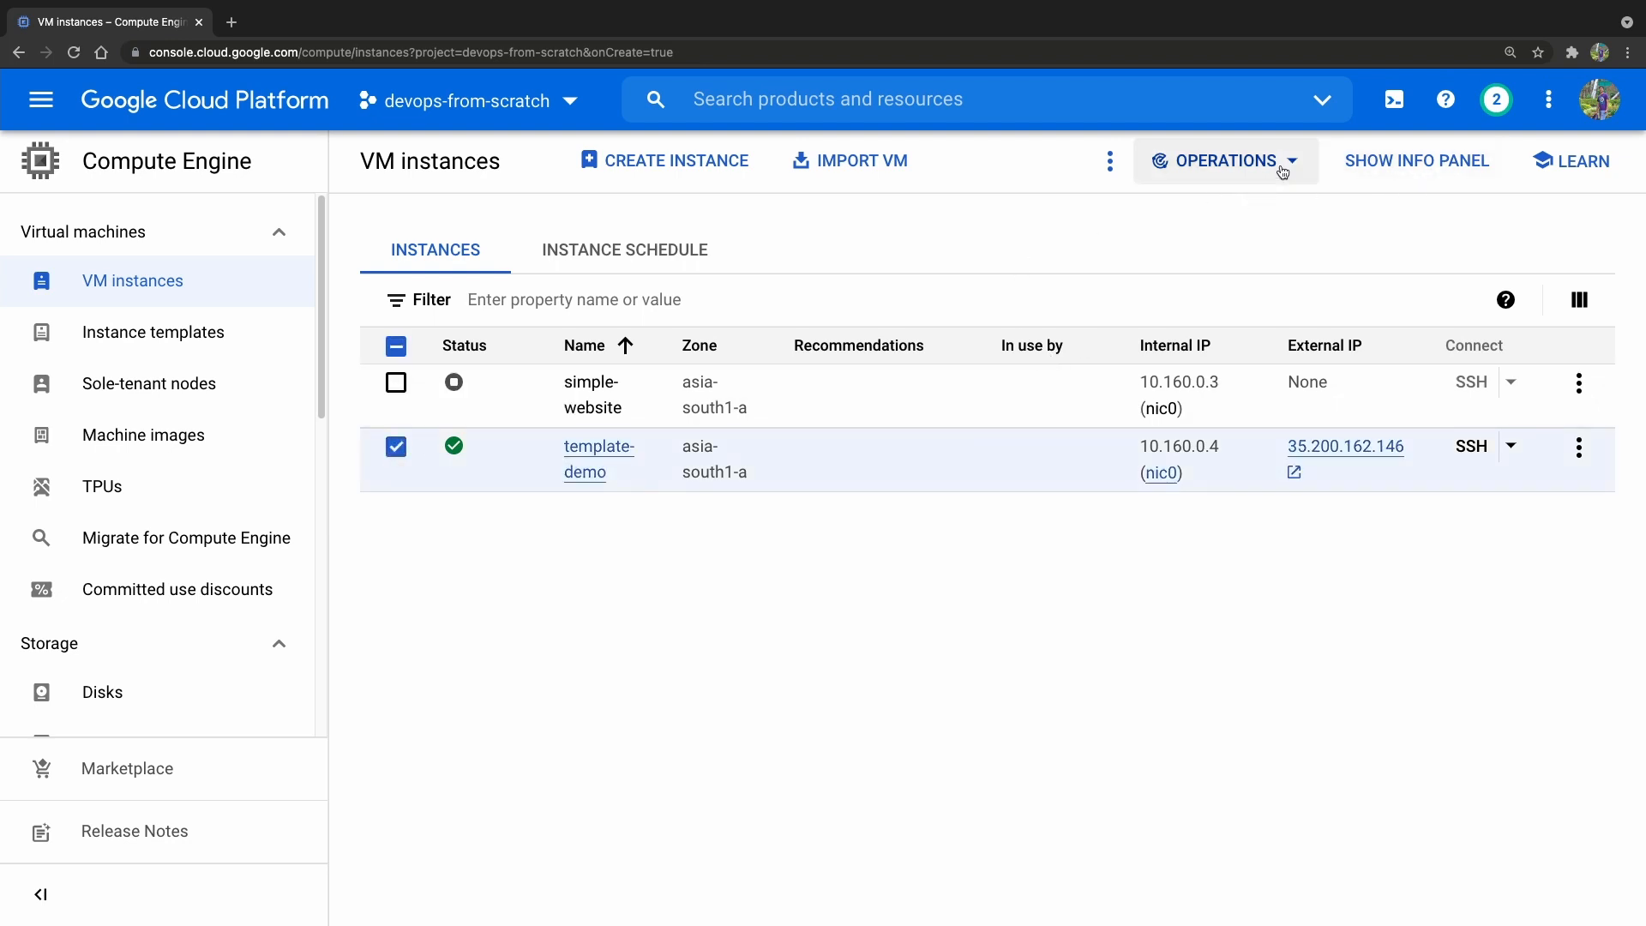
pyautogui.click(1579, 446)
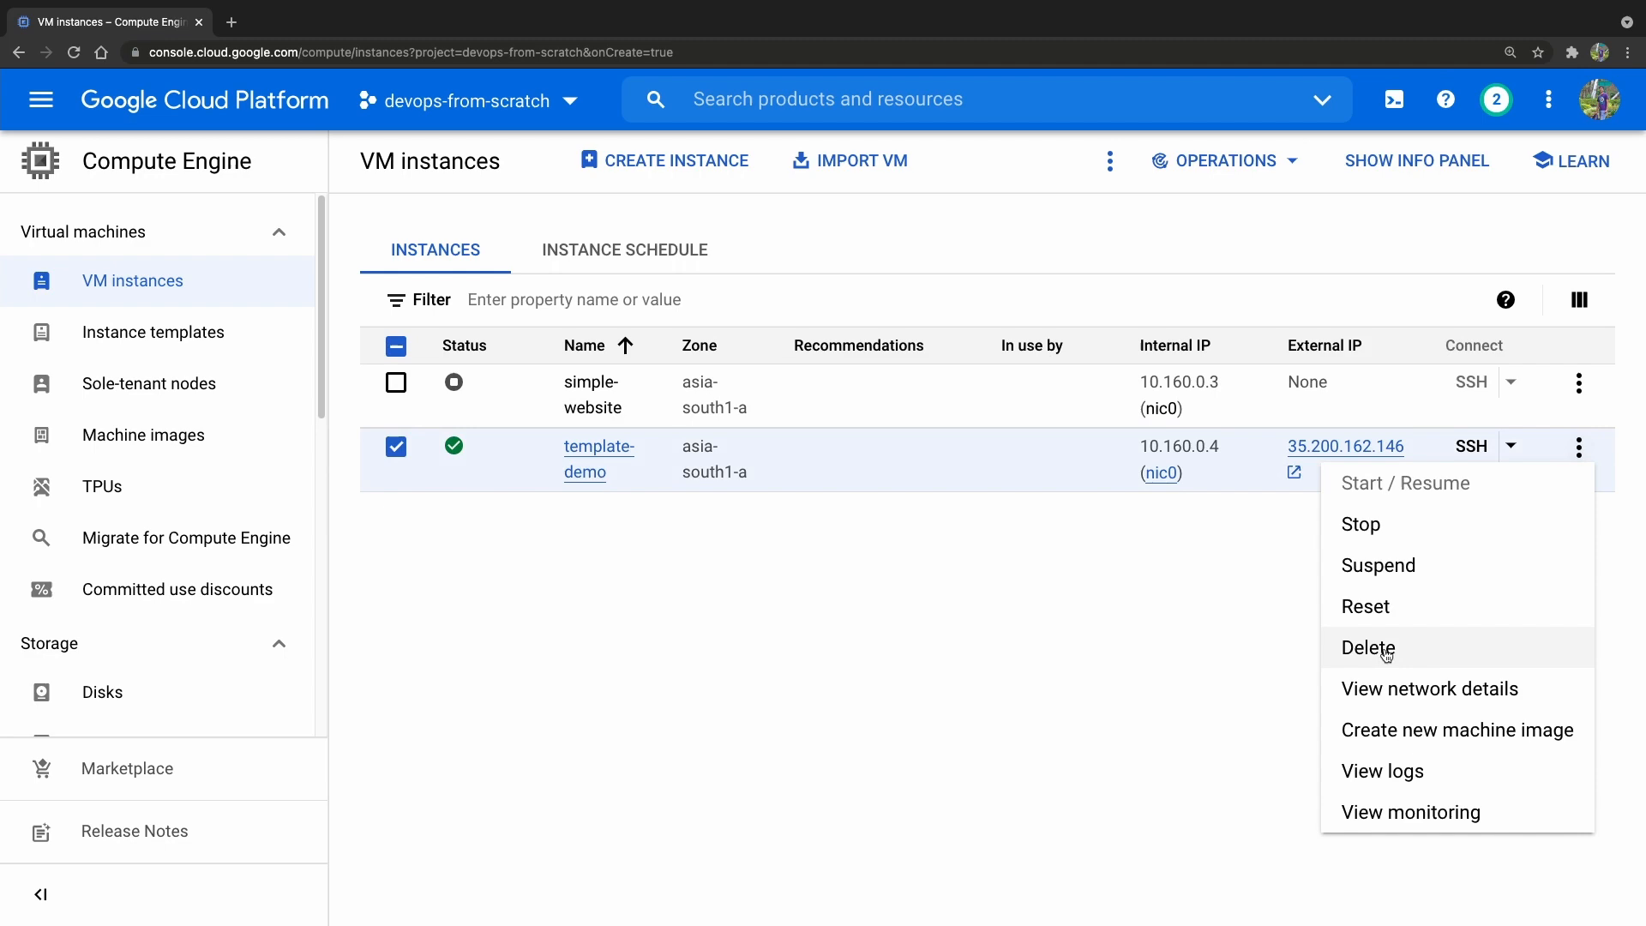
pyautogui.click(1366, 648)
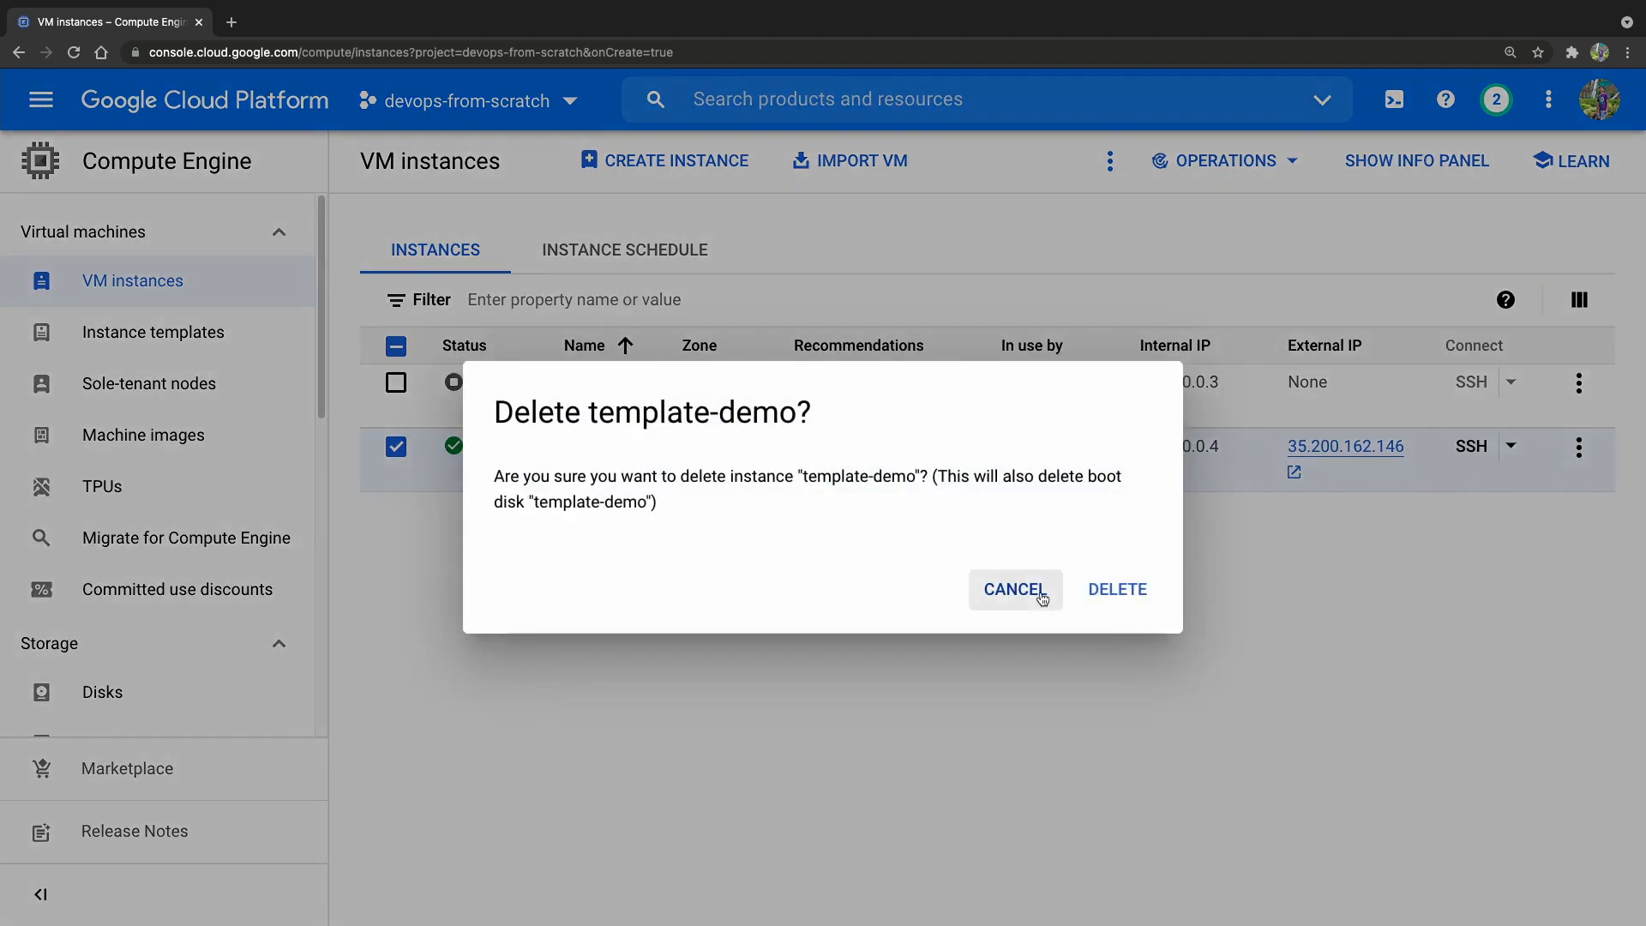
pyautogui.click(1013, 588)
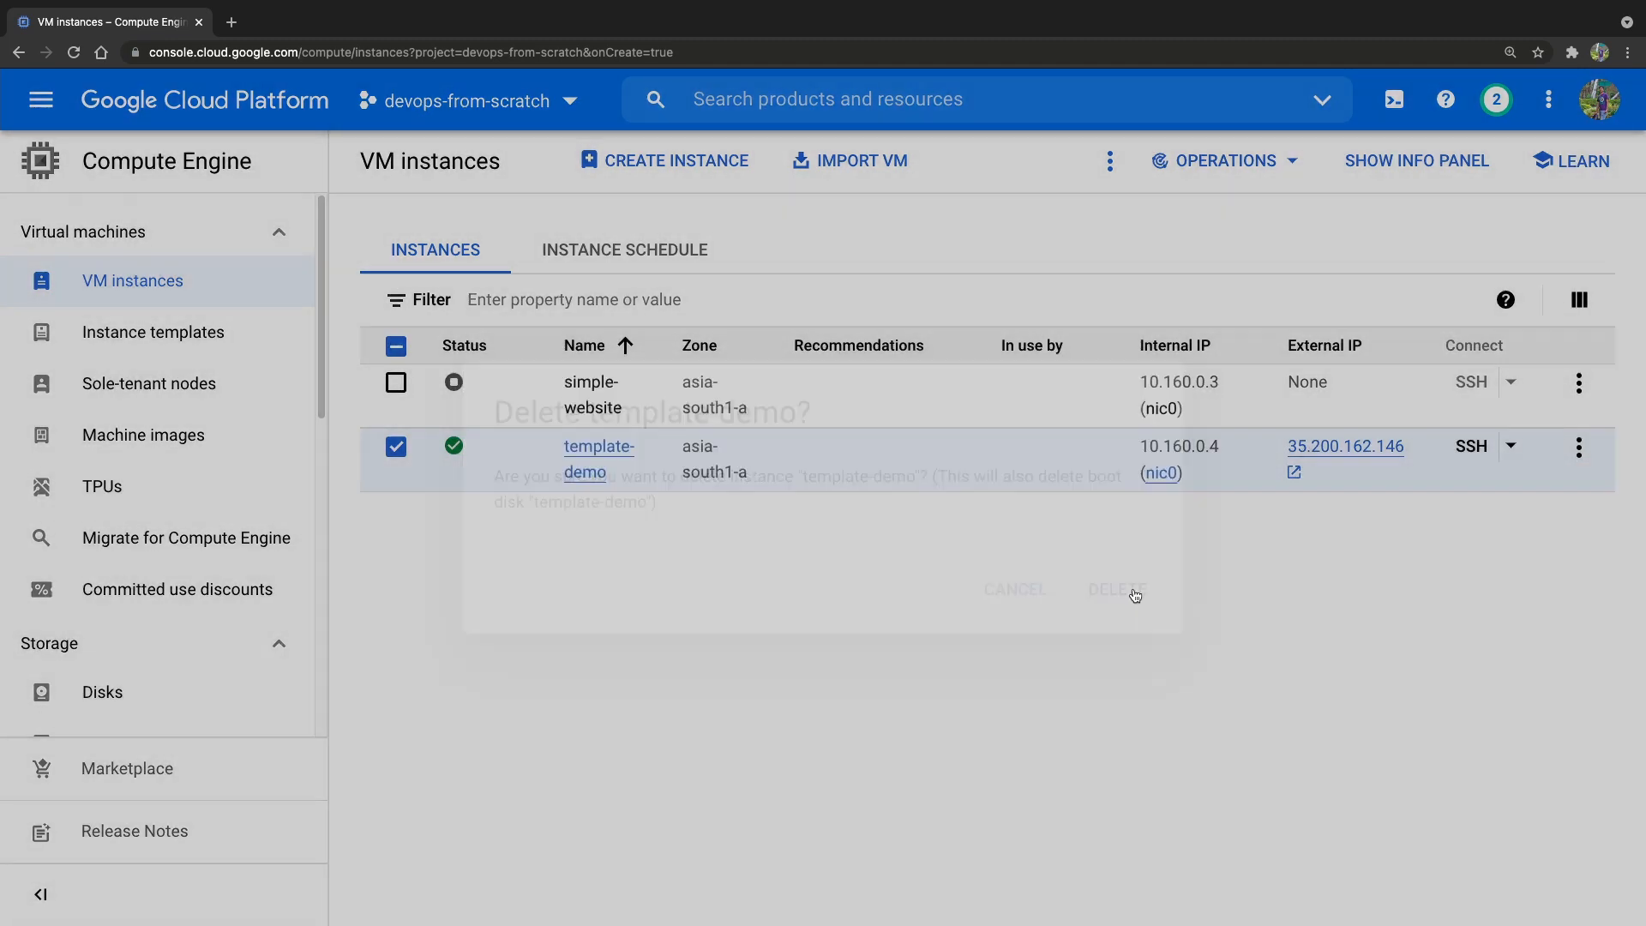
pyautogui.click(1116, 588)
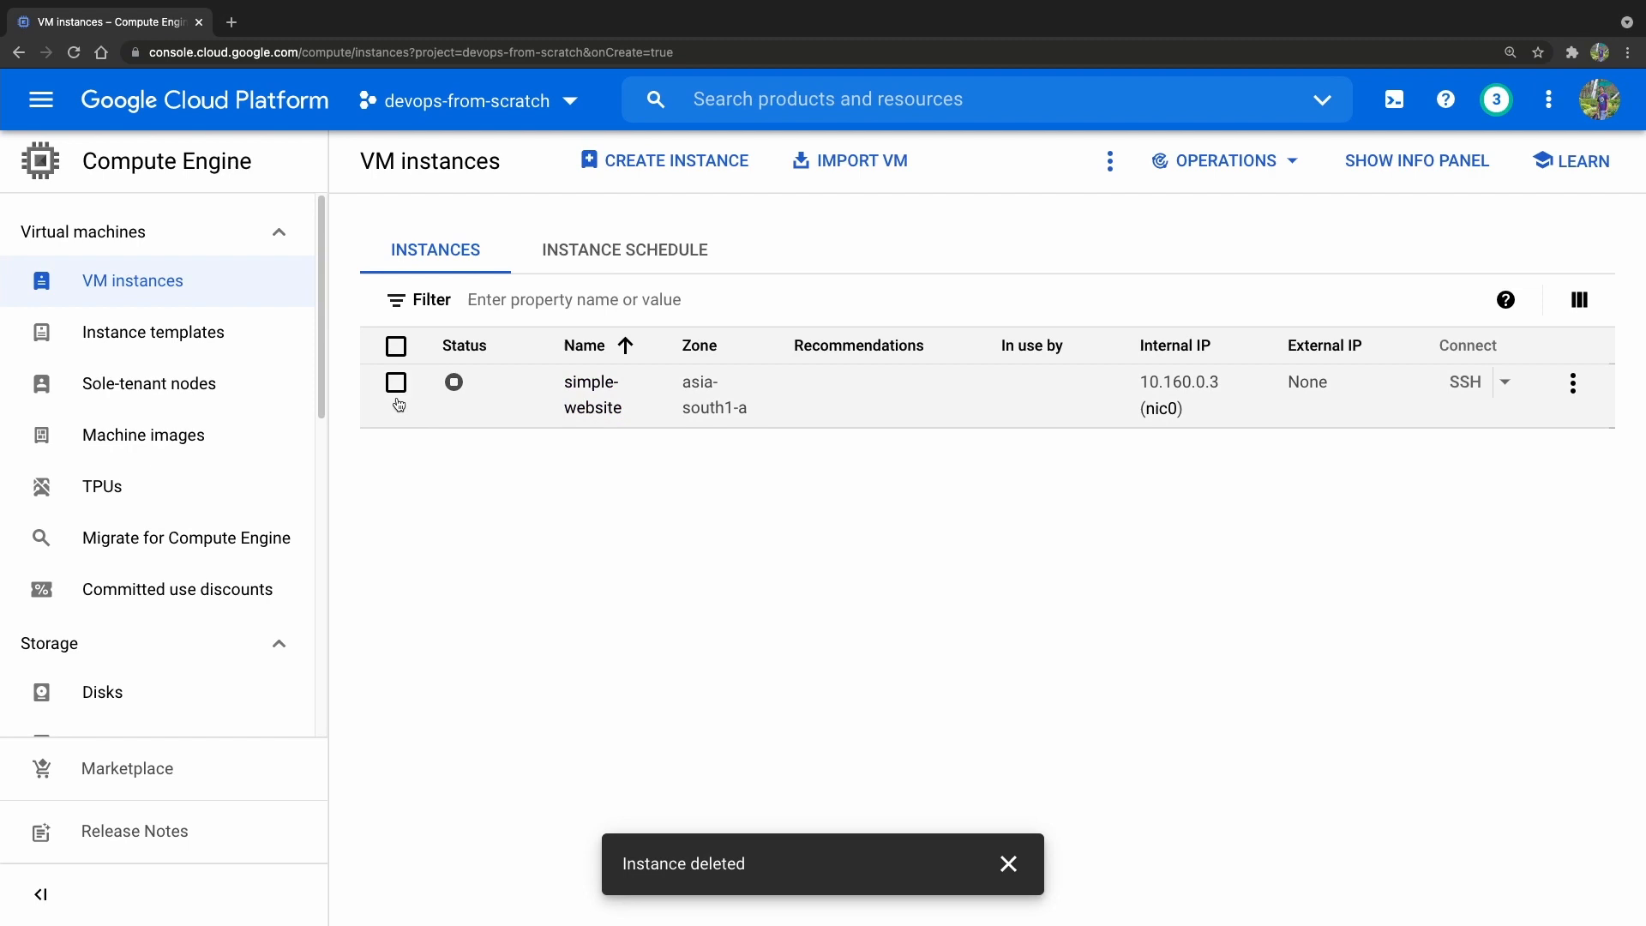
# Step: Start the stopped simple-website instance via Start/Resume and confirm
pyautogui.click(396, 382)
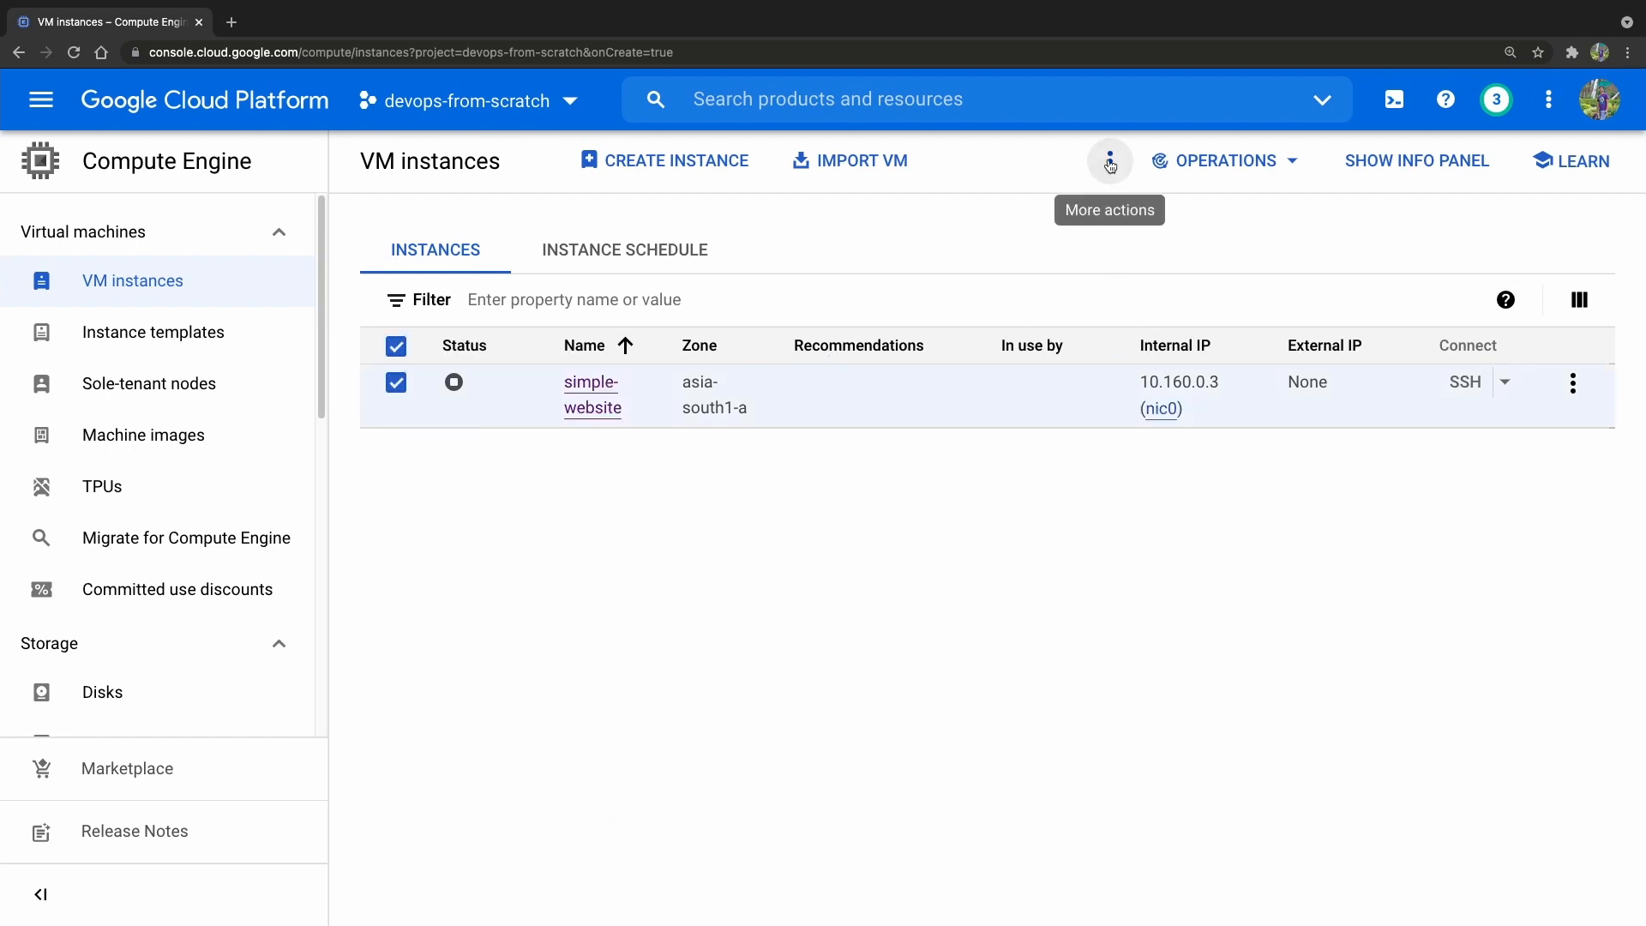
pyautogui.click(1109, 161)
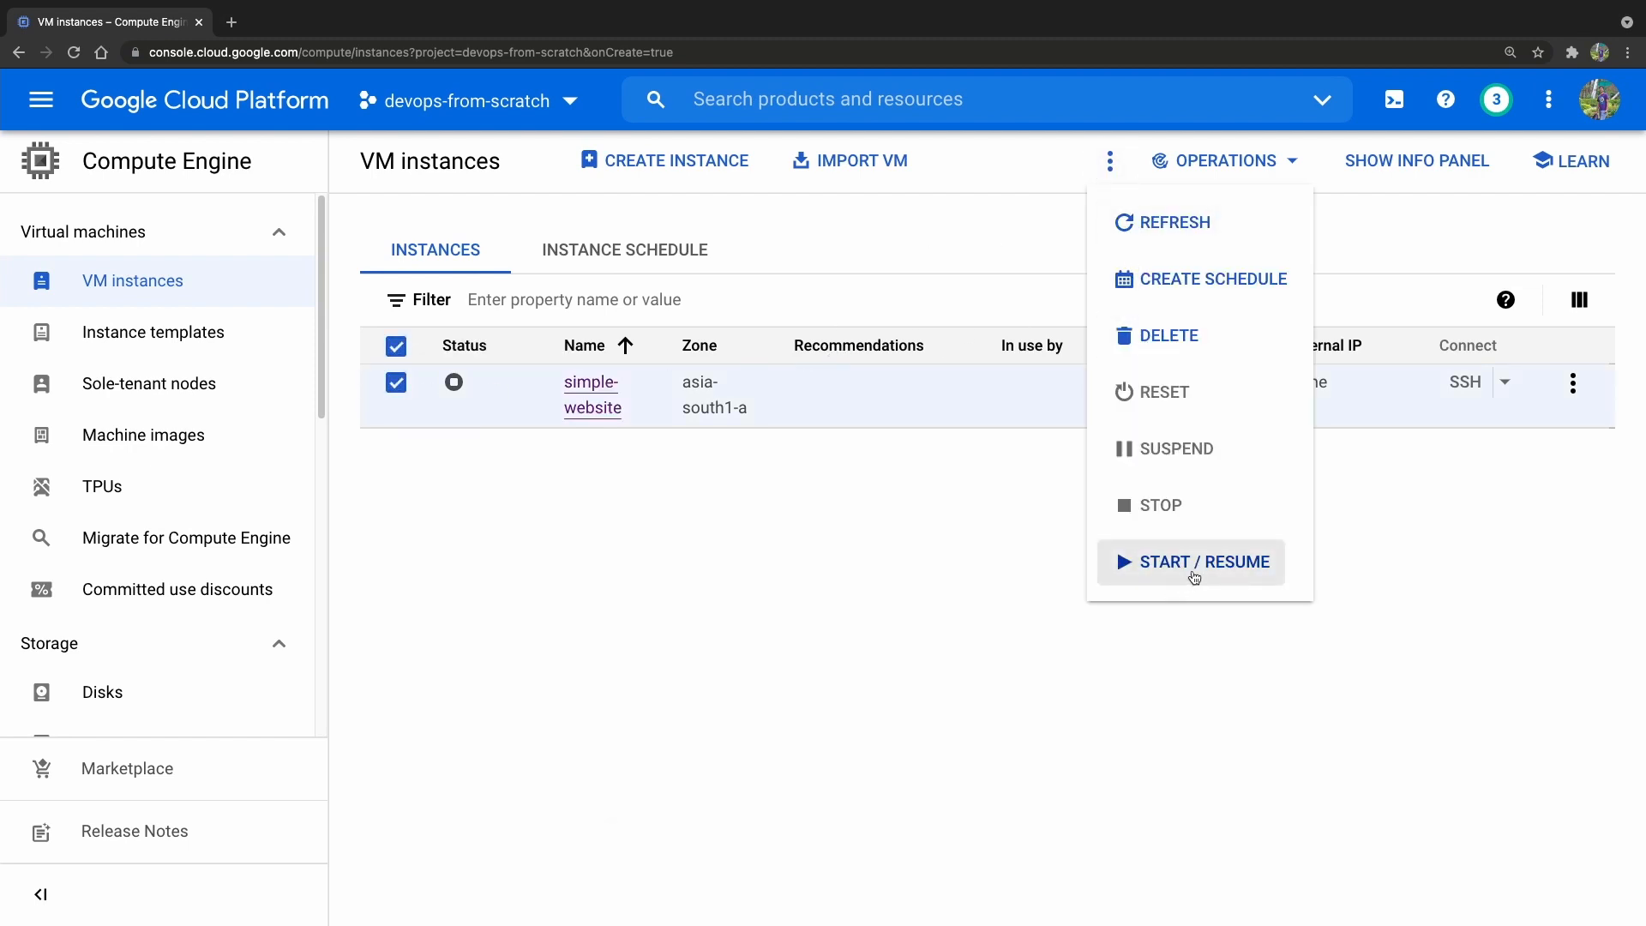
pyautogui.click(1191, 562)
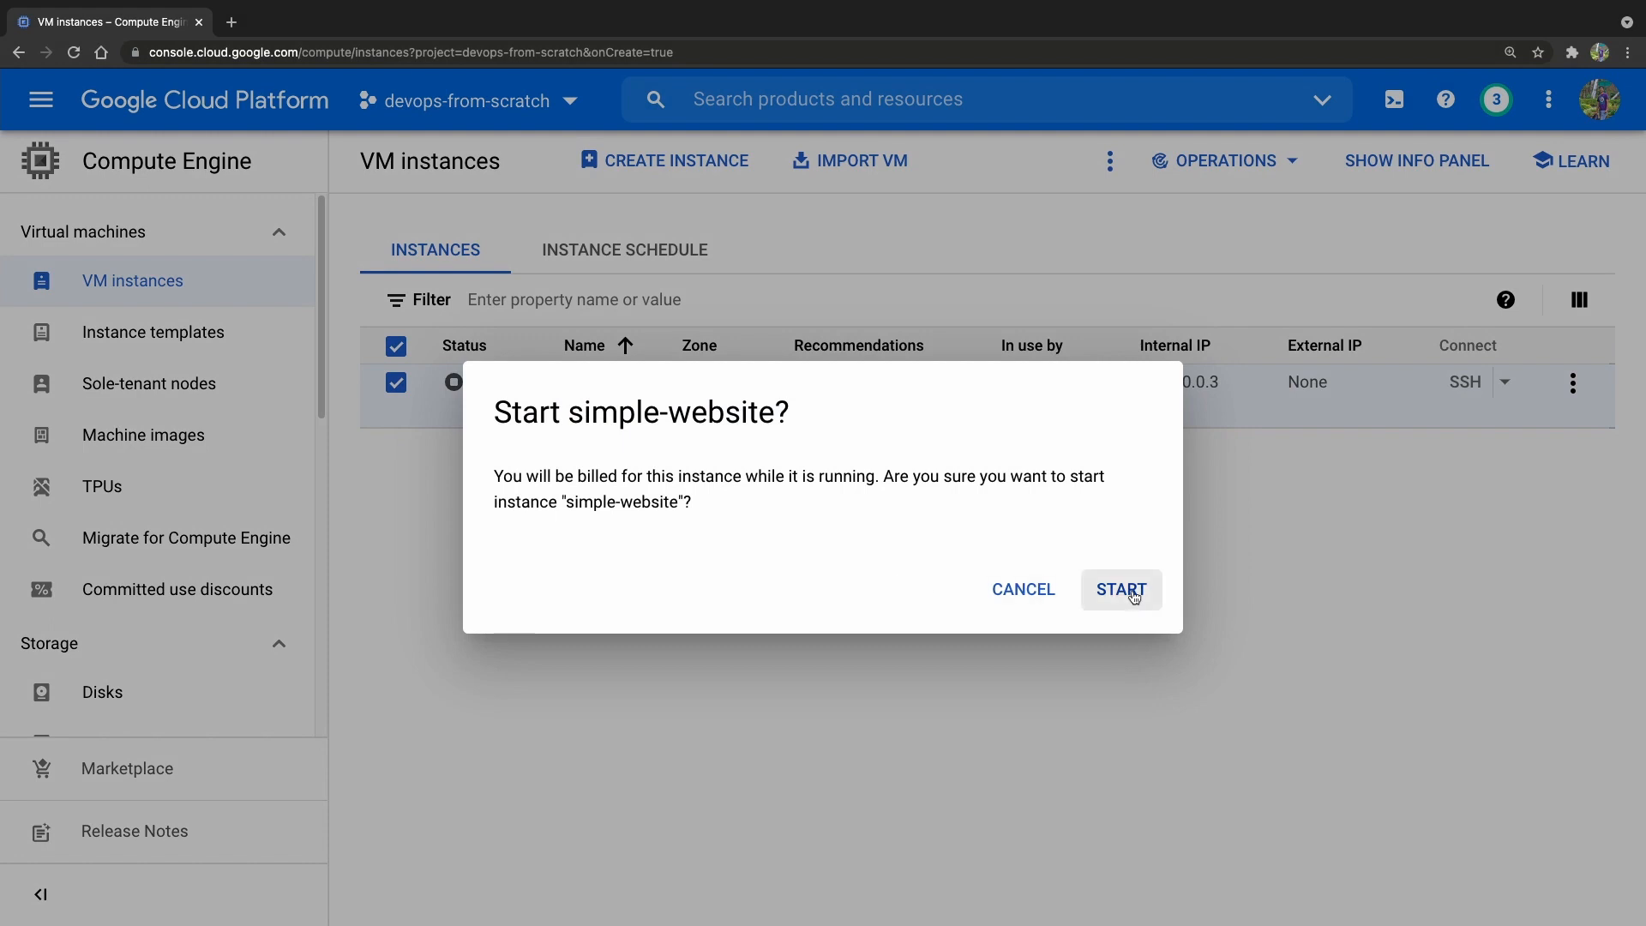
pyautogui.click(1119, 588)
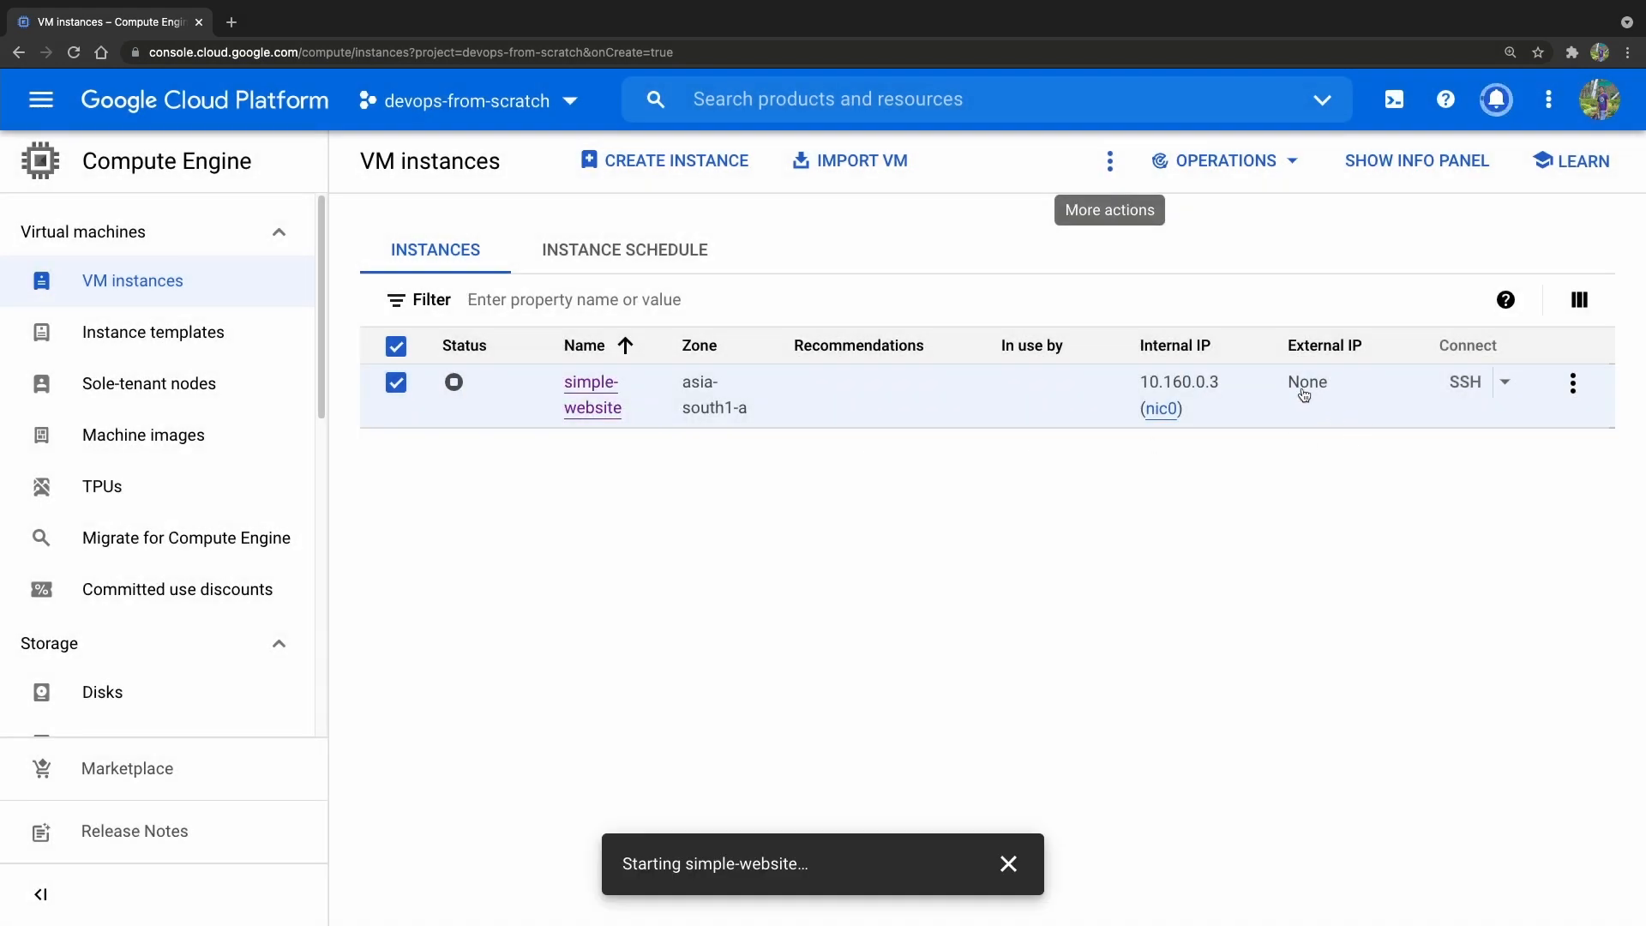
pyautogui.moveTo(1296, 405)
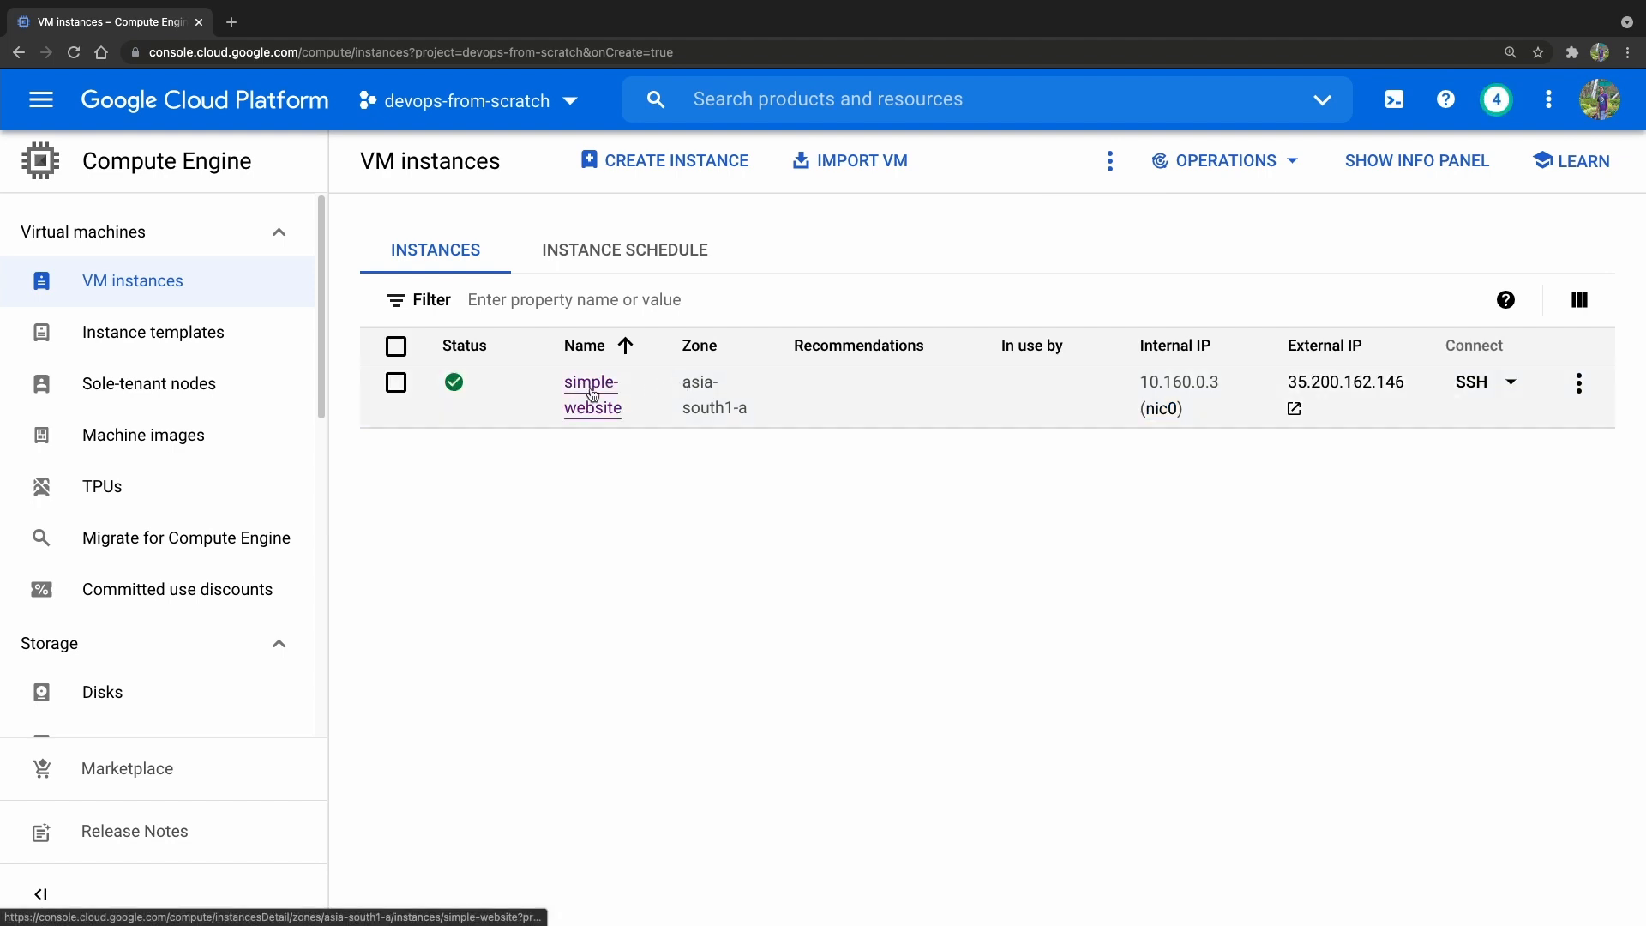
# Step: Inspect simple-website's network interfaces, noting external IP 35.200.162.146 is ephemeral
pyautogui.click(592, 394)
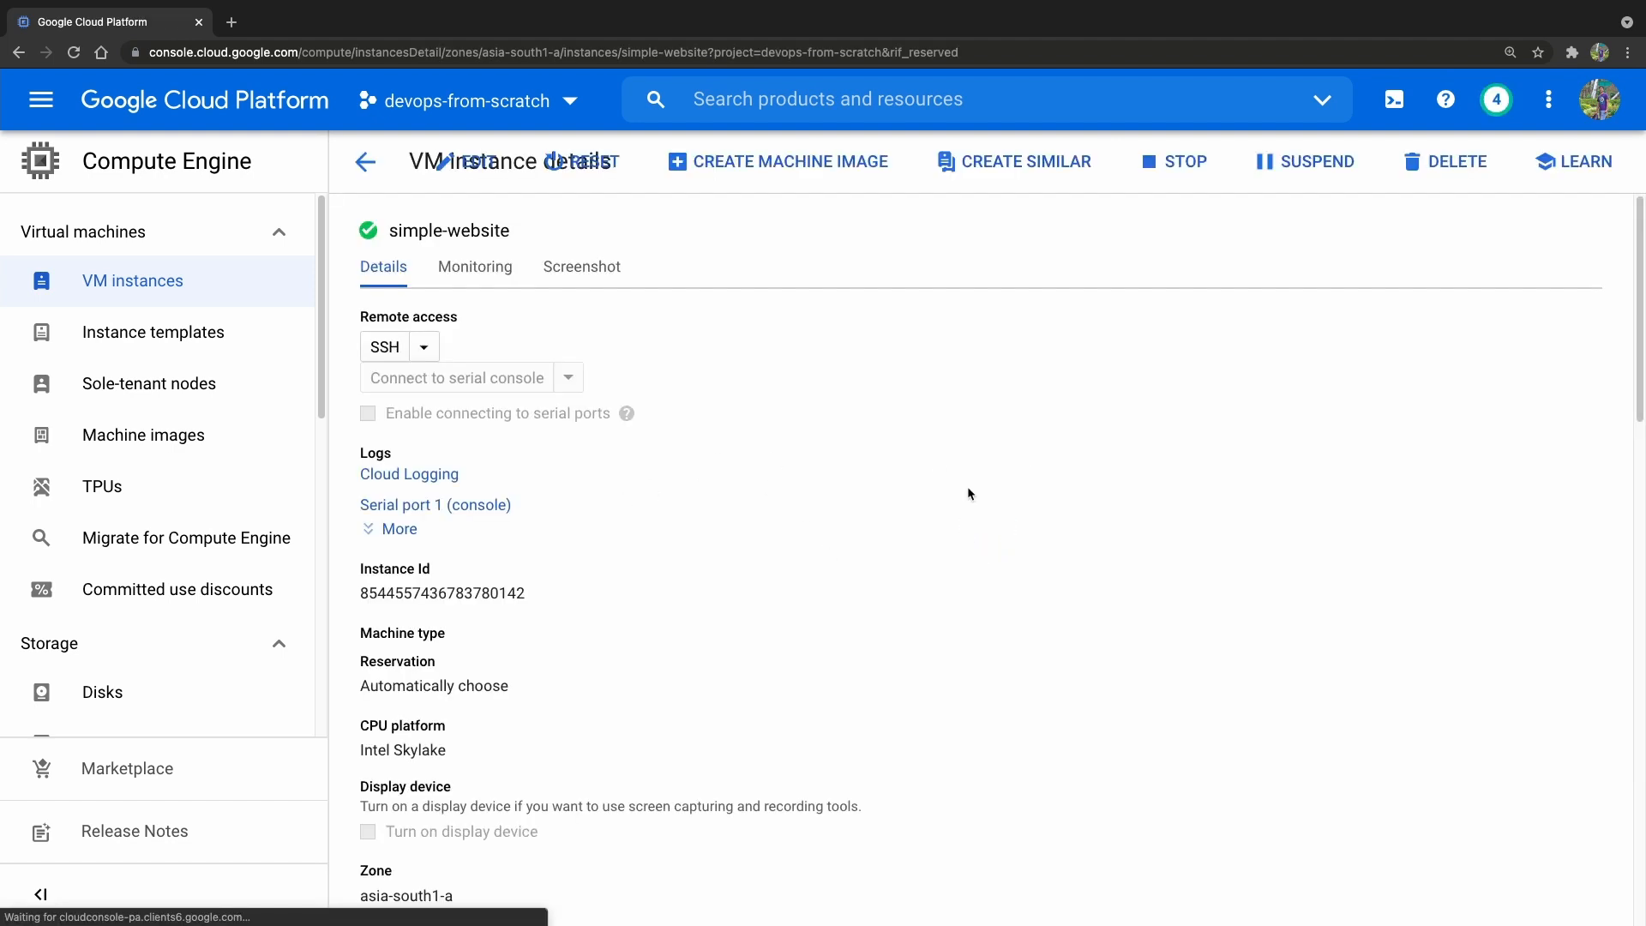
pyautogui.scroll(-3)
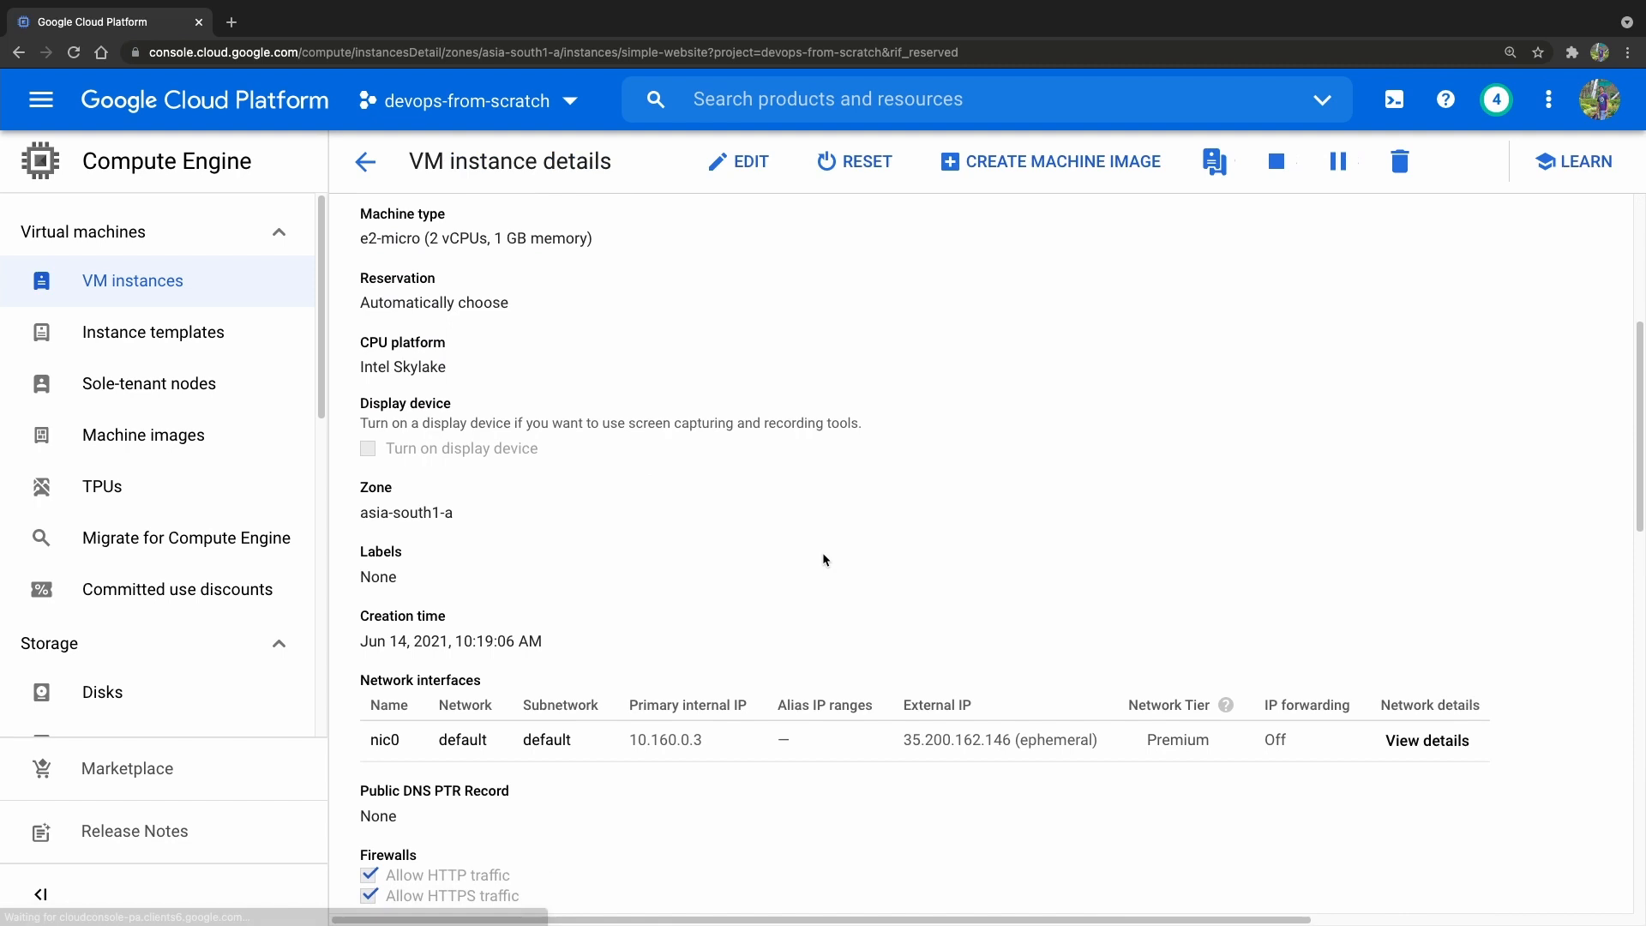
pyautogui.scroll(-3)
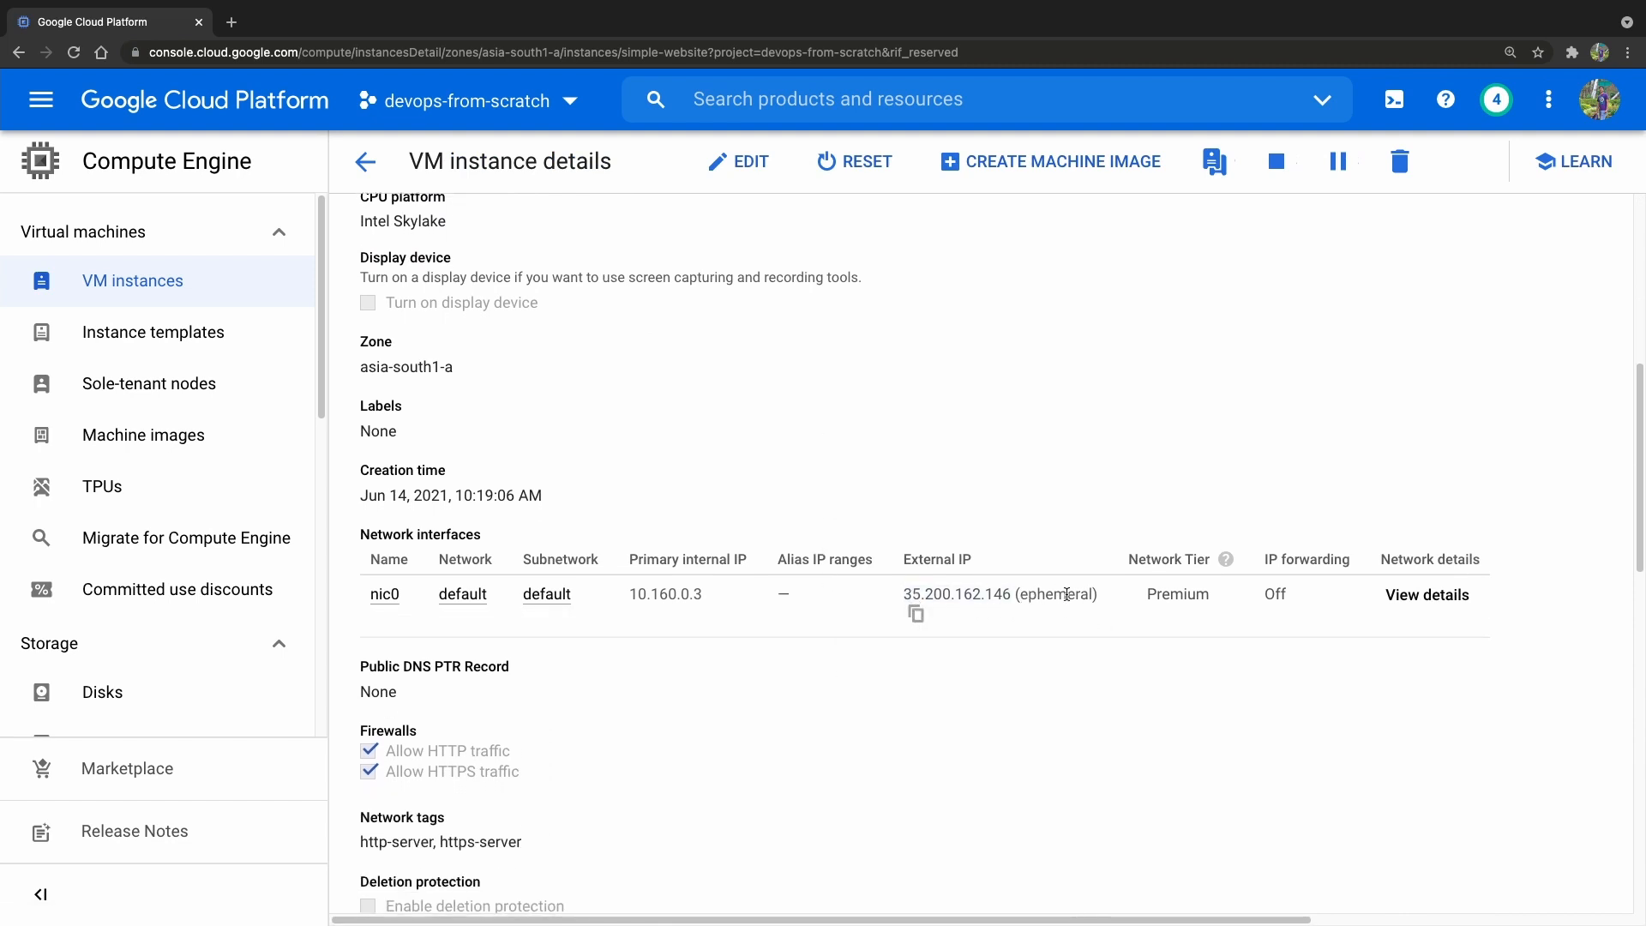
pyautogui.doubleClick(1054, 595)
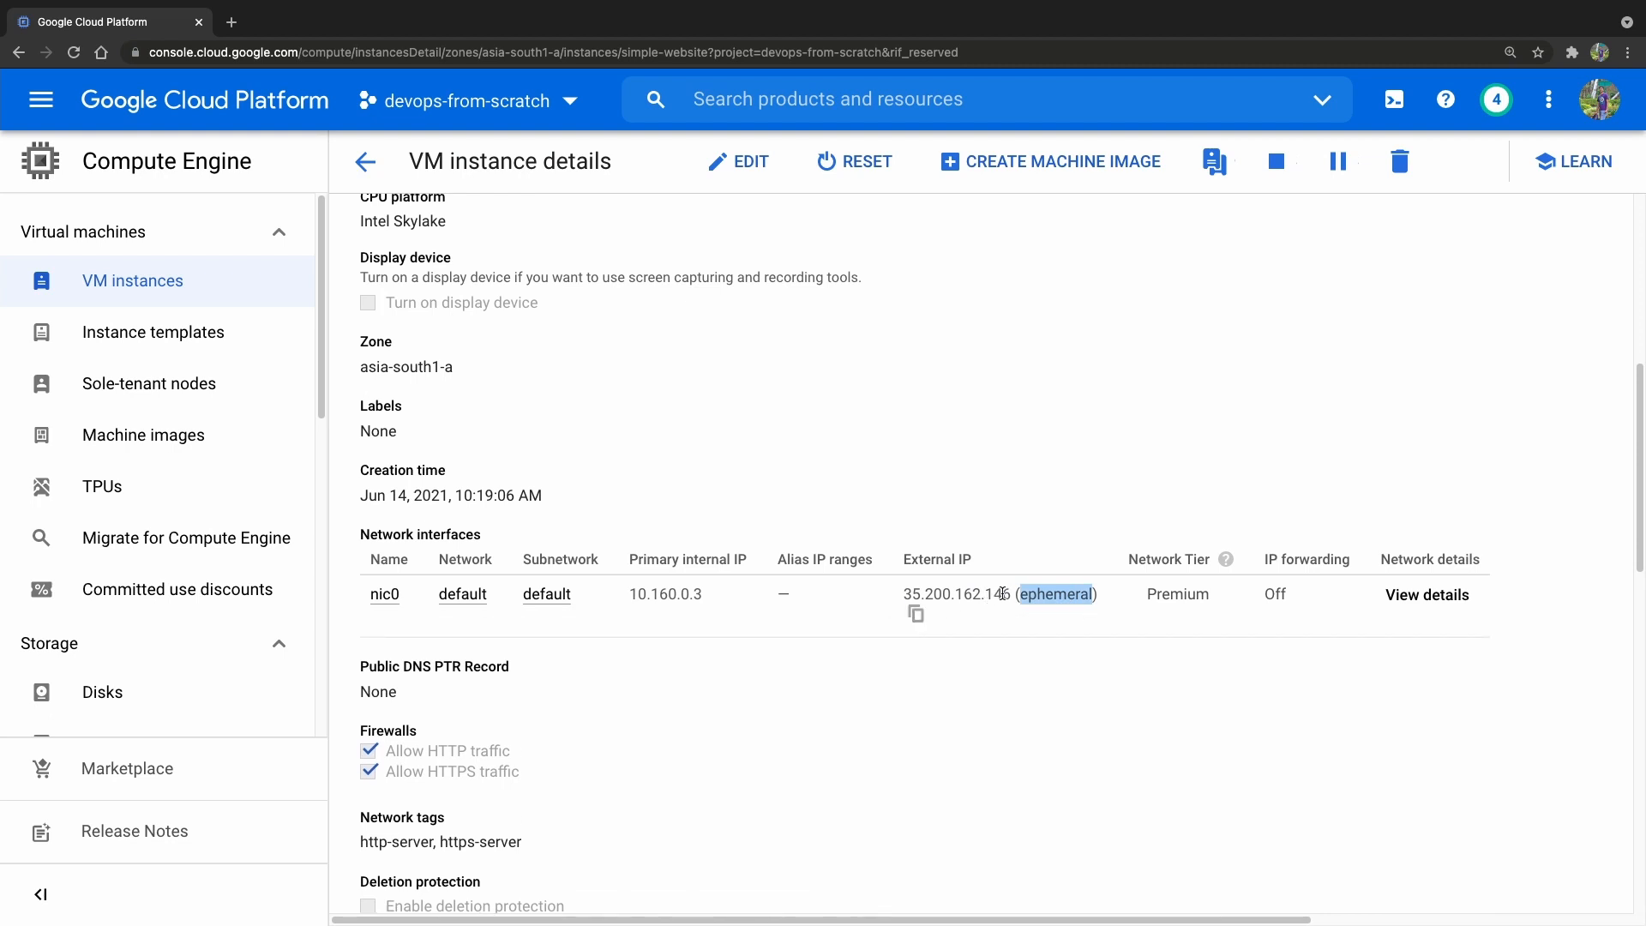
pyautogui.moveTo(994, 595)
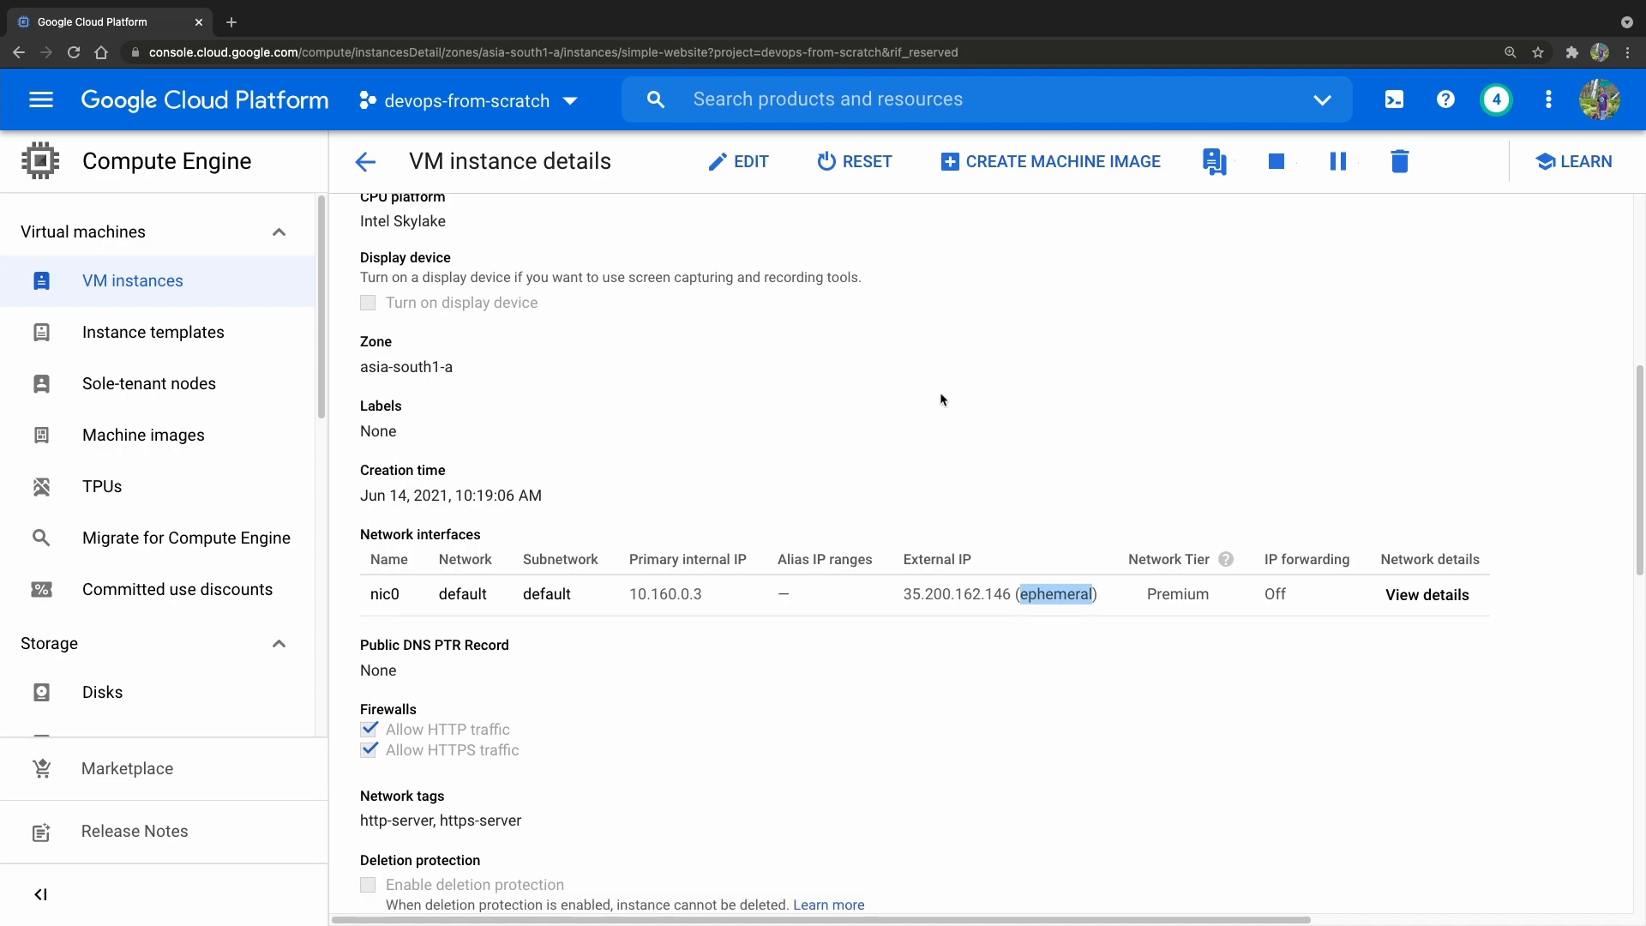
pyautogui.click(1056, 595)
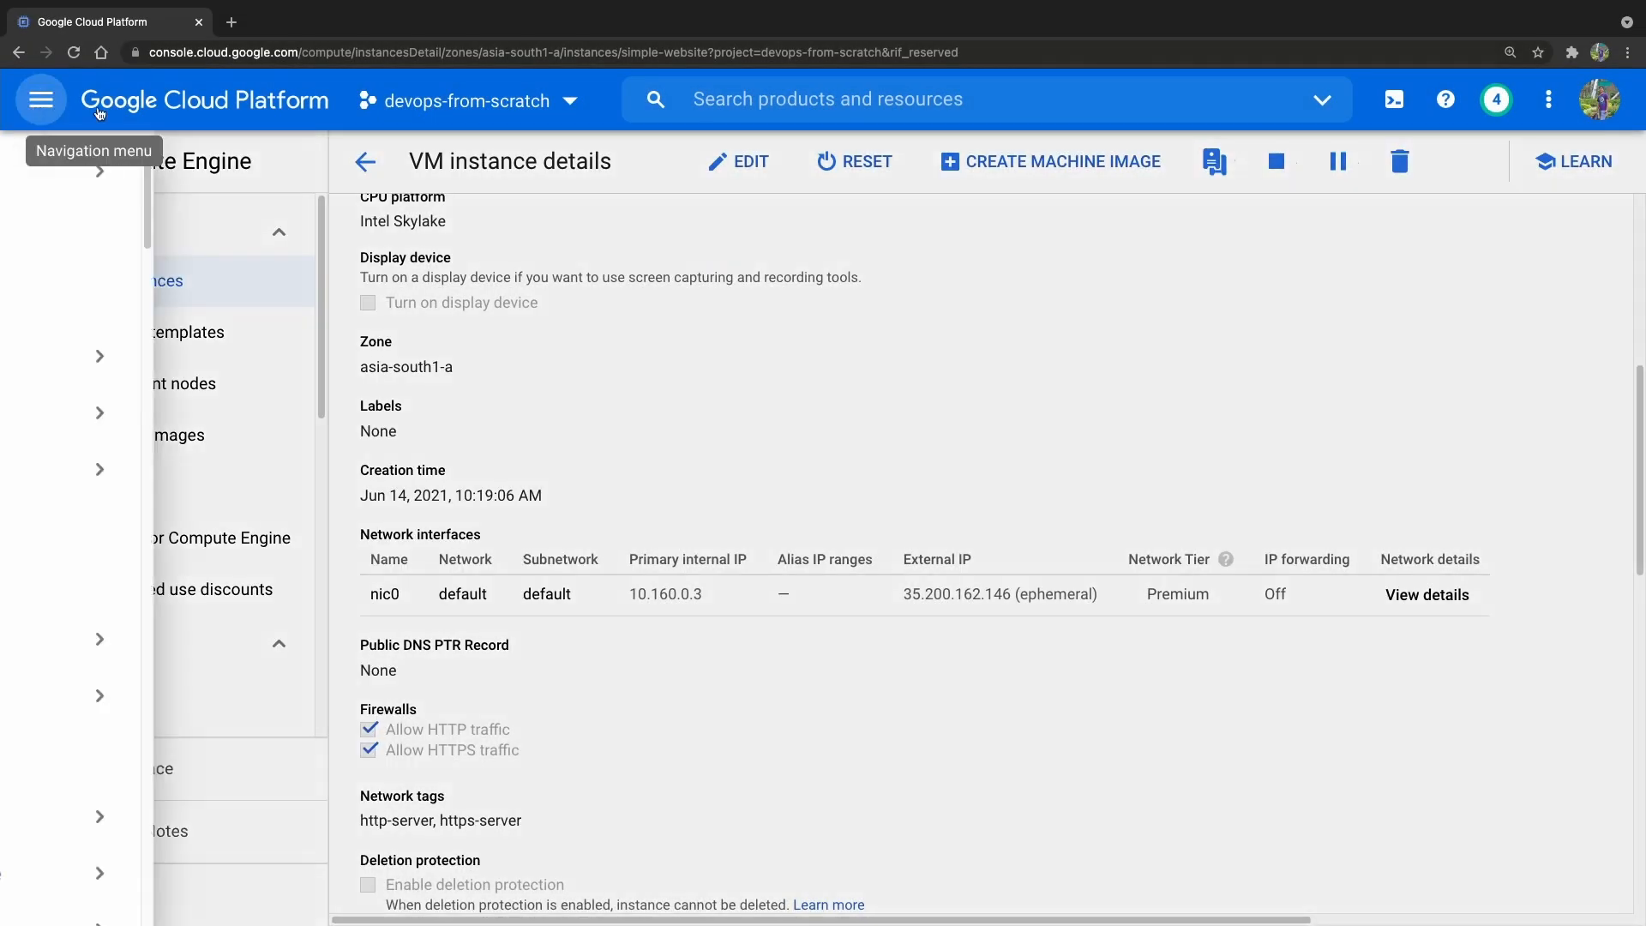
# Step: Go to VPC network > External IP addresses from the navigation menu
pyautogui.click(41, 99)
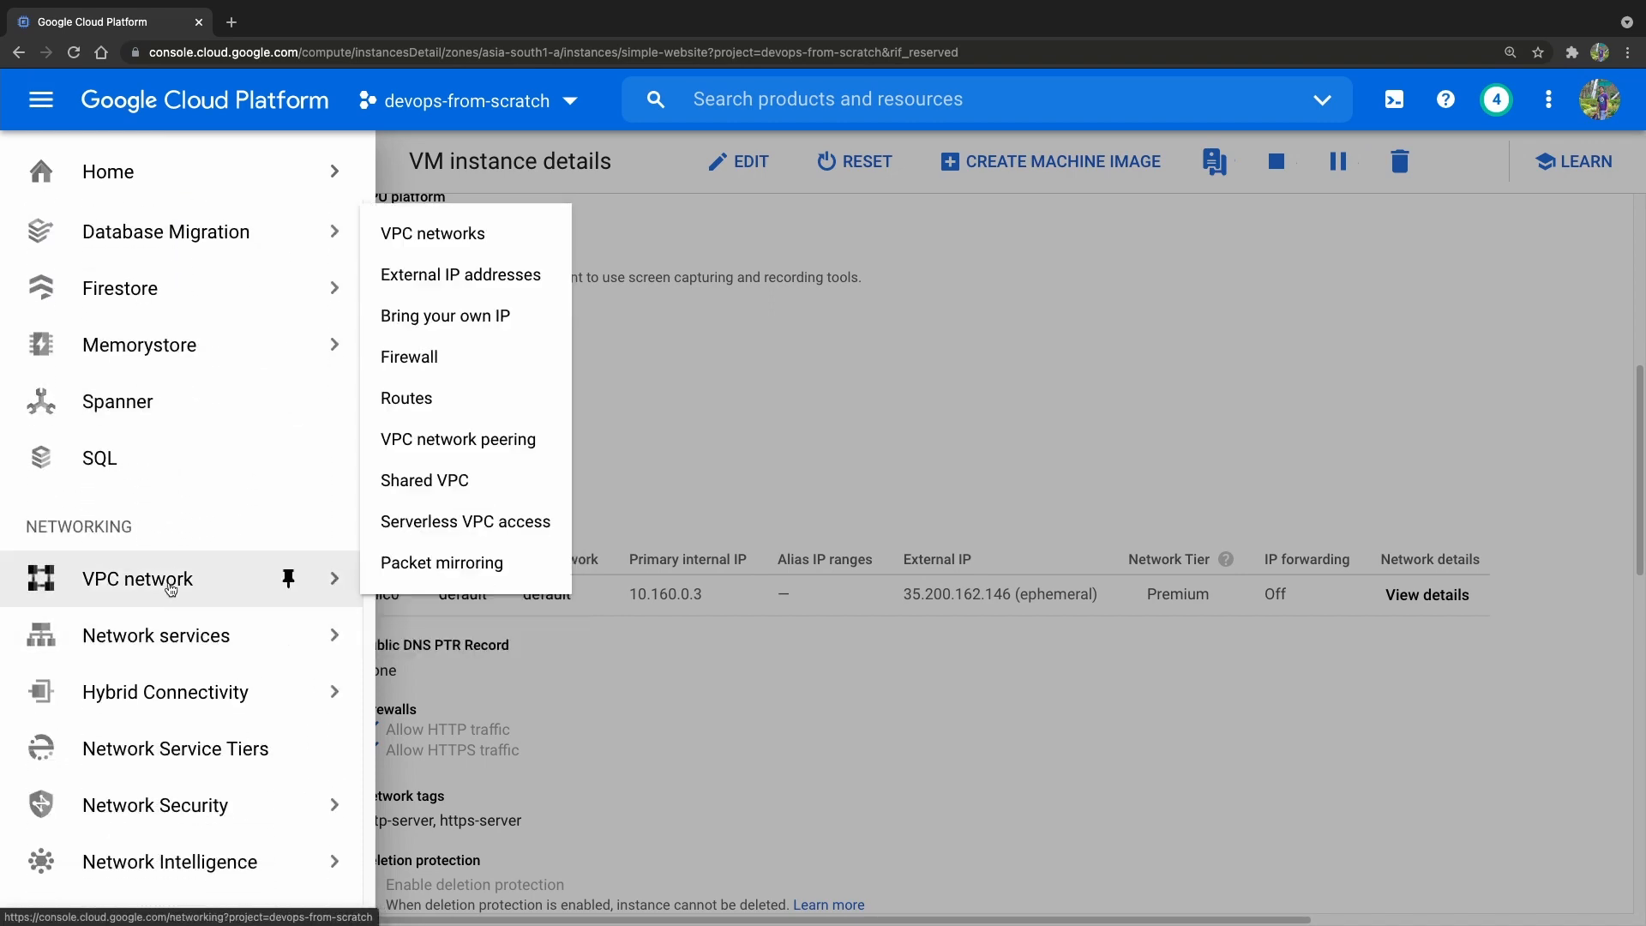
pyautogui.moveTo(460, 274)
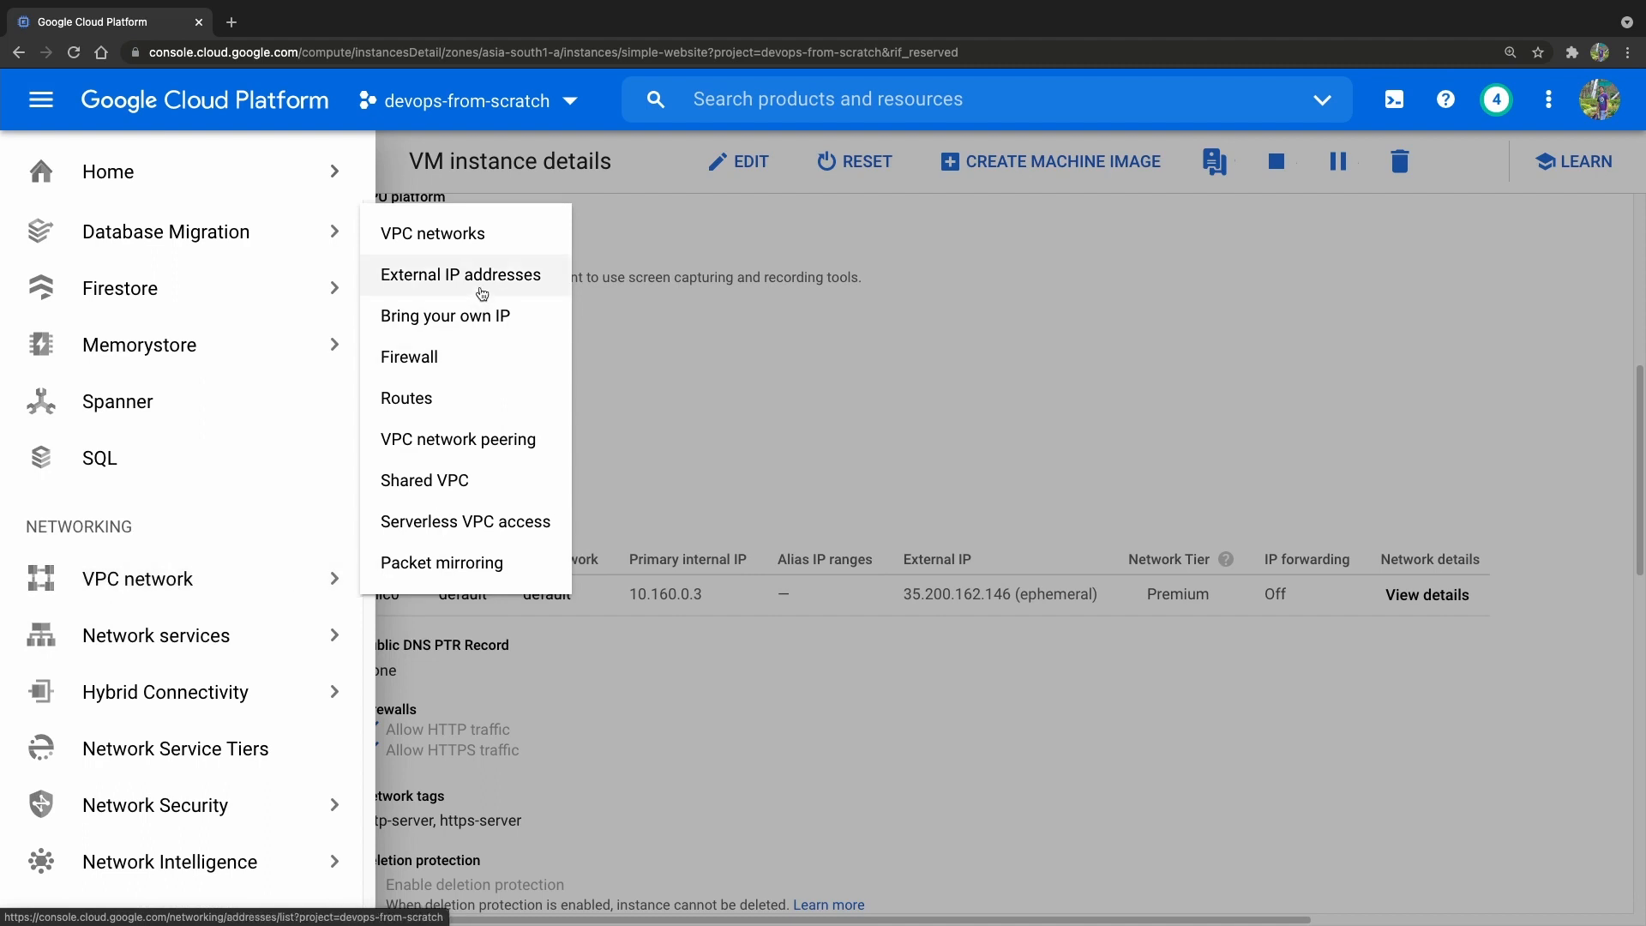
pyautogui.click(461, 274)
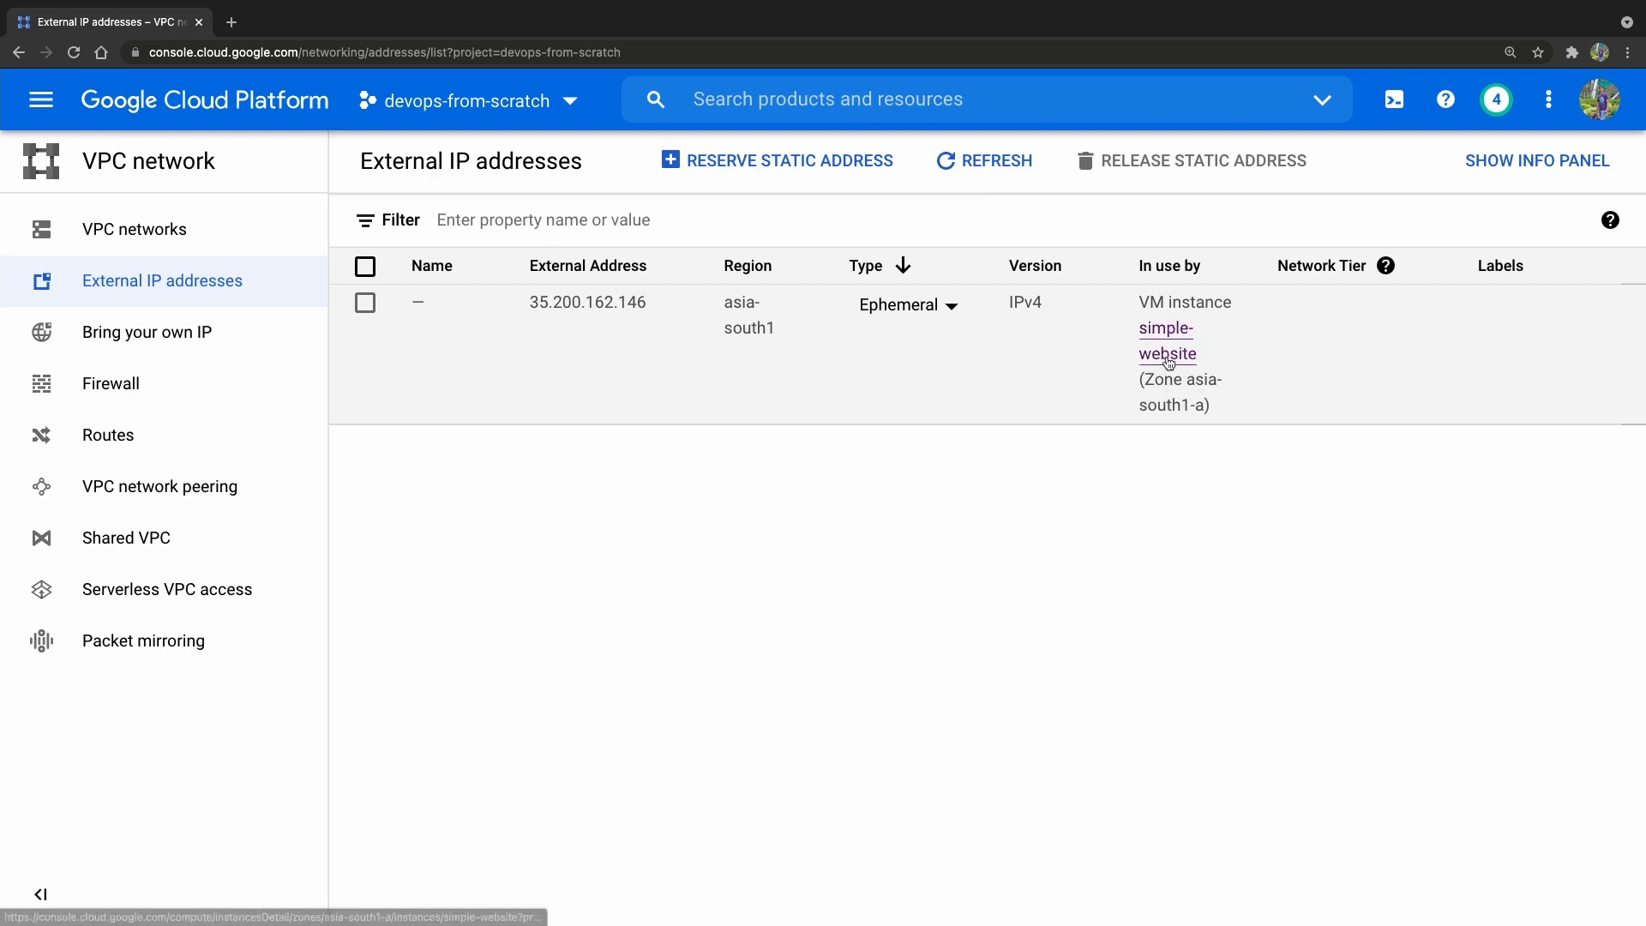
pyautogui.moveTo(864, 273)
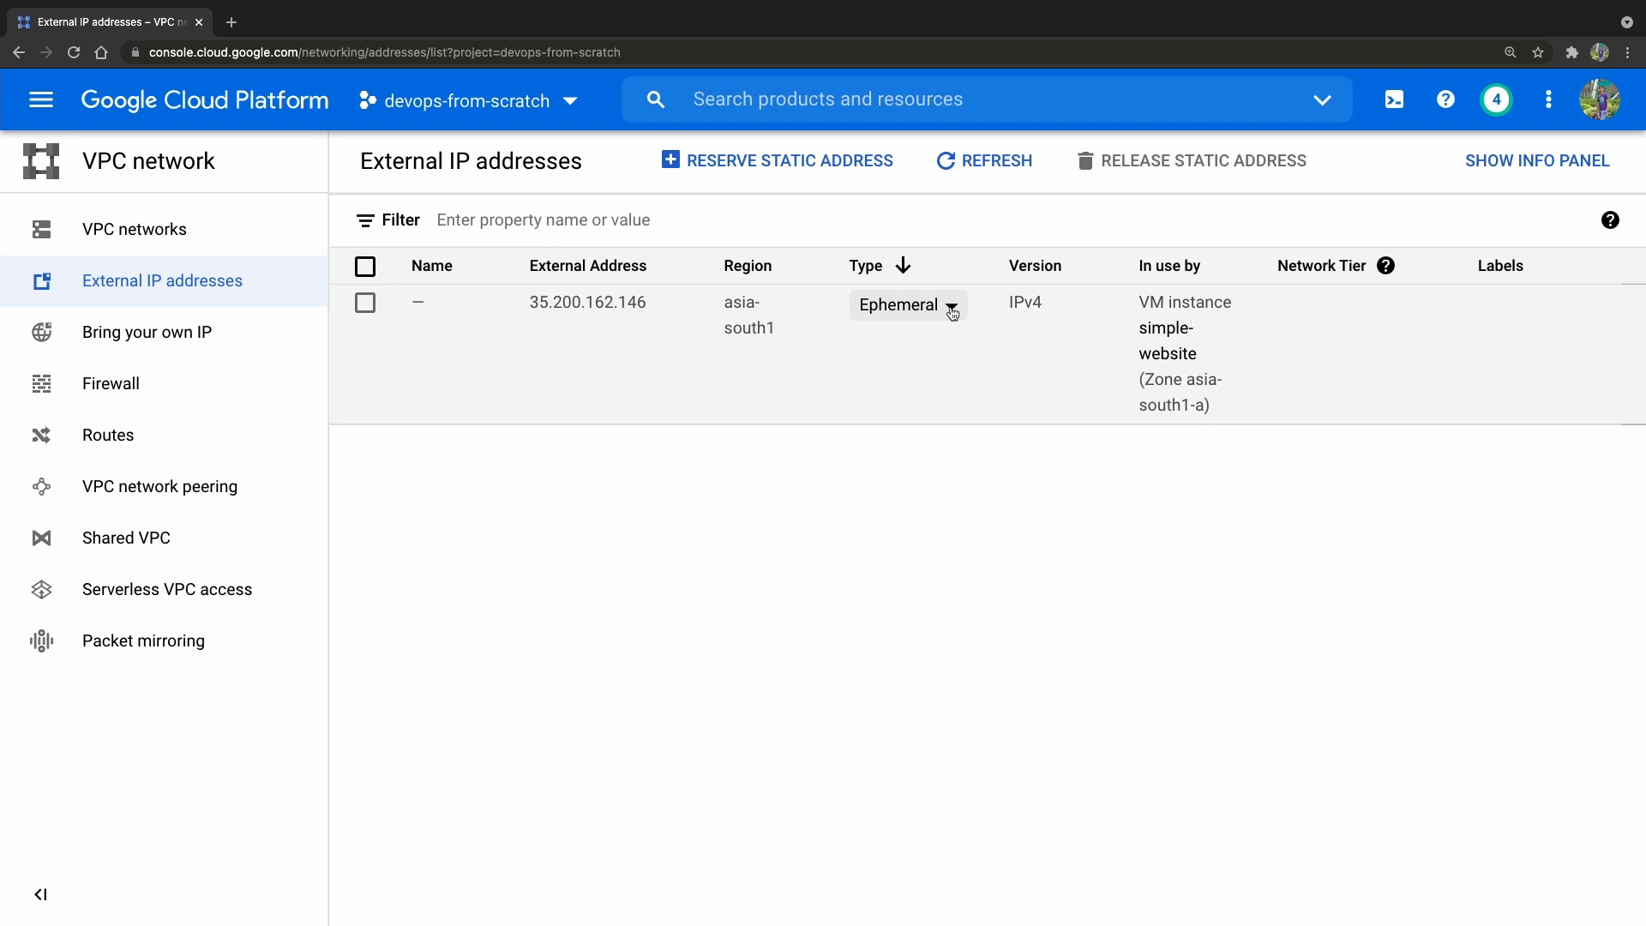
# Step: Reserve 35.200.162.146 as a static address named simple-website
pyautogui.click(907, 305)
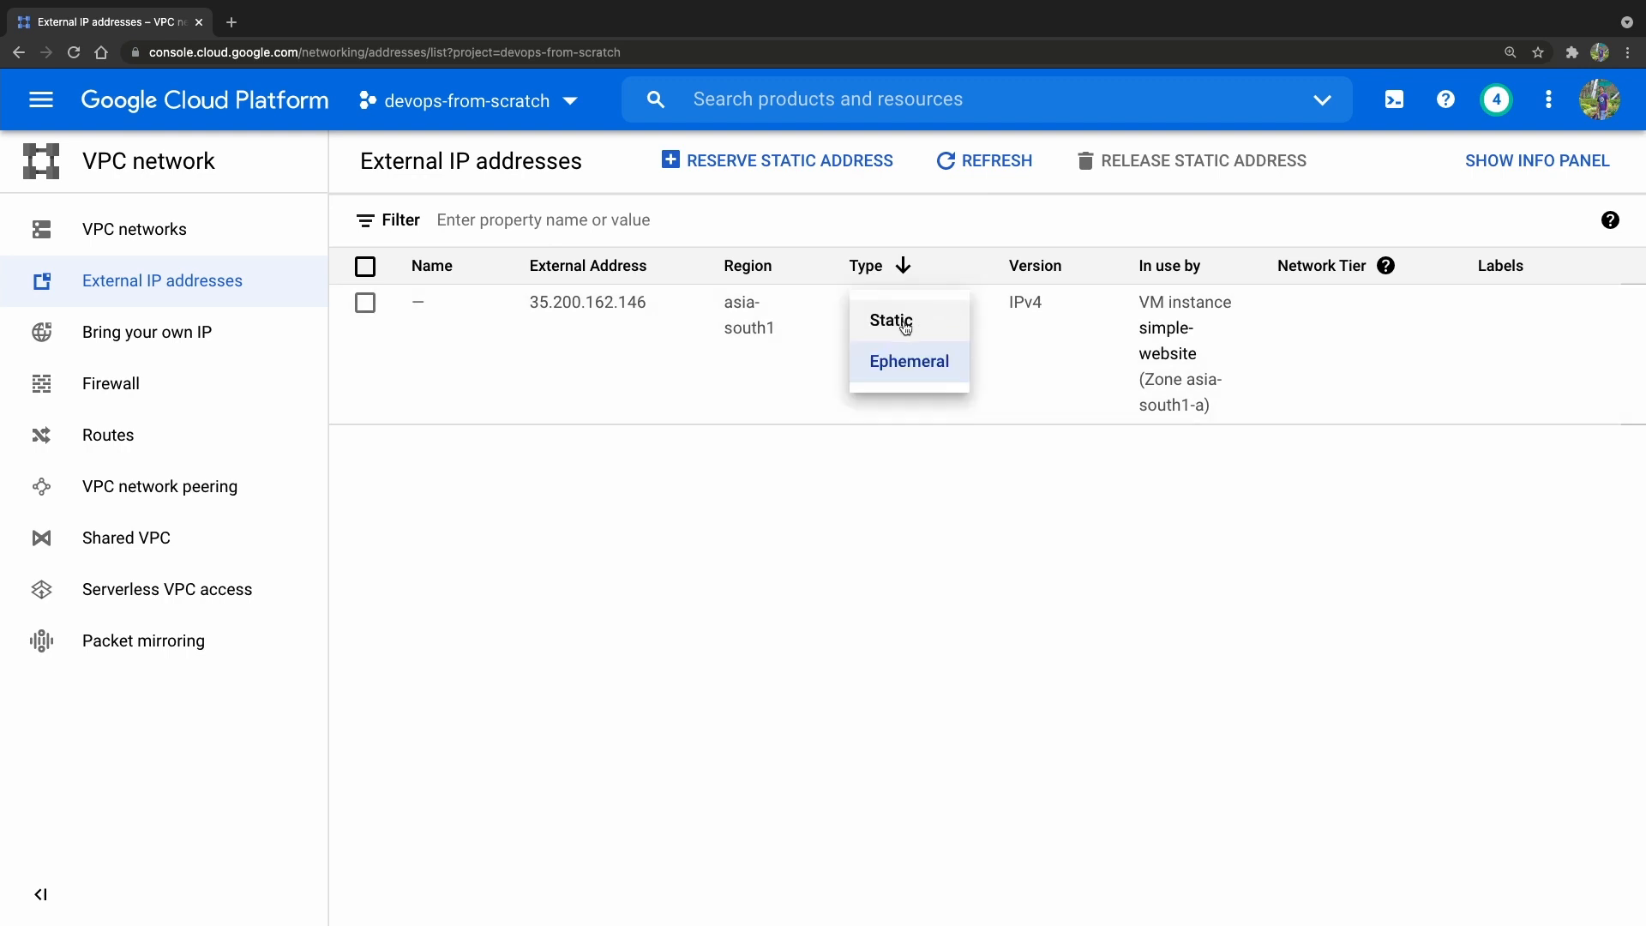
pyautogui.moveTo(914, 323)
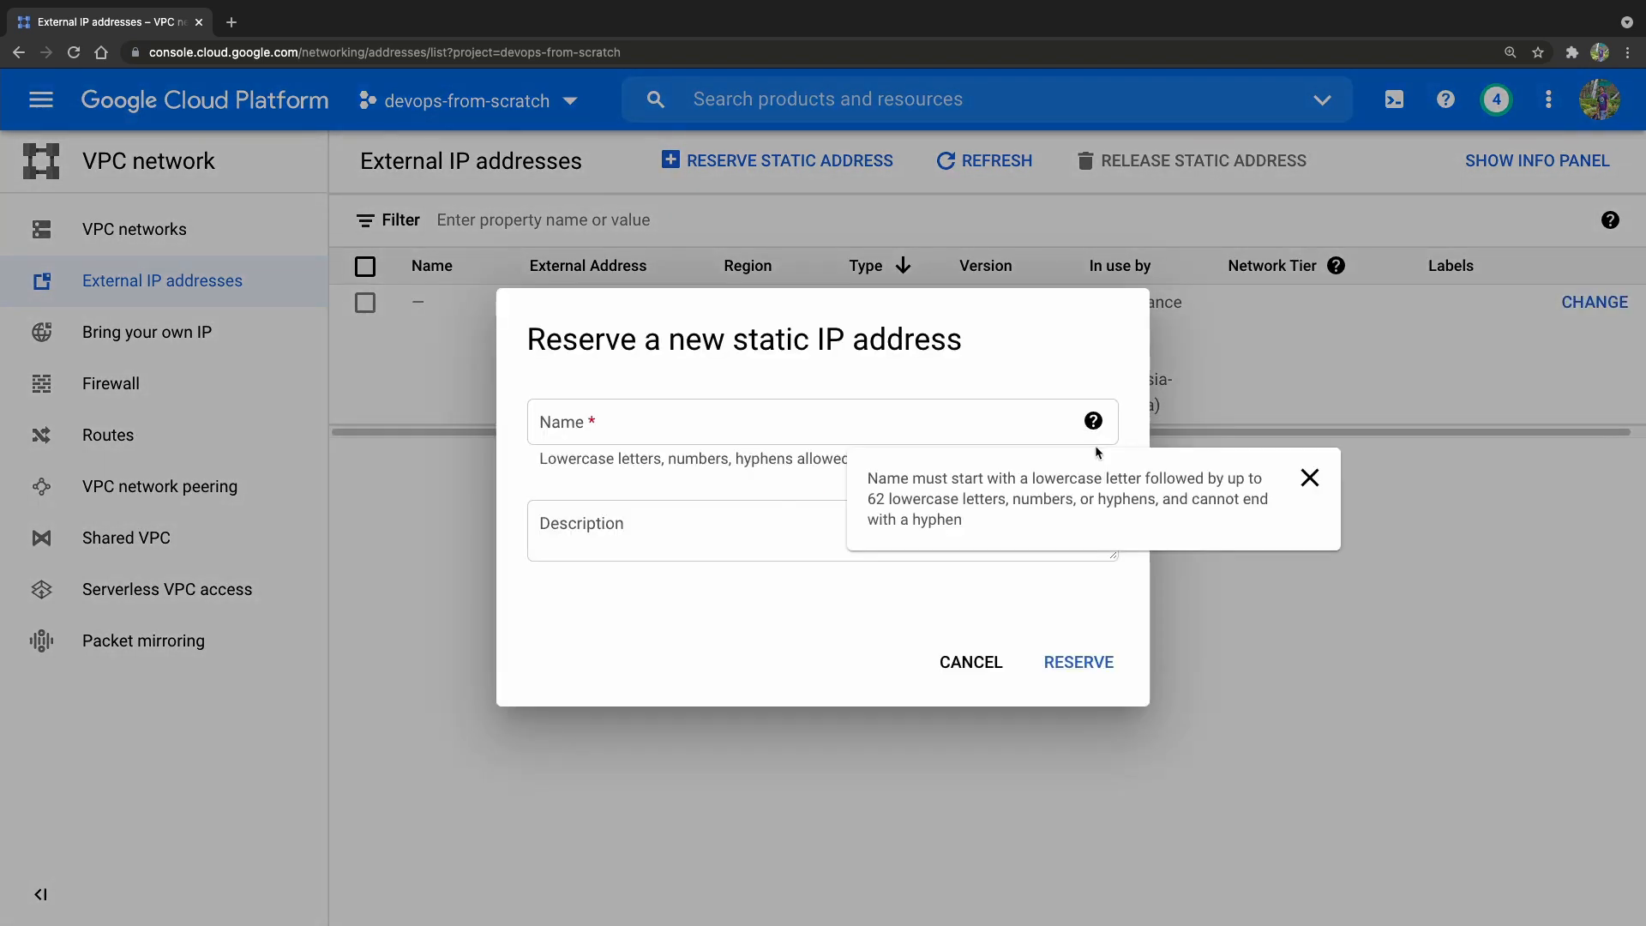
pyautogui.write('s')
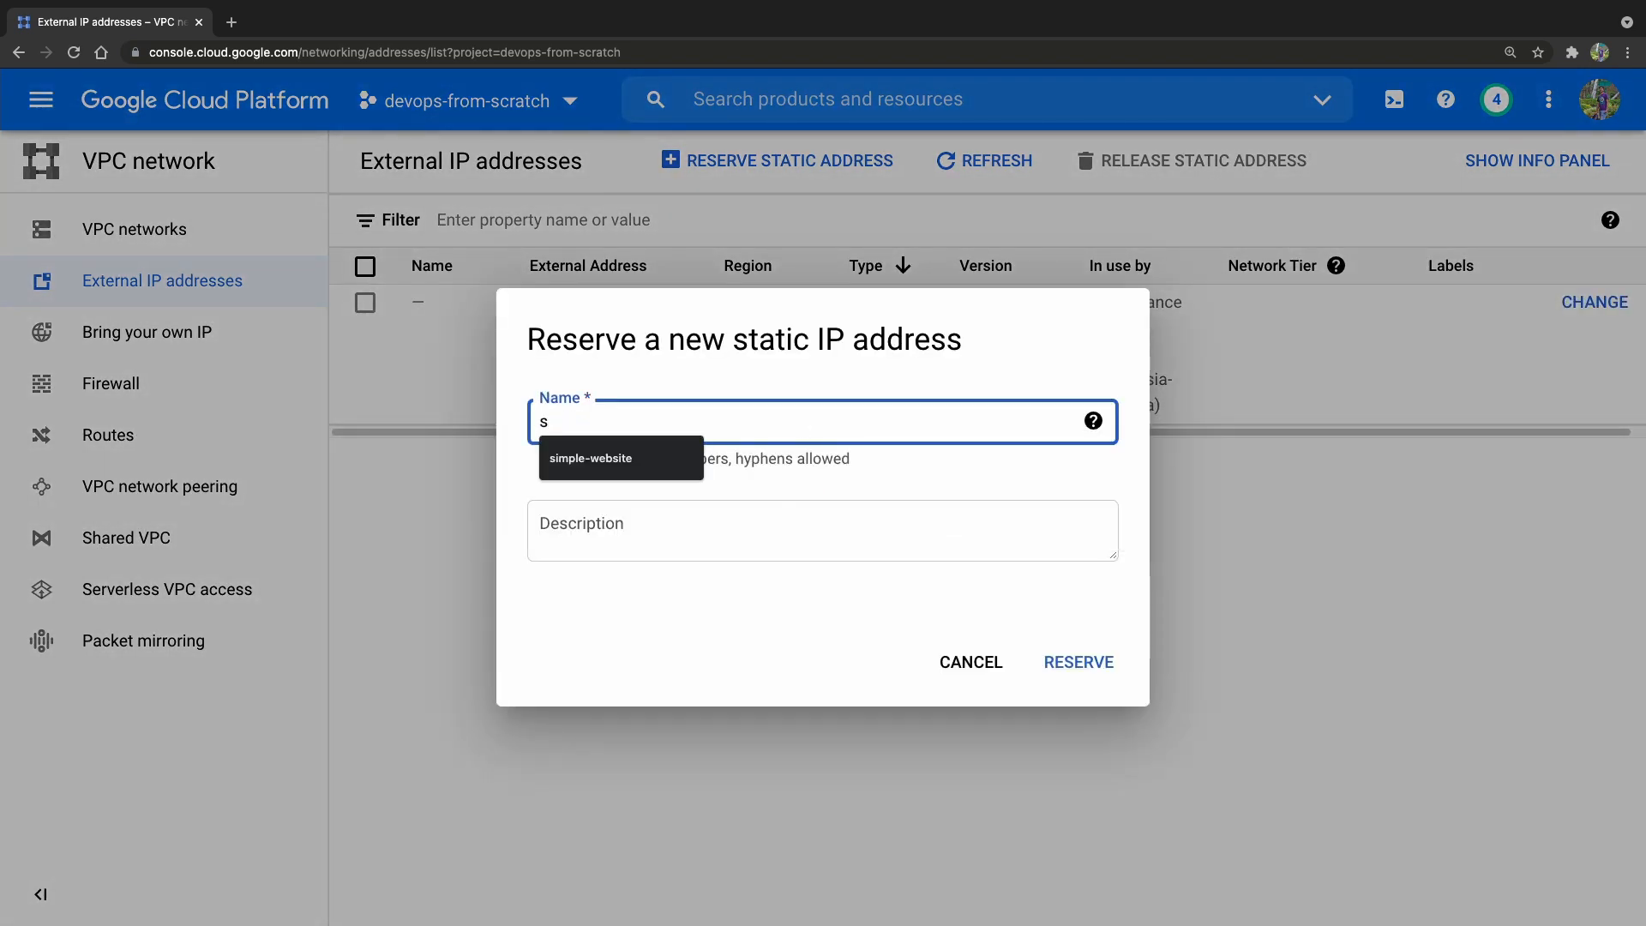
pyautogui.click(1077, 662)
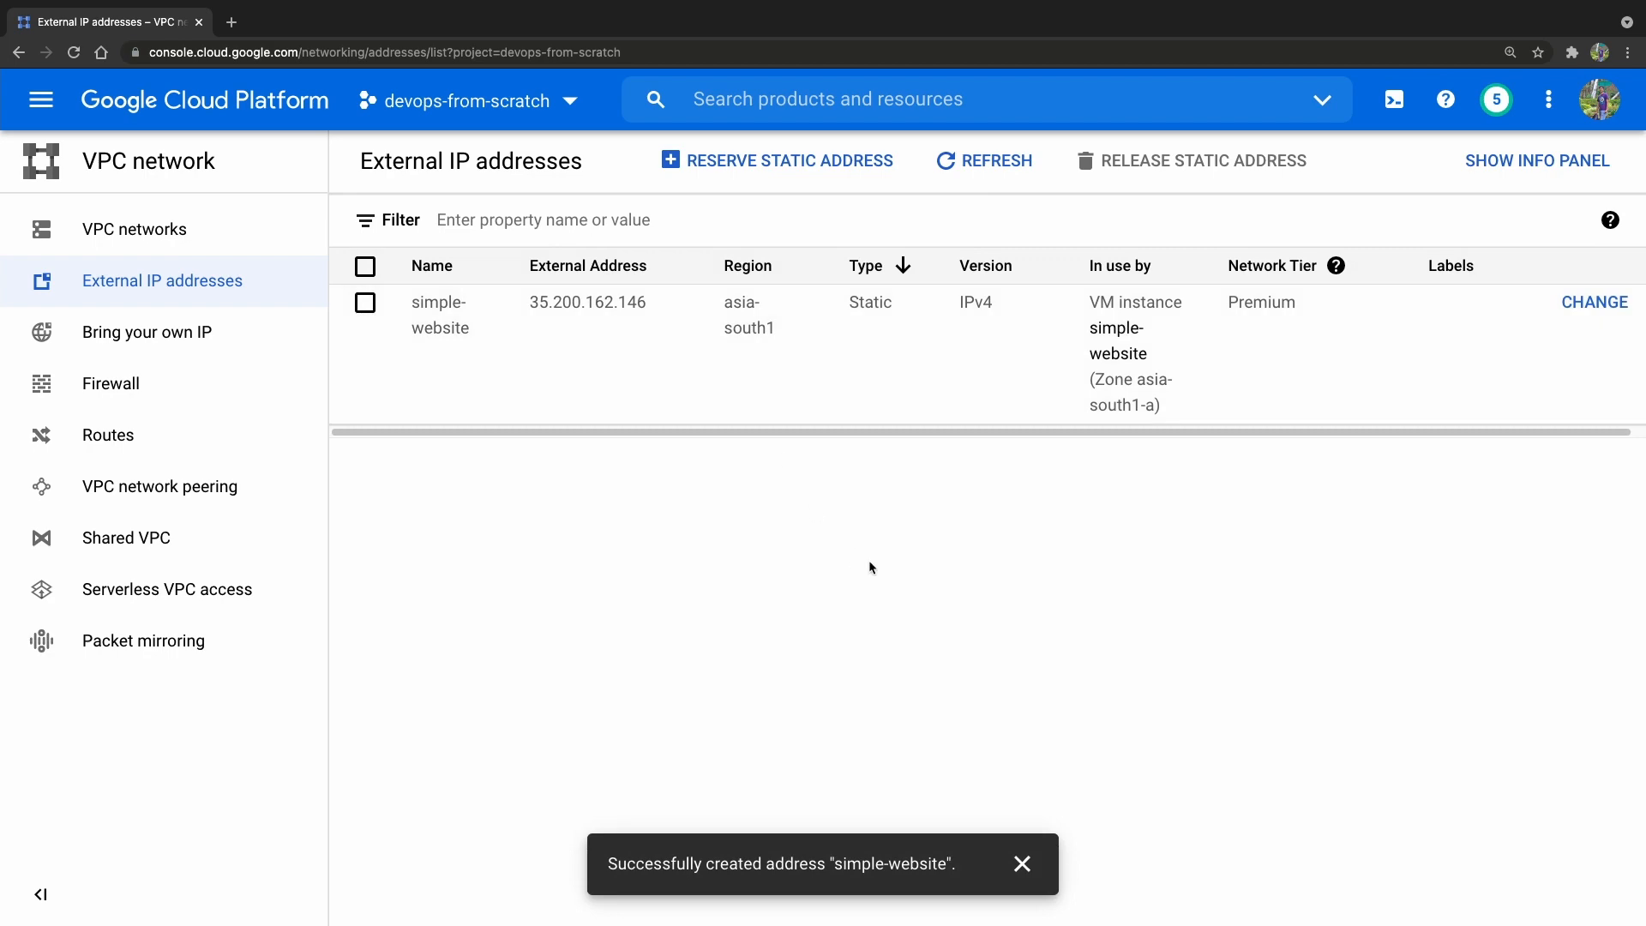
pyautogui.click(41, 99)
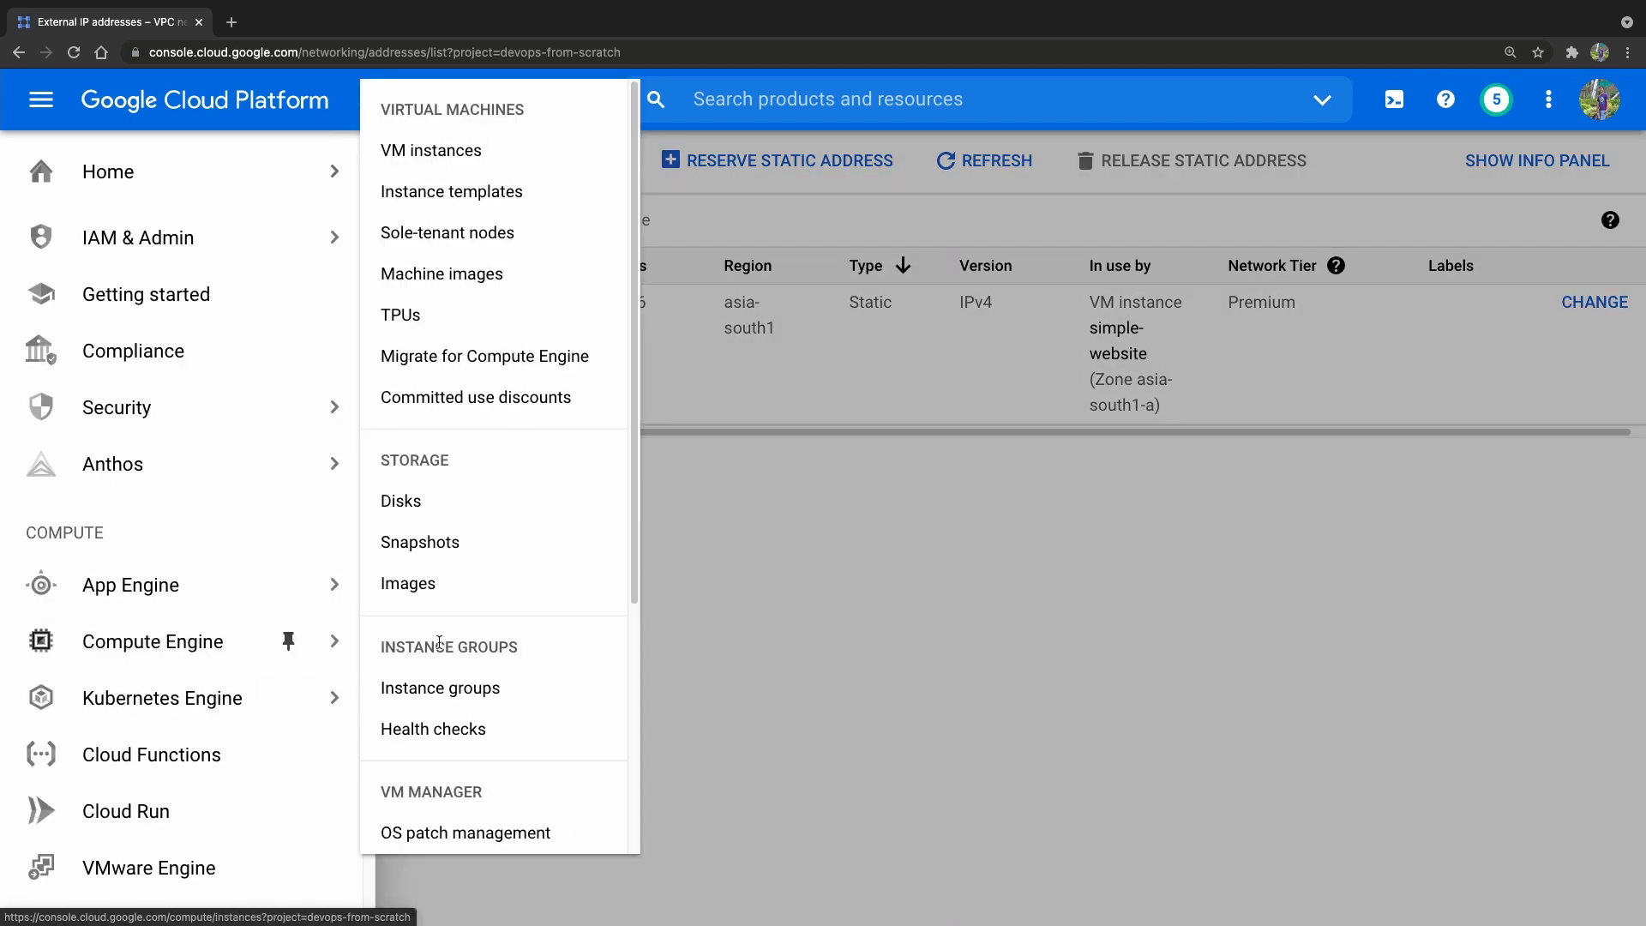
# Step: Check simple-website's external IP in VM instances now shows the static simple-website address
pyautogui.click(430, 151)
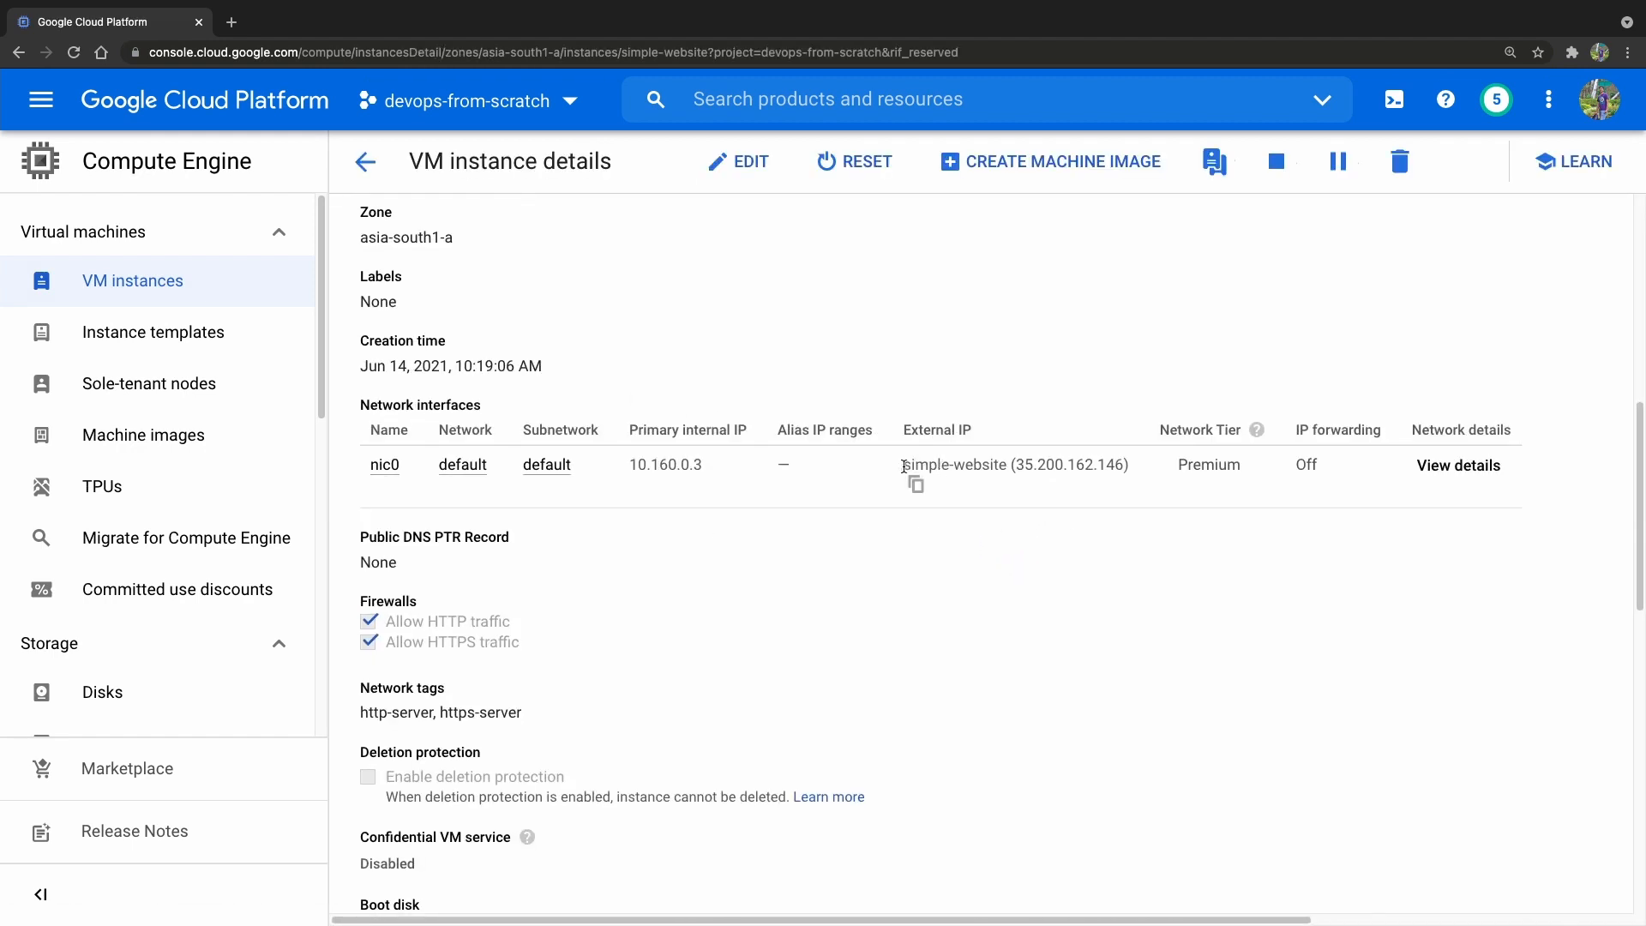
pyautogui.doubleClick(927, 464)
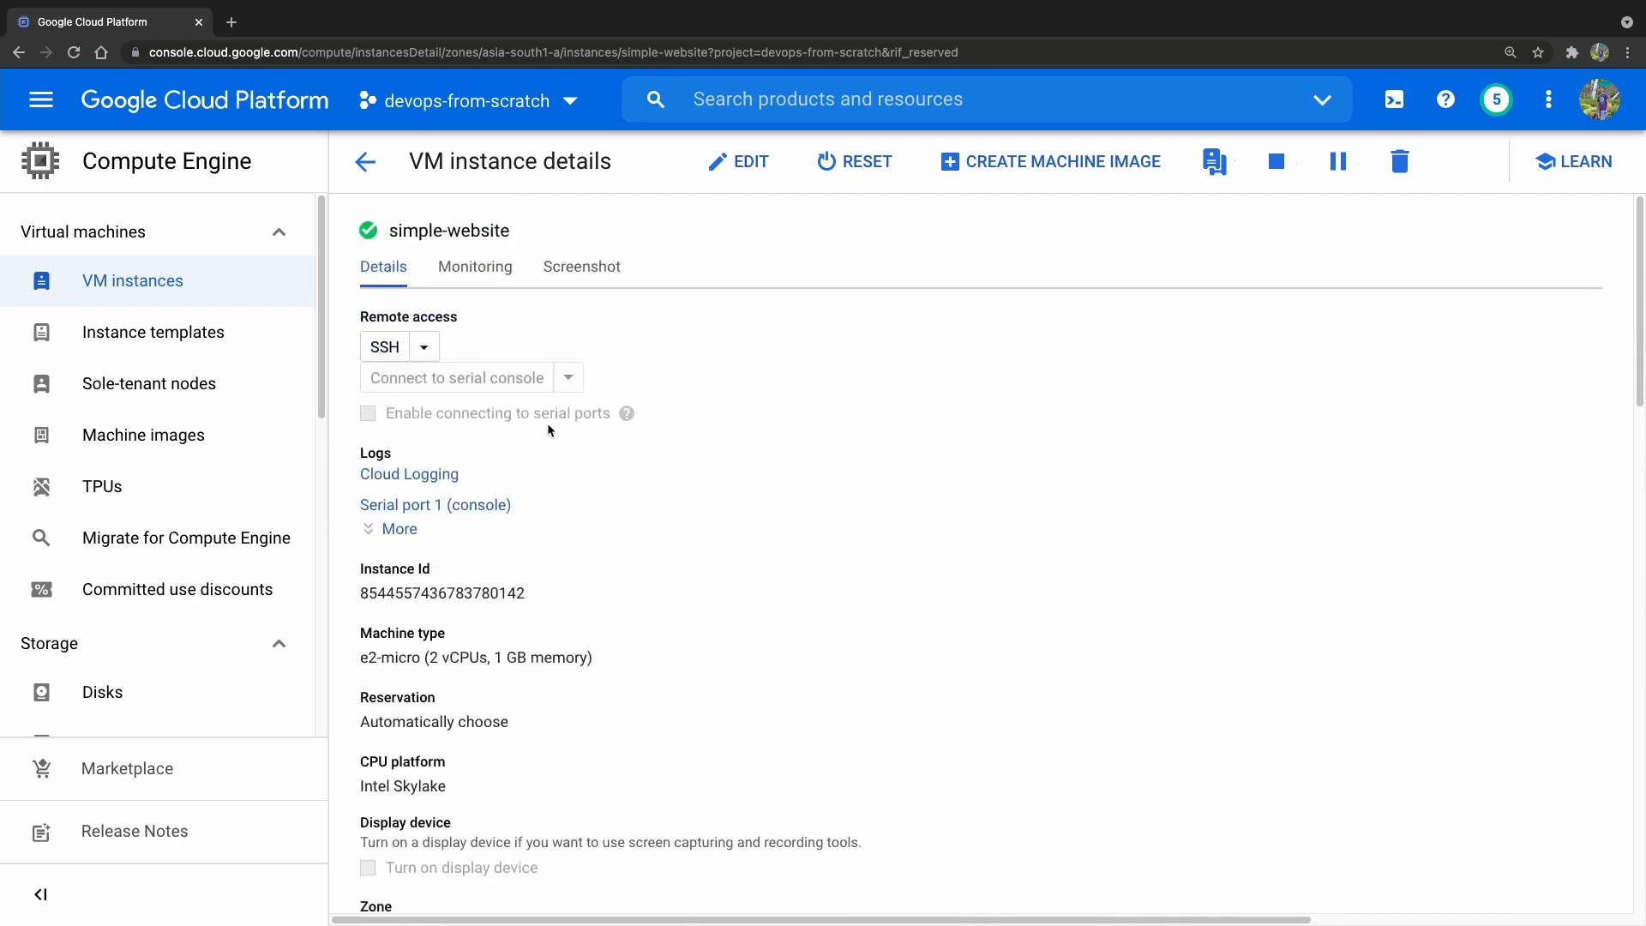
pyautogui.click(365, 161)
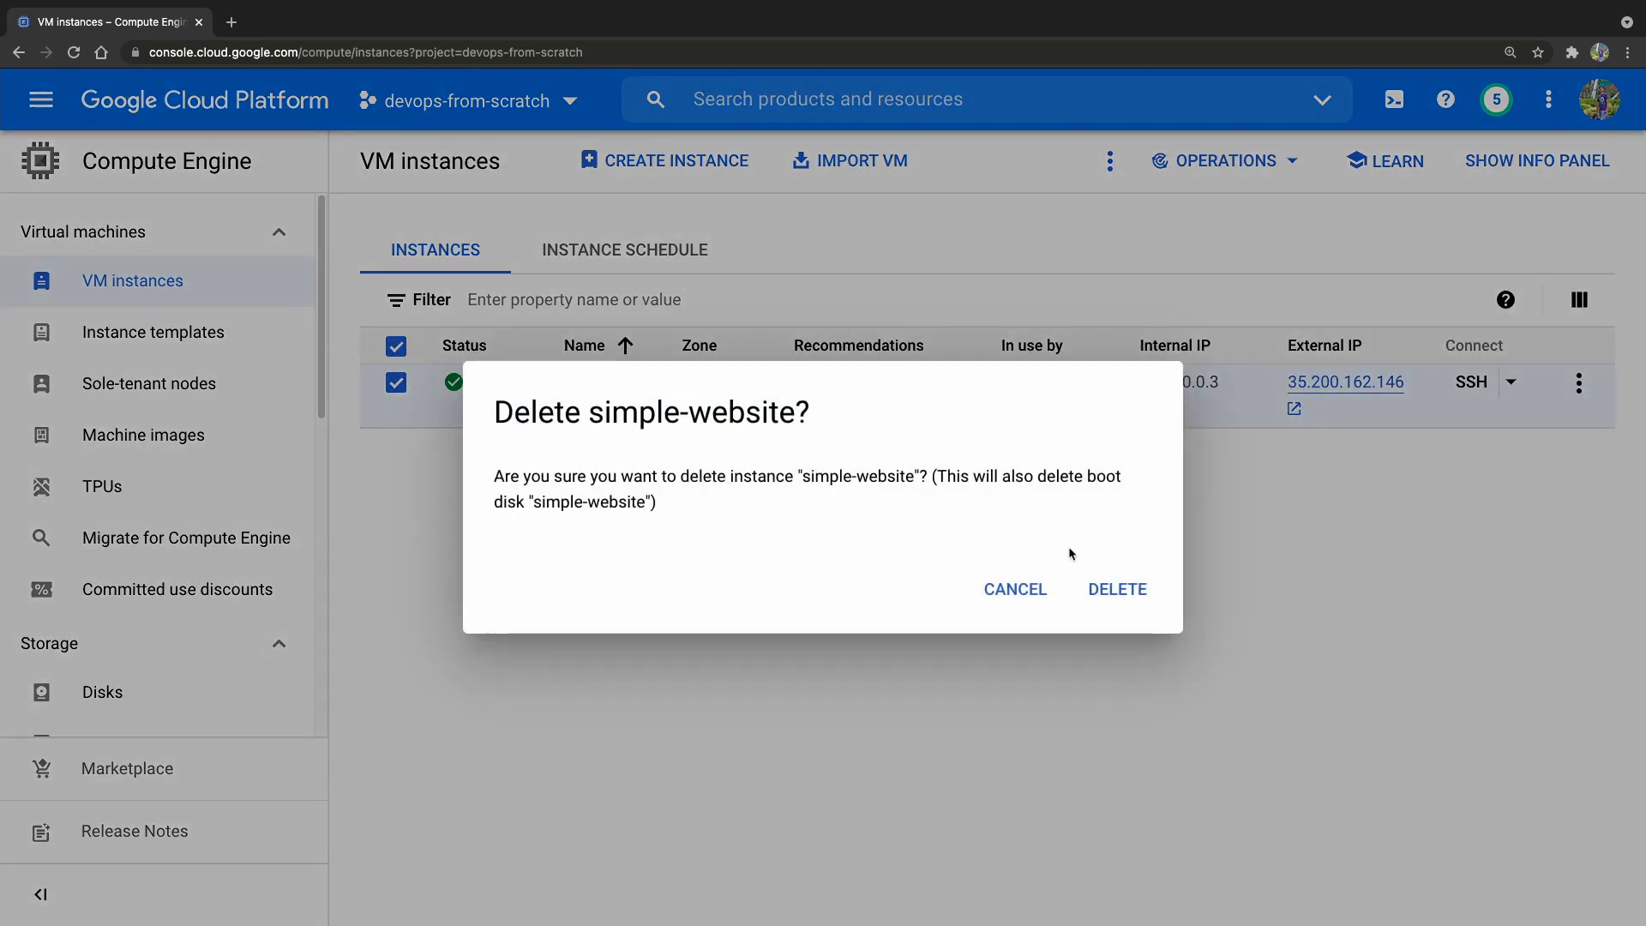
# Step: Confirm deletion of the simple-website instance, leaving the VM instances list empty
pyautogui.click(1116, 588)
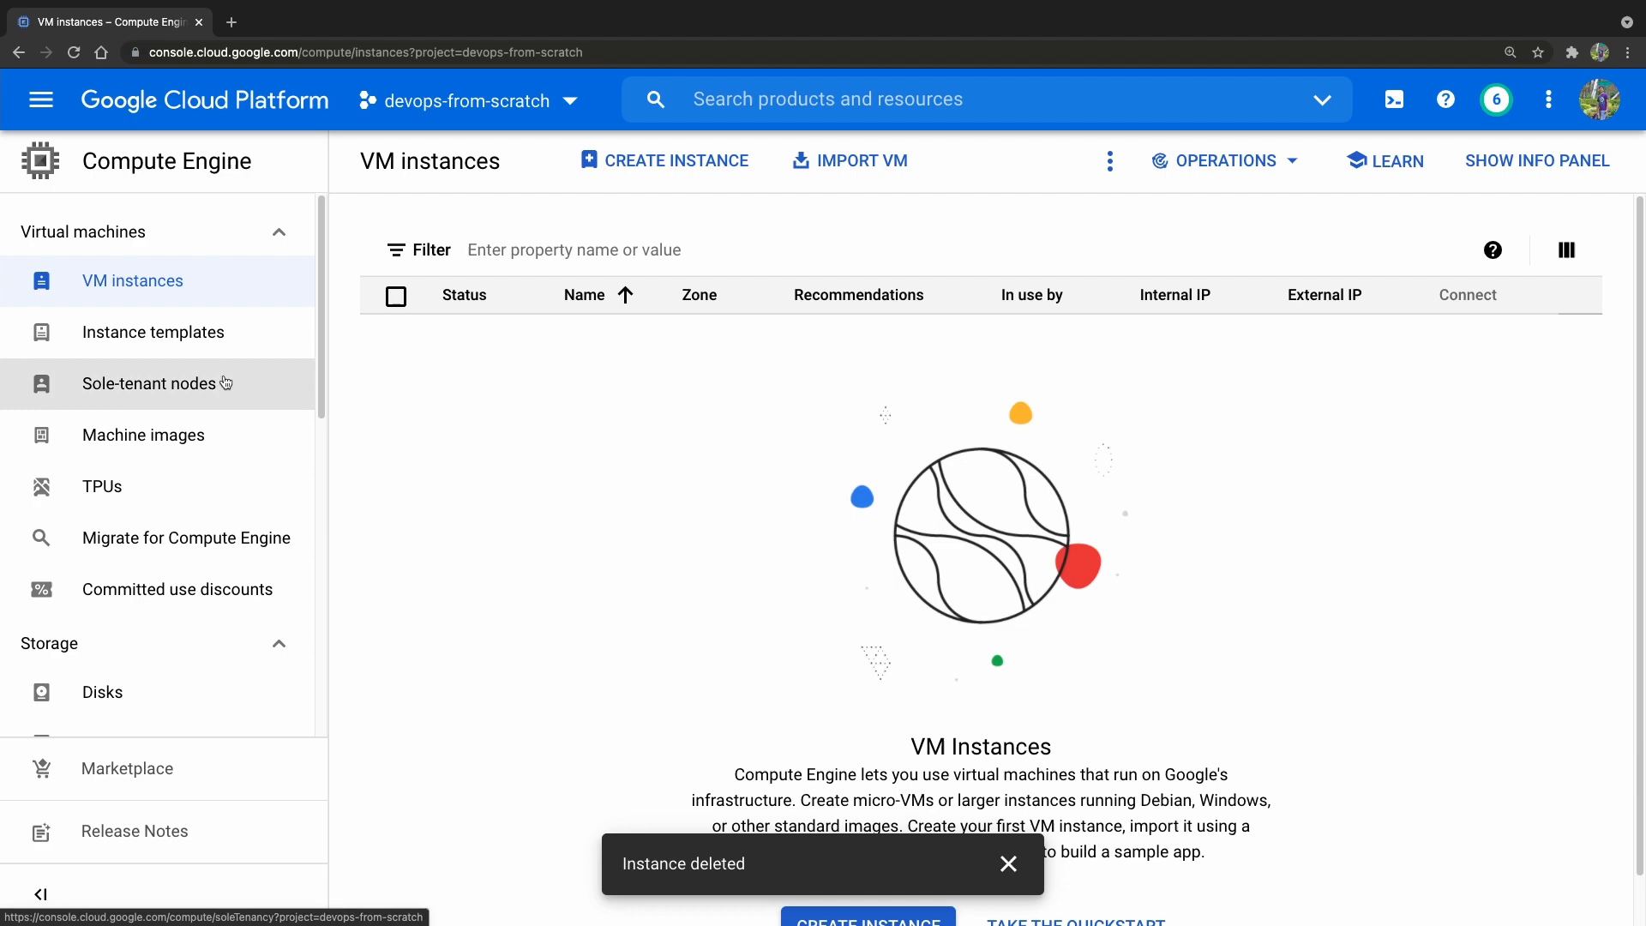
pyautogui.click(41, 99)
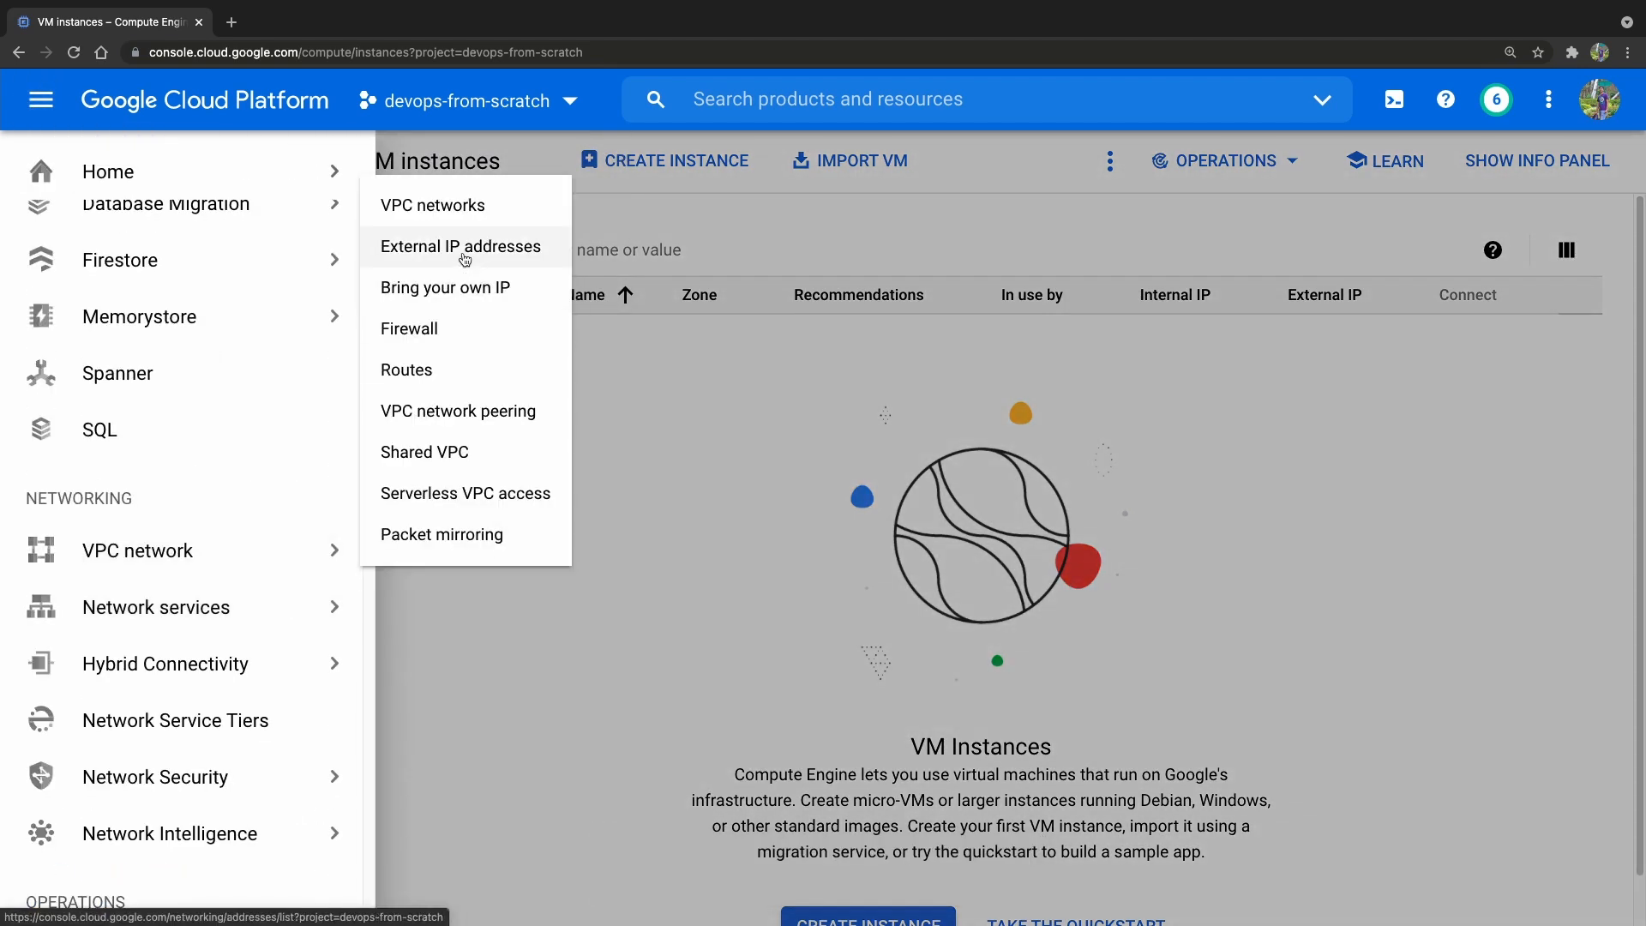
# Step: Verify static address 35.200.162.146 still exists under External IP addresses, then return to VM instances
pyautogui.click(459, 245)
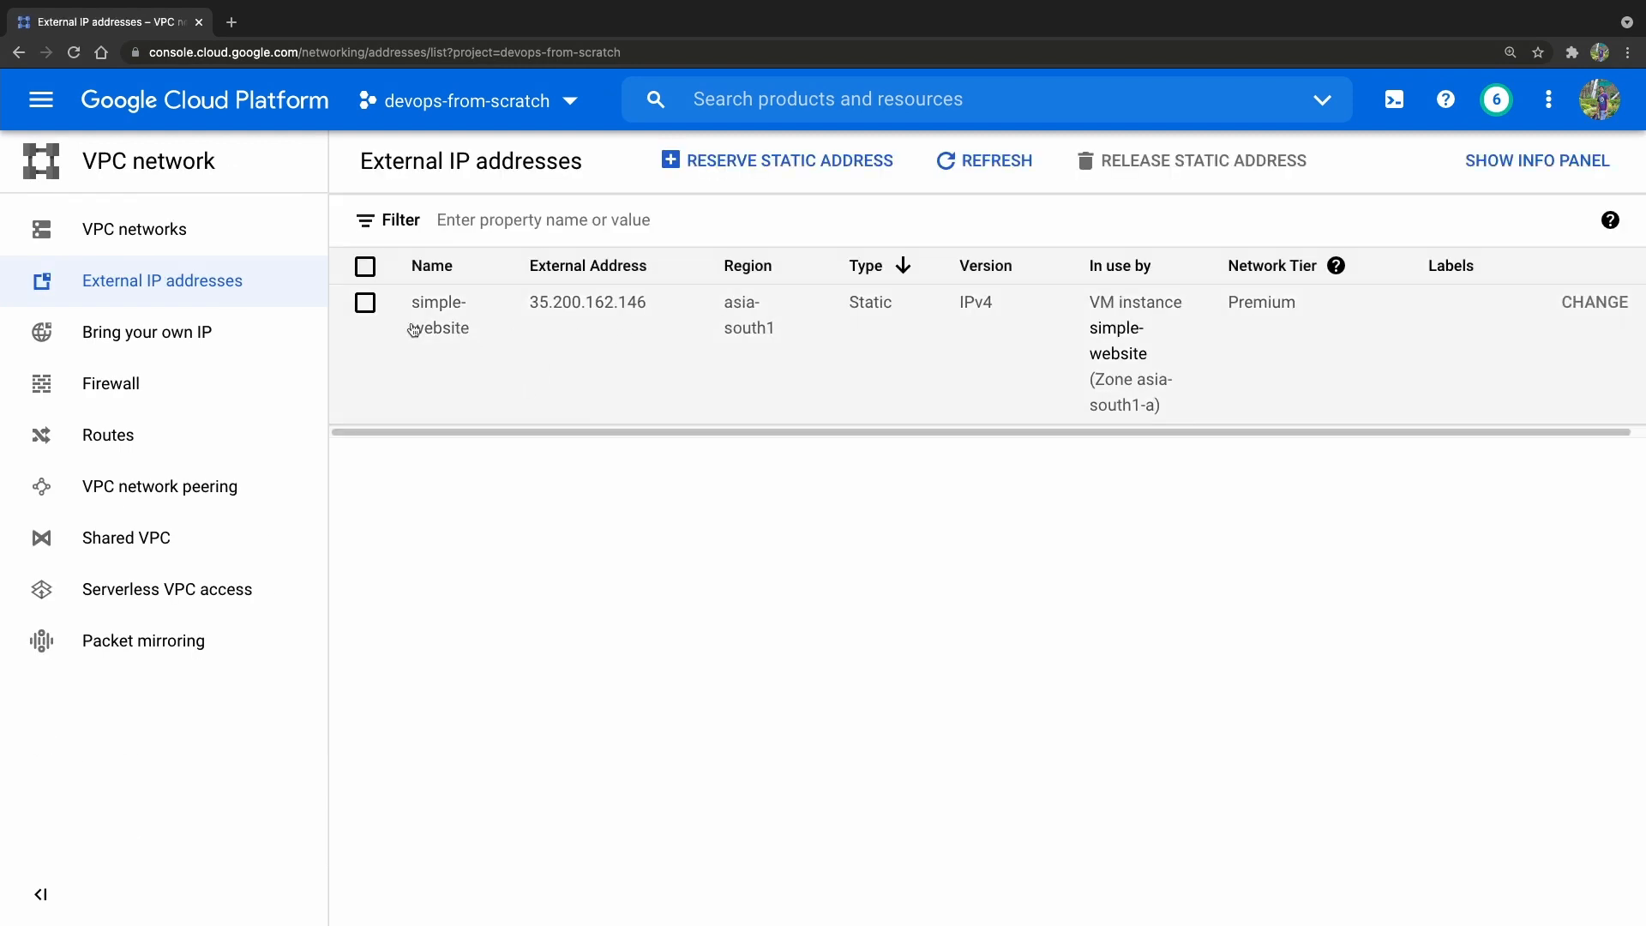
pyautogui.moveTo(447, 334)
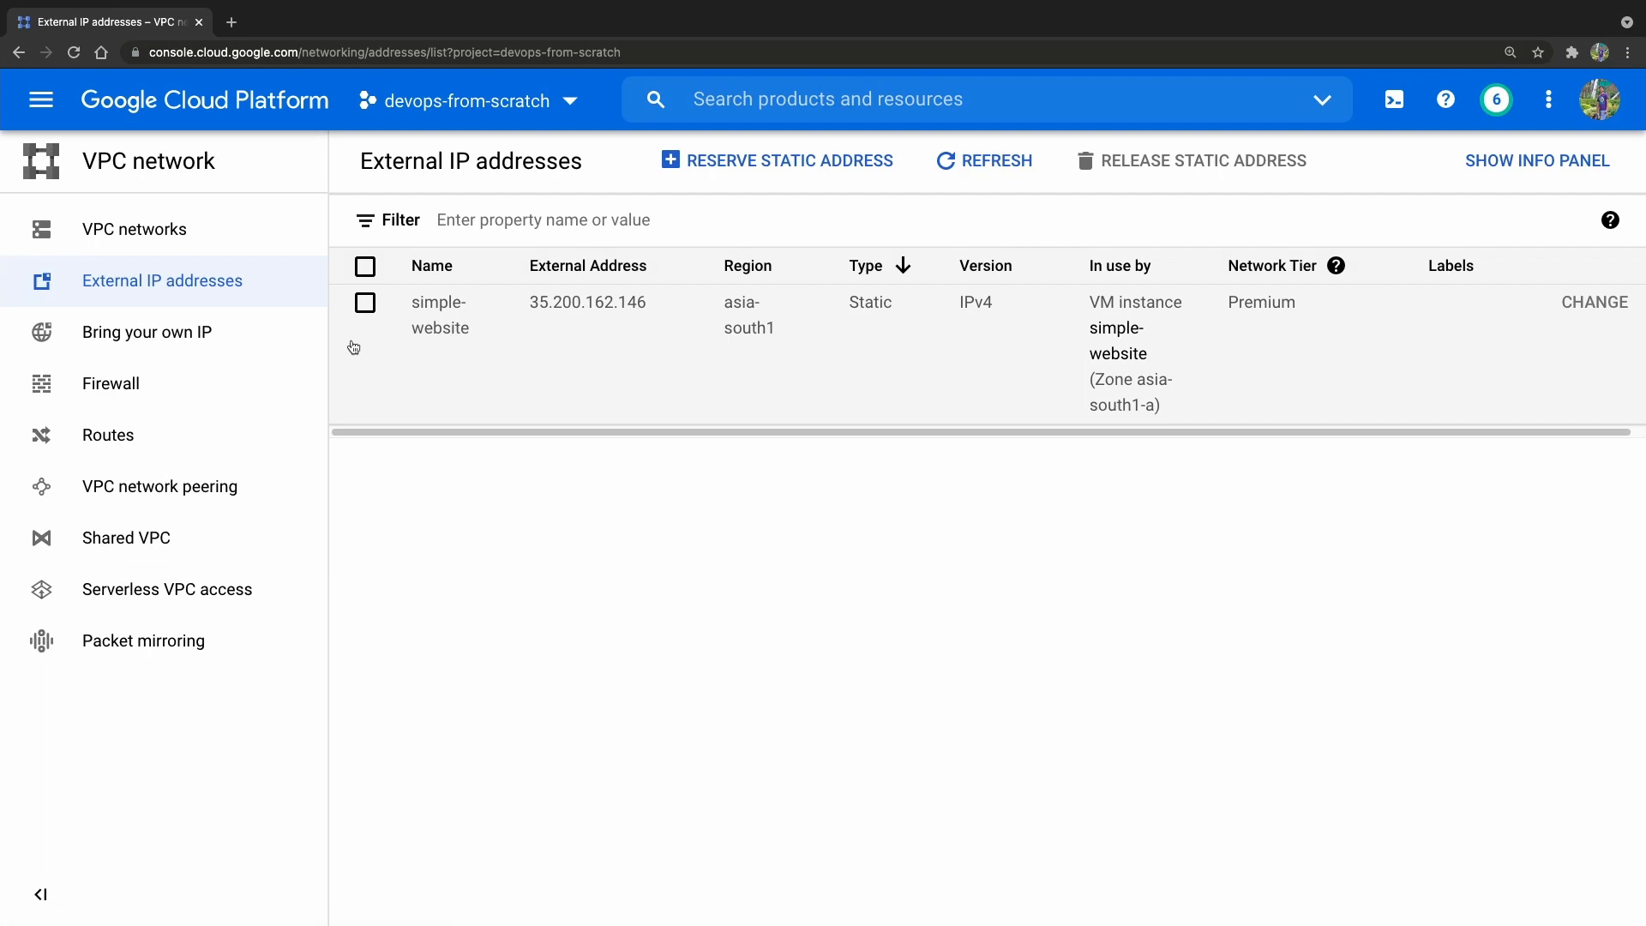
pyautogui.click(41, 99)
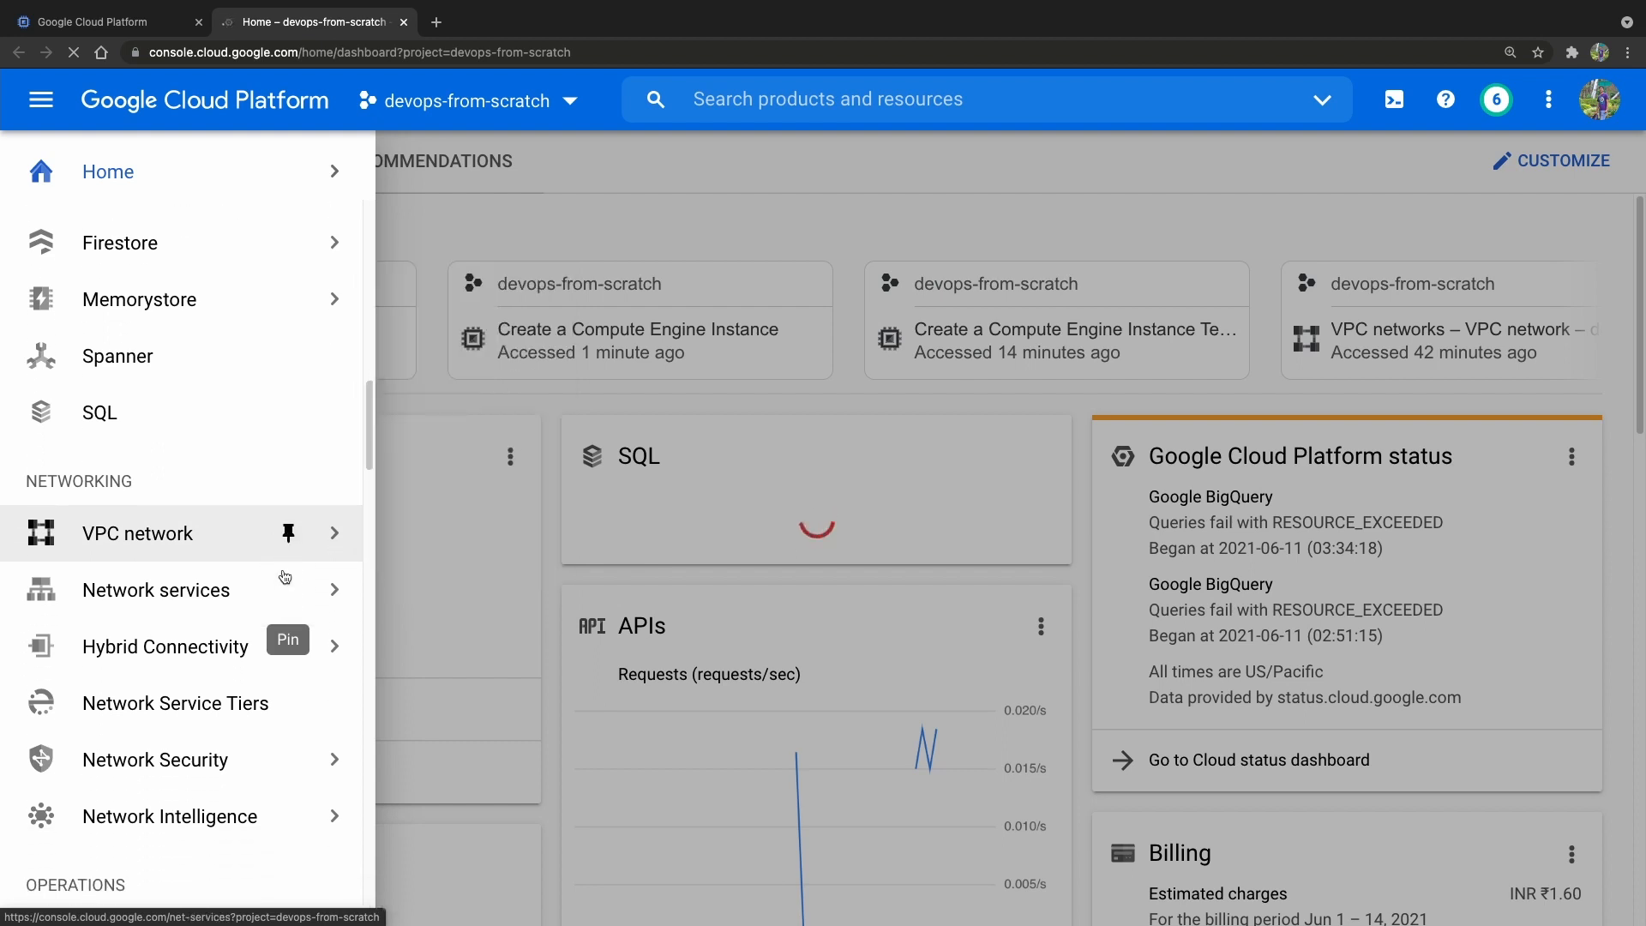
pyautogui.click(138, 533)
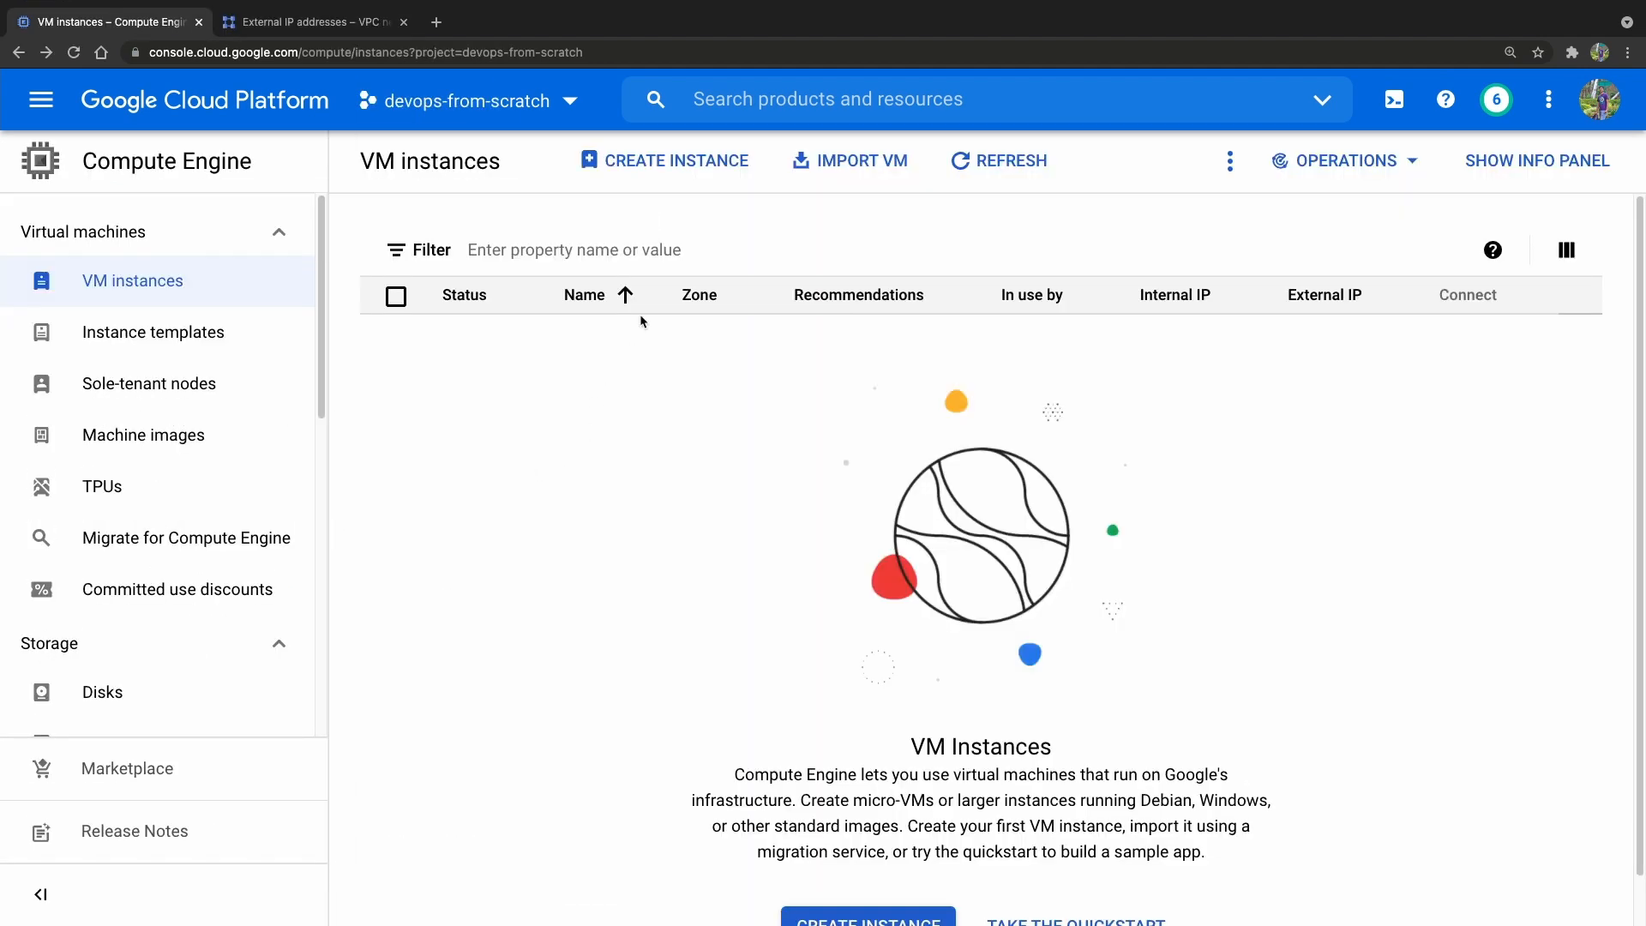
# Step: Start a new instance from template e2-micro-ssd-http named simple-website-2
pyautogui.click(664, 161)
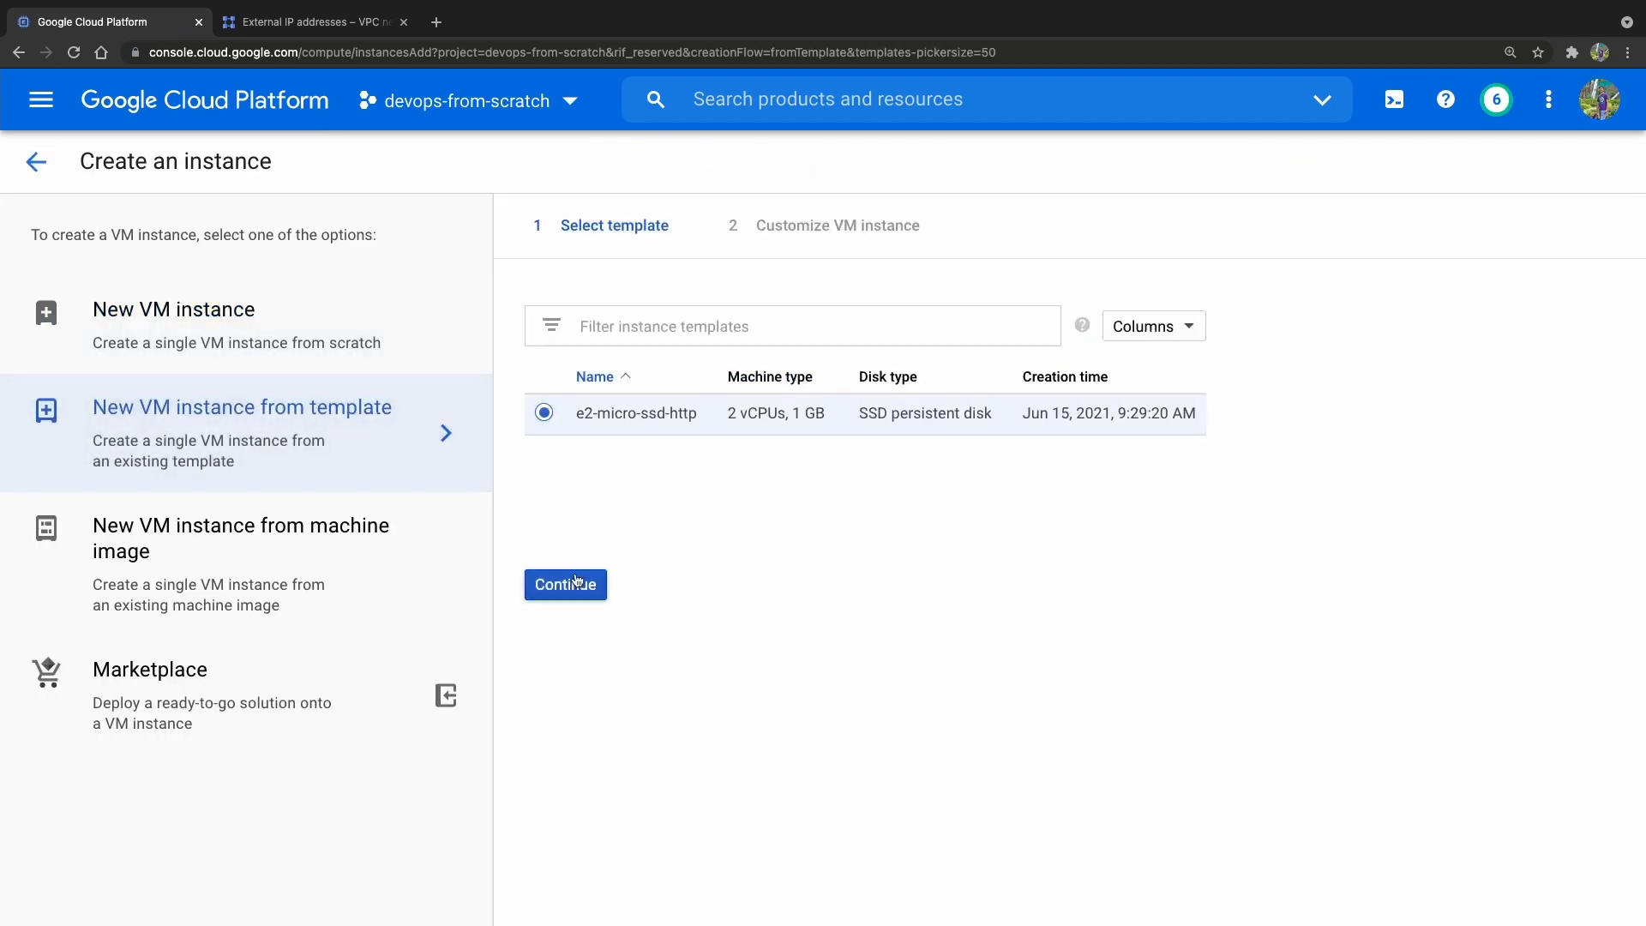
pyautogui.write('si')
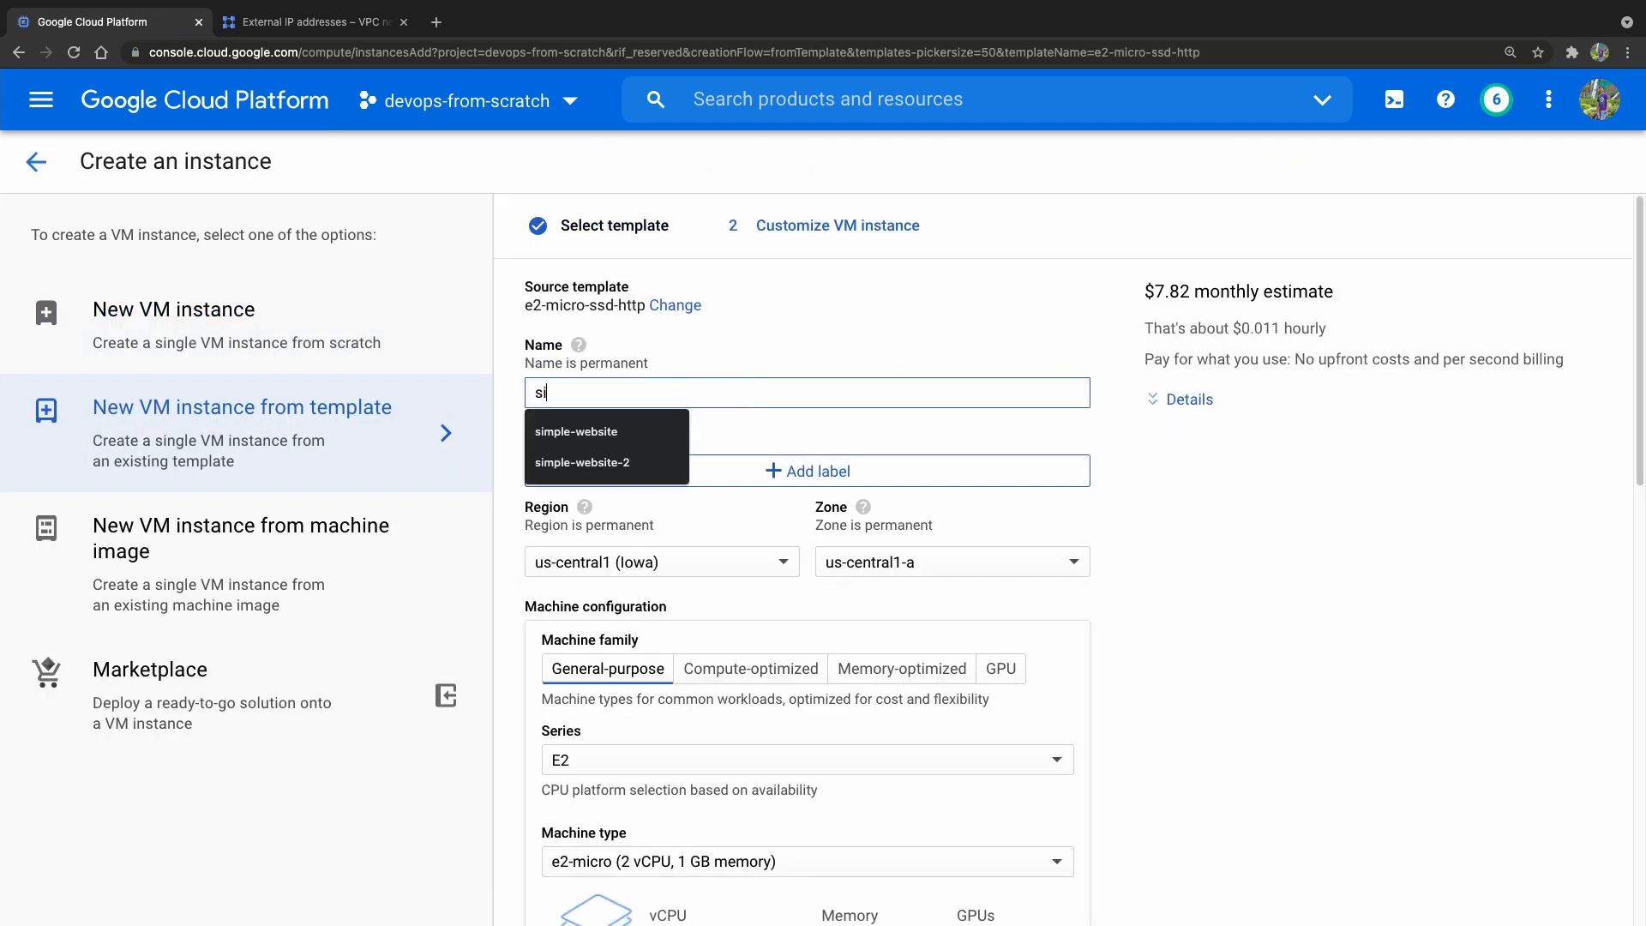
pyautogui.click(578, 461)
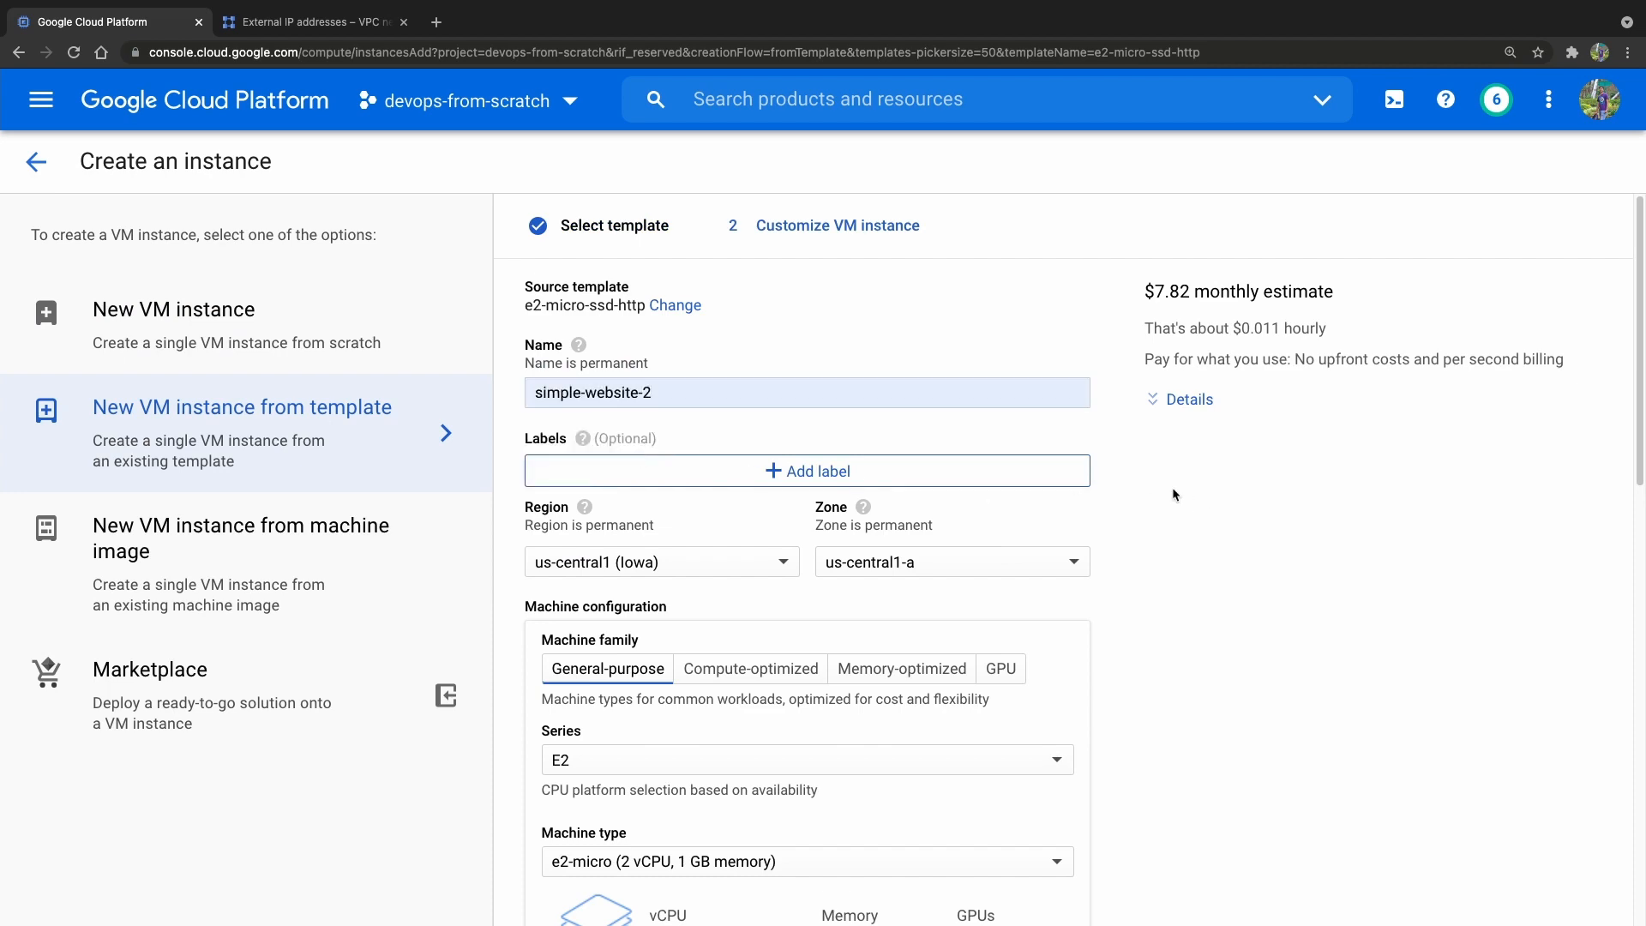
# Step: Review the External IP choices under Networking, leaving it ephemeral for now
pyautogui.scroll(-3)
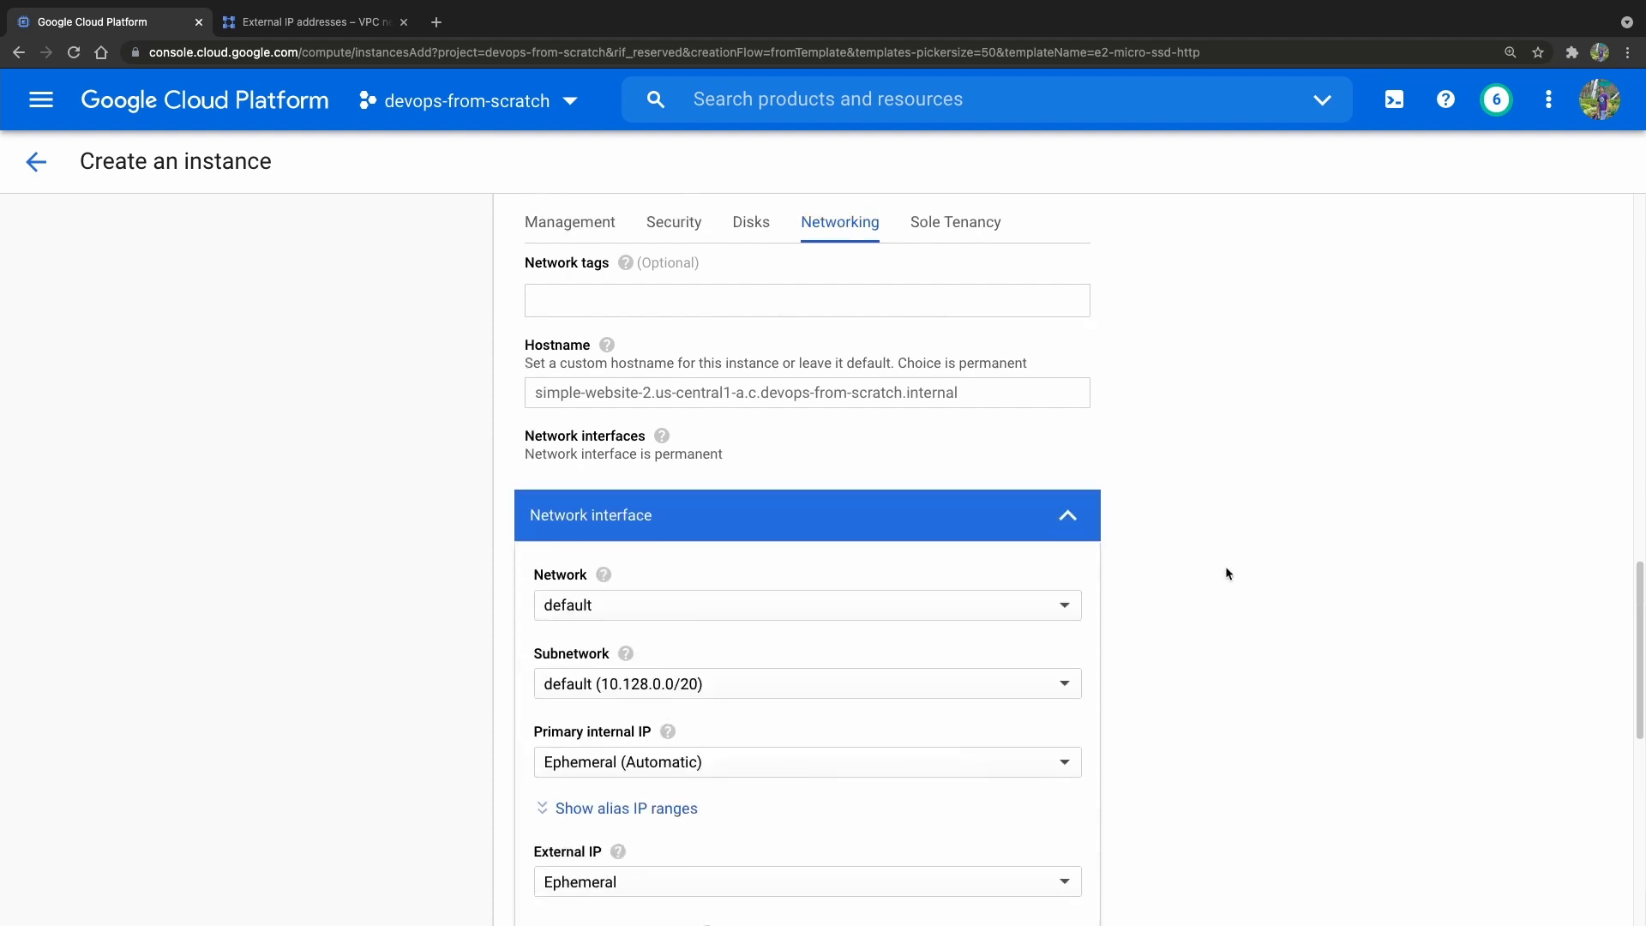
pyautogui.scroll(-3)
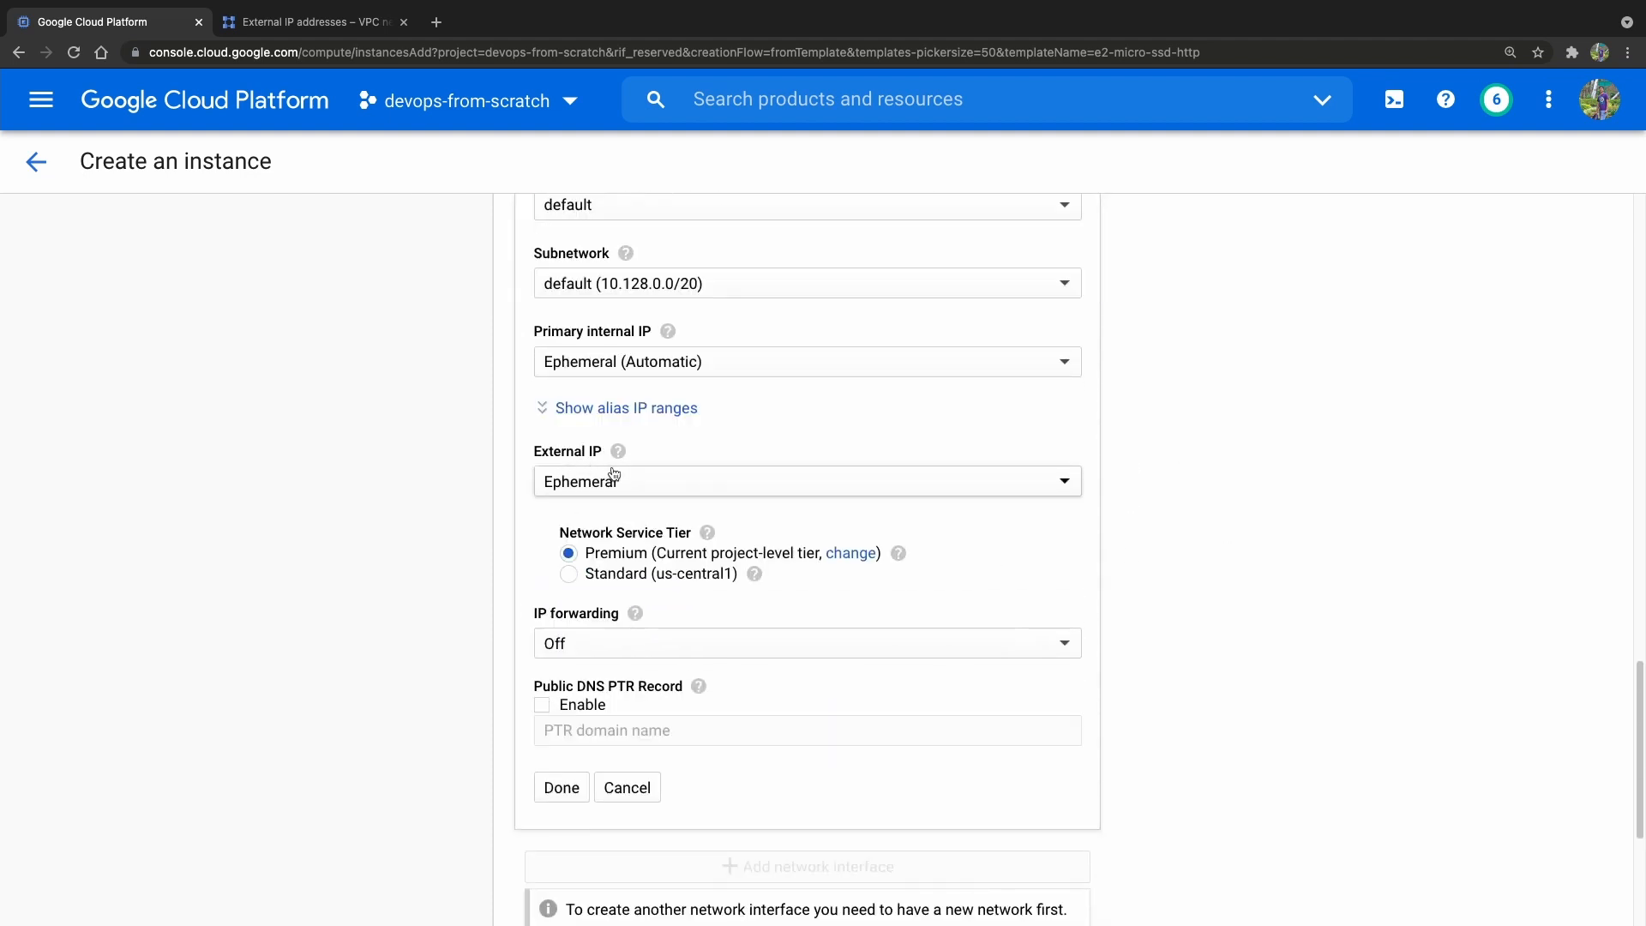
pyautogui.moveTo(751, 489)
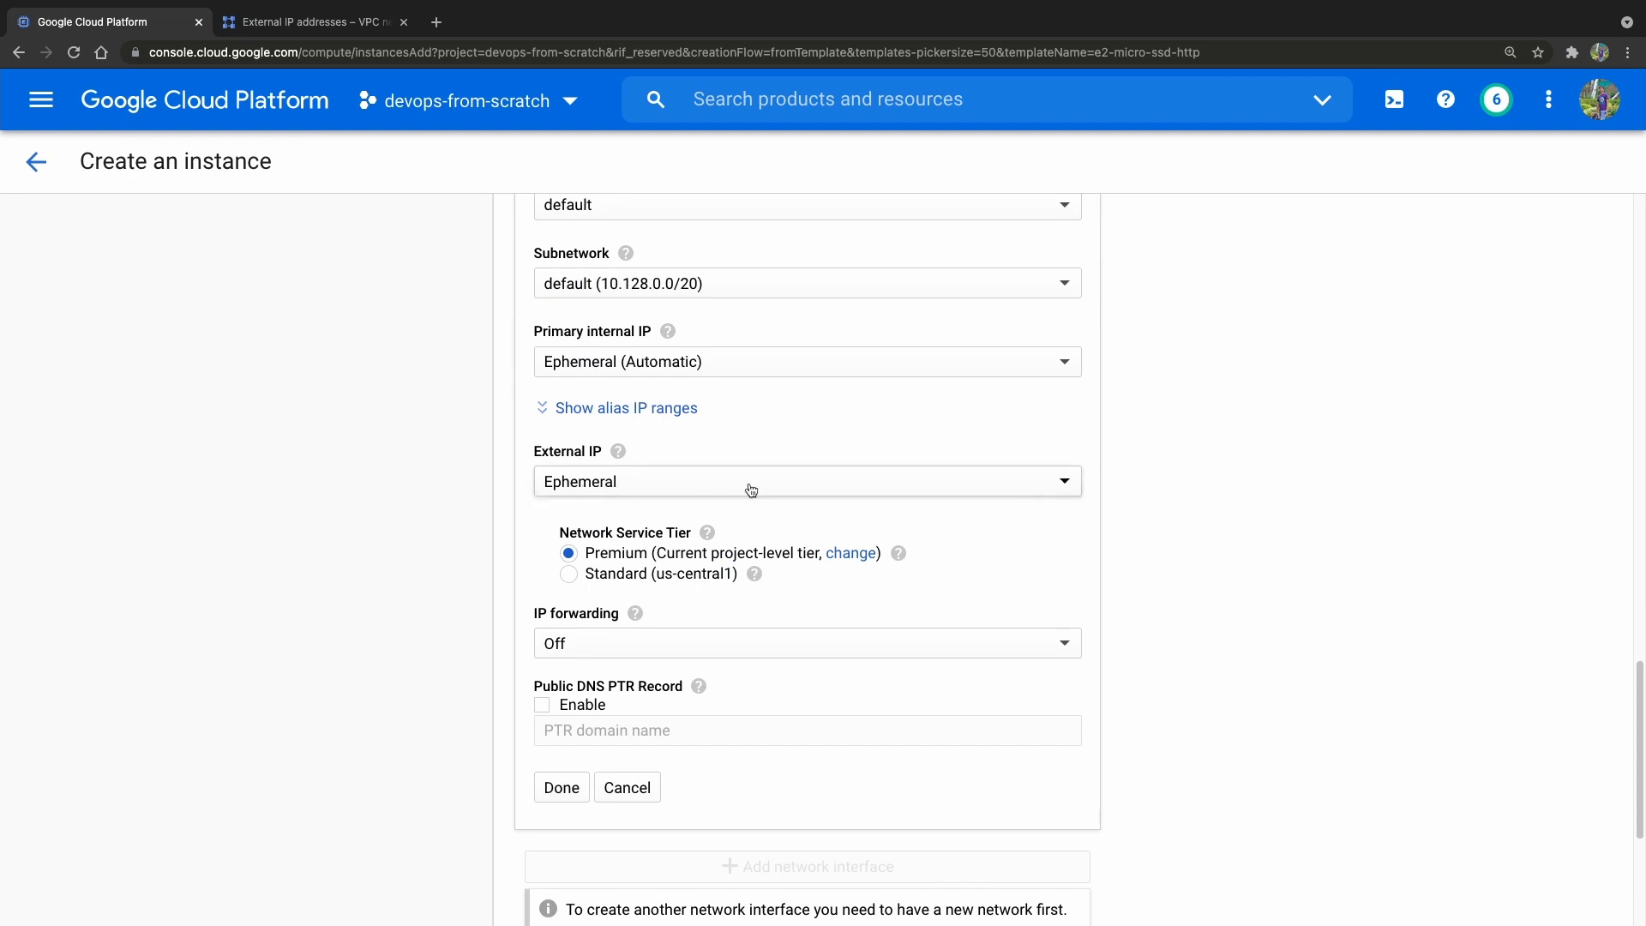
pyautogui.click(805, 480)
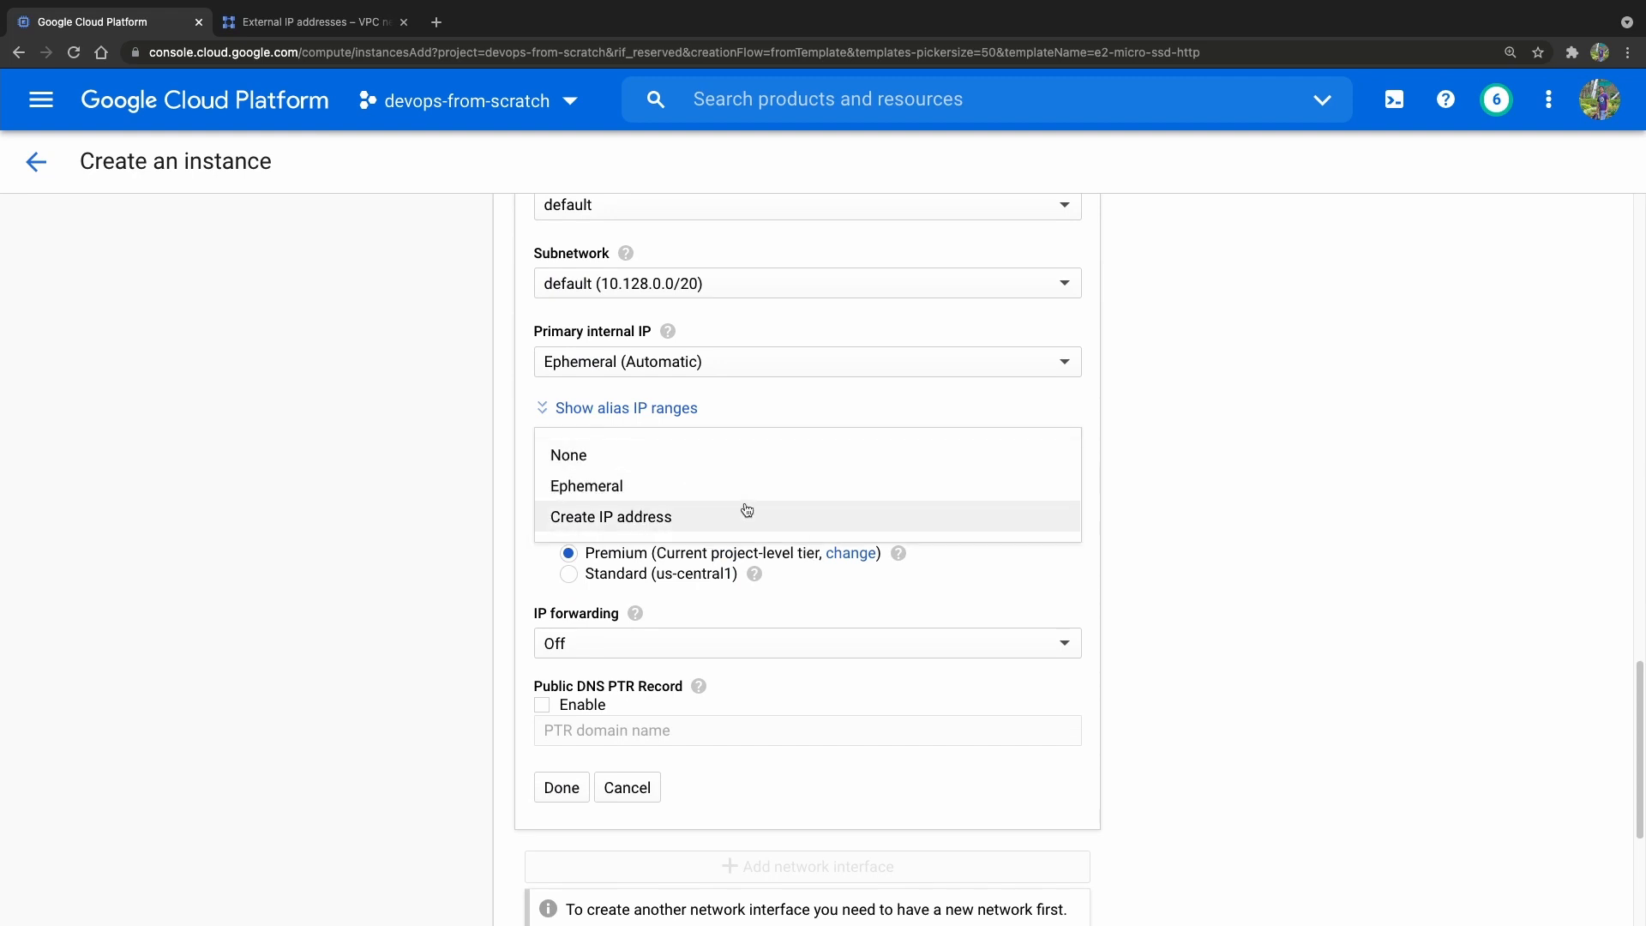
pyautogui.moveTo(732, 507)
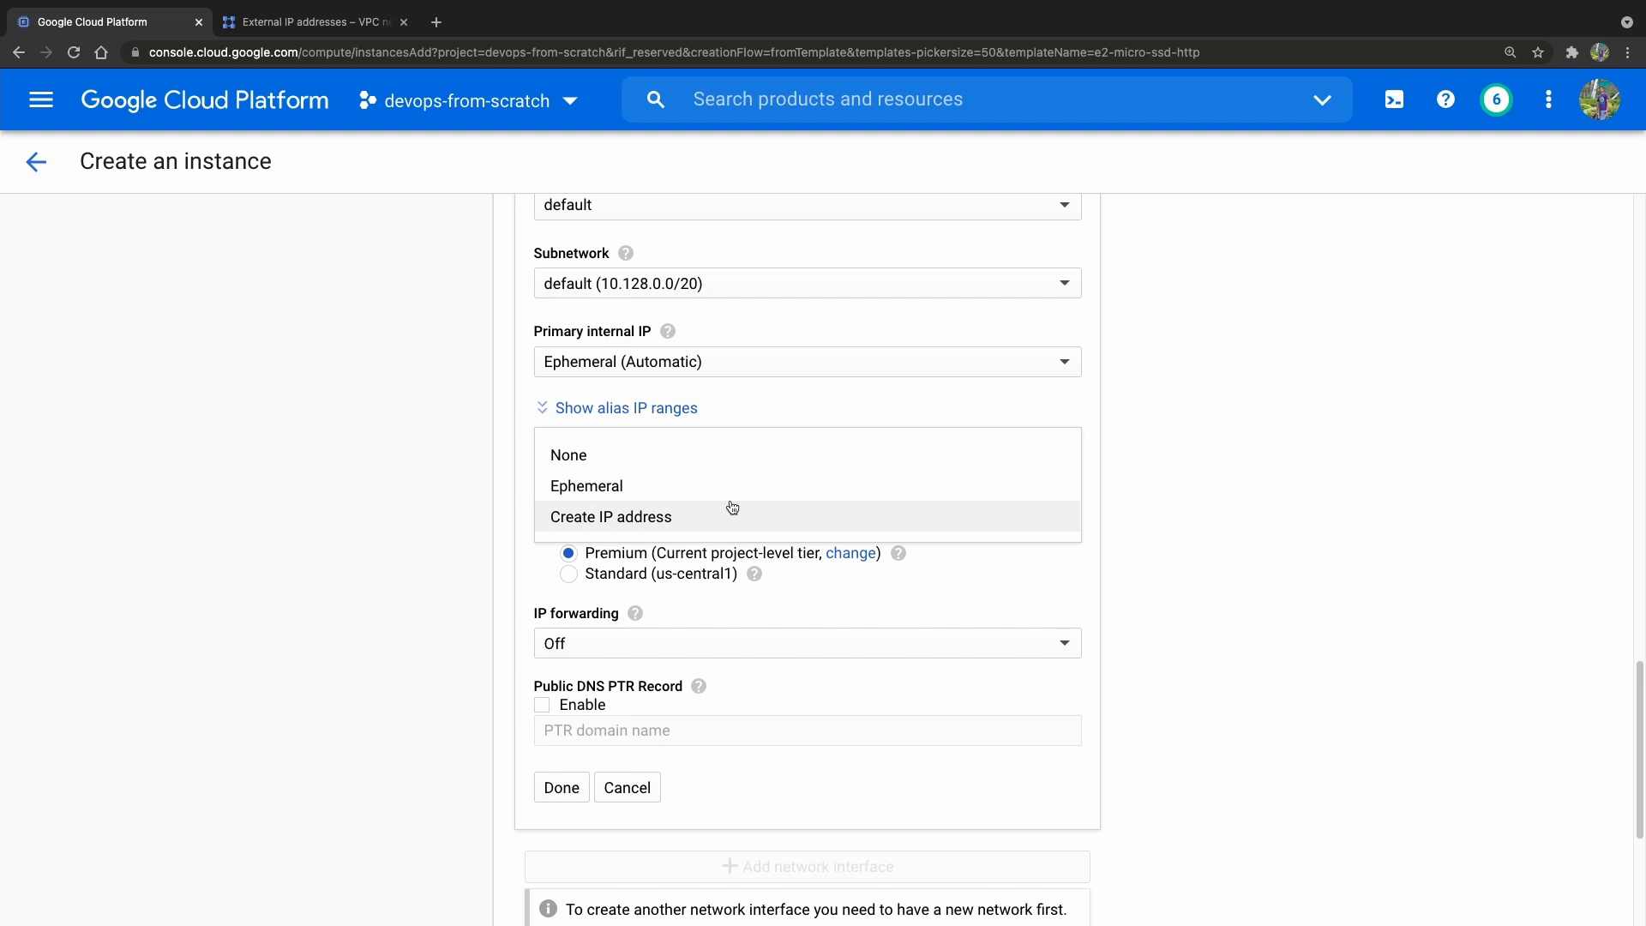
pyautogui.click(586, 485)
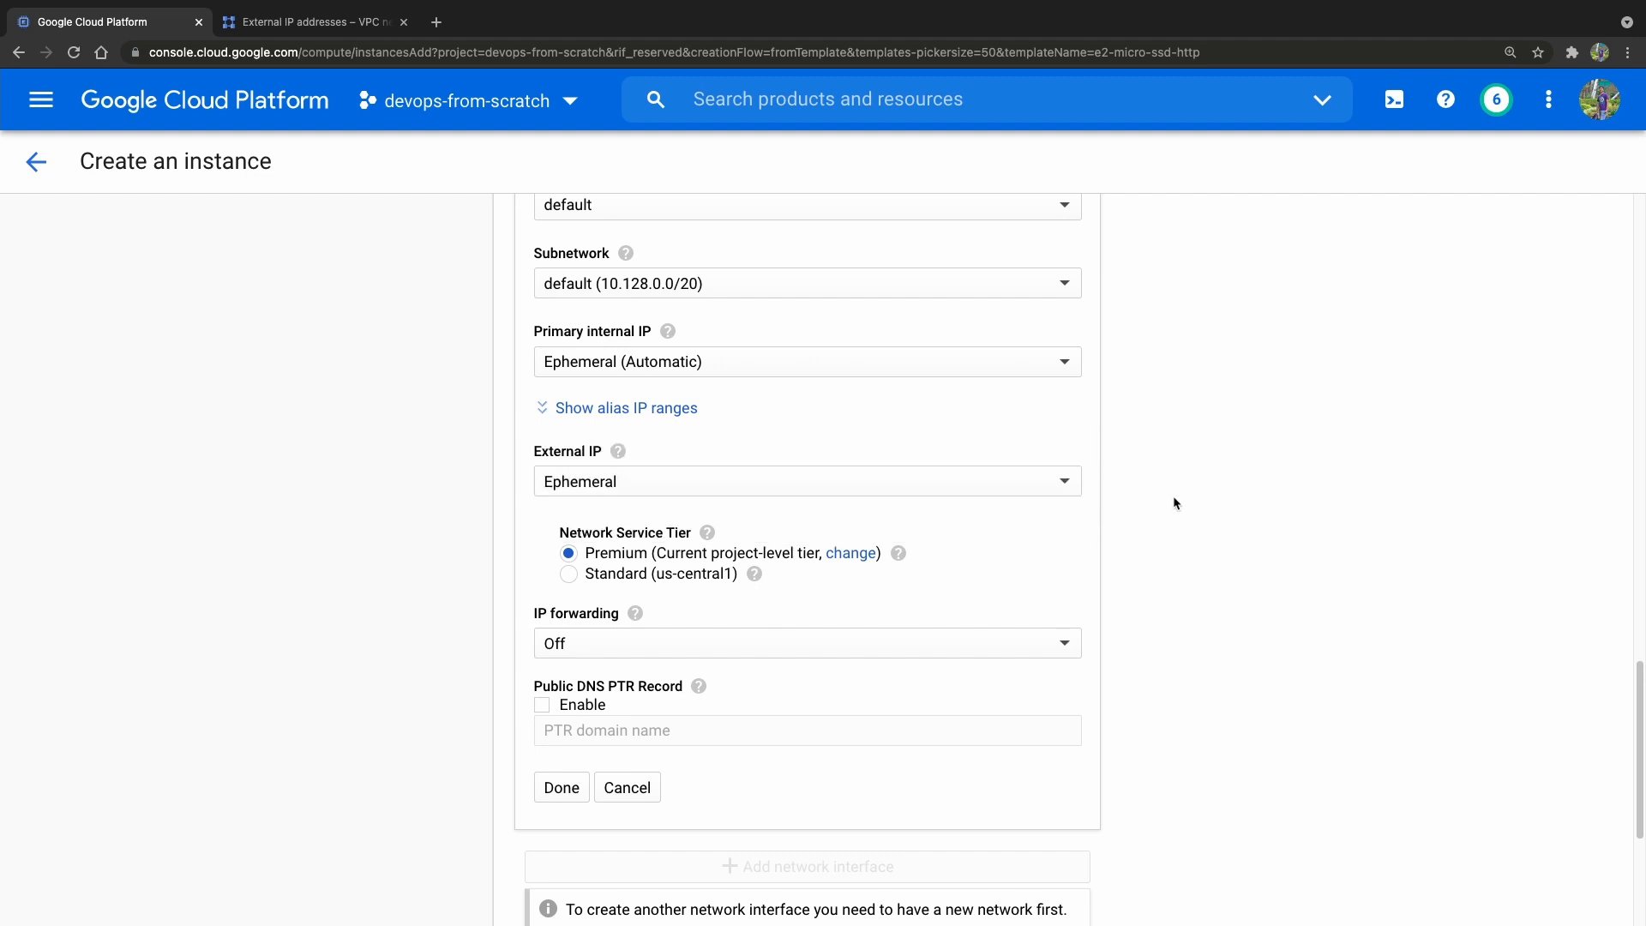
pyautogui.click(311, 20)
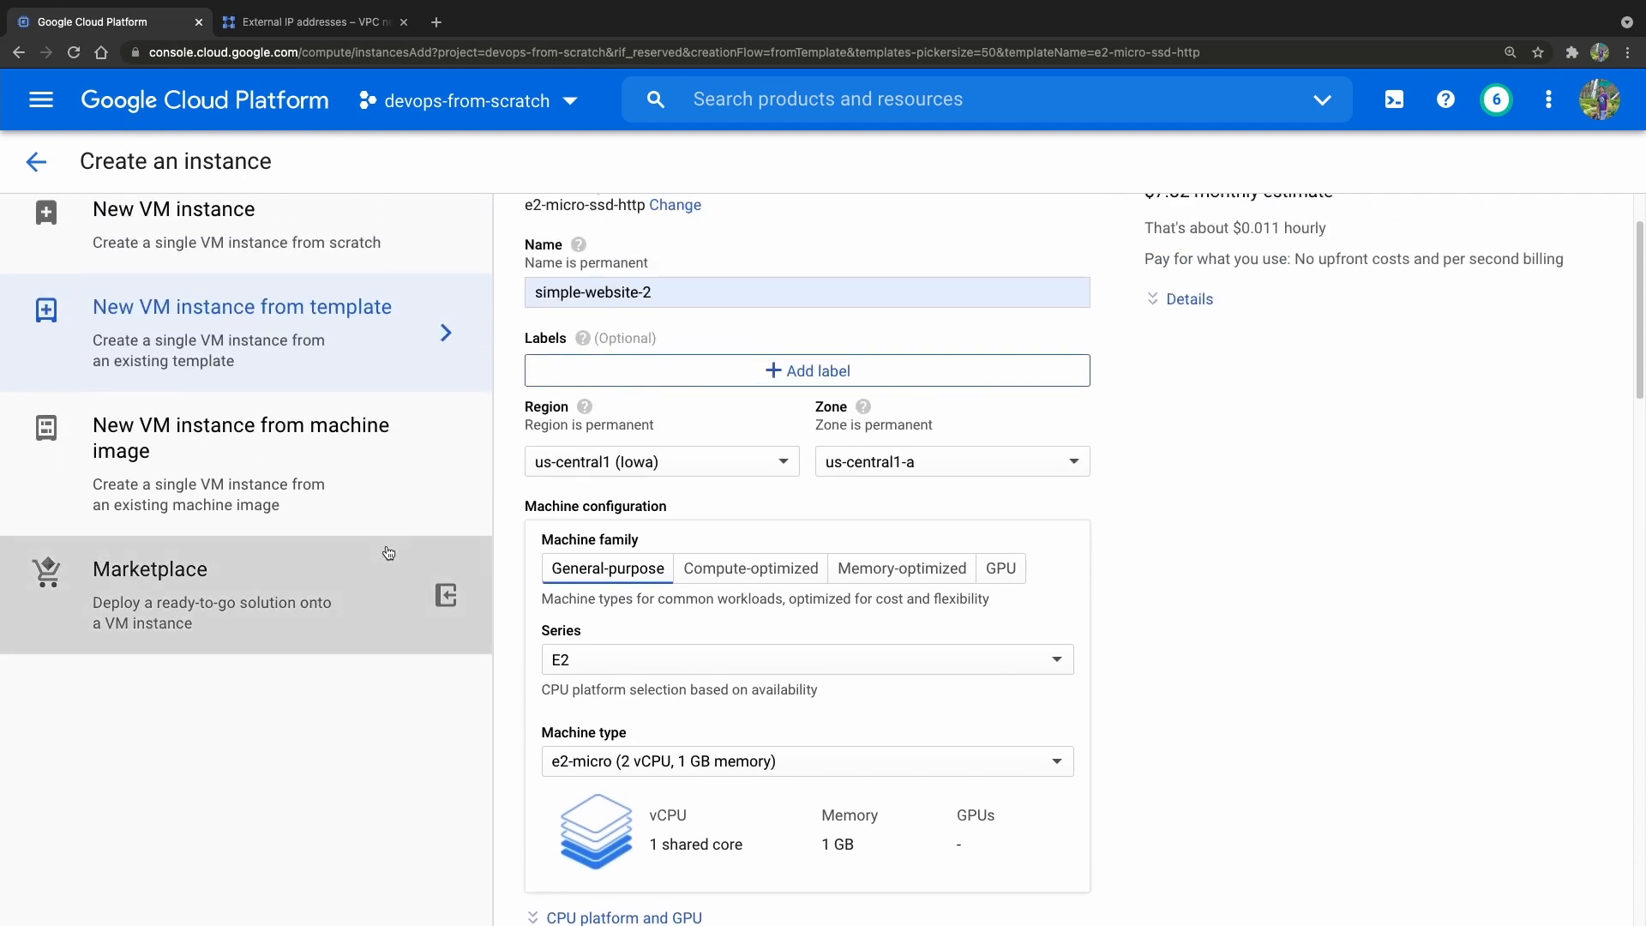
# Step: Set region asia-south1 and assign reserved external IP simple-website (35.200.162.146)
pyautogui.click(660, 461)
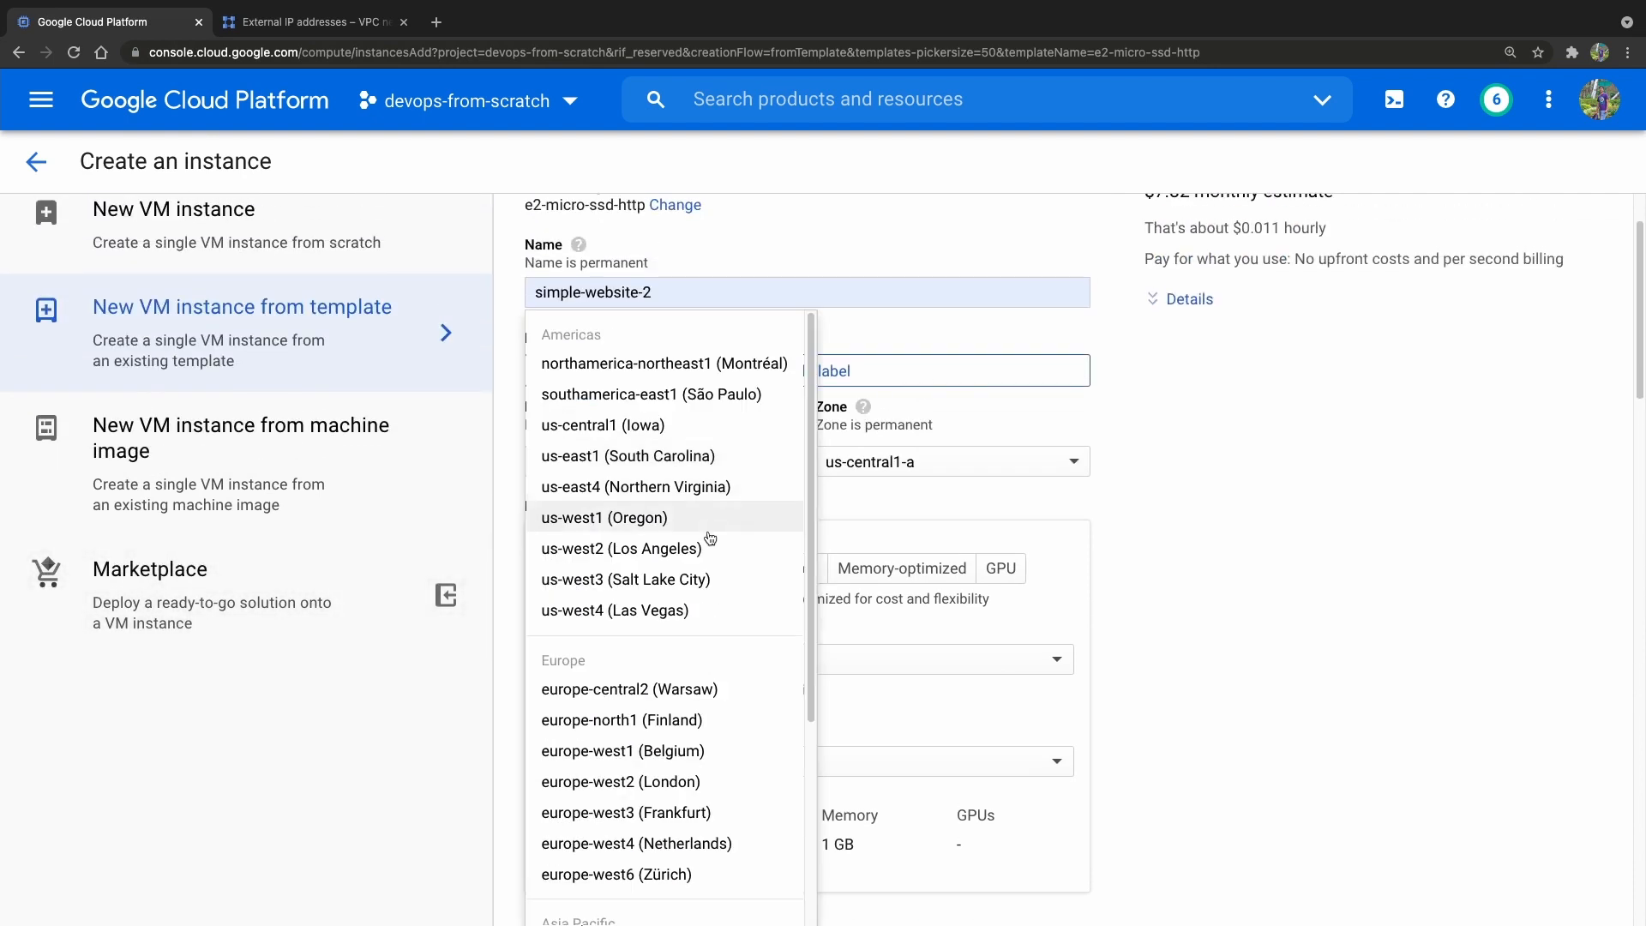
pyautogui.scroll(-3)
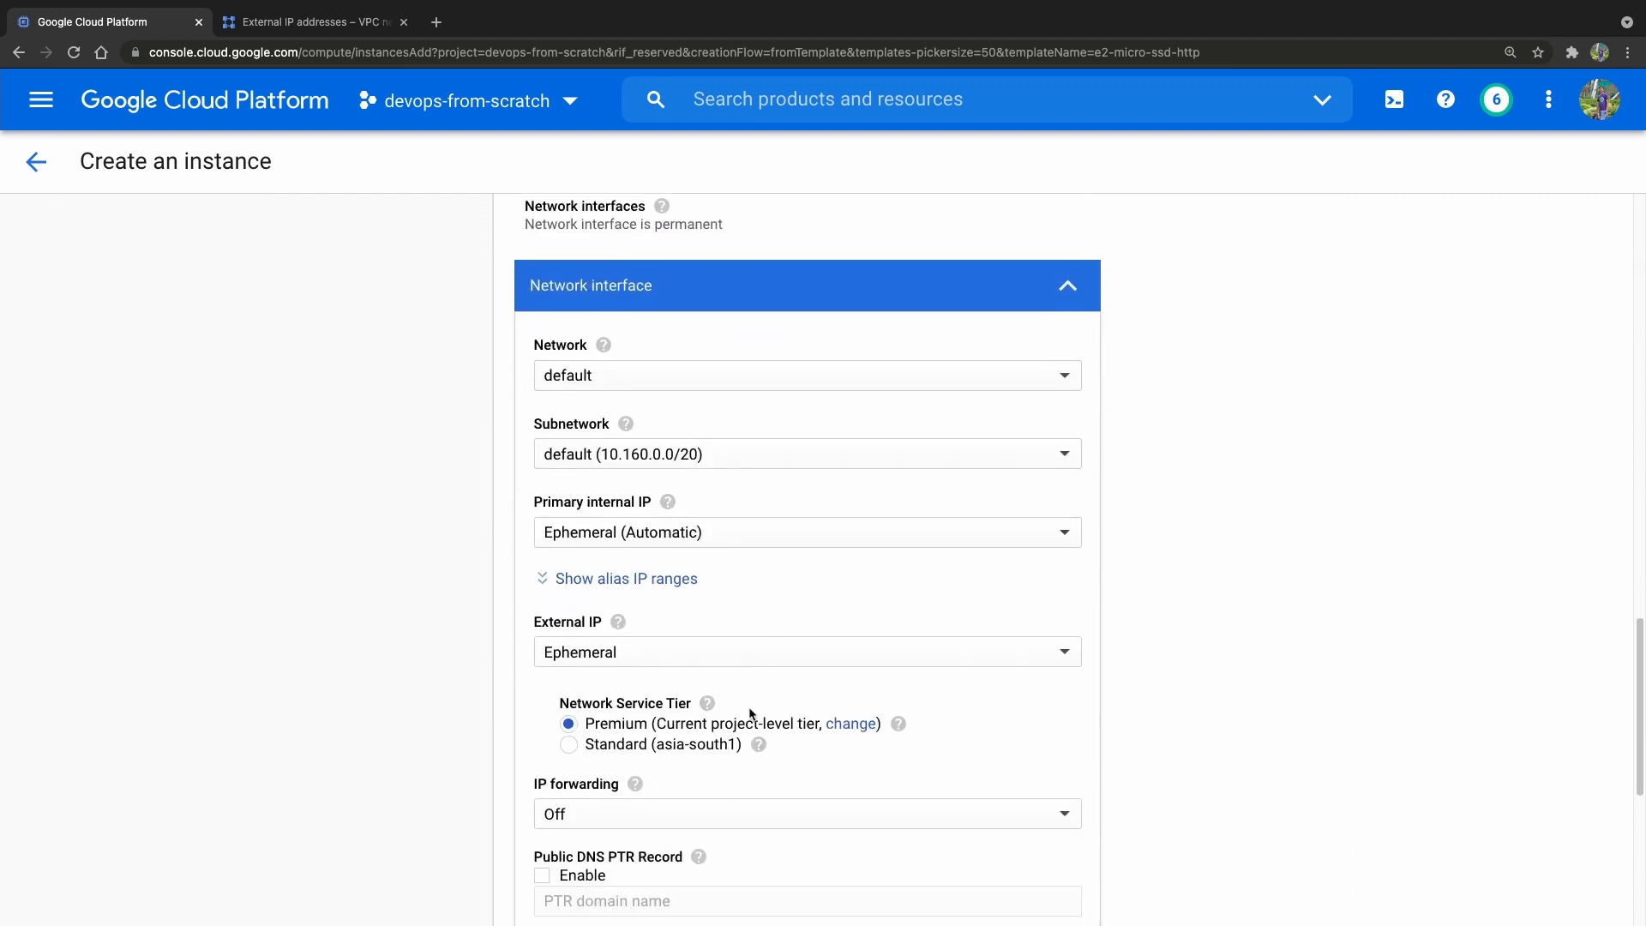
pyautogui.click(806, 651)
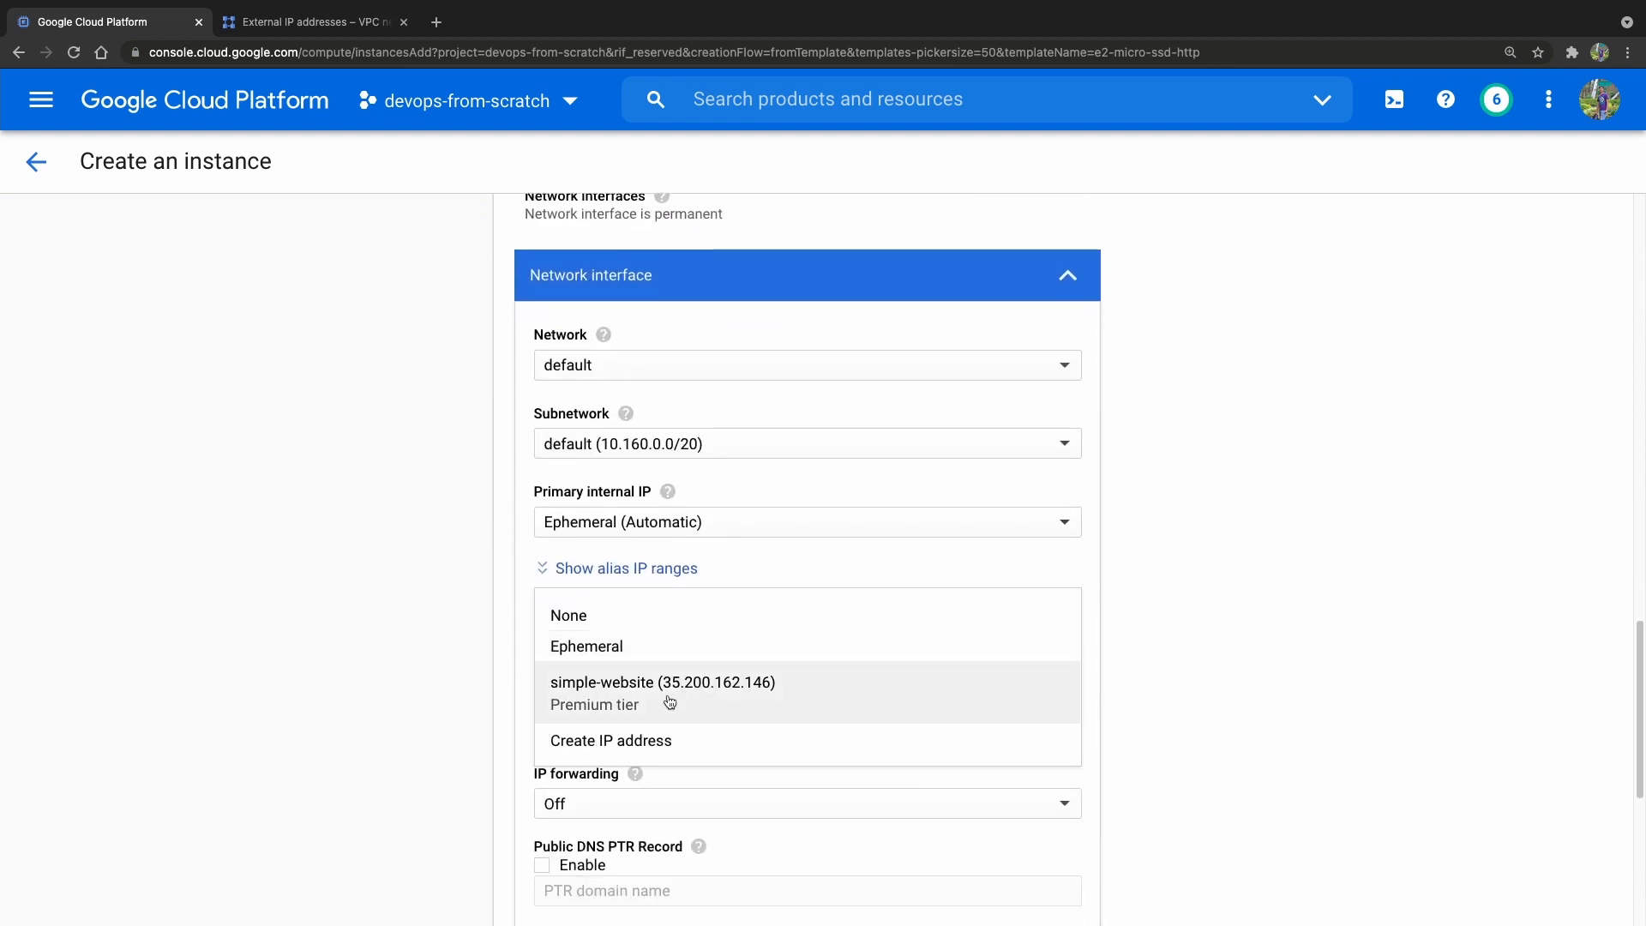
pyautogui.moveTo(710, 704)
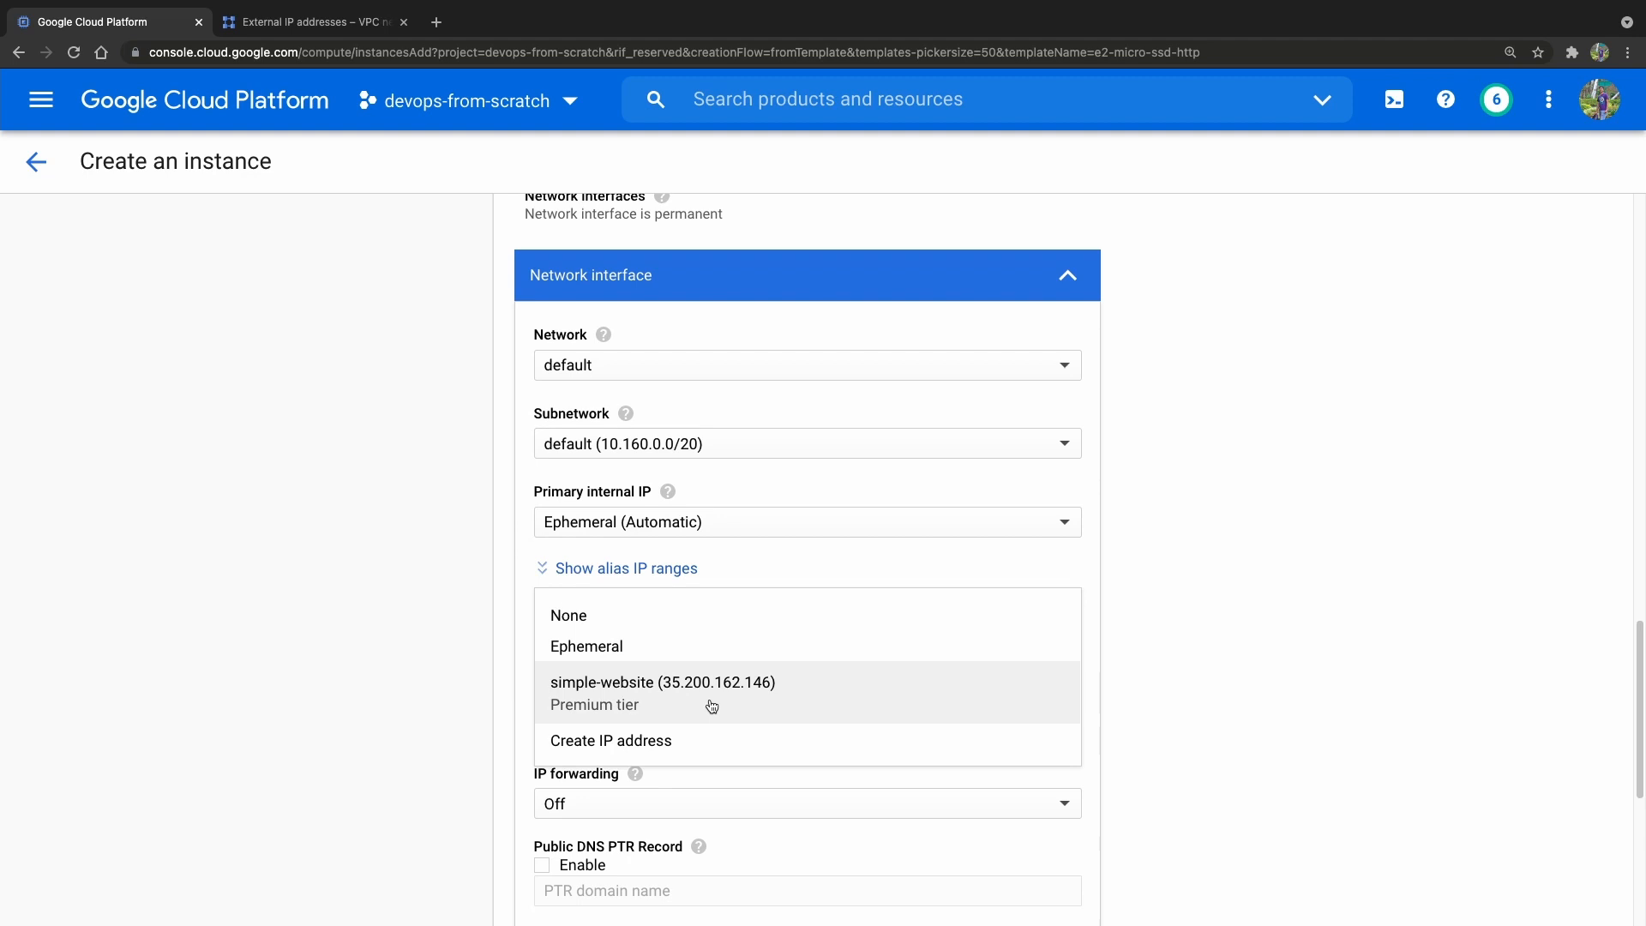
pyautogui.click(662, 683)
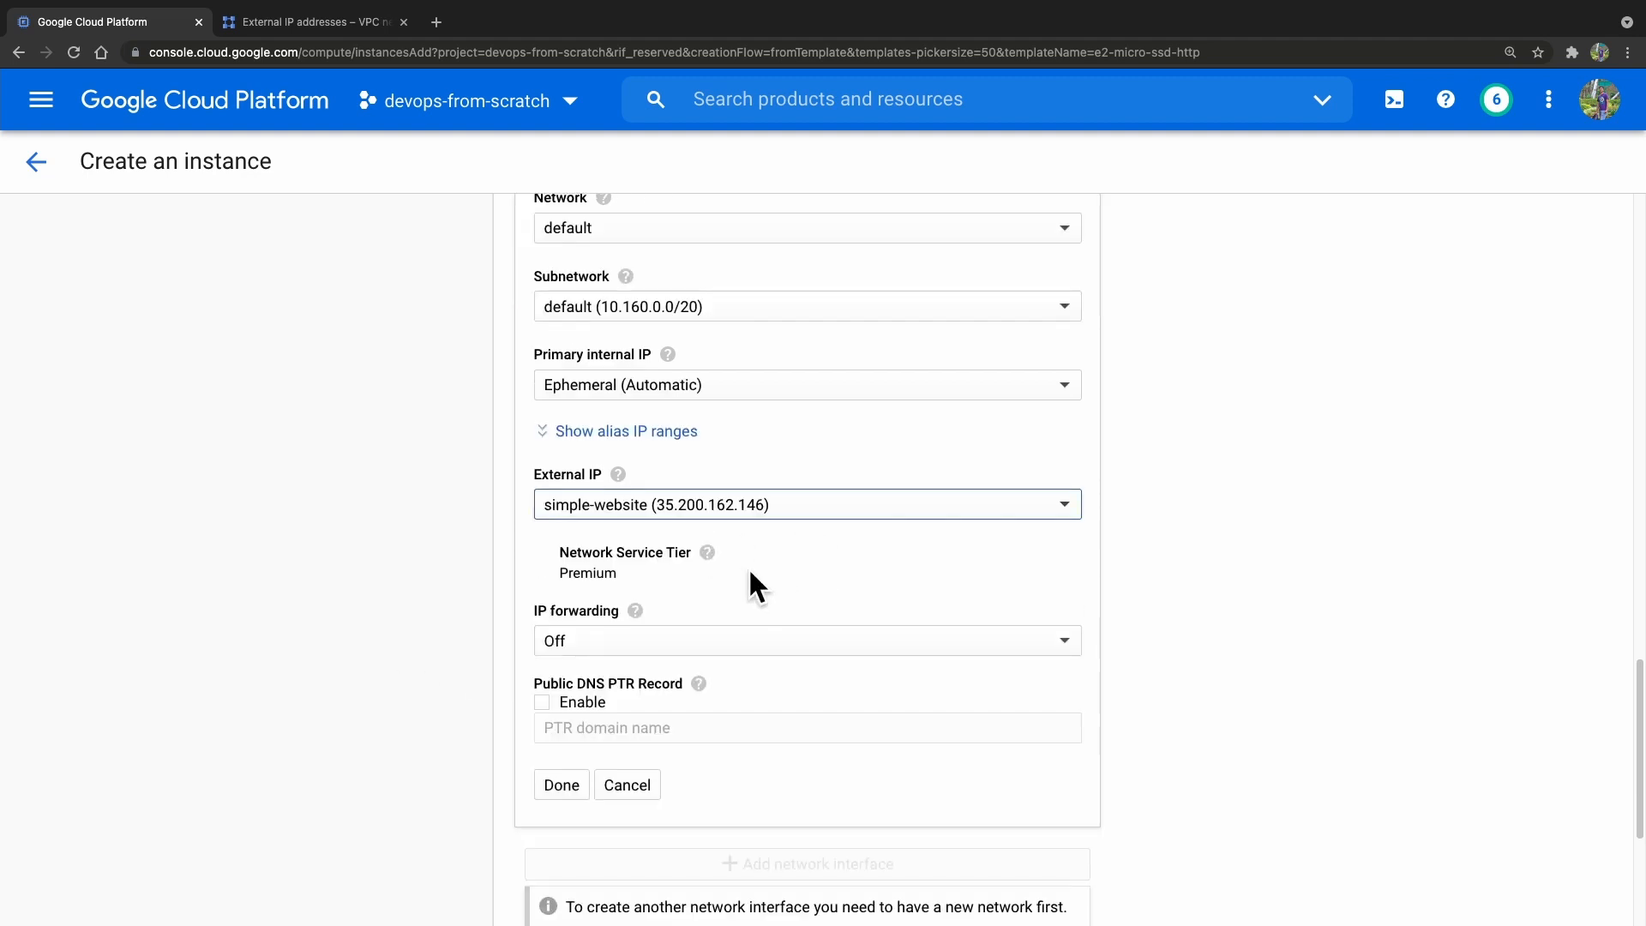
pyautogui.moveTo(820, 540)
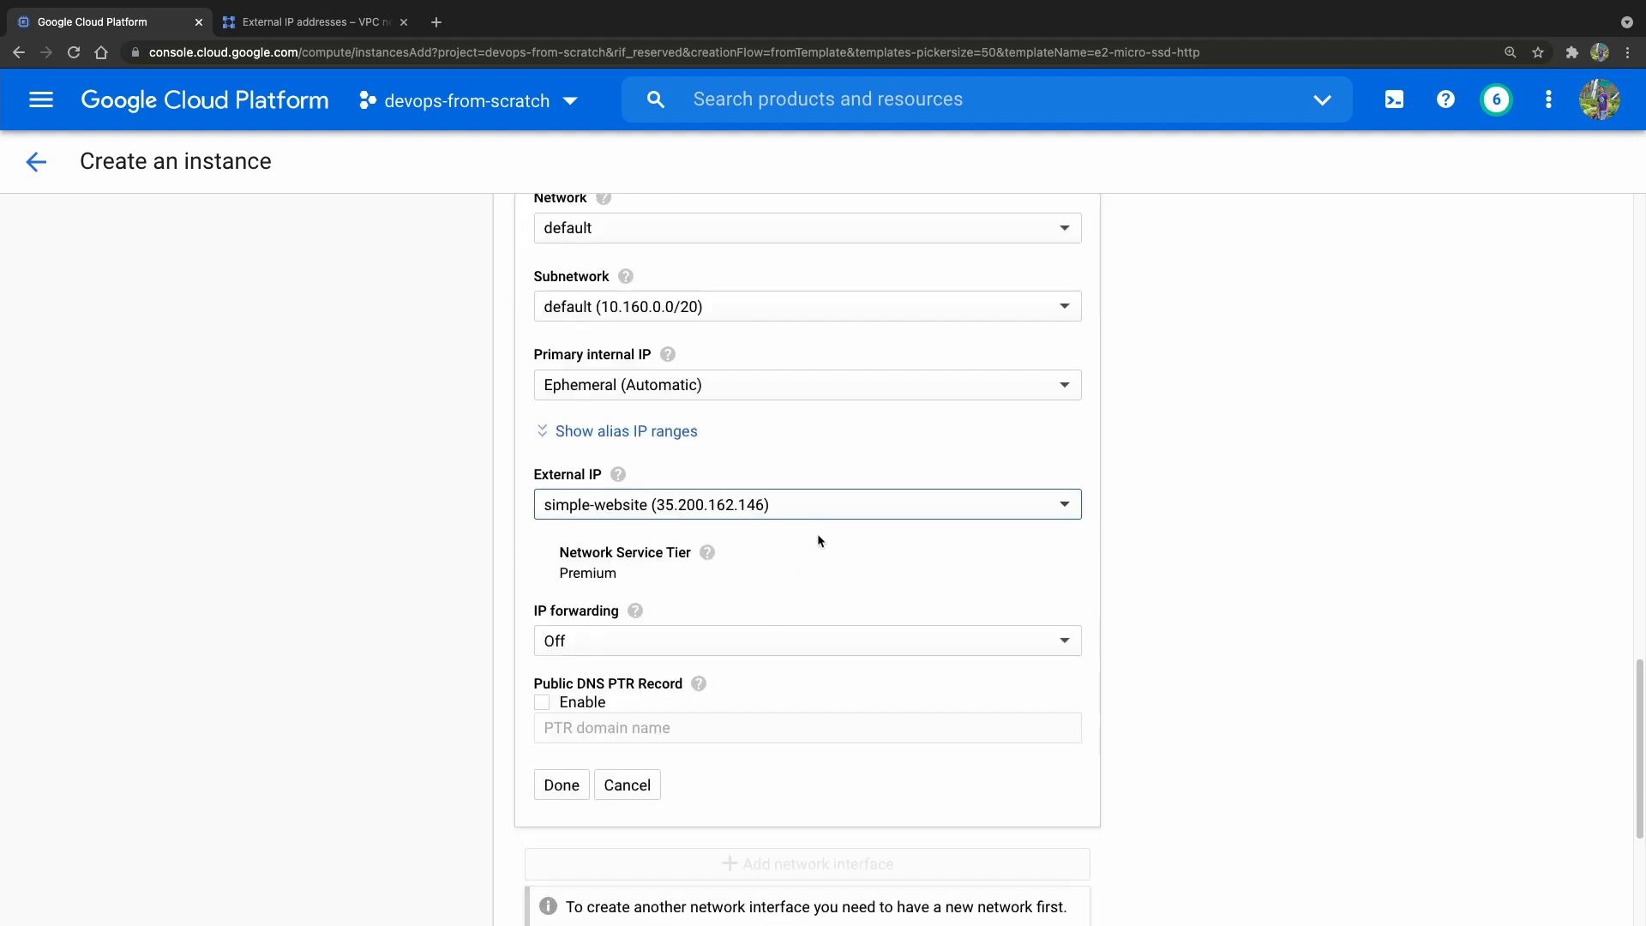
pyautogui.moveTo(816, 399)
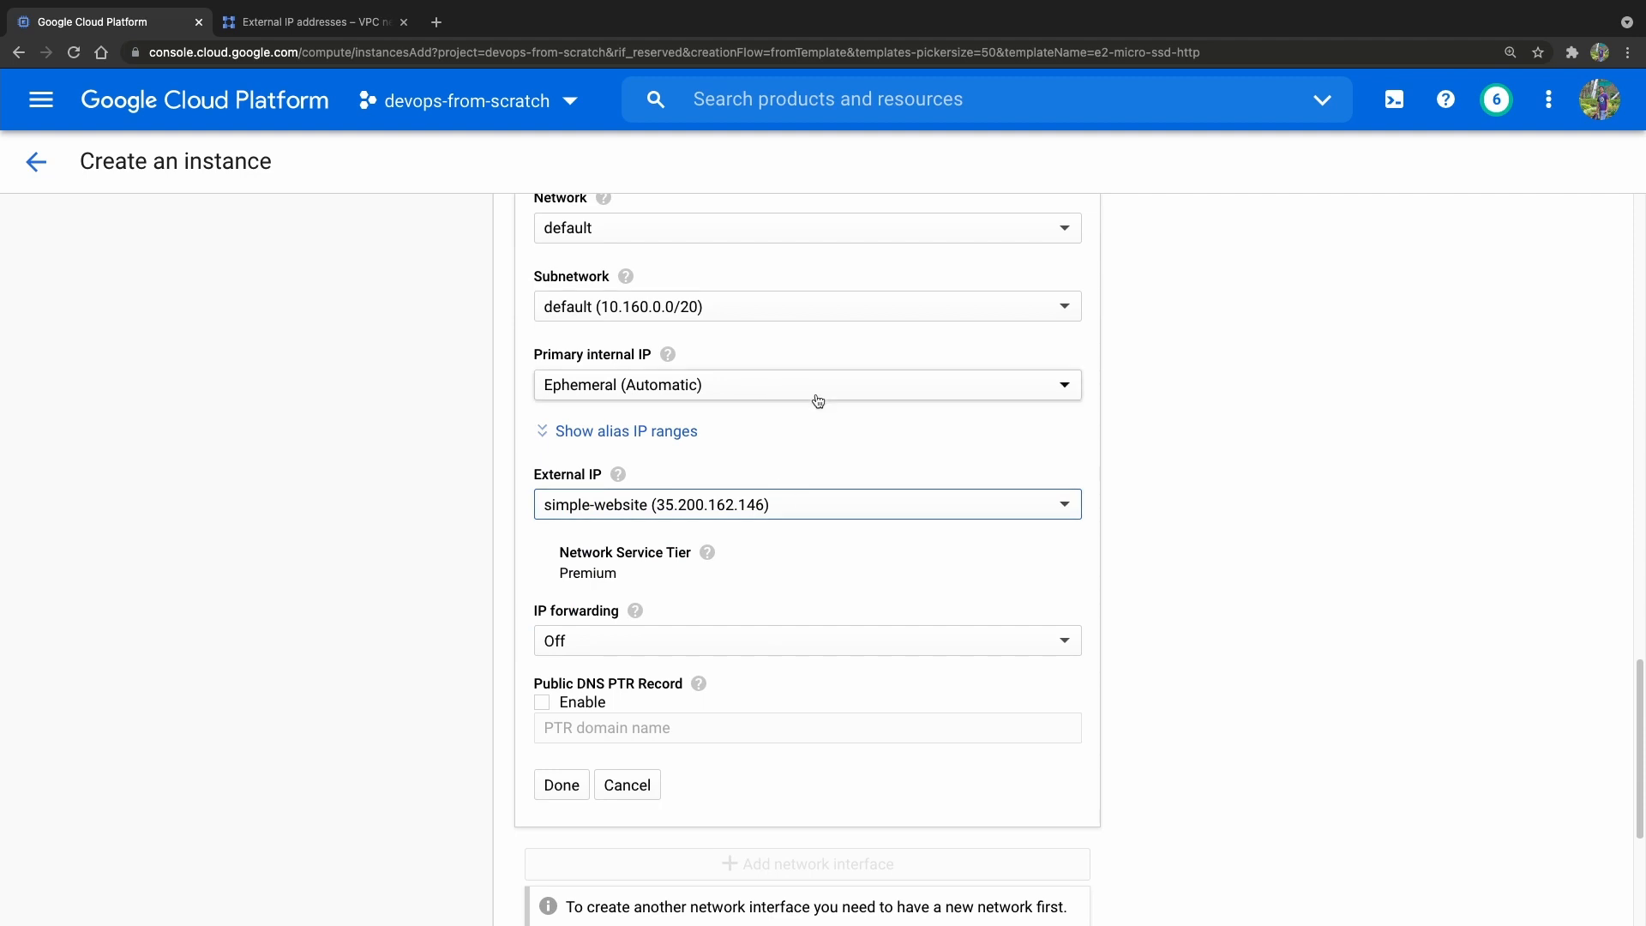
# Step: Check the primary internal IP choices and leave them unchanged
pyautogui.click(805, 384)
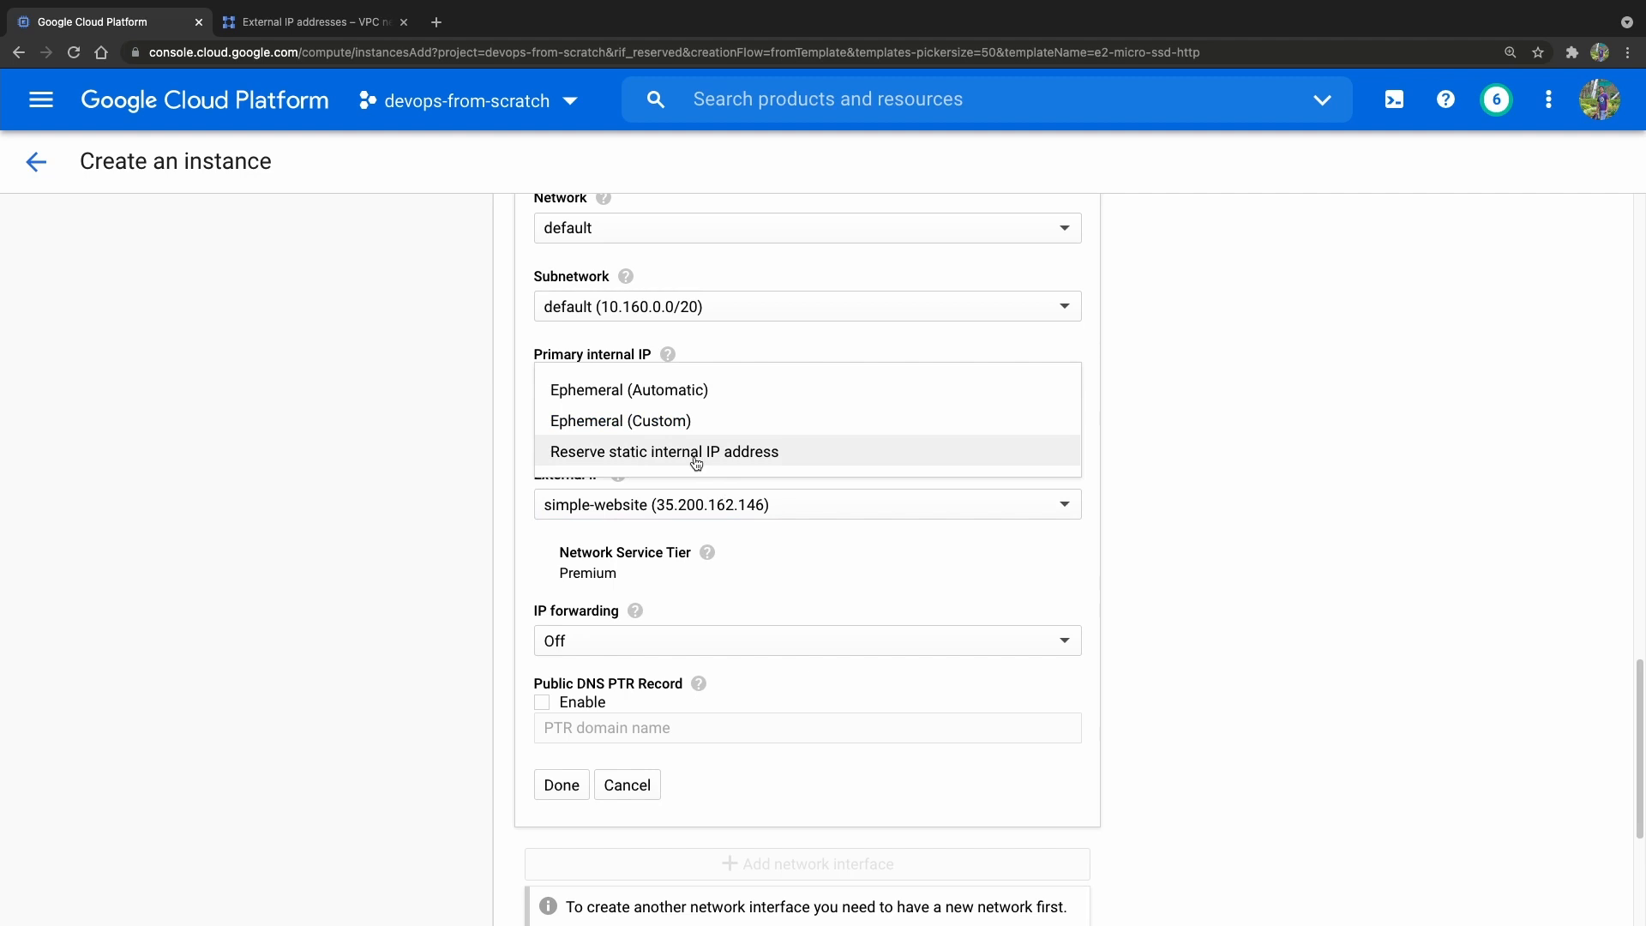
pyautogui.click(628, 389)
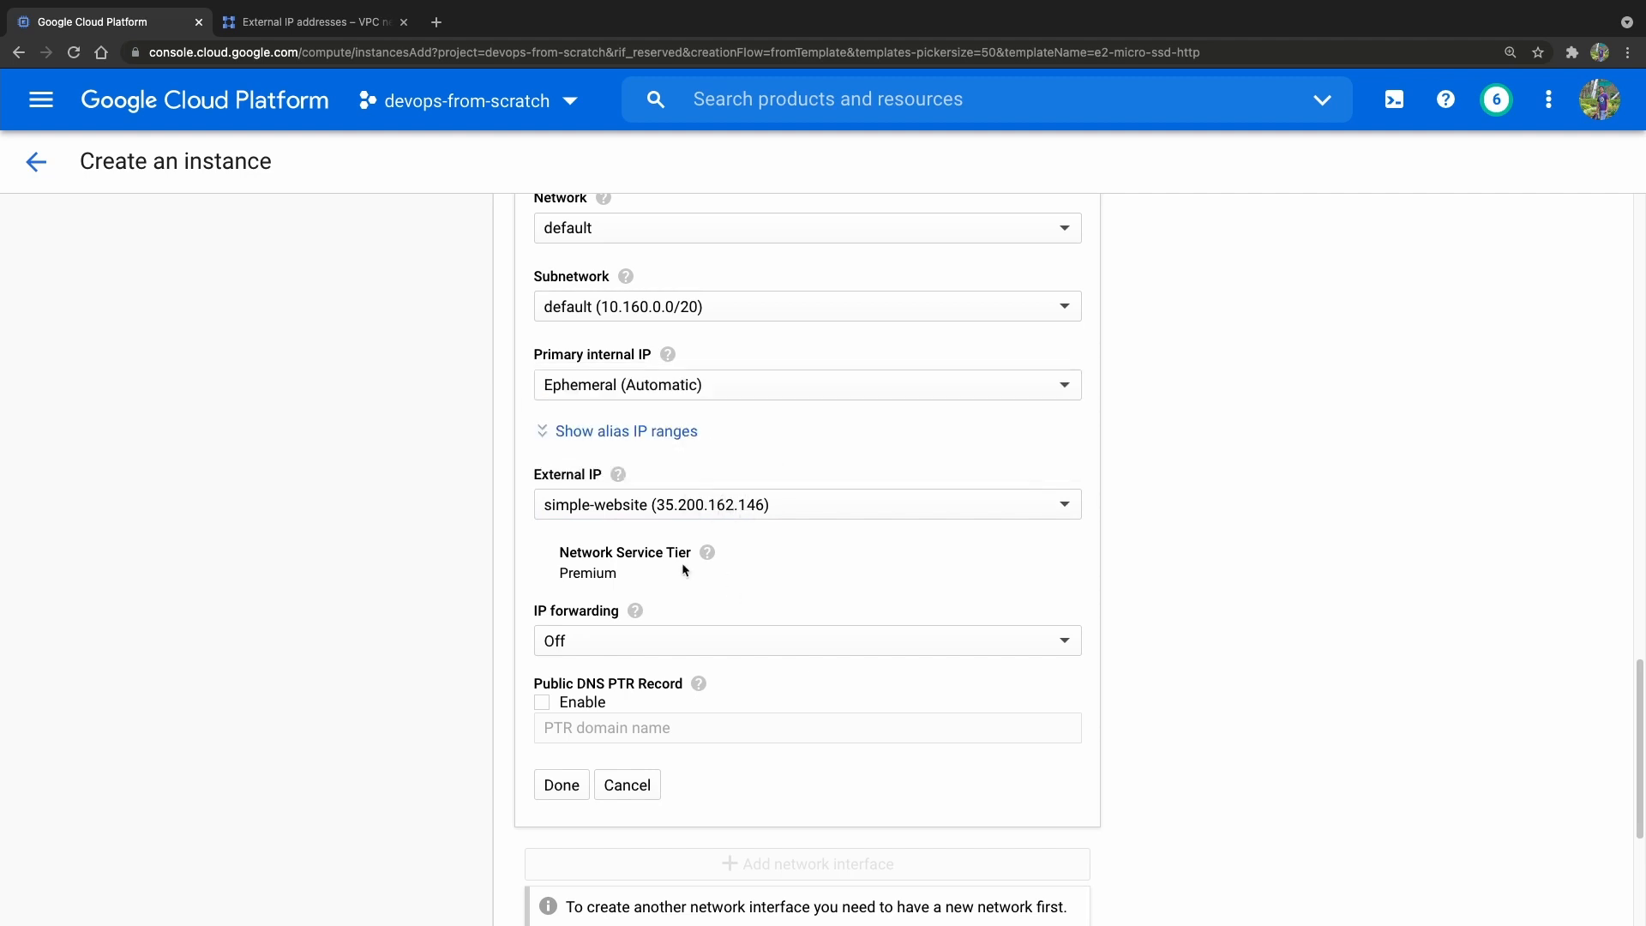
pyautogui.scroll(-3)
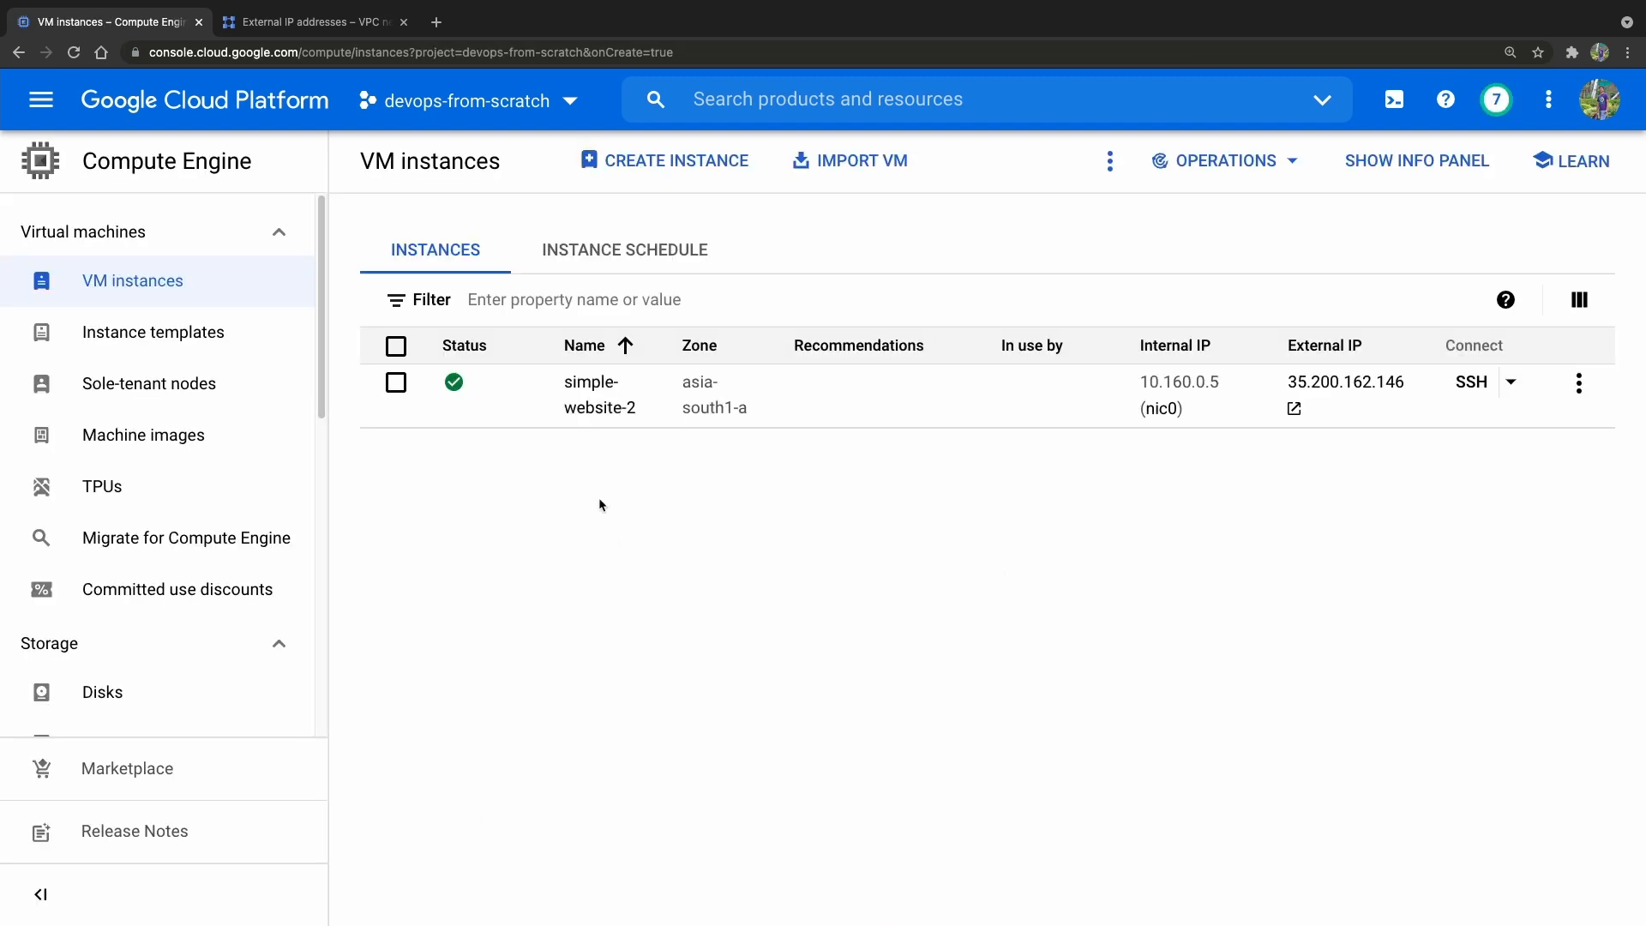
pyautogui.moveTo(1318, 408)
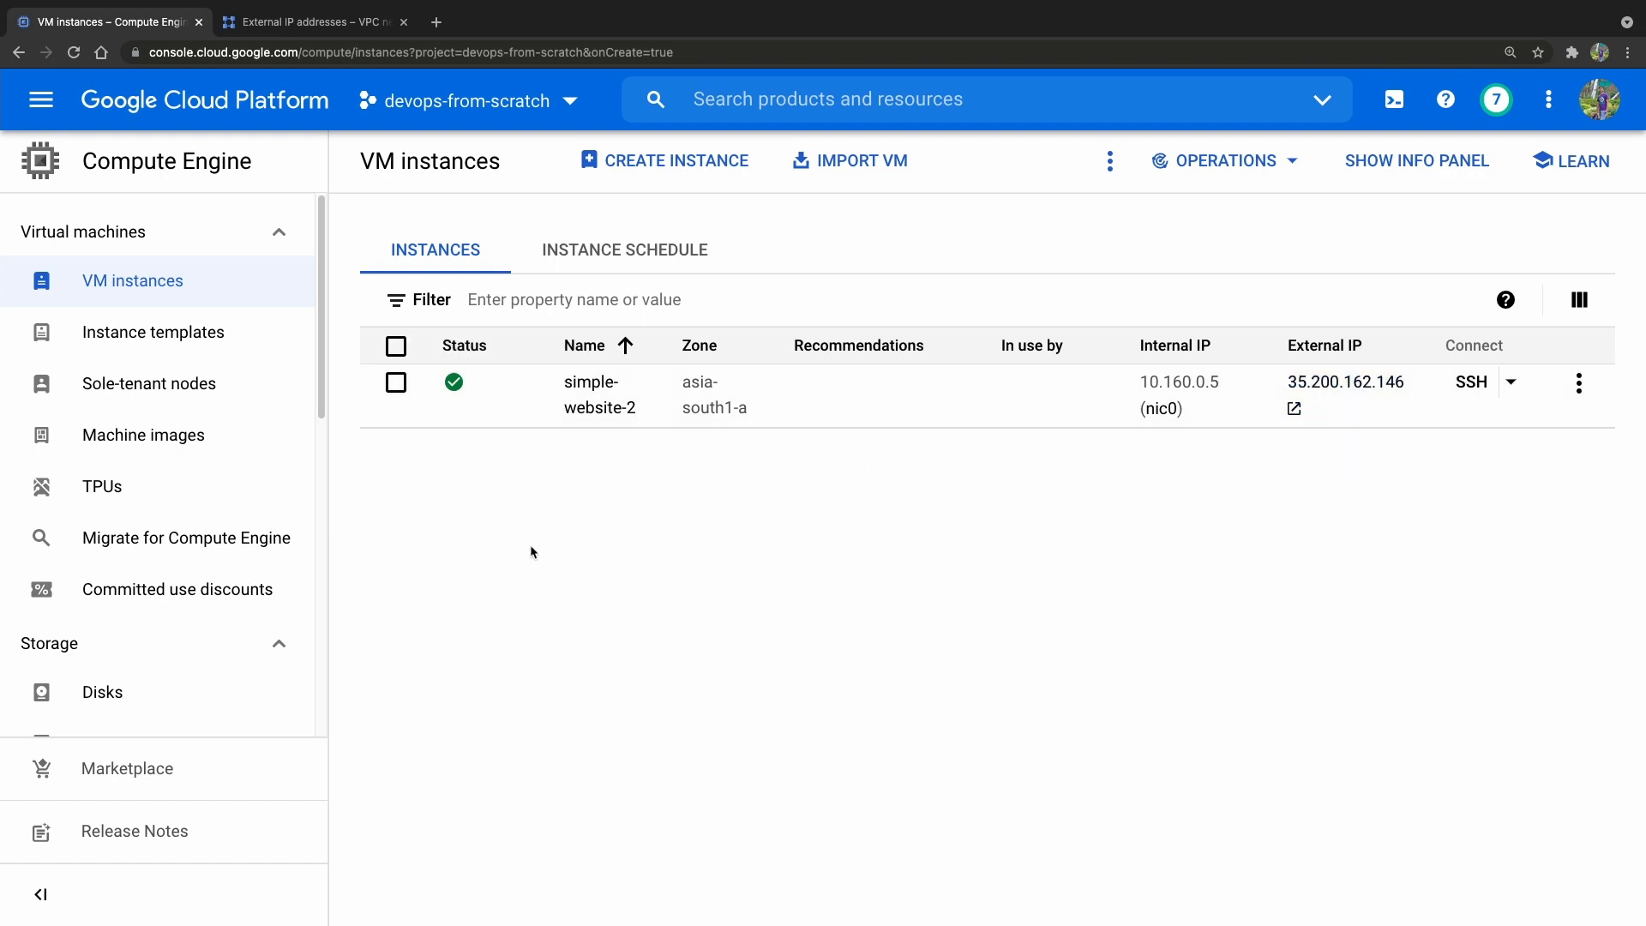
pyautogui.moveTo(601, 562)
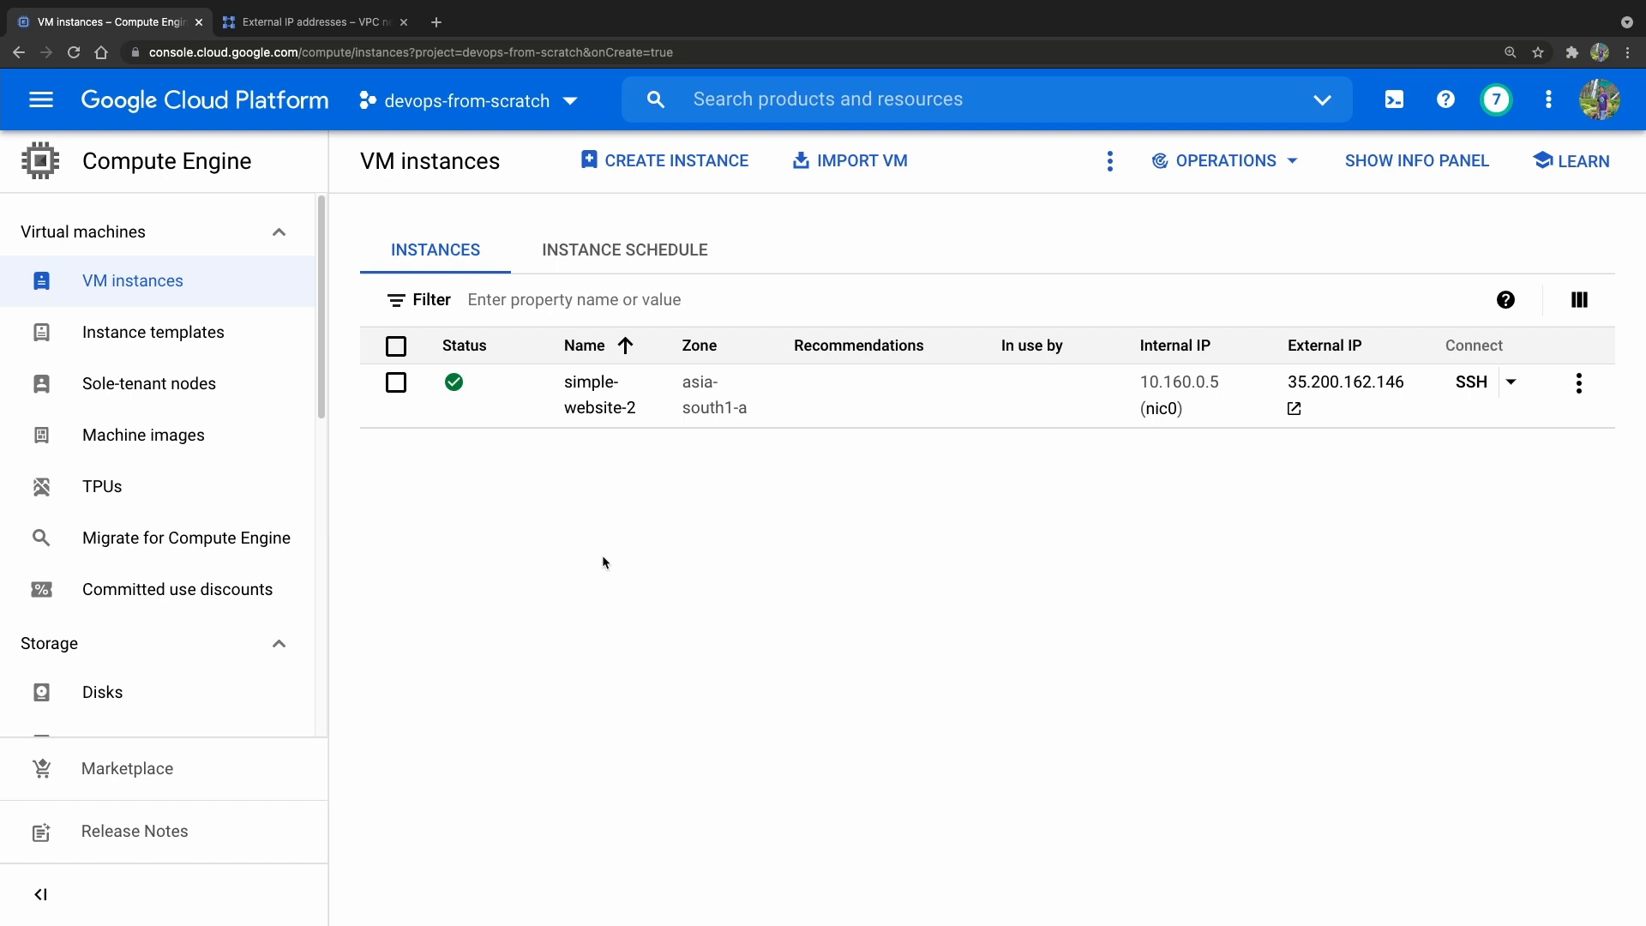
pyautogui.moveTo(731, 559)
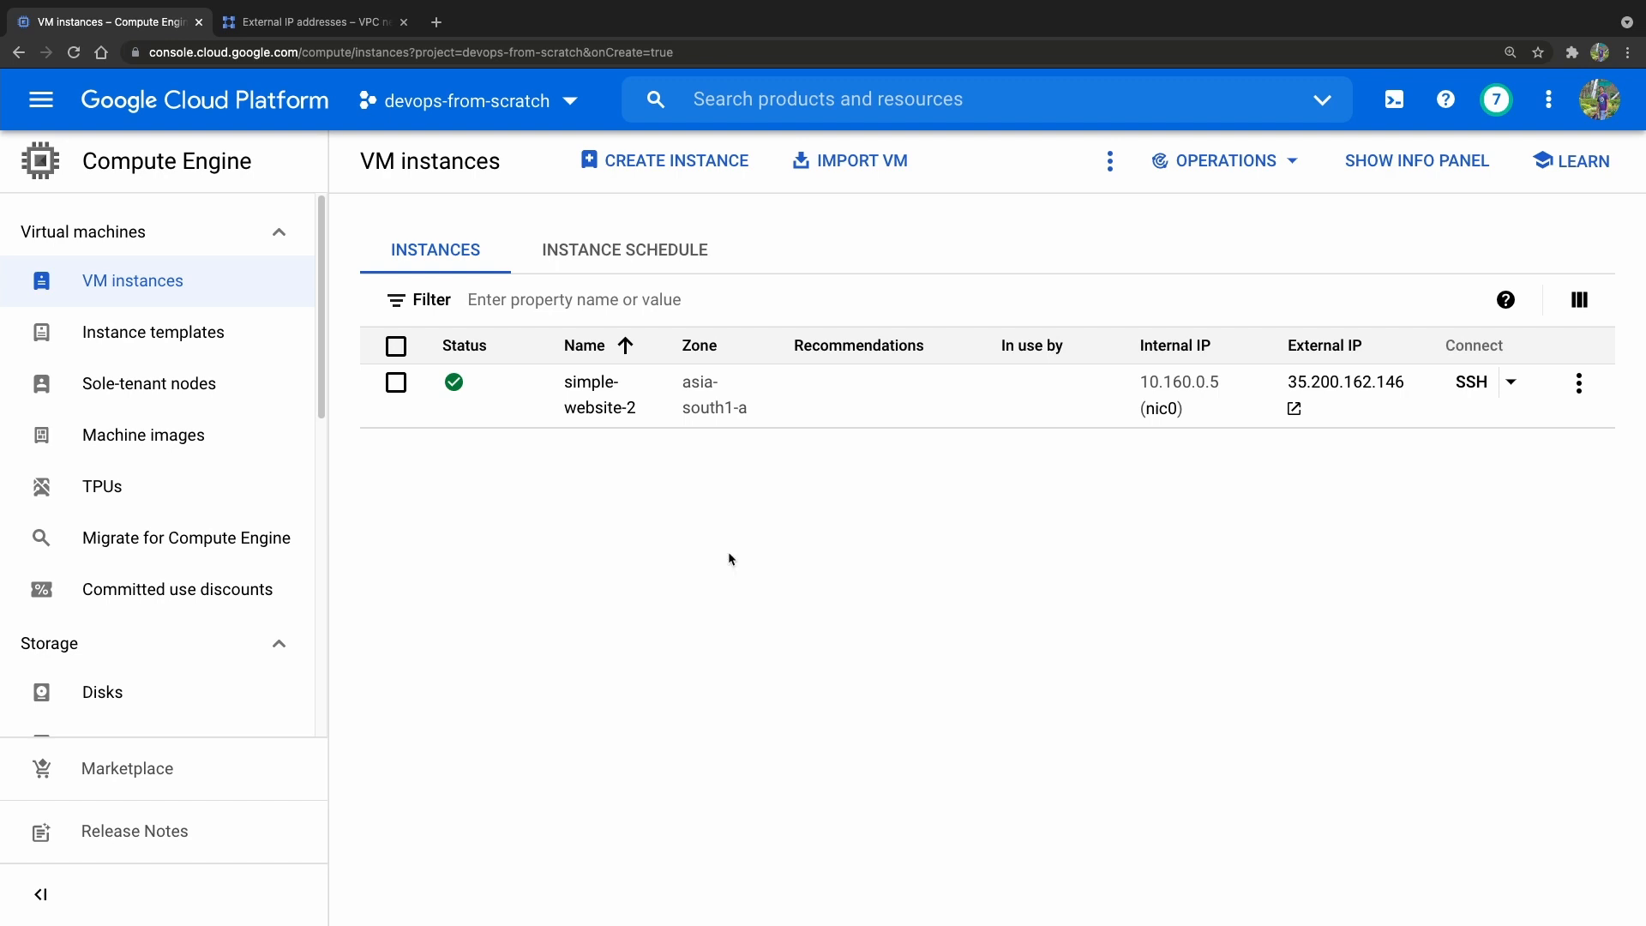